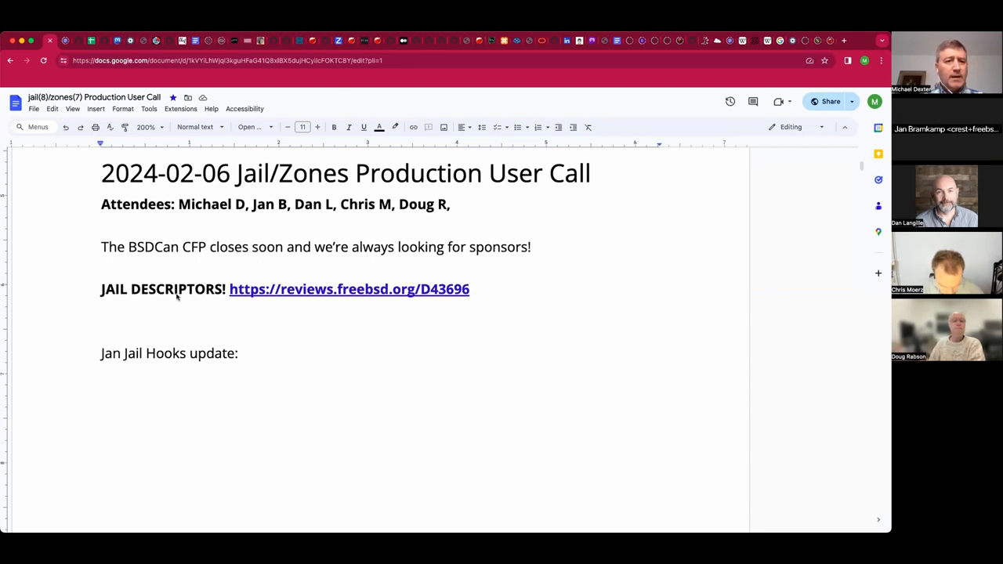
left_click(100, 310)
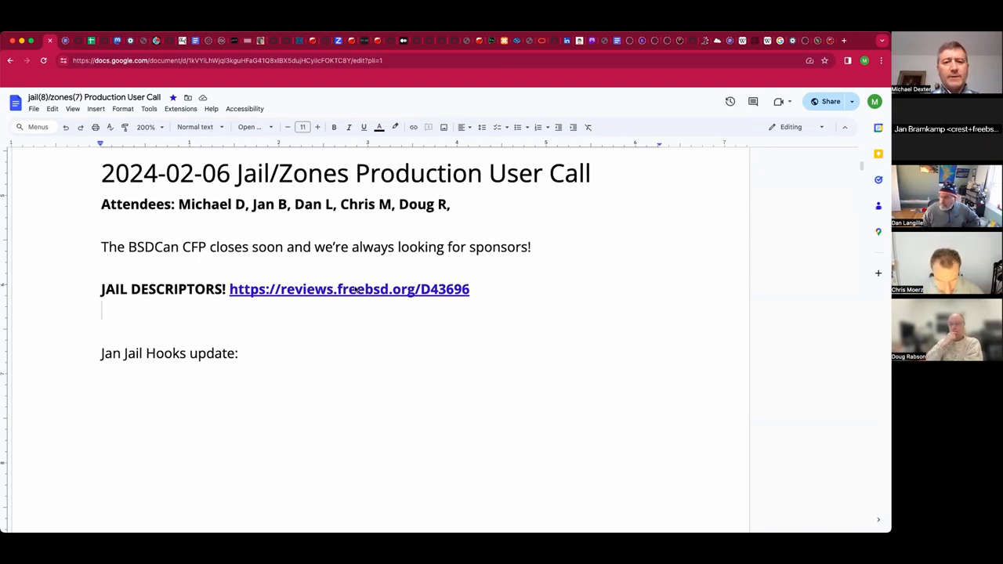
left_click(357, 289)
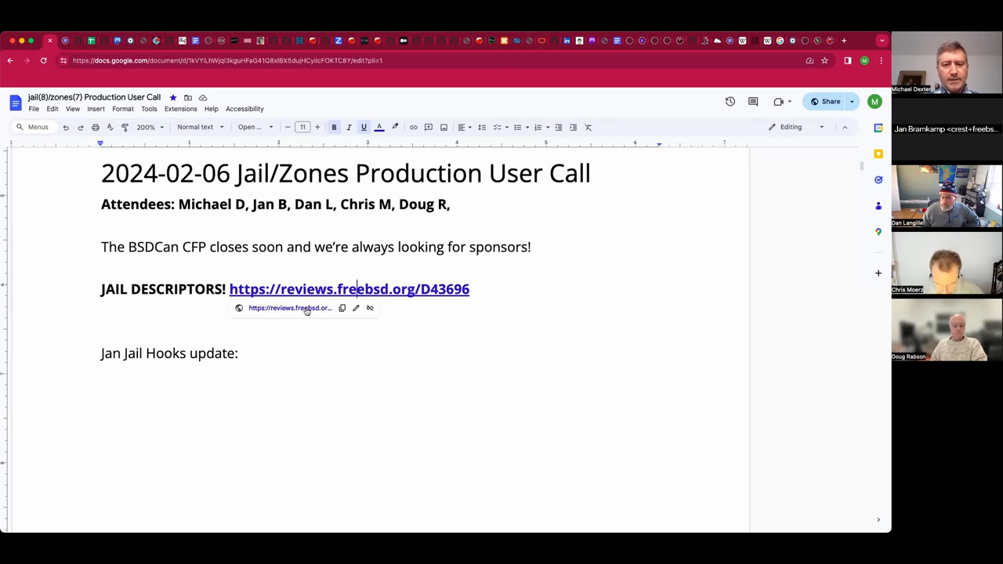
mouse_move(308, 311)
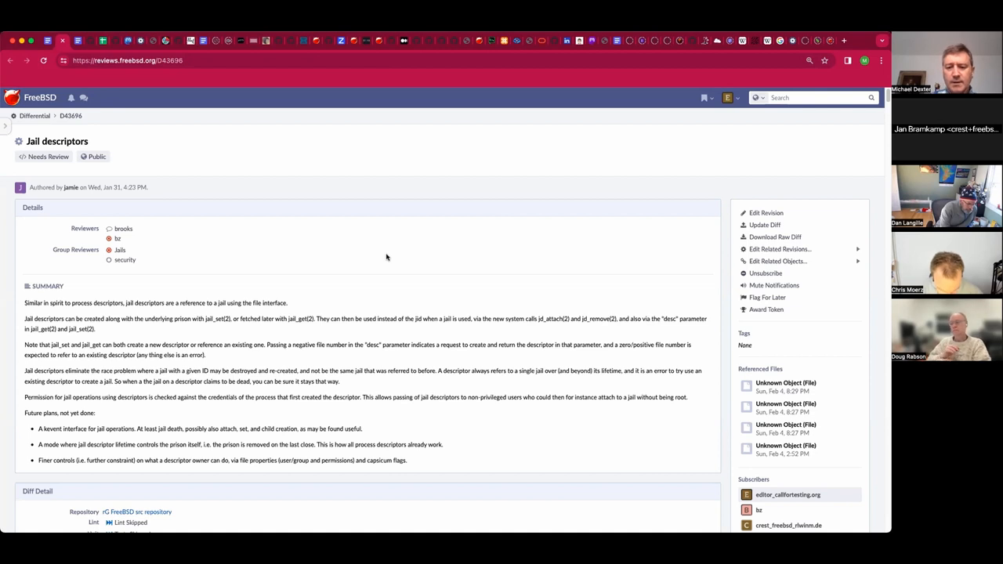
mouse_move(376, 248)
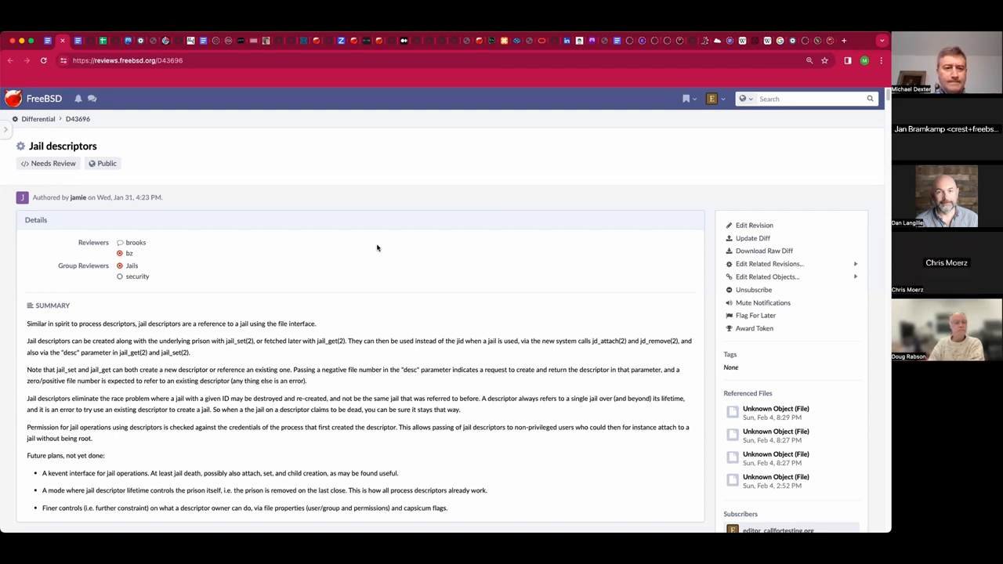
- Zoom the browser in on the D43696 'Jail descriptors' revision page
scroll("down", 3)
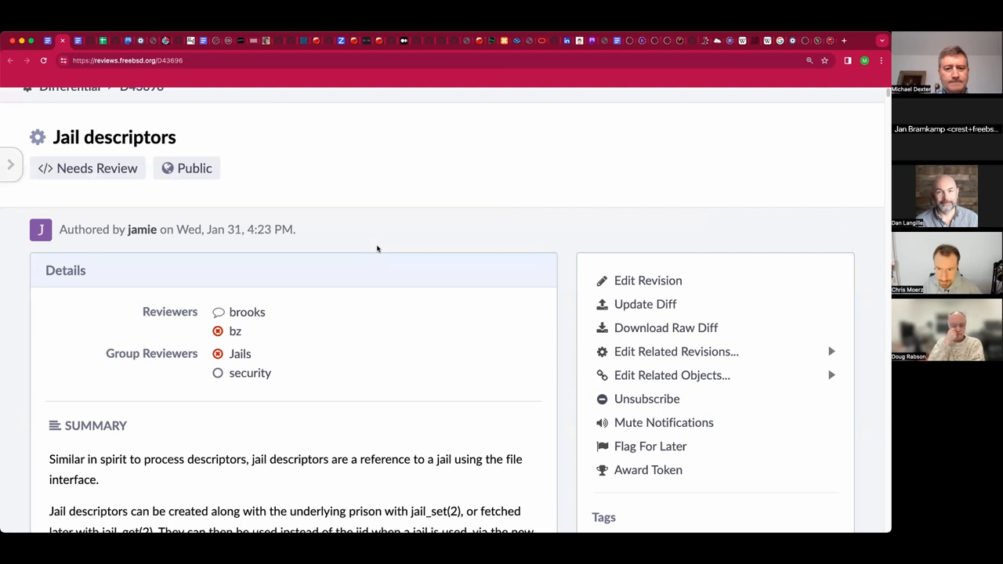
- Scroll through the D43696 summary and future plans down to the Diff Detail box
scroll("down", 3)
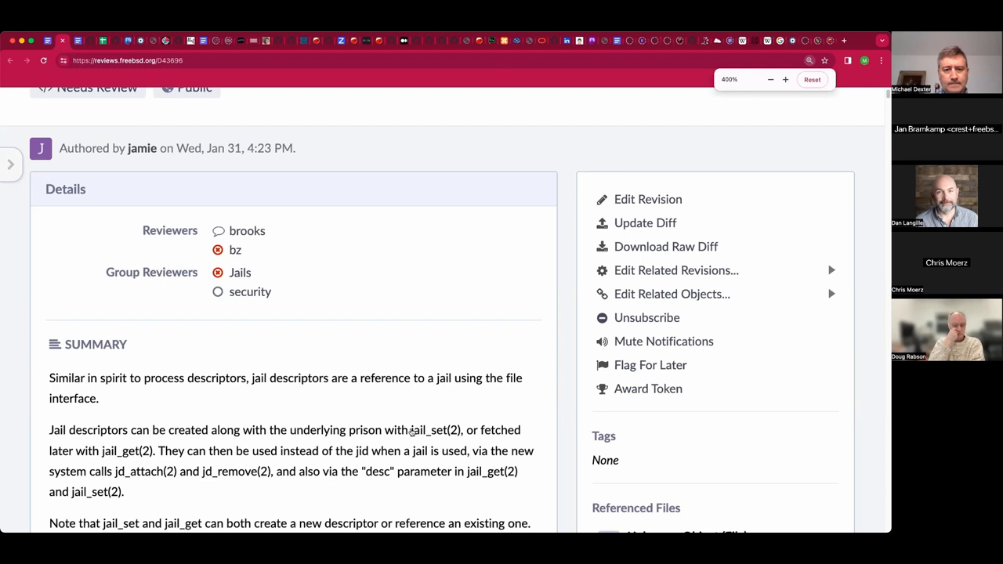
scroll("down", 3)
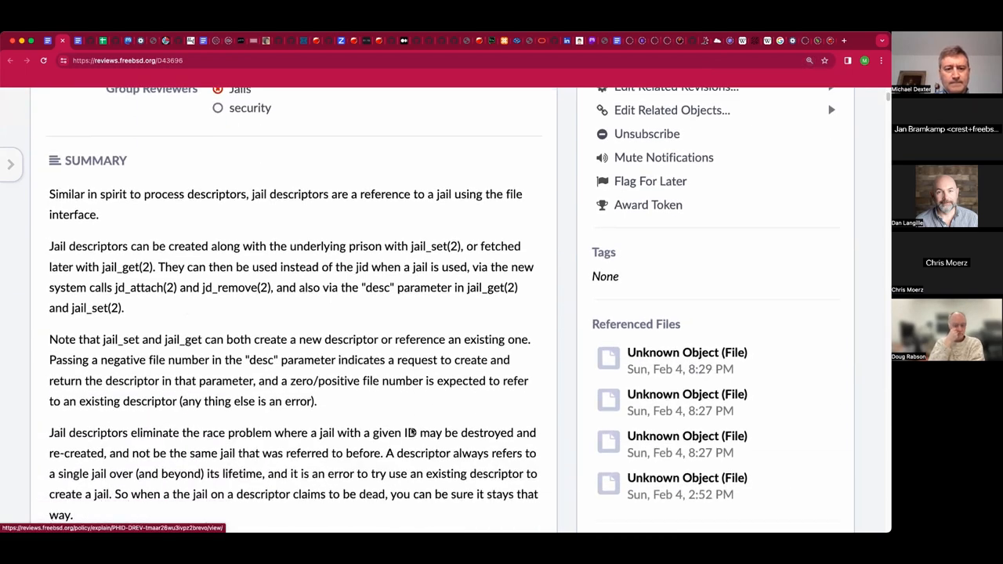
scroll("down", 3)
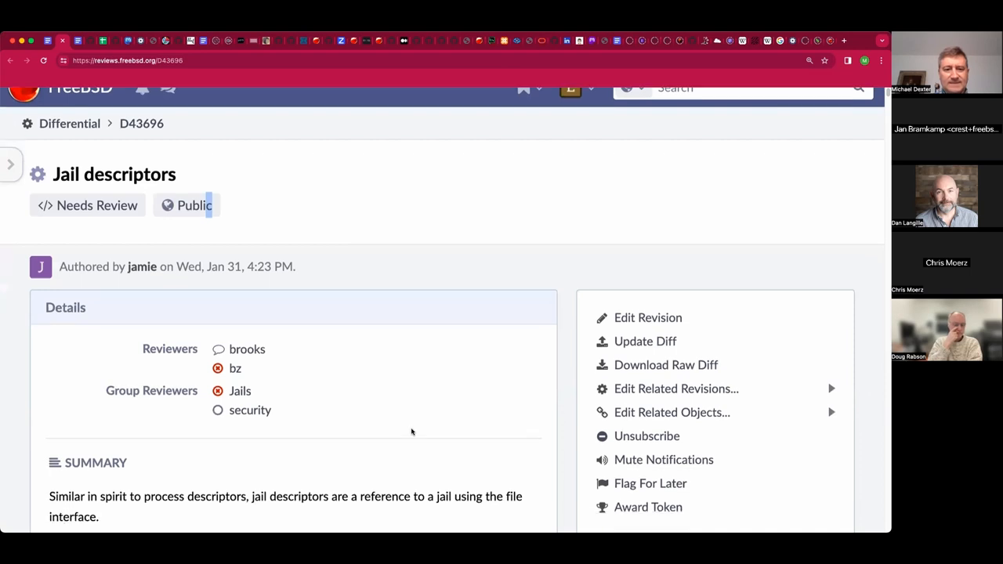
scroll("down", 3)
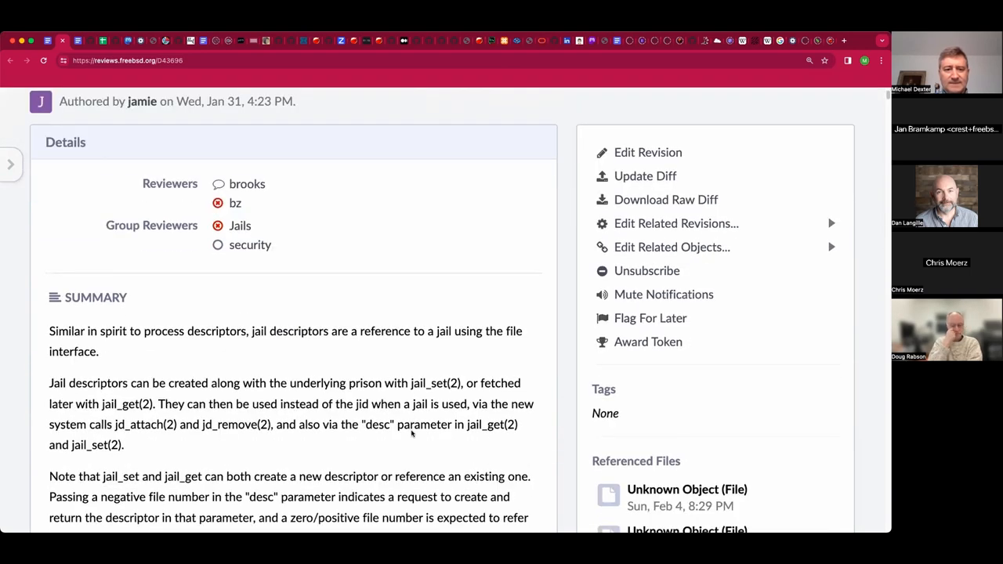
scroll("down", 3)
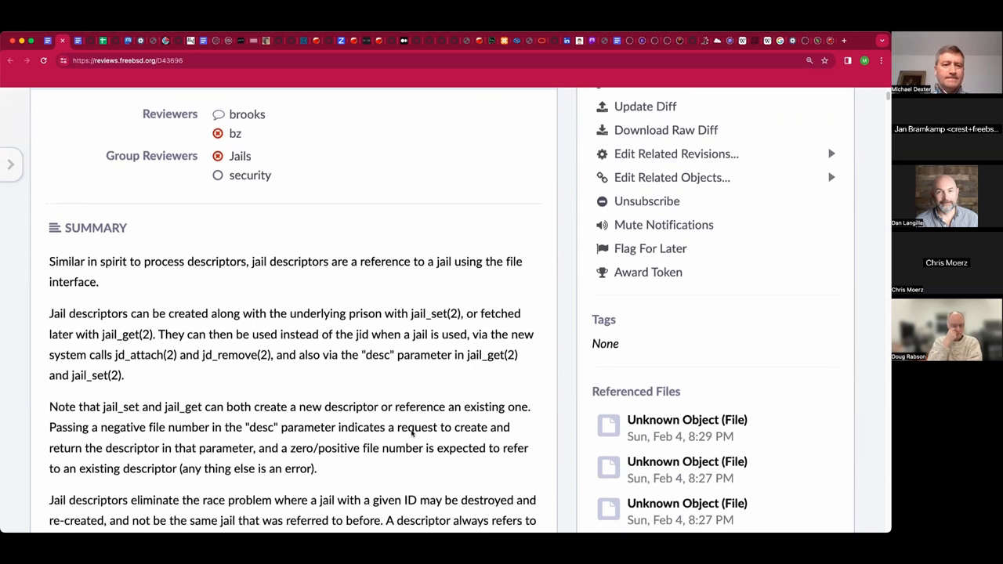
scroll("down", 3)
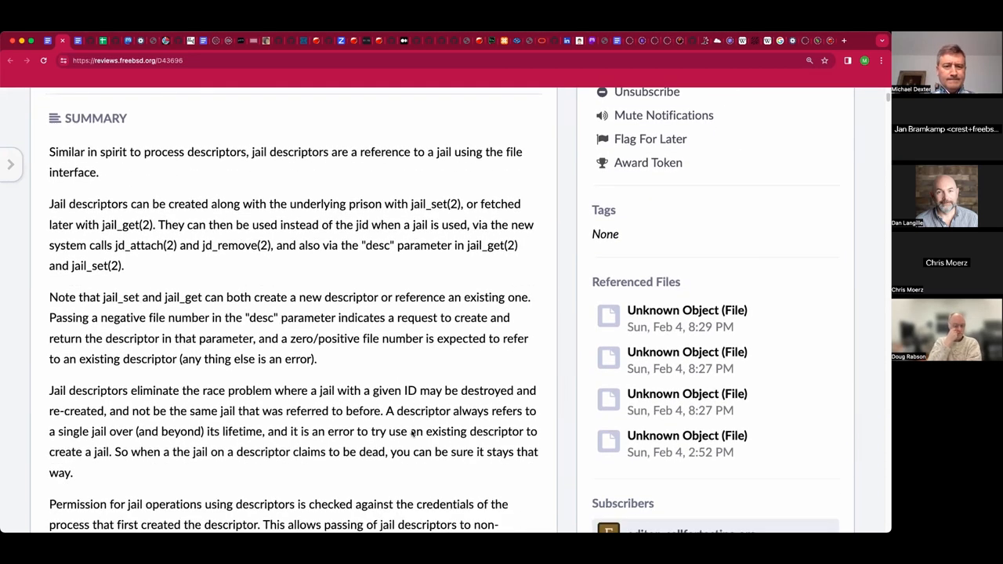
scroll("down", 3)
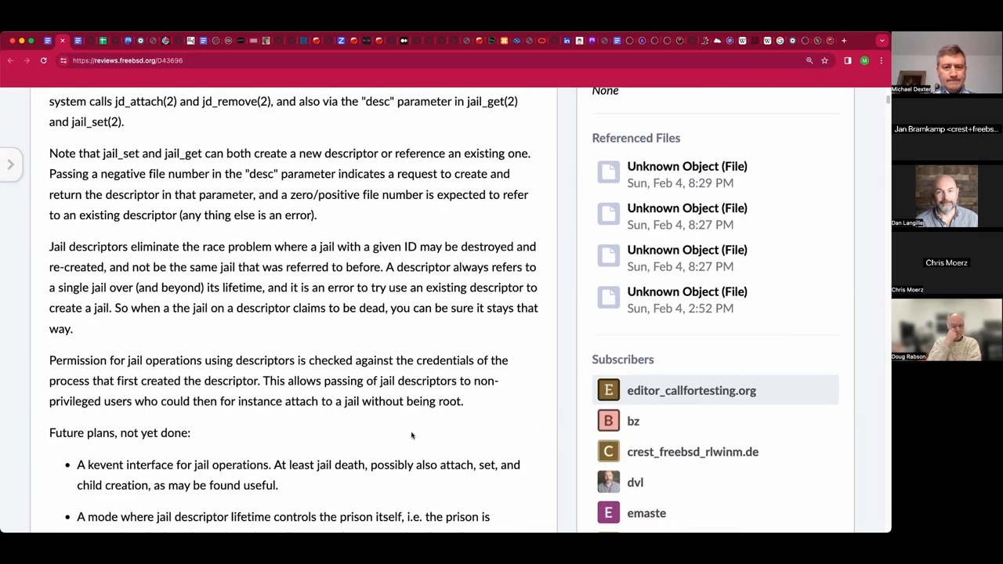
scroll("down", 3)
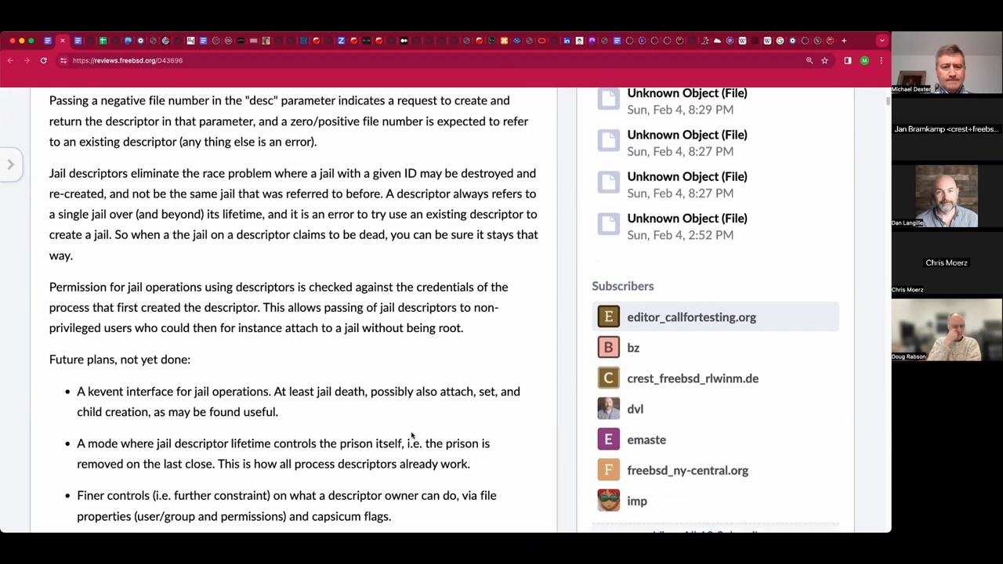
scroll("down", 3)
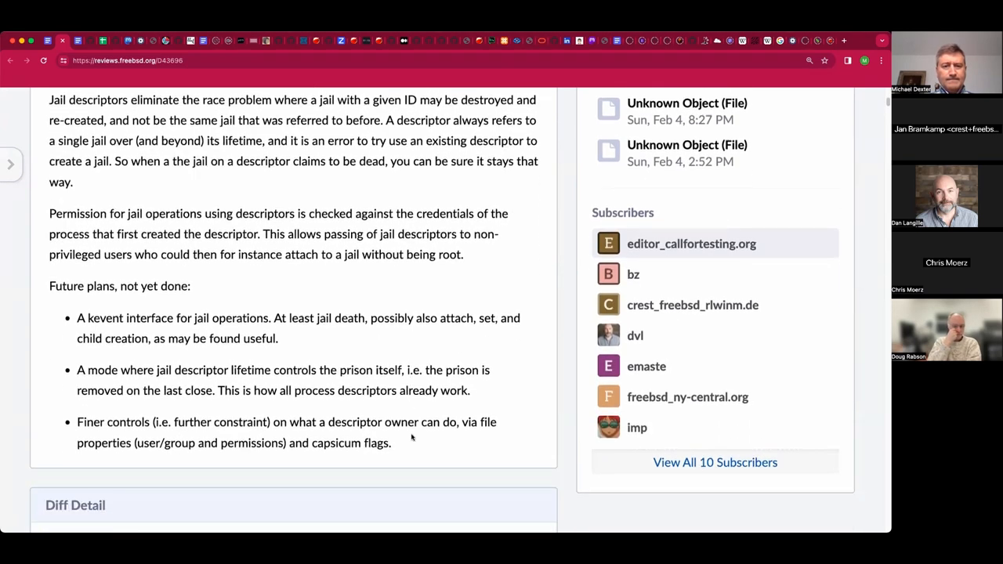
scroll("down", 3)
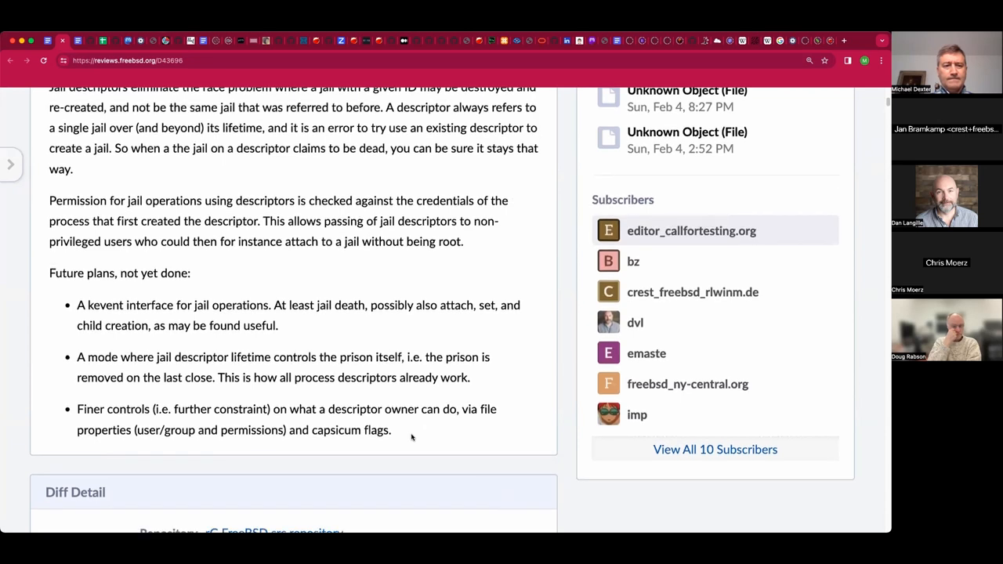
scroll("down", 3)
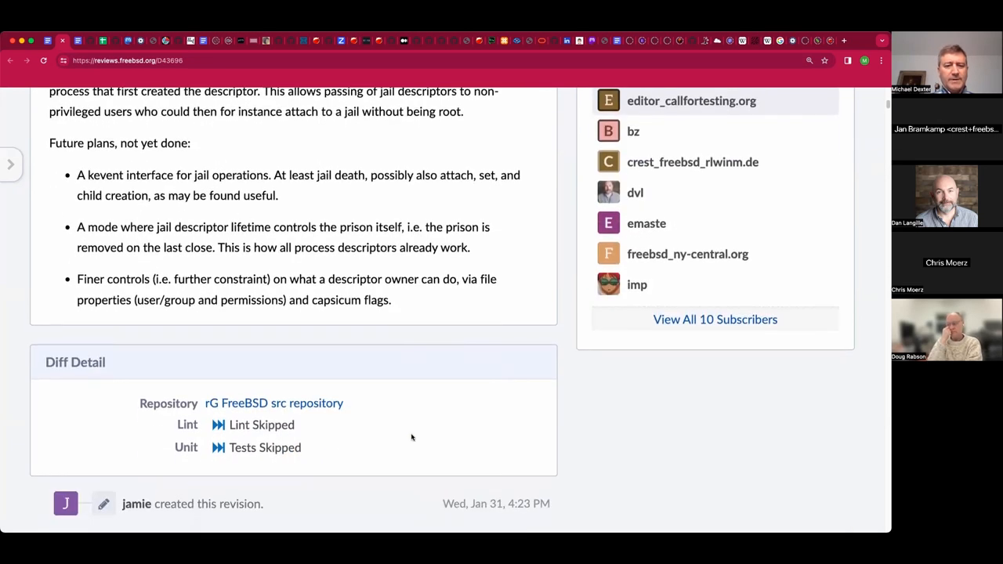
- Scroll the revision timeline through bz's change requests to dvl's pseudo-code request and crest's reply
scroll("down", 3)
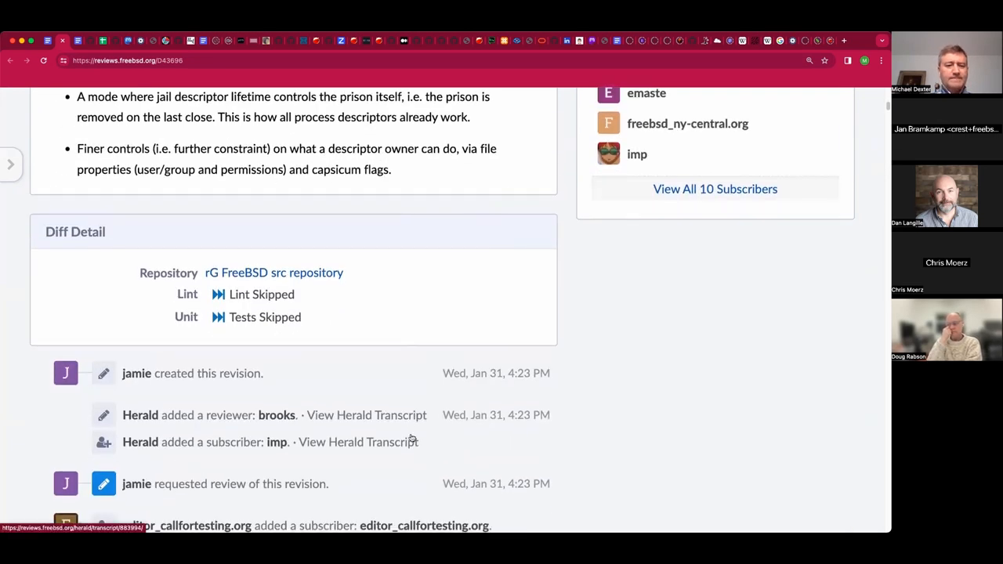
scroll("down", 3)
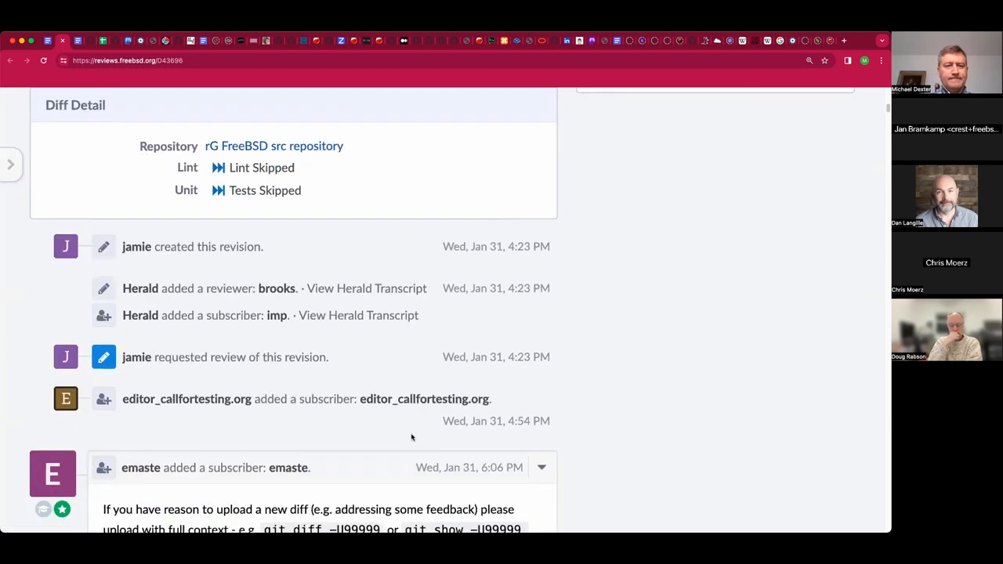
scroll("down", 3)
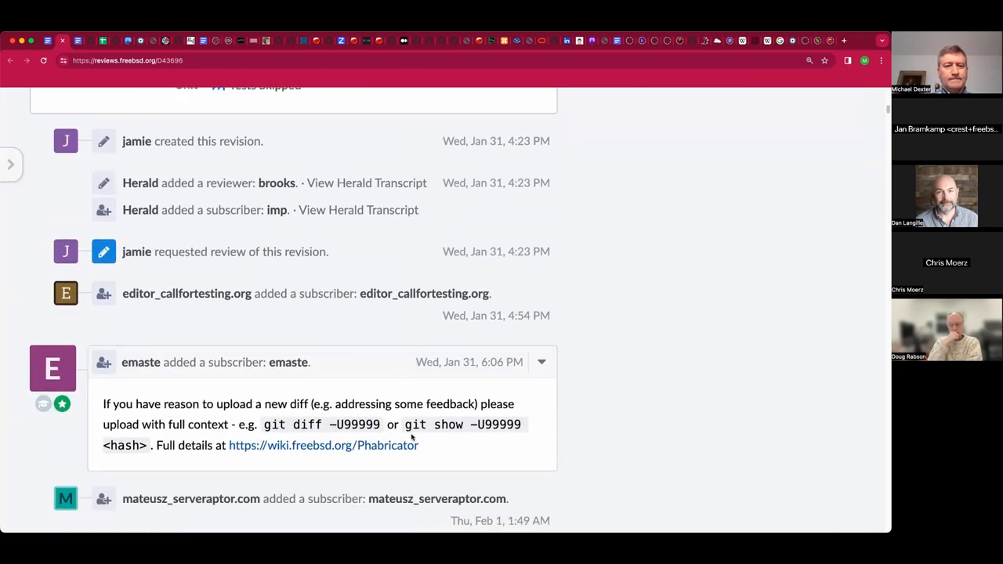
scroll("down", 3)
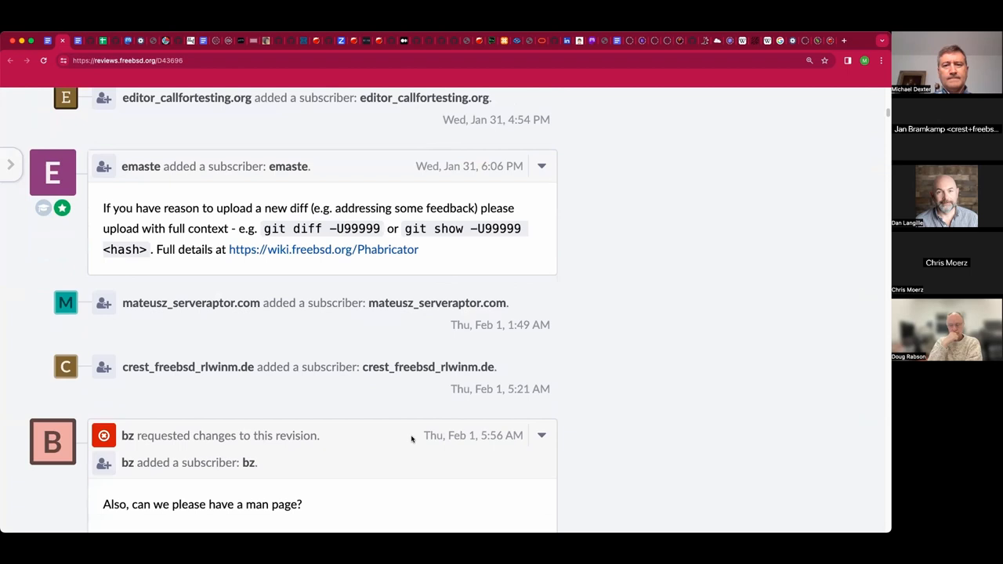
scroll("down", 3)
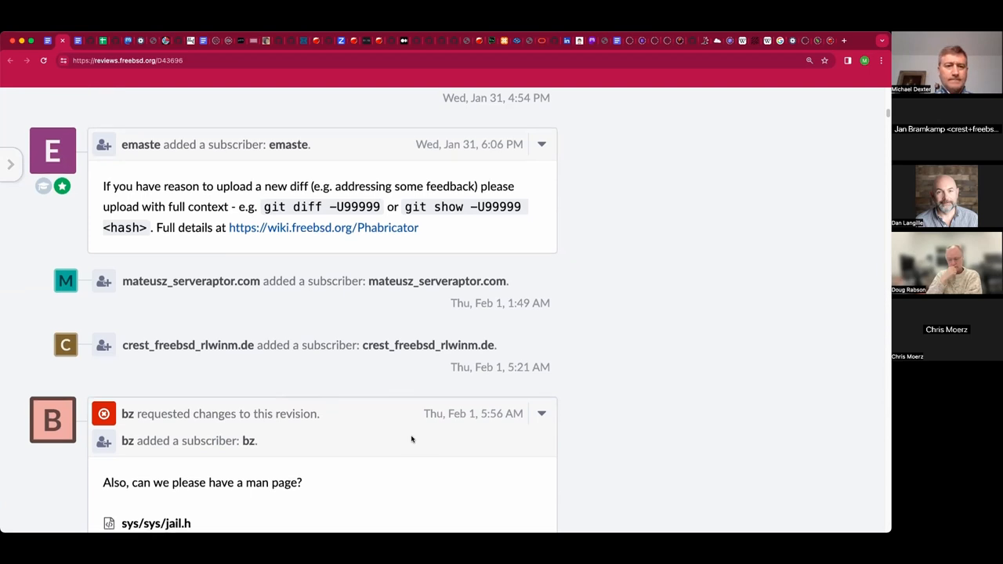
scroll("down", 3)
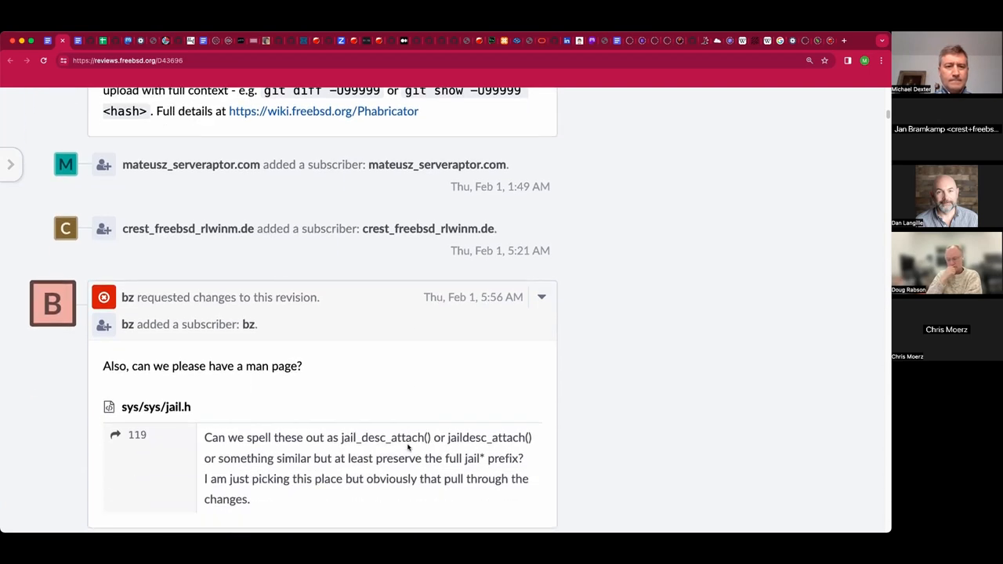
scroll("down", 3)
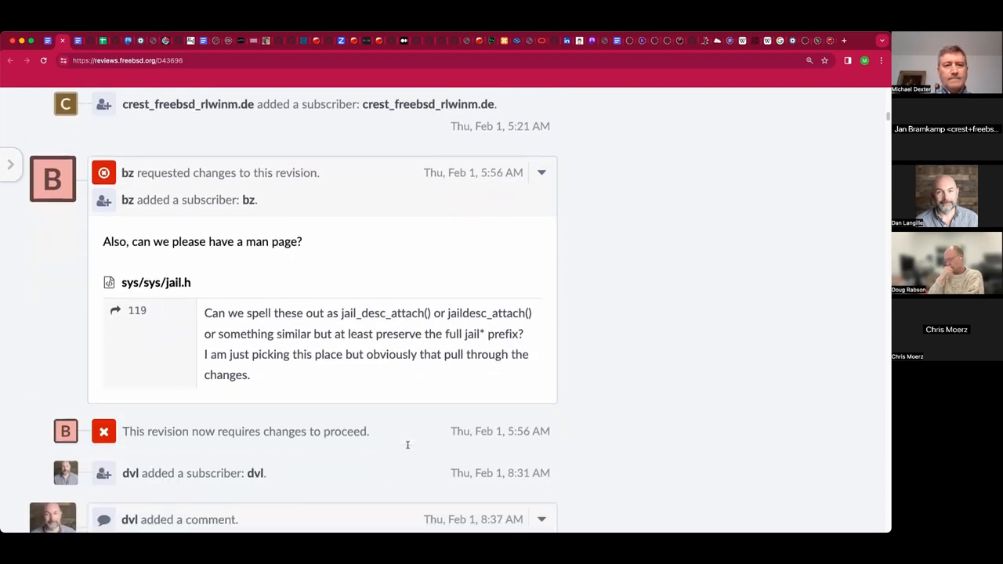
scroll("down", 3)
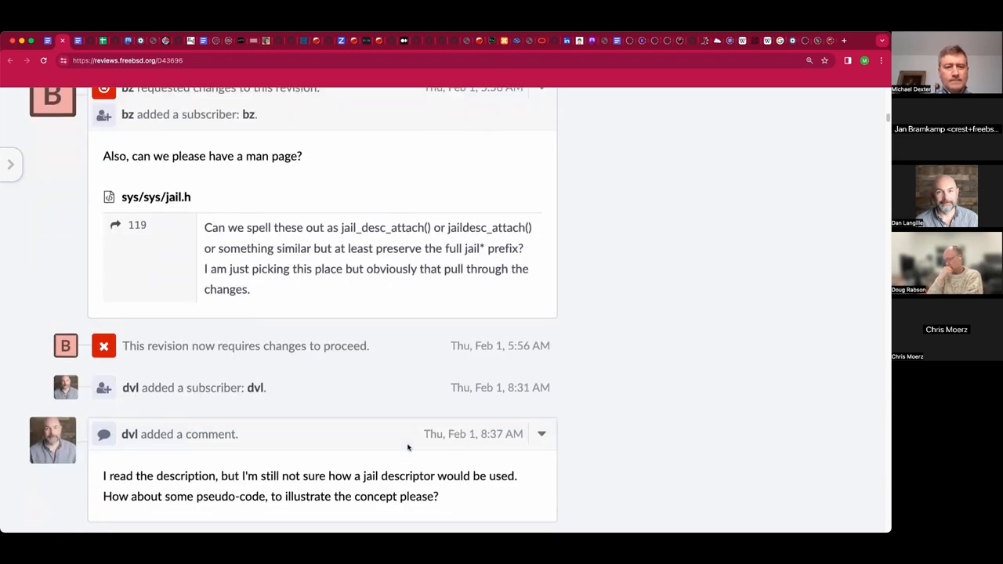
scroll("down", 3)
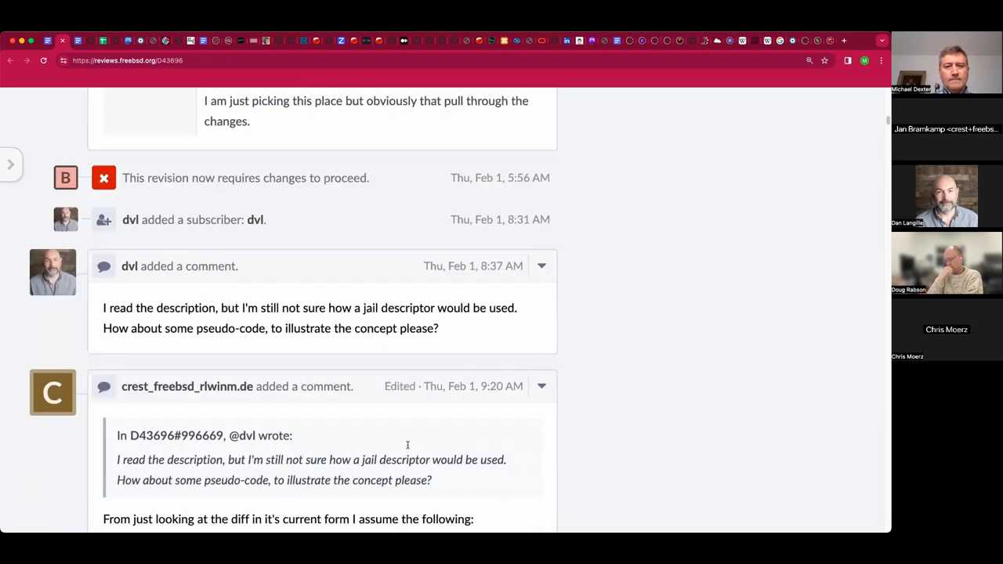
scroll("down", 3)
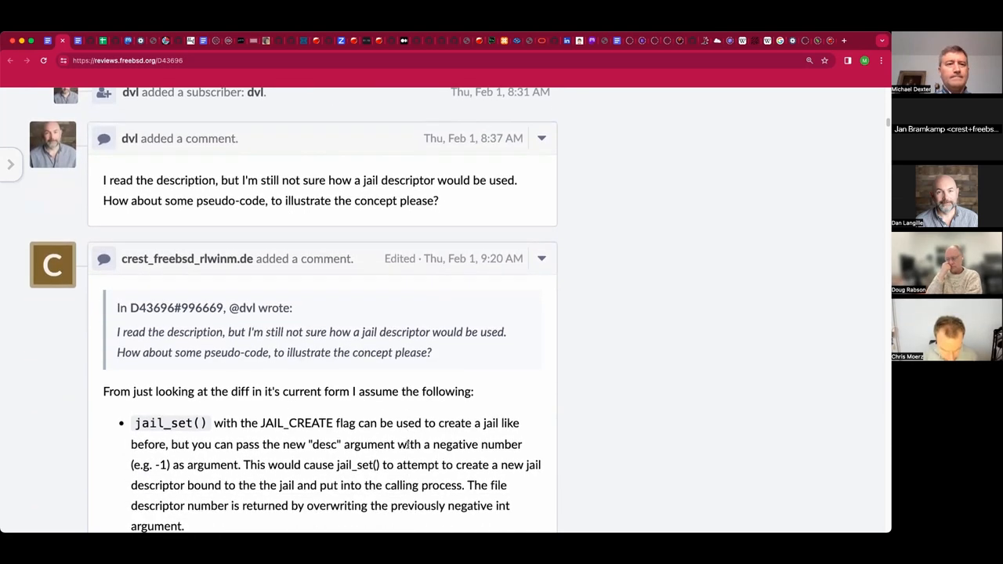
scroll("down", 3)
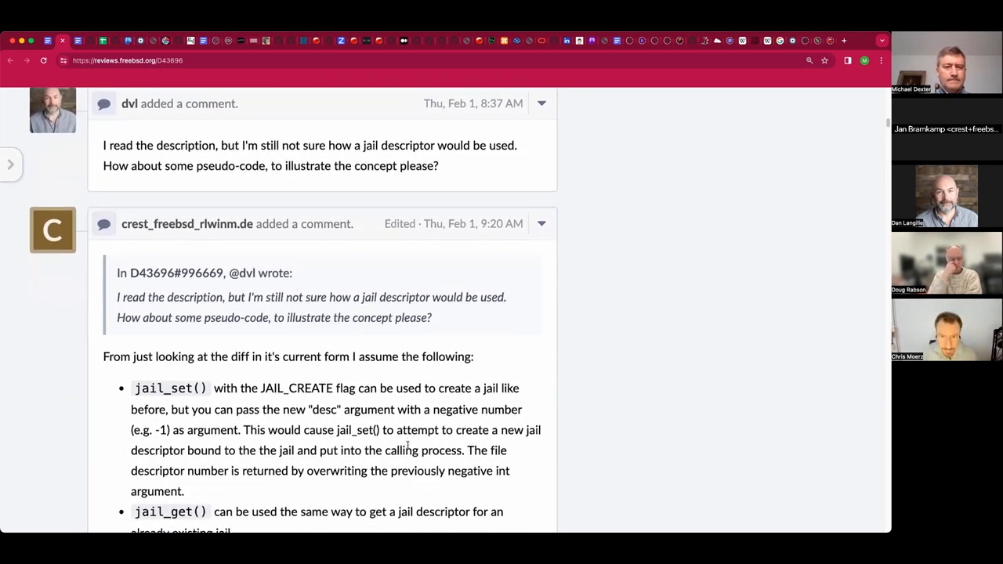
scroll("down", 3)
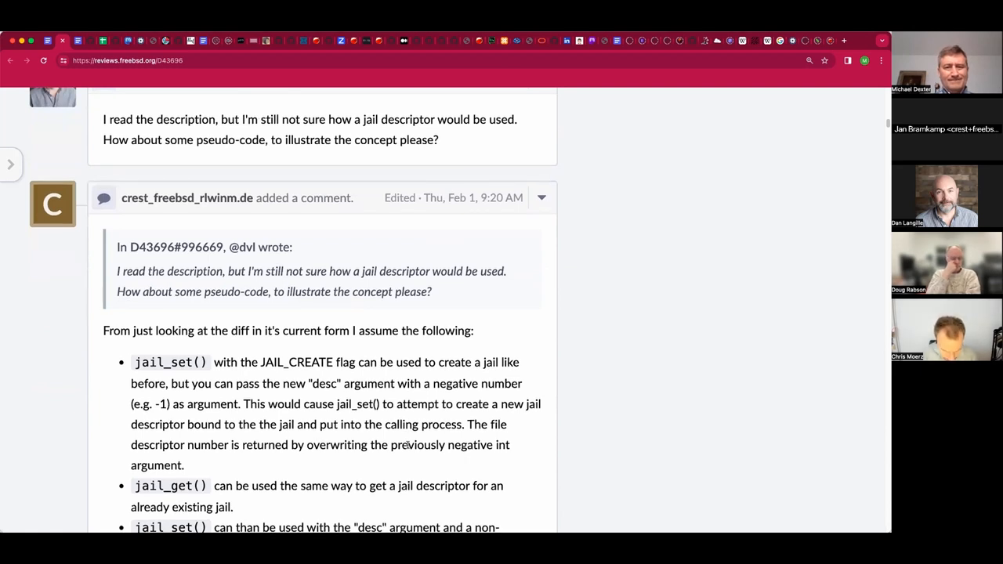
scroll("down", 3)
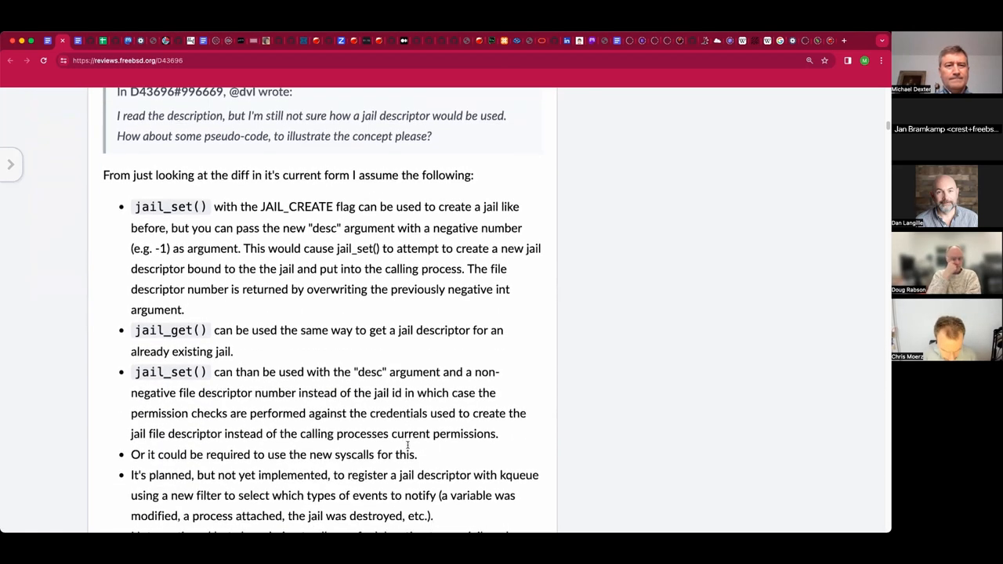
scroll("down", 3)
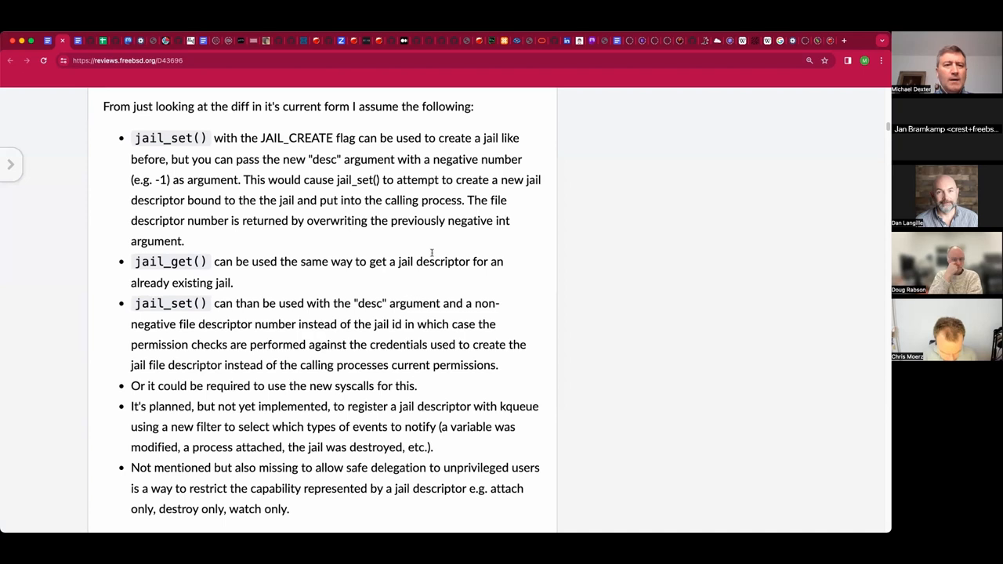
mouse_move(447, 222)
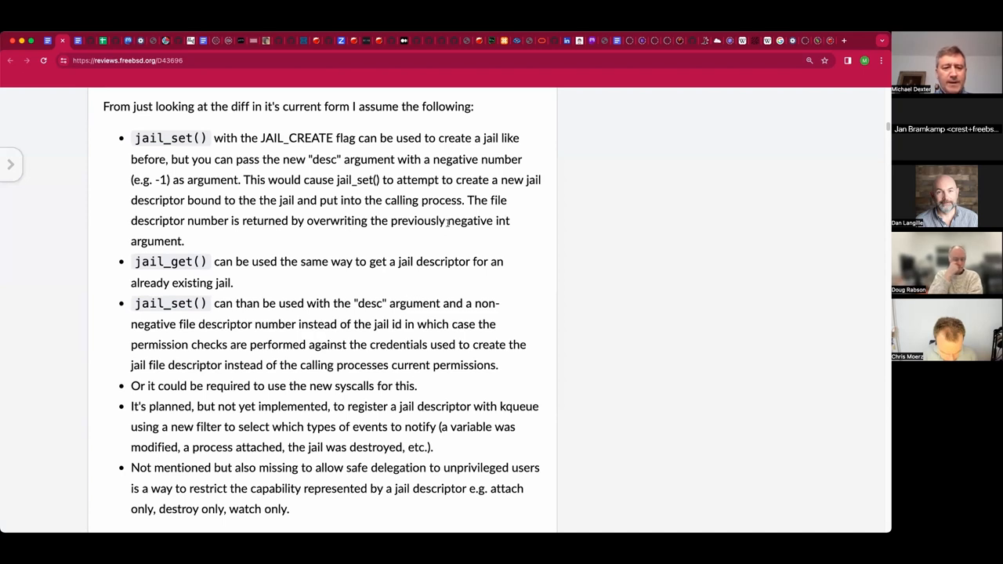
mouse_move(473, 221)
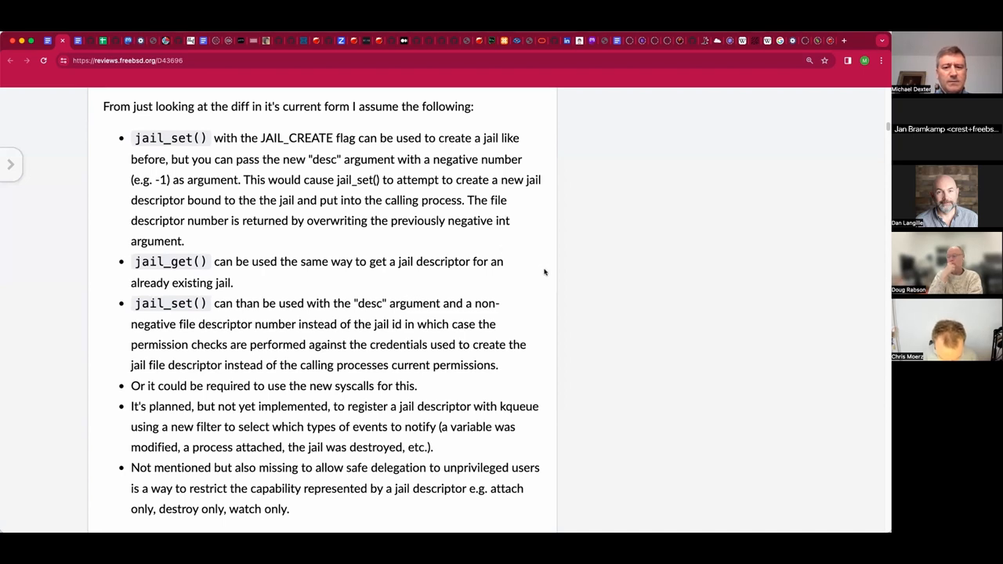
mouse_move(548, 253)
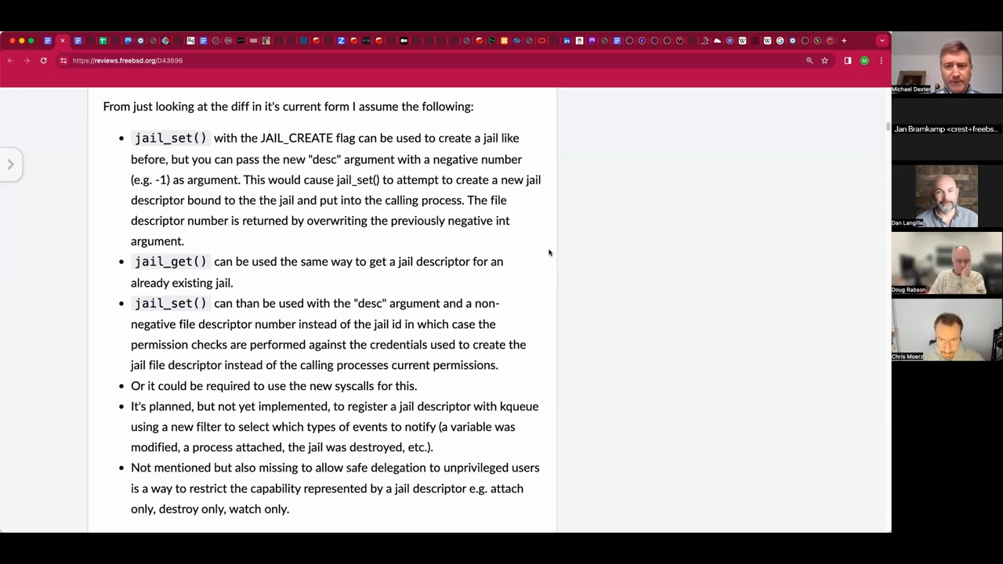
mouse_move(615, 244)
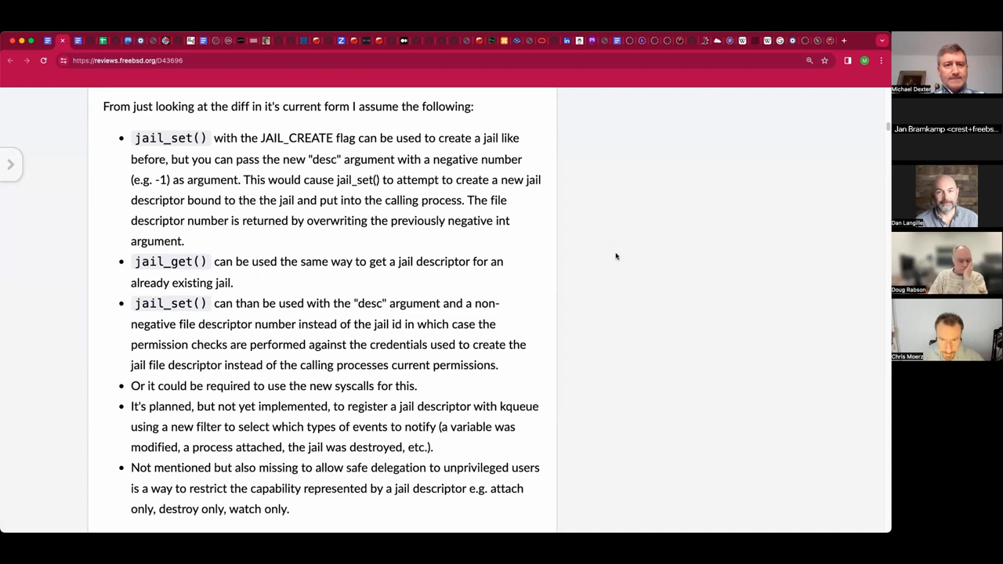
scroll("down", 3)
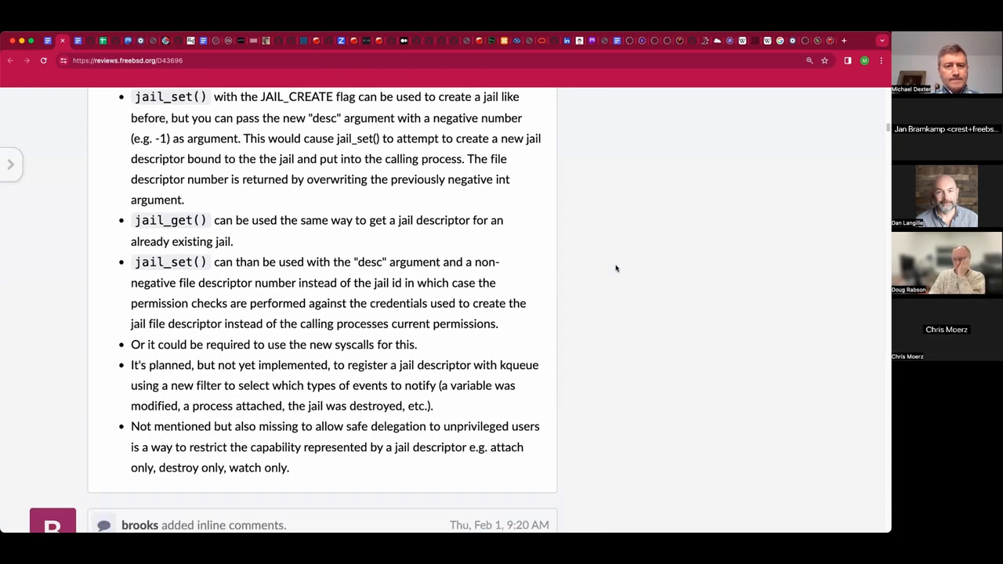
scroll("down", 3)
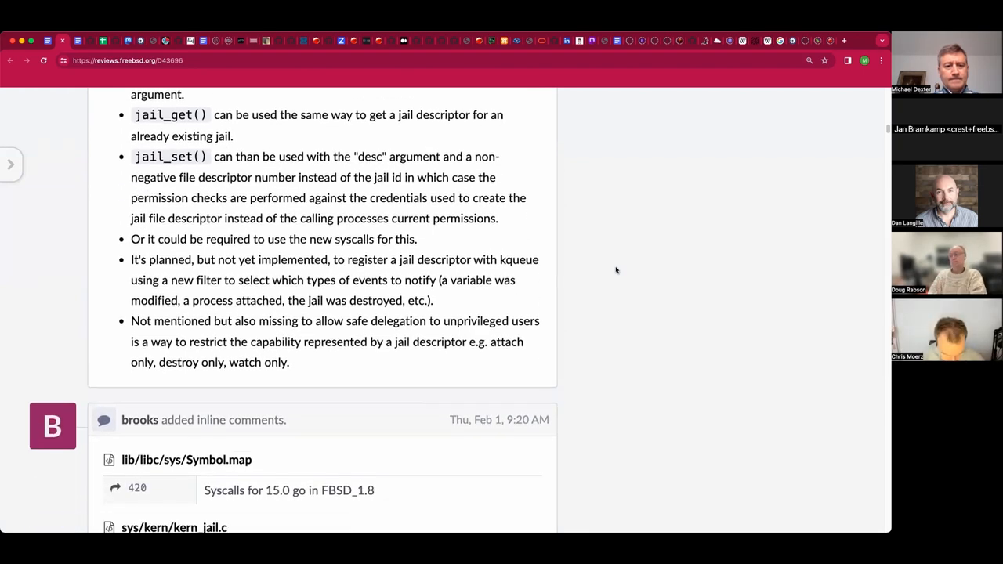
scroll("down", 3)
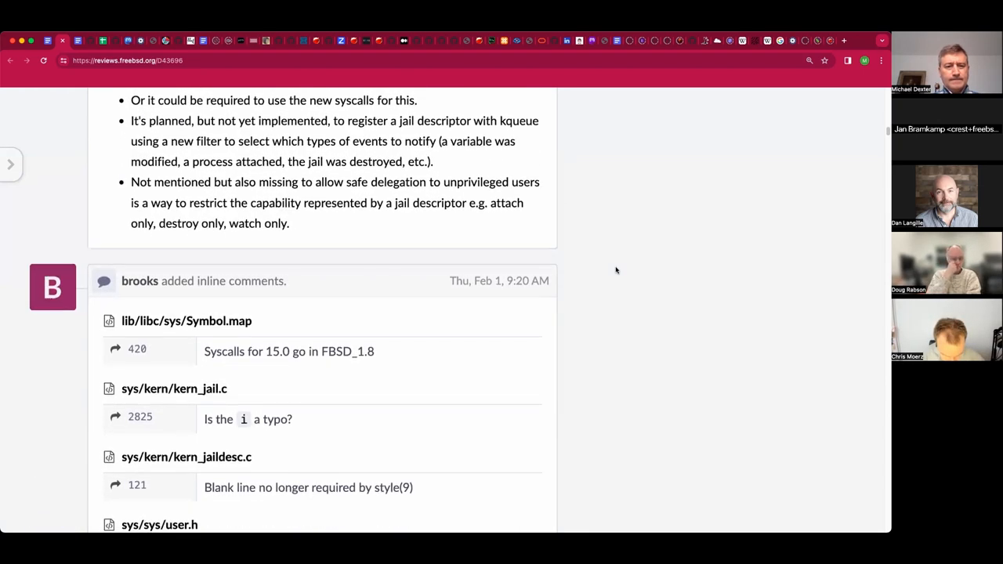
scroll("down", 3)
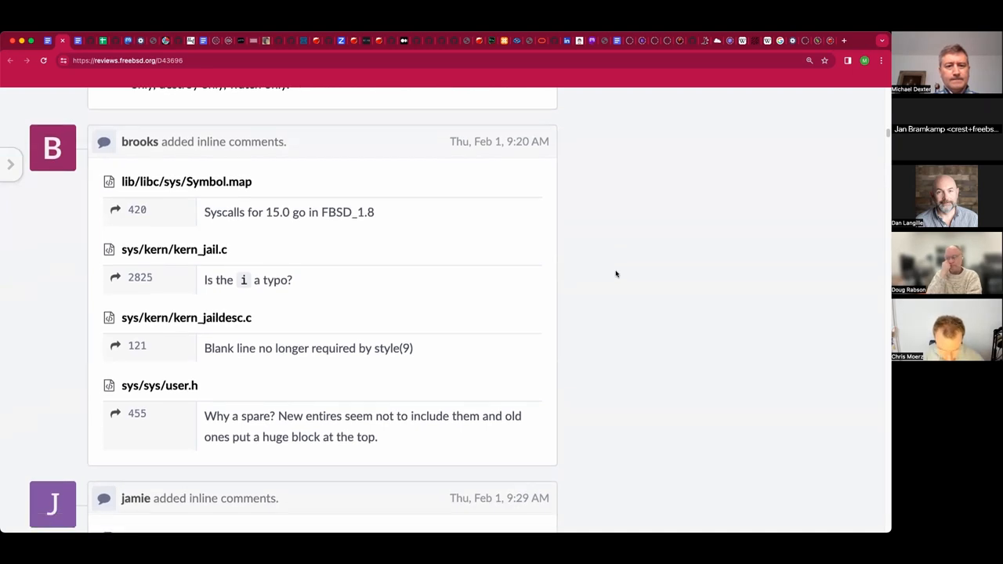
scroll("down", 3)
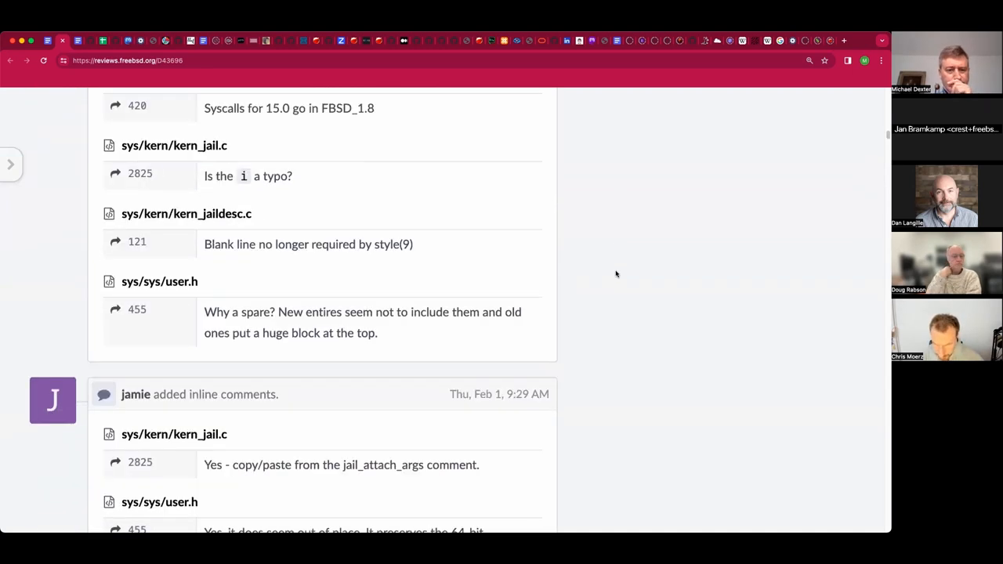
scroll("down", 3)
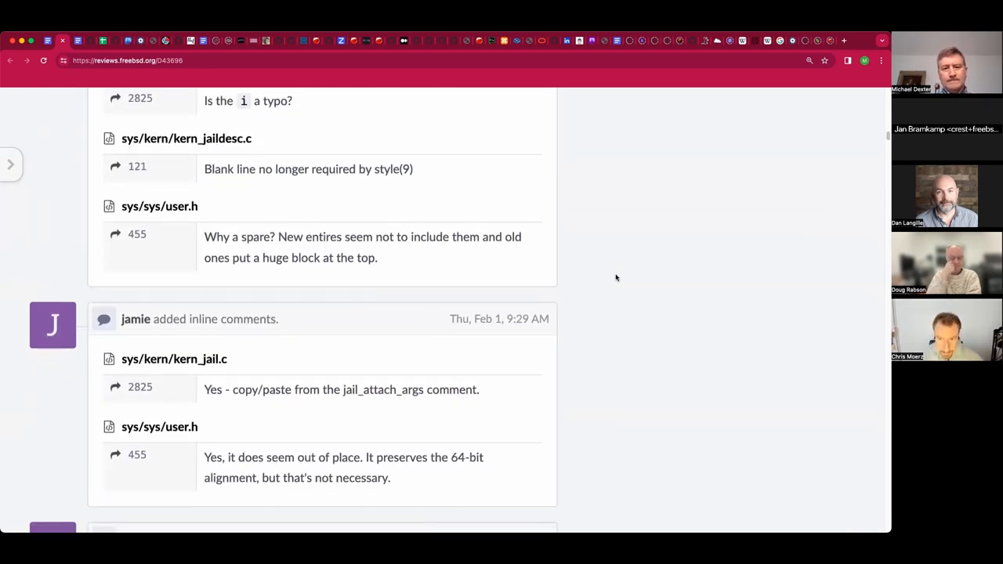
scroll("down", 3)
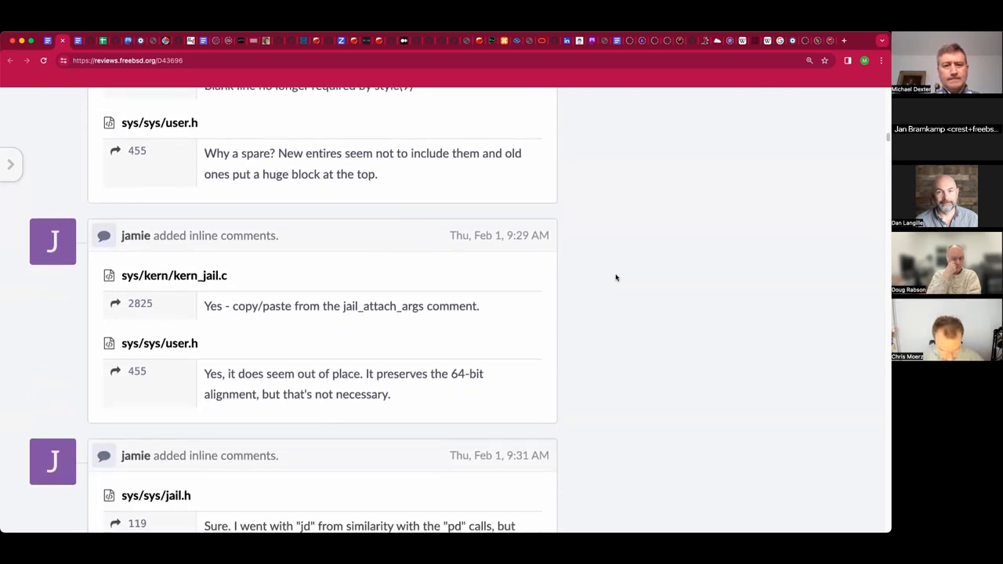
scroll("down", 3)
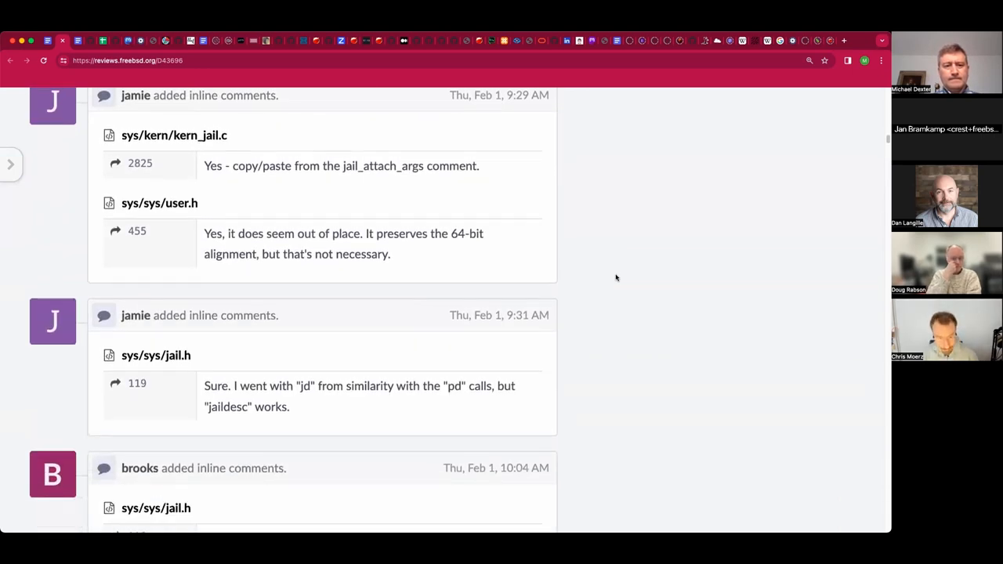
scroll("down", 3)
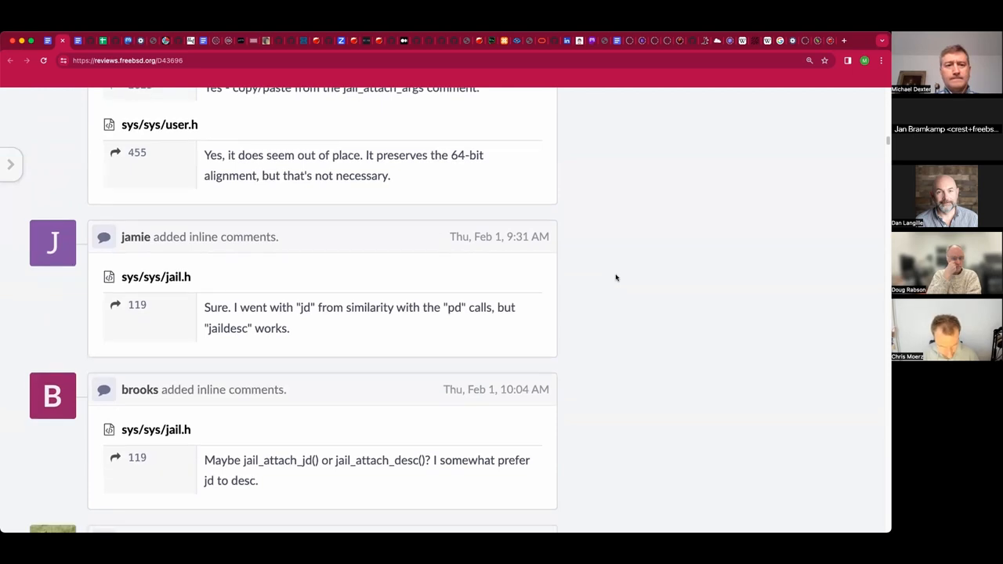
scroll("down", 3)
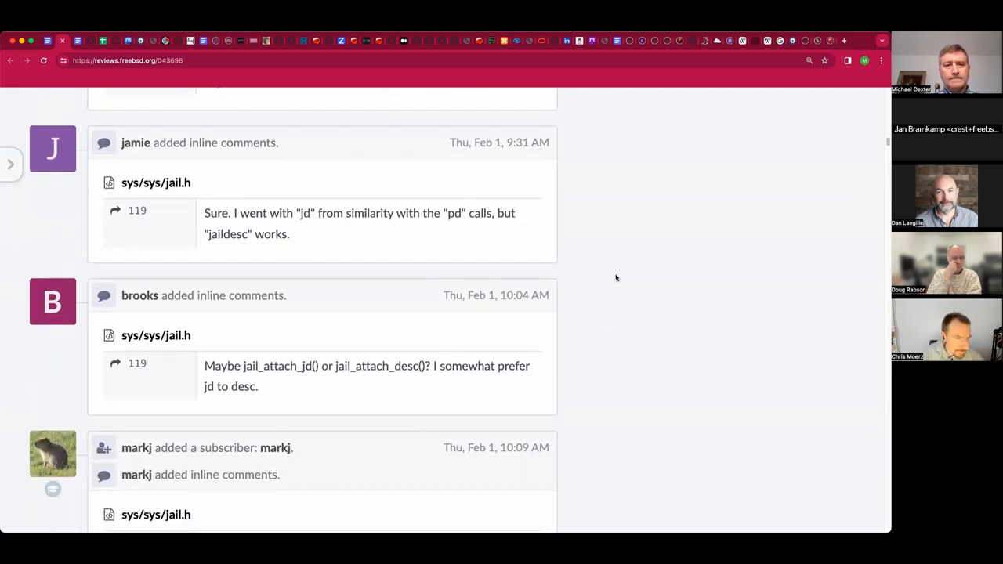
scroll("down", 3)
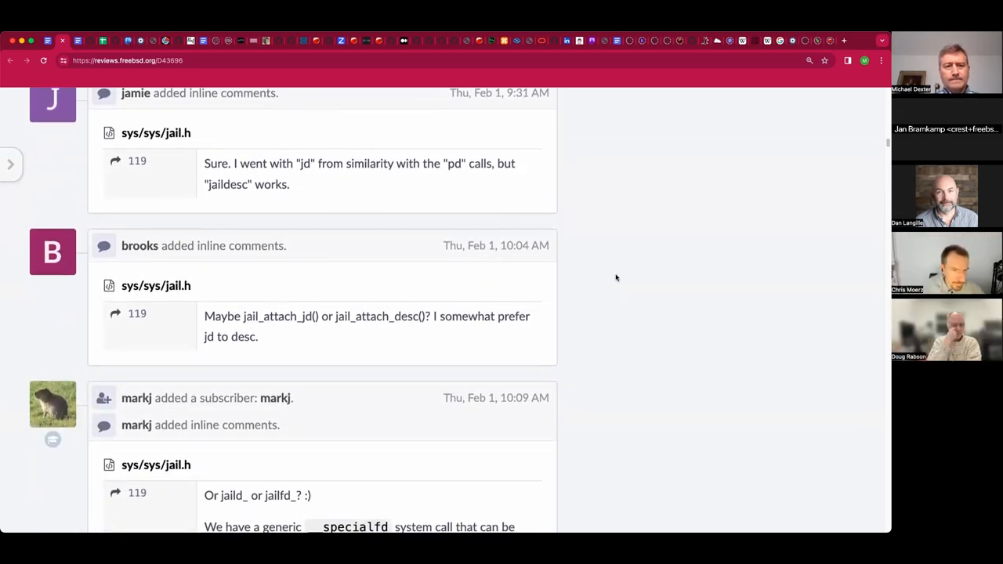
scroll("down", 3)
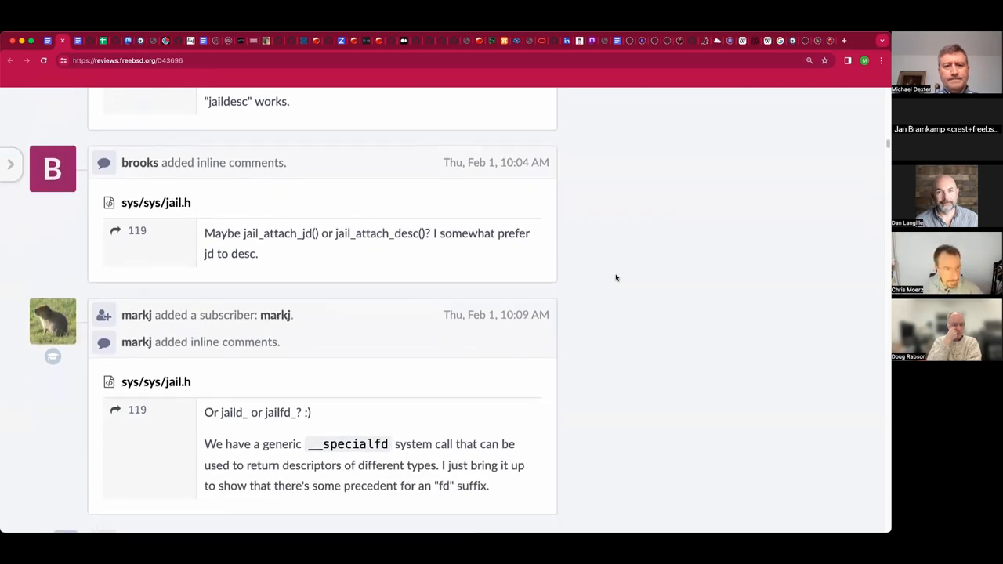
scroll("down", 3)
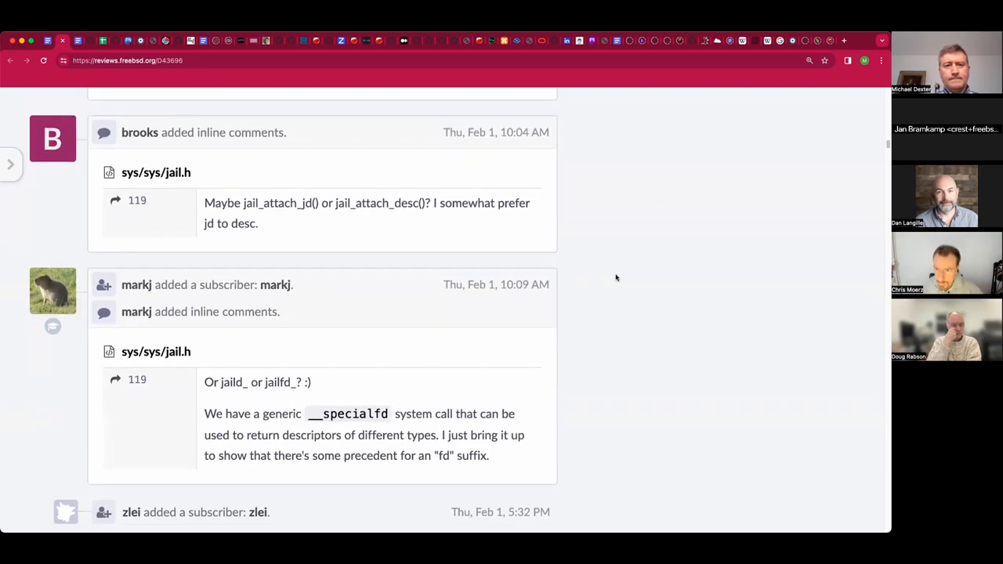
scroll("down", 3)
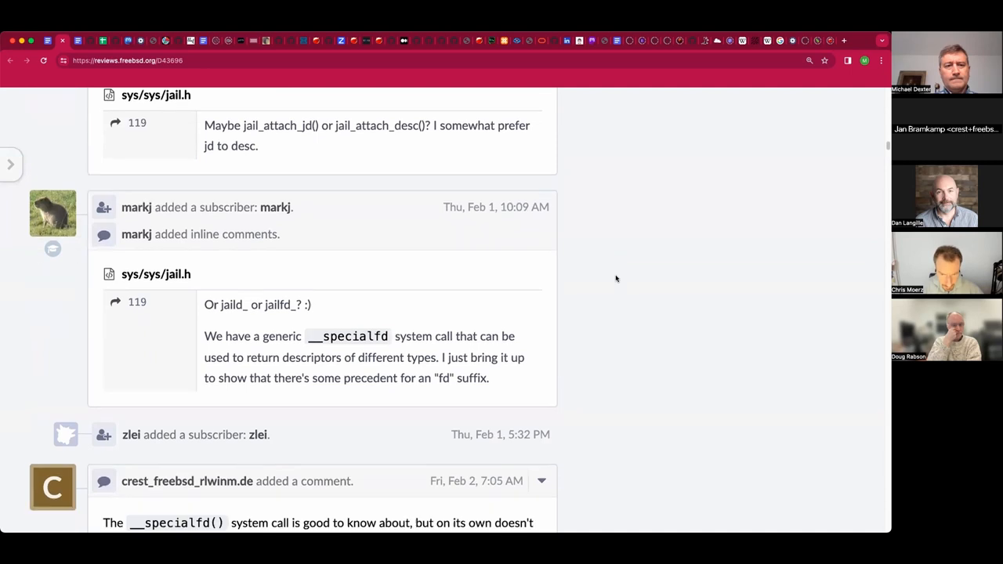
scroll("down", 3)
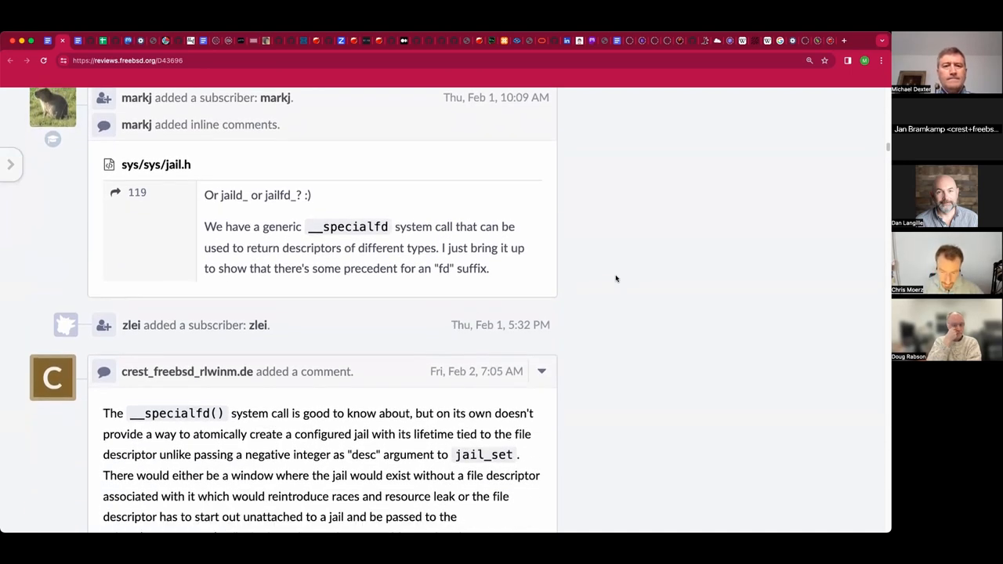
scroll("down", 3)
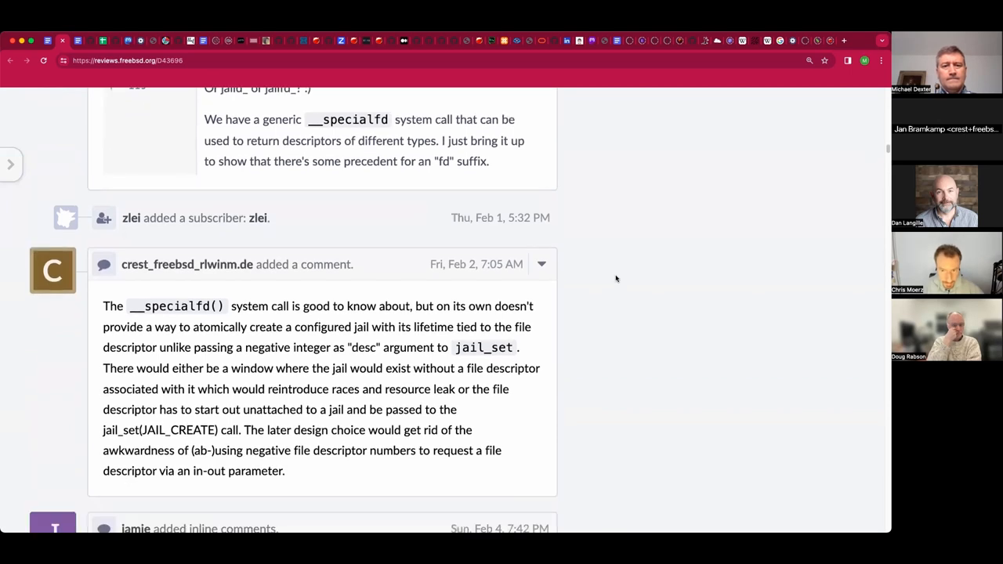
scroll("down", 3)
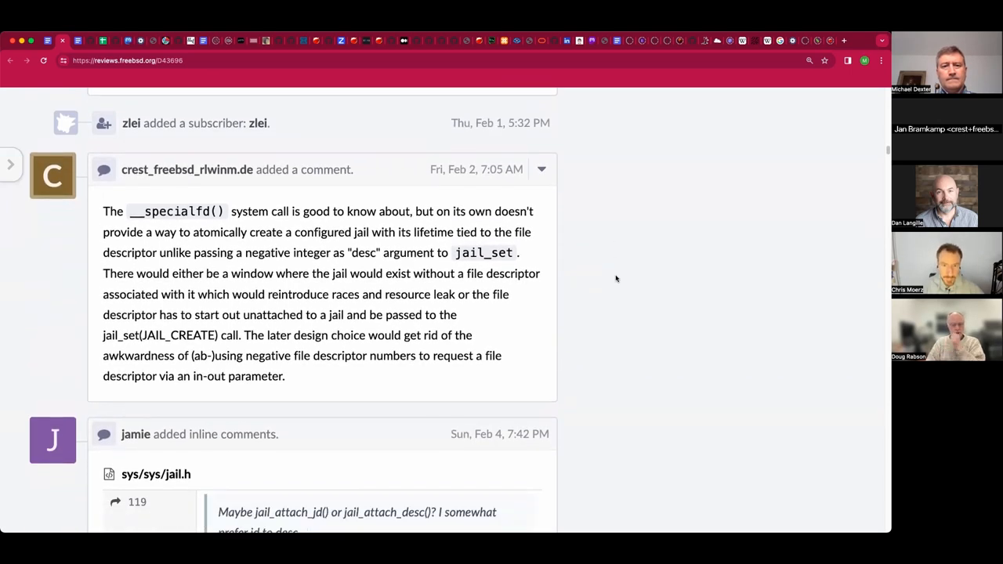
scroll("down", 3)
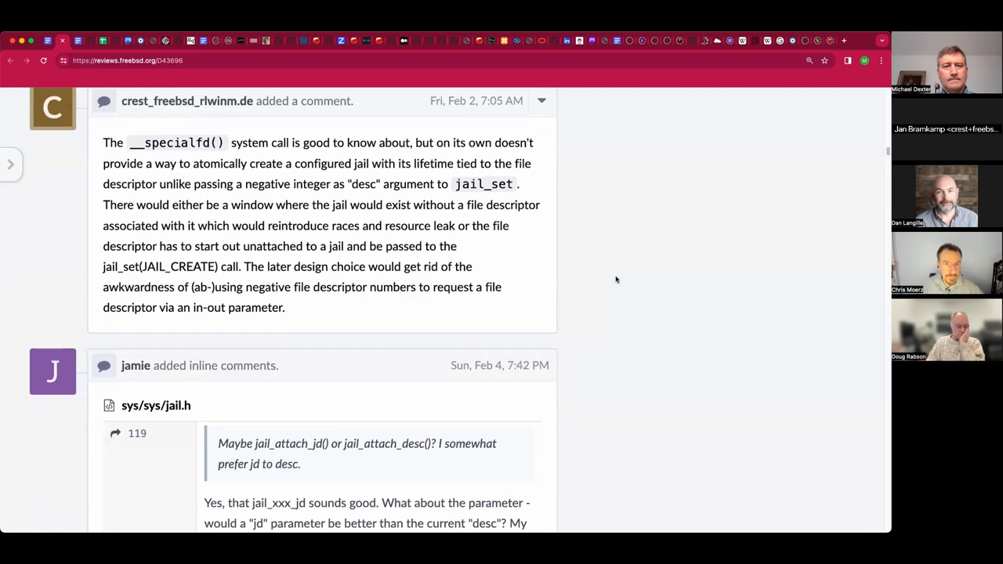
scroll("down", 3)
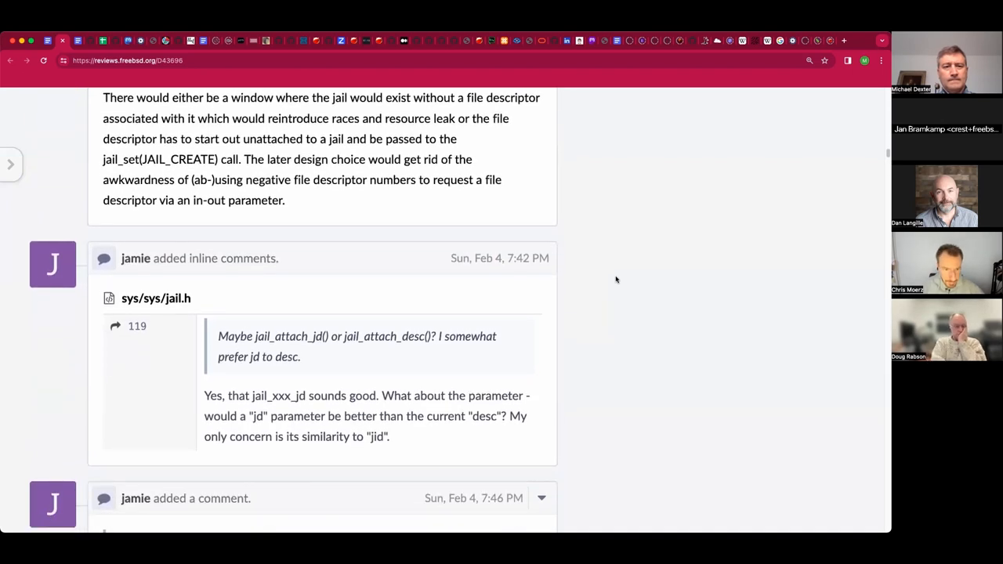
scroll("down", 3)
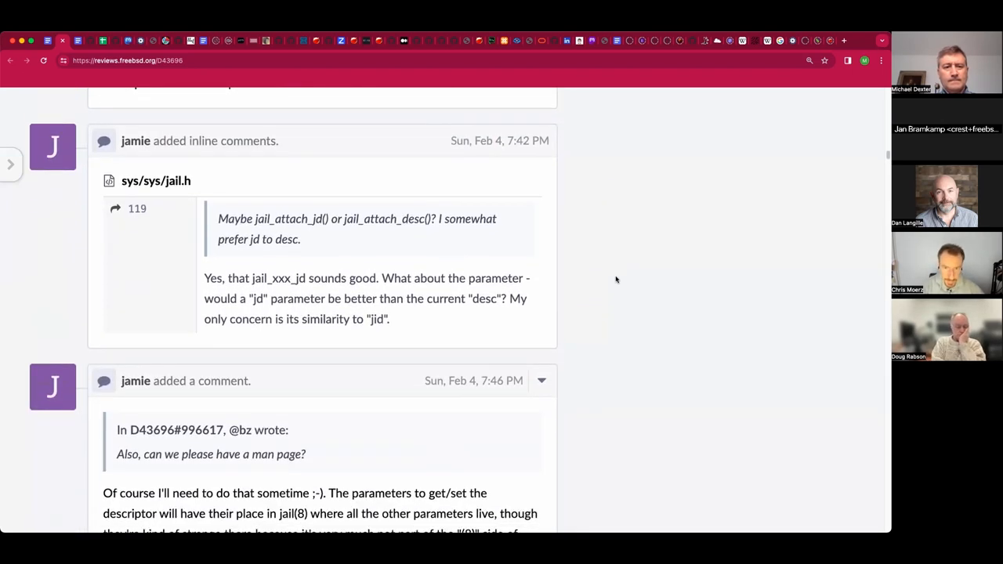
scroll("down", 3)
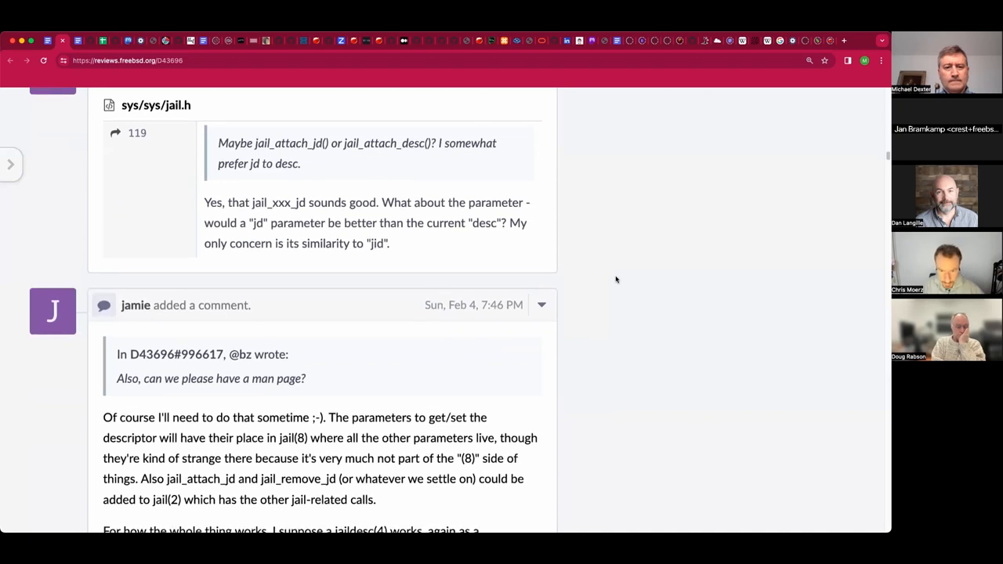
scroll("down", 3)
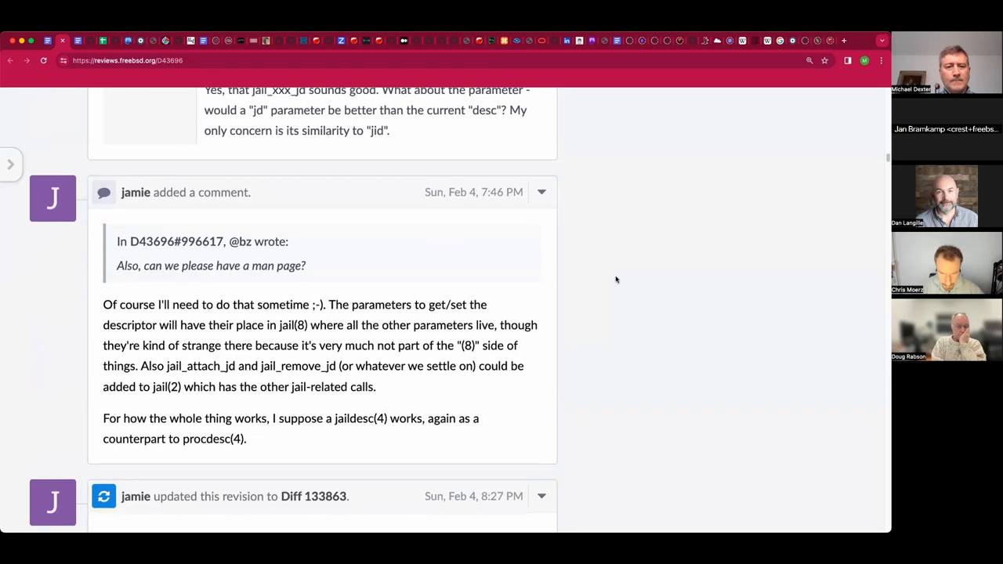
scroll("down", 3)
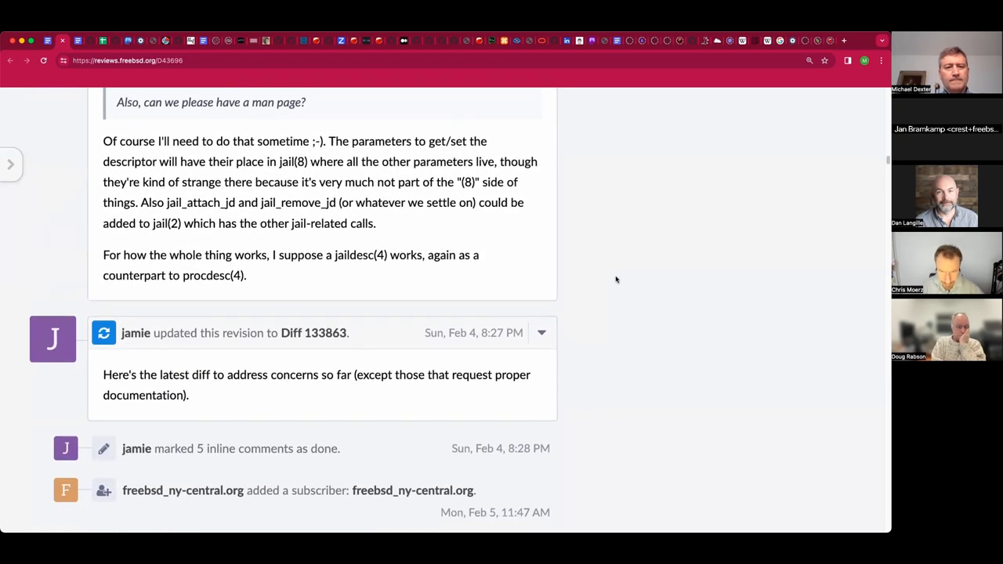
scroll("down", 3)
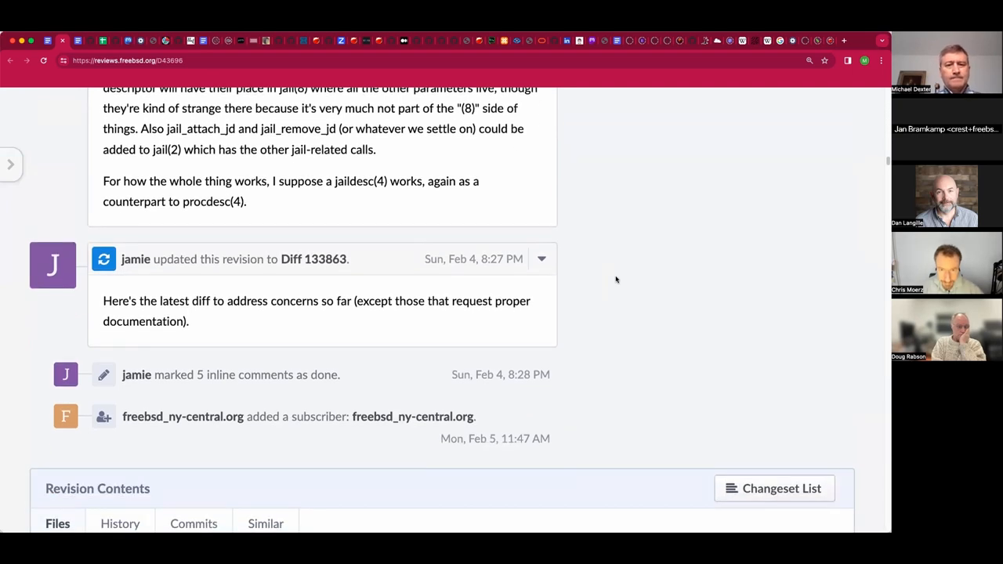
scroll("down", 3)
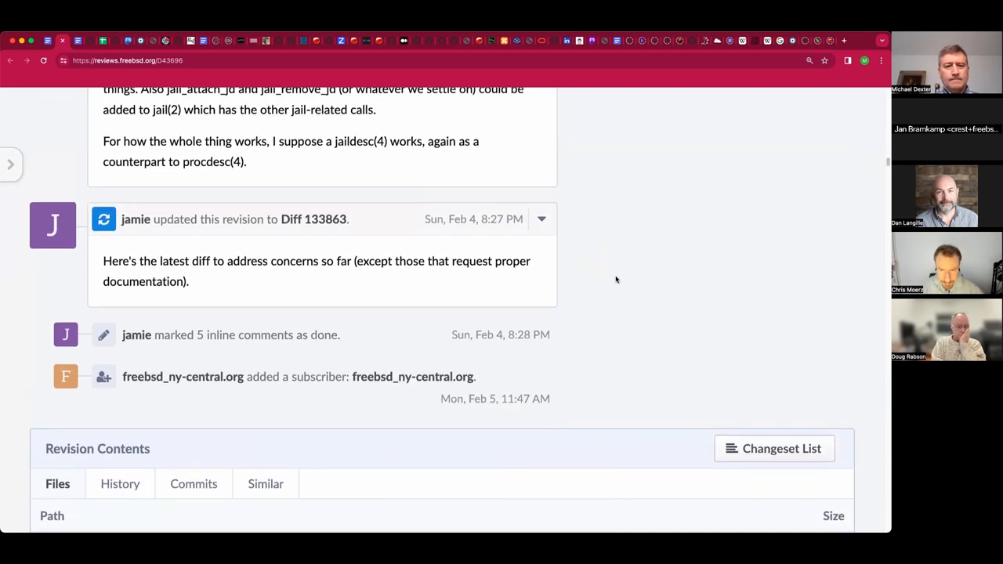
scroll("down", 3)
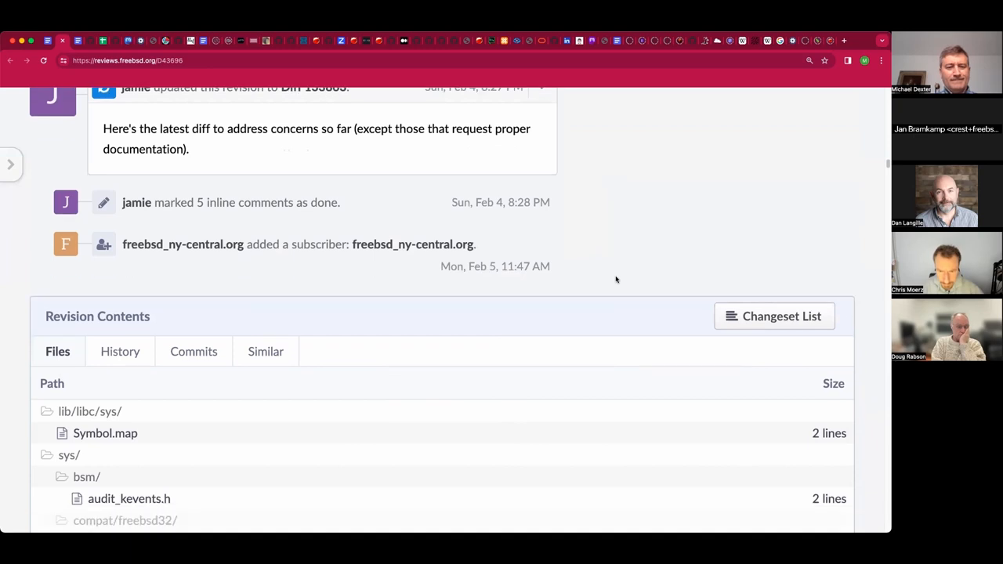
scroll("down", 3)
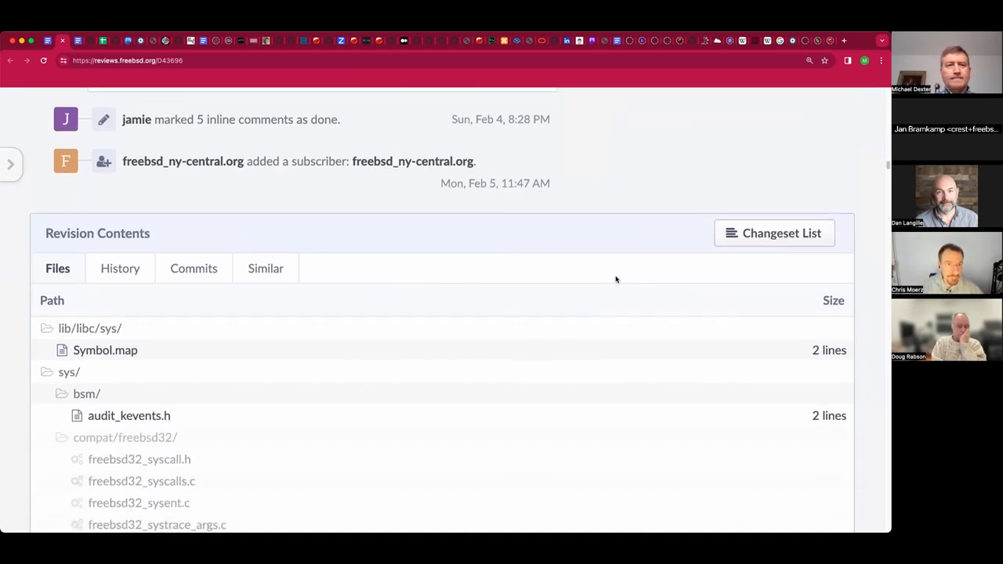
scroll("down", 3)
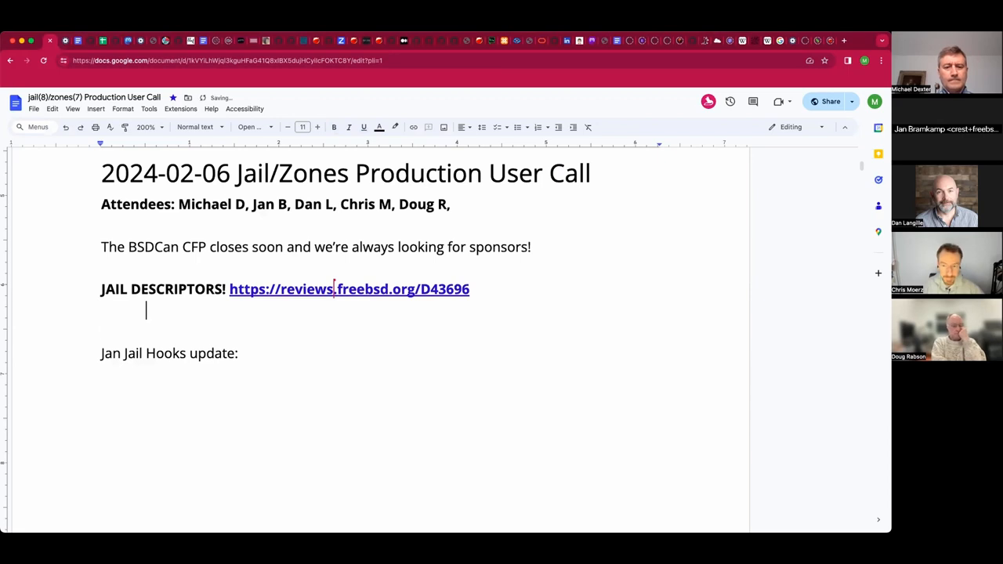
- Note the benefits: garbage collection of stopped jails and better Capsicum oversight
type("Benefits:")
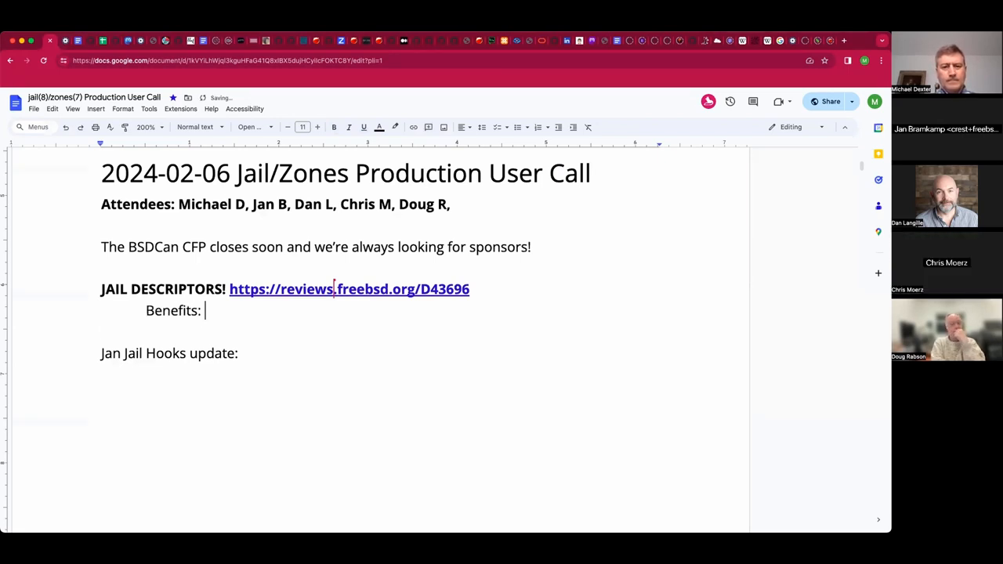
type("Garbage collection of")
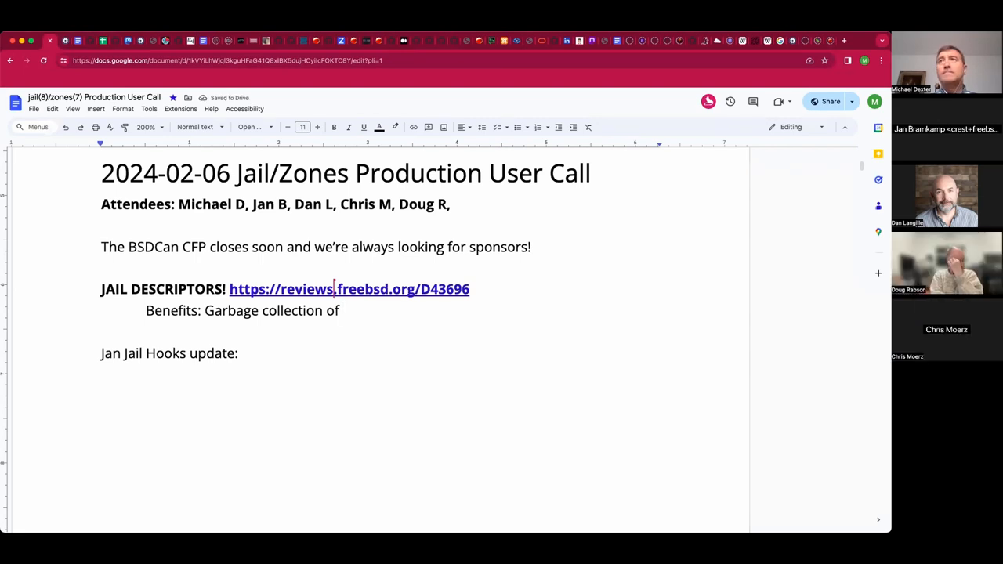
type("stopped ja")
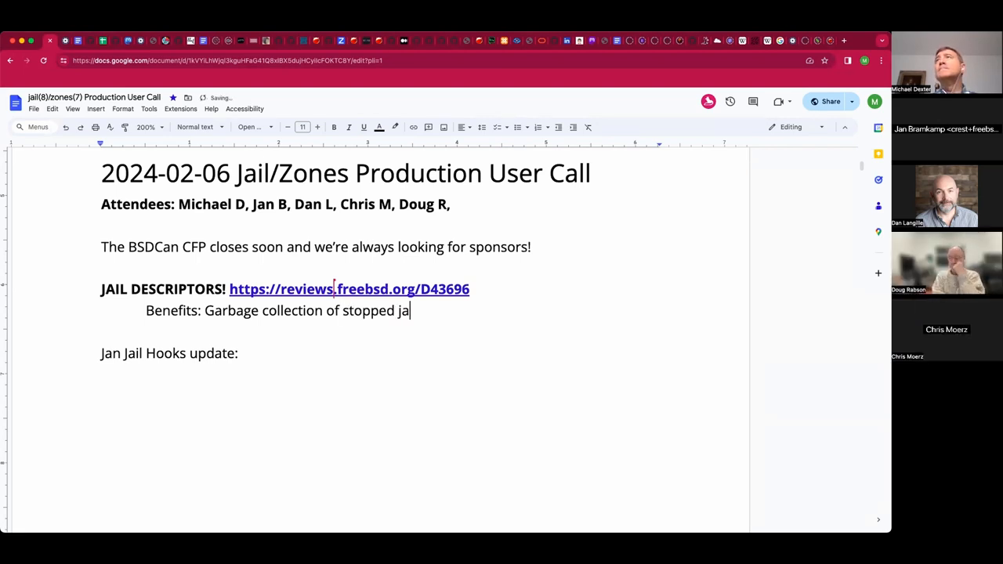
type("ils")
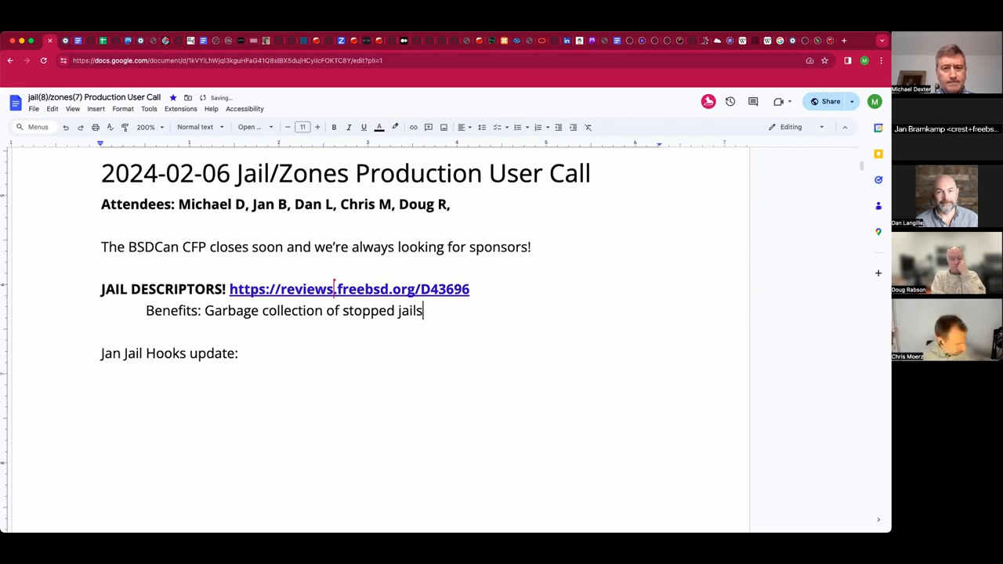
type(".")
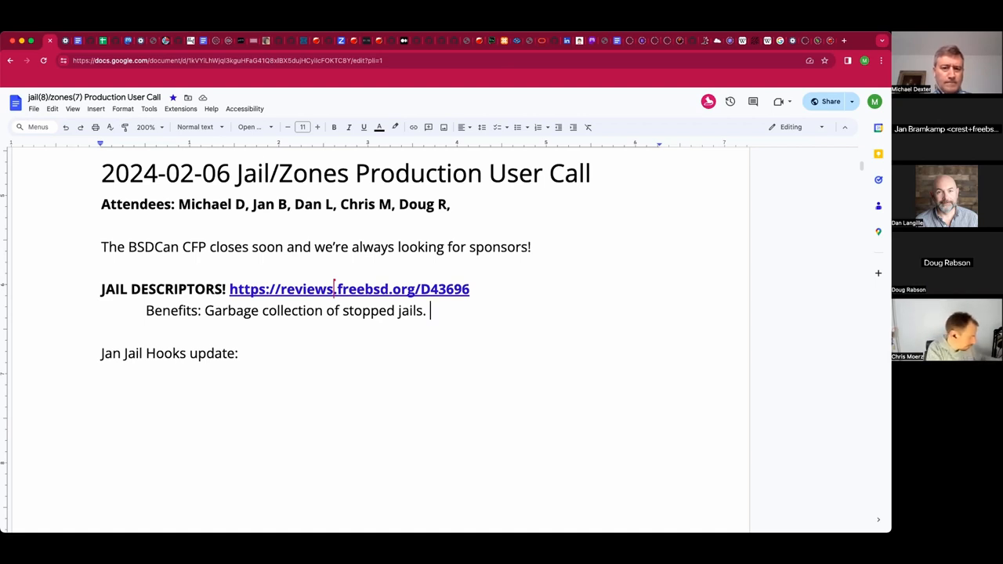
type("B")
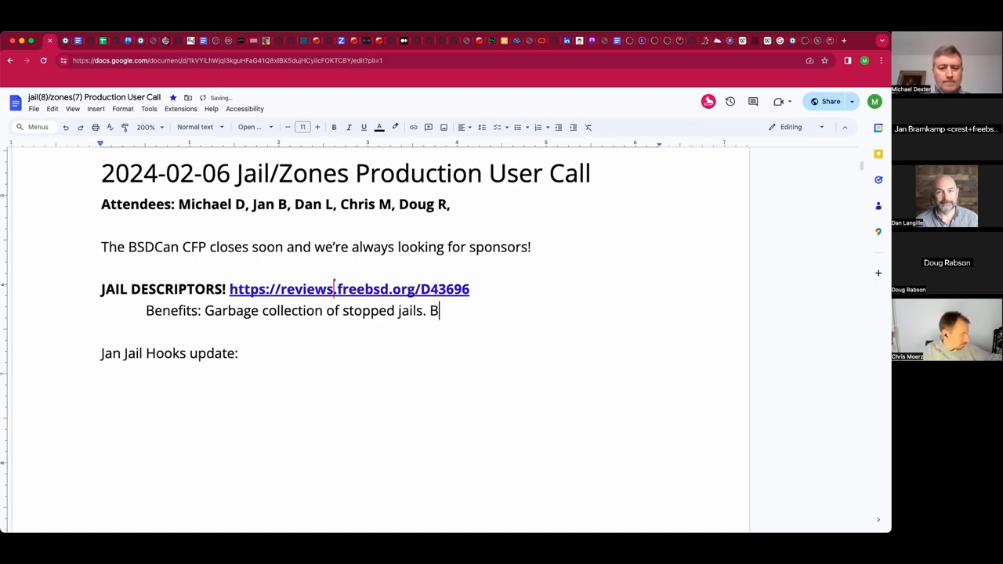
type("etter Capsicum ove")
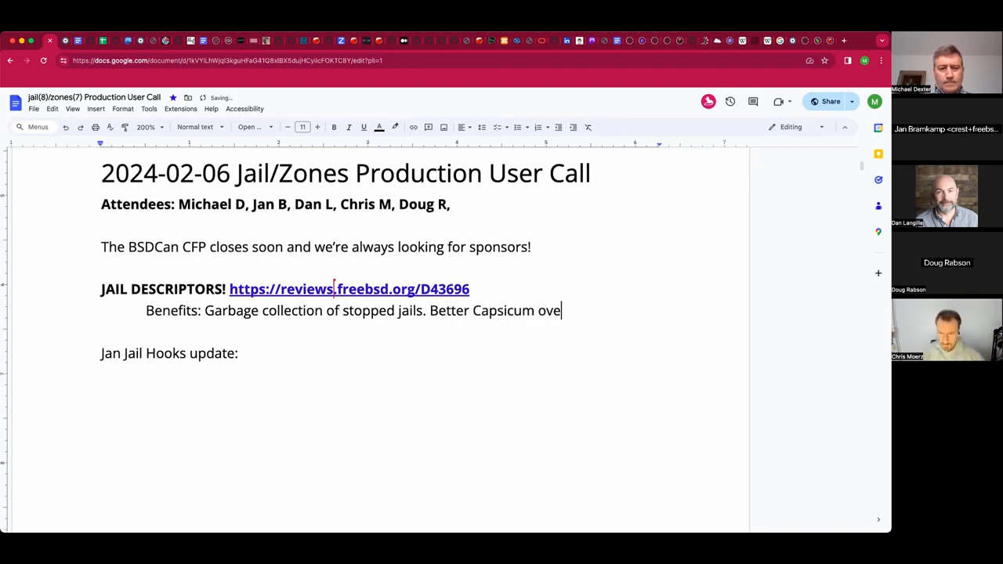
type("ris")
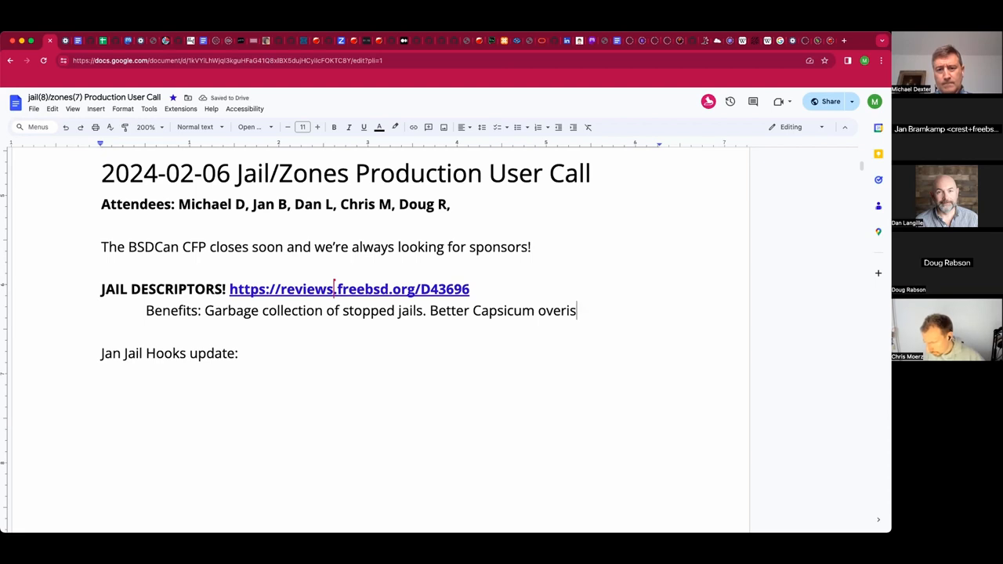
type("ight.")
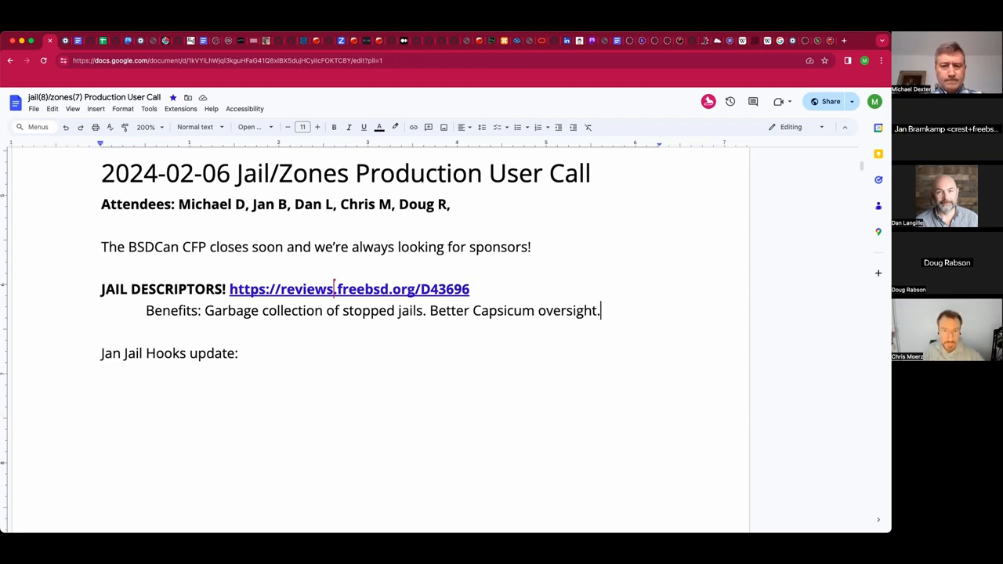
- Add the line that kqueue notifications are coming
type("\" \"")
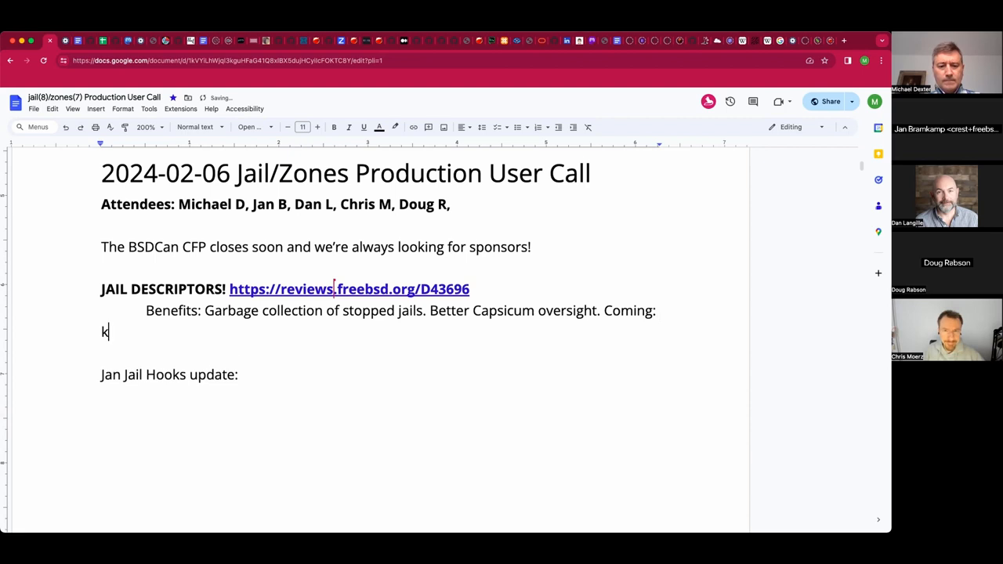
type("queue")
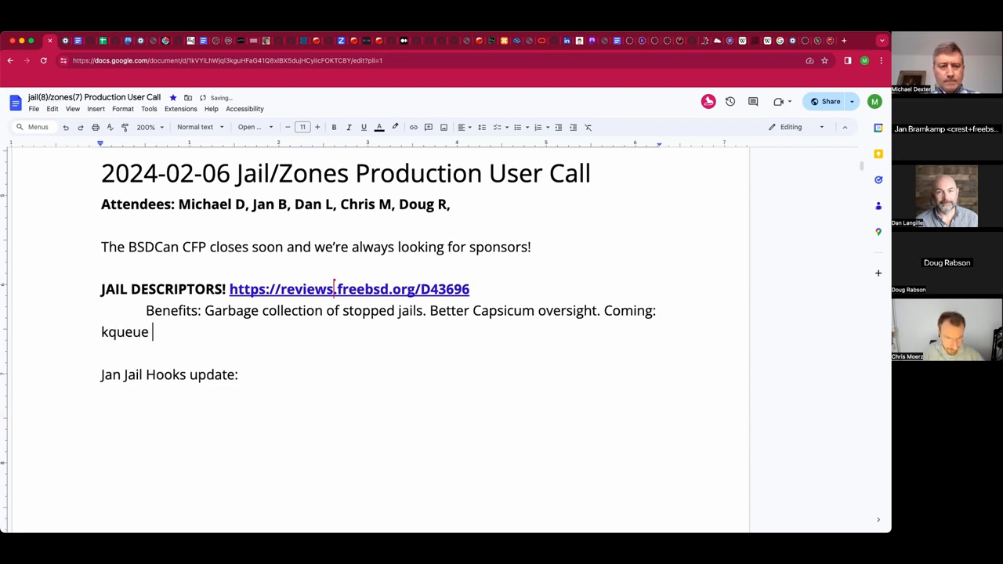
type("notifica")
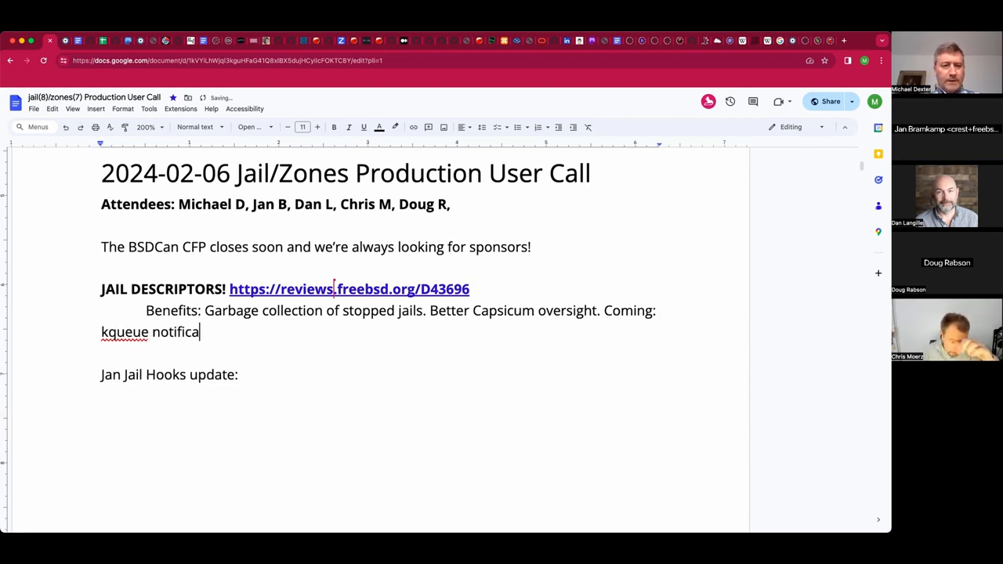
type("tions.")
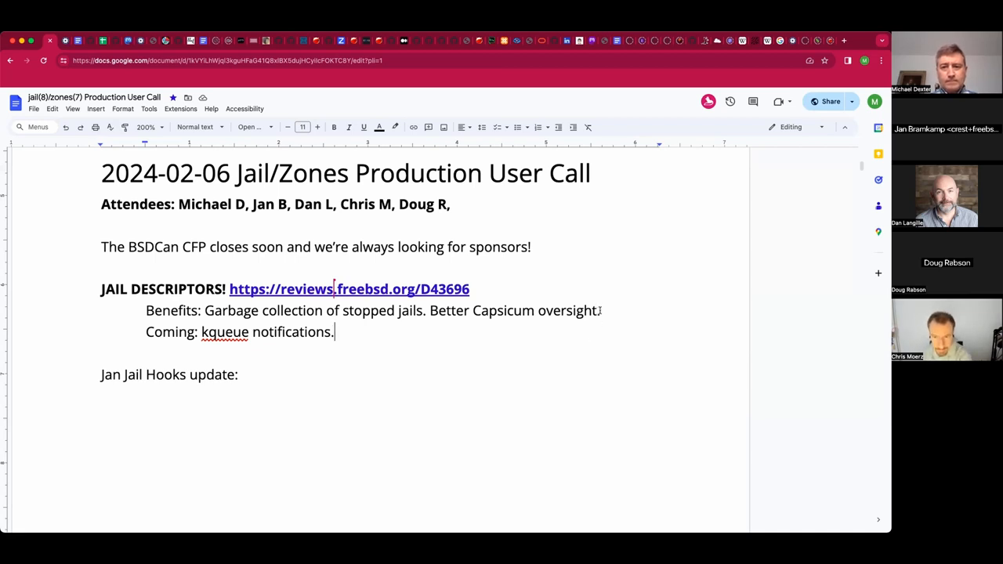
- Add the example: killing a Poudriere parent could take down its descendant jails
key("enter")
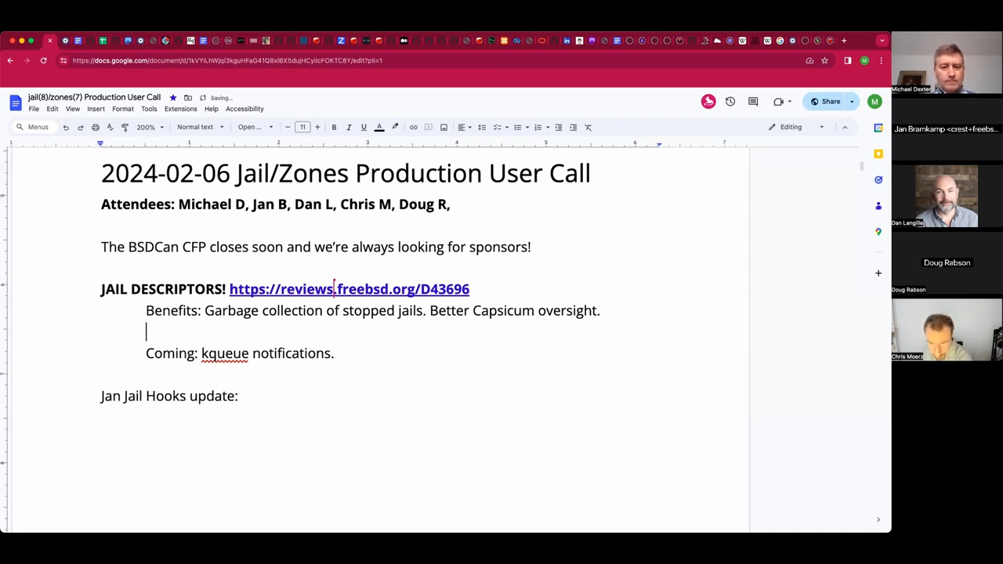
type("i.e.")
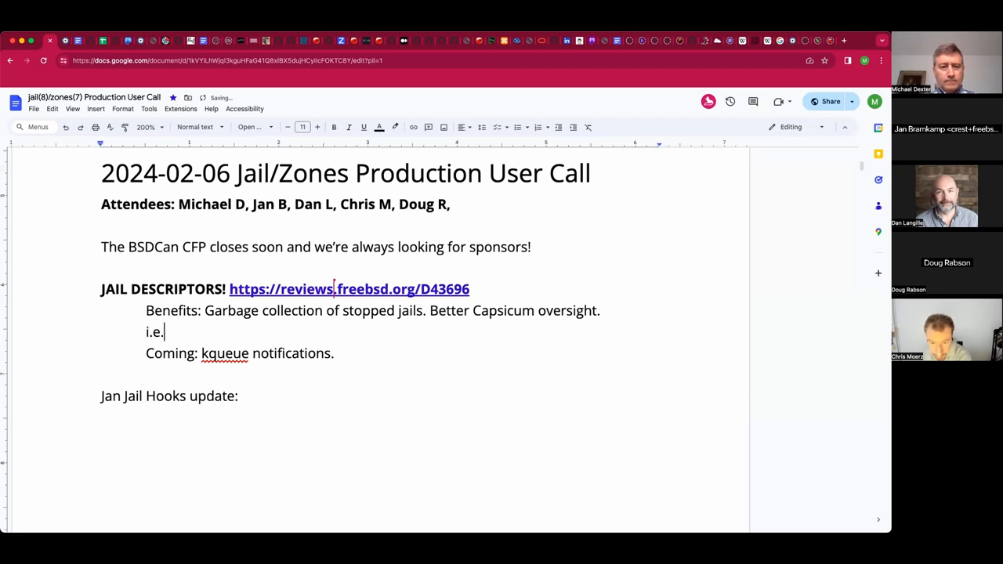
type("Kill")
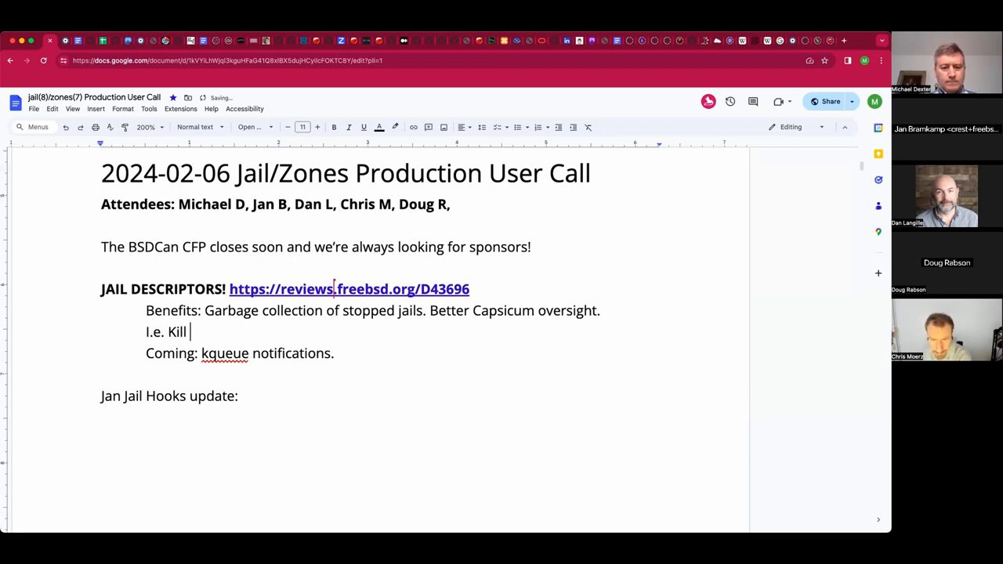
type("a Po")
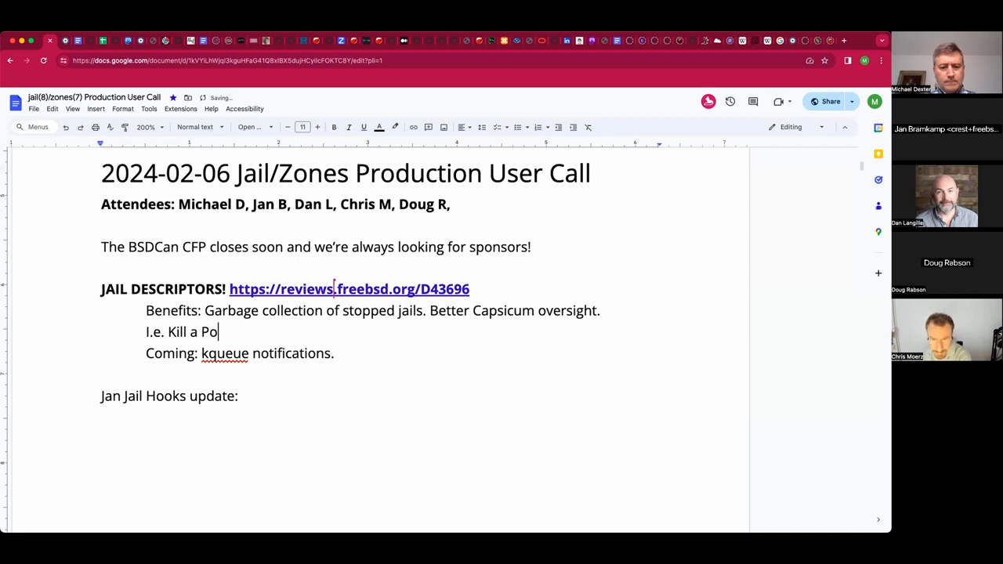
type("ur")
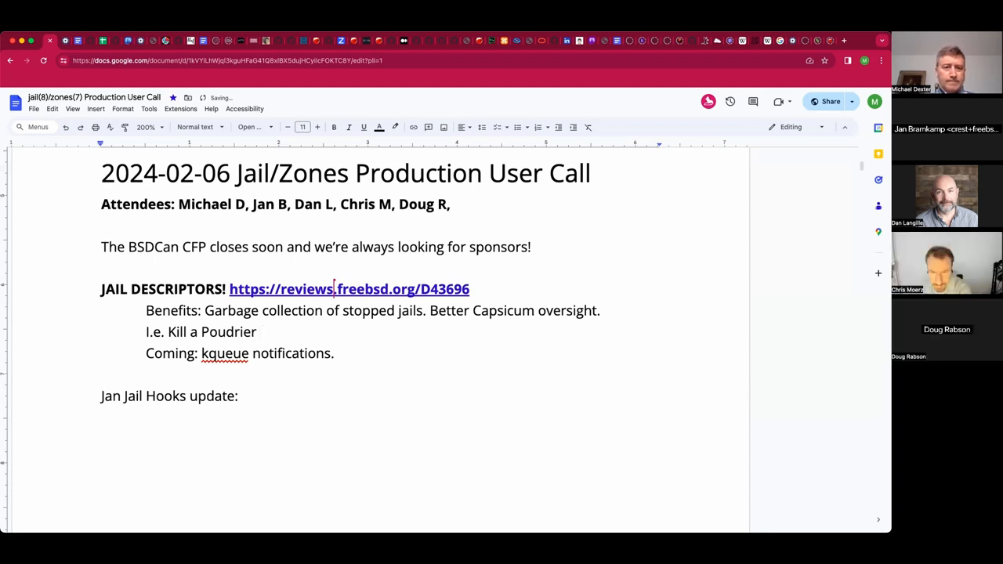
type("bil")
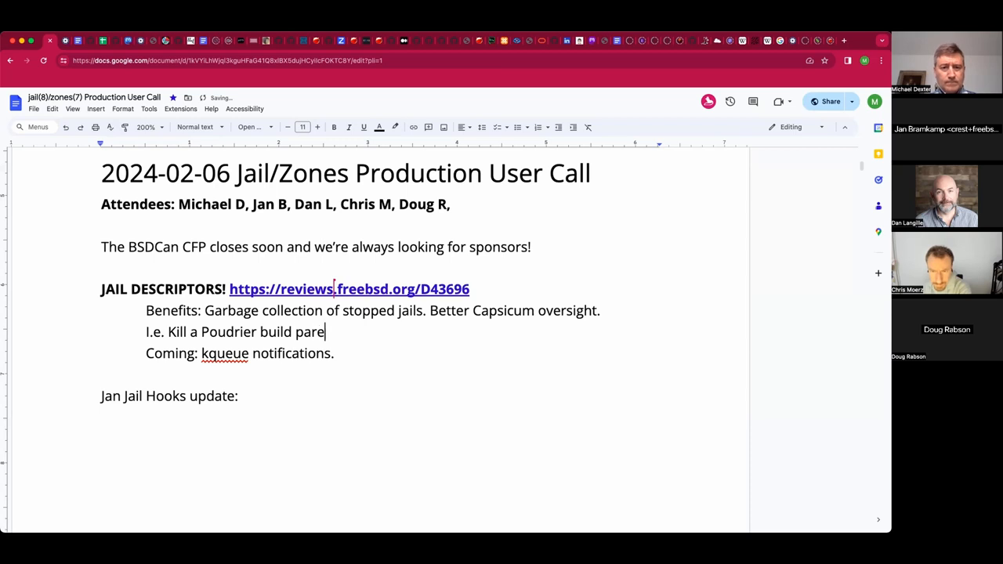
type("nt, which o")
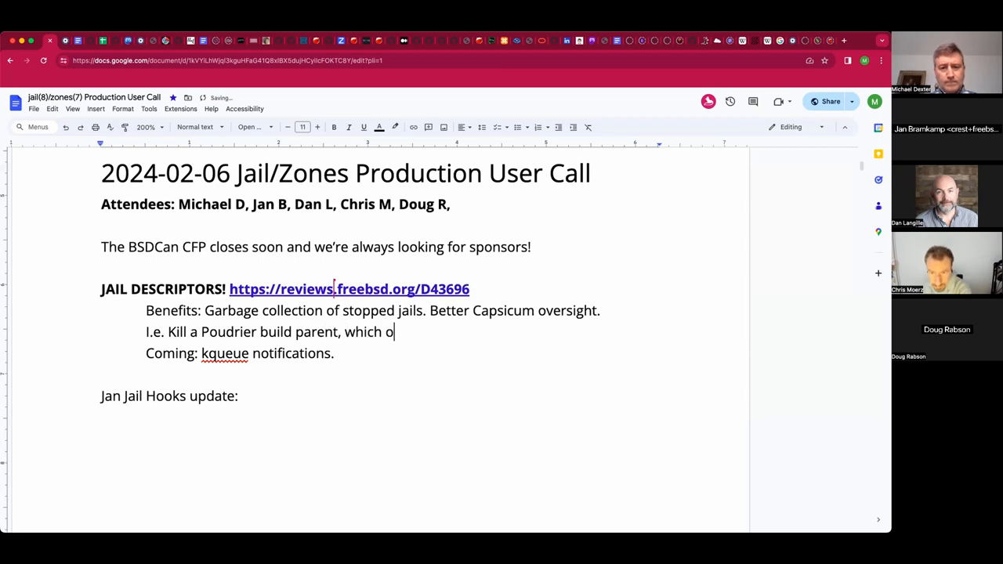
key("Backspace")
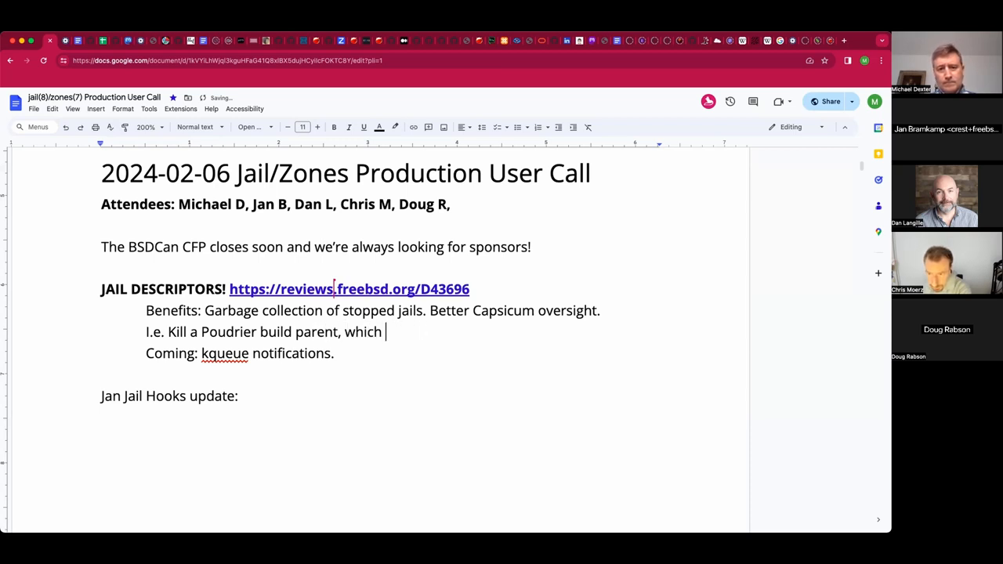
type("could leave dea")
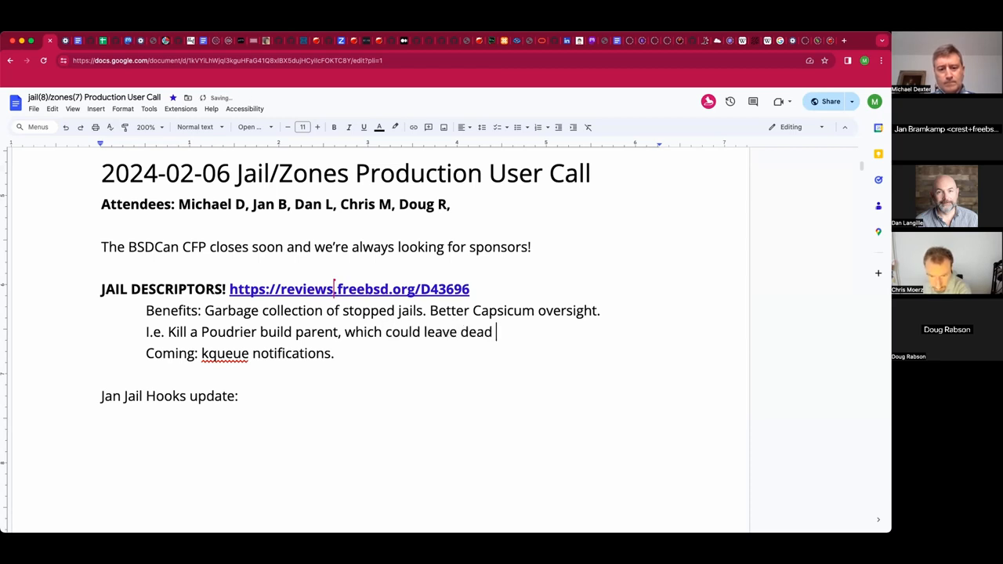
type("descen")
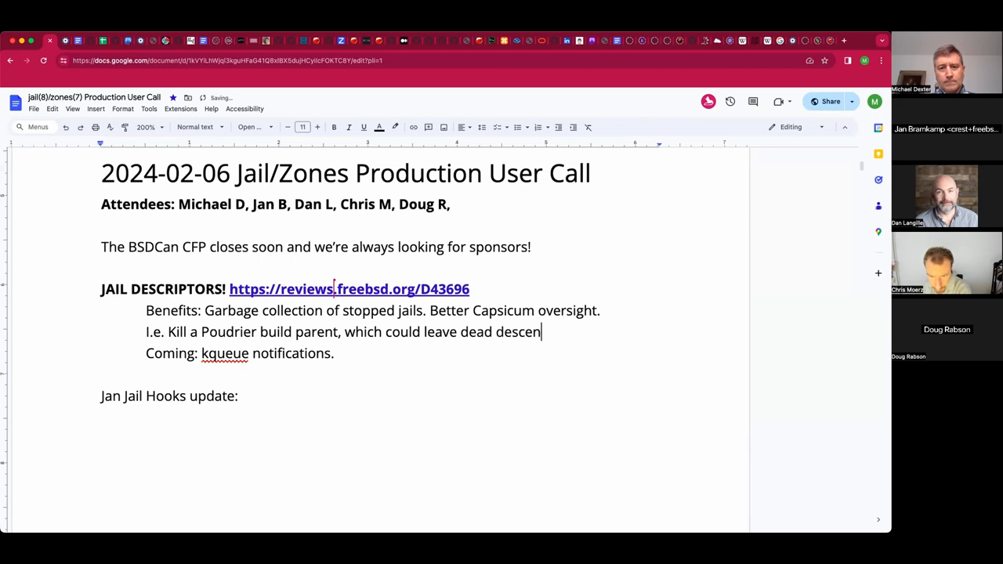
type("dant")
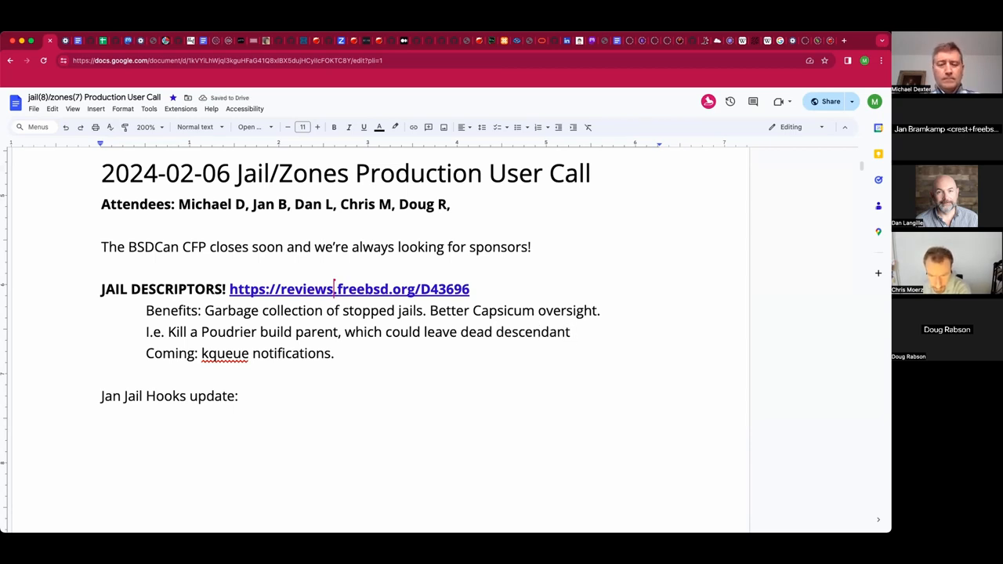
type("jails.")
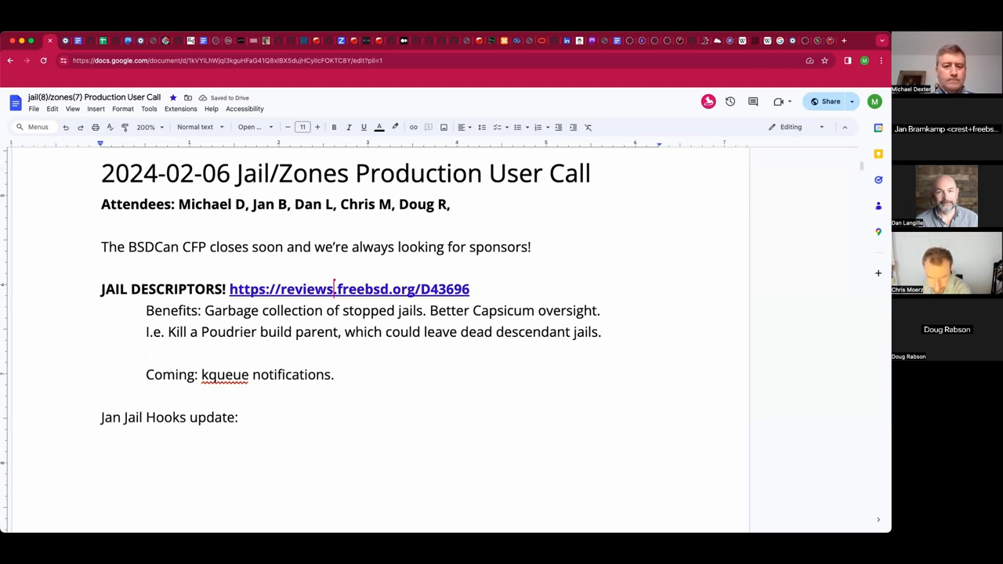
- Note it is not shell-scripting friendly and could use a chain-loading option to jexec or similar
type("Not shell")
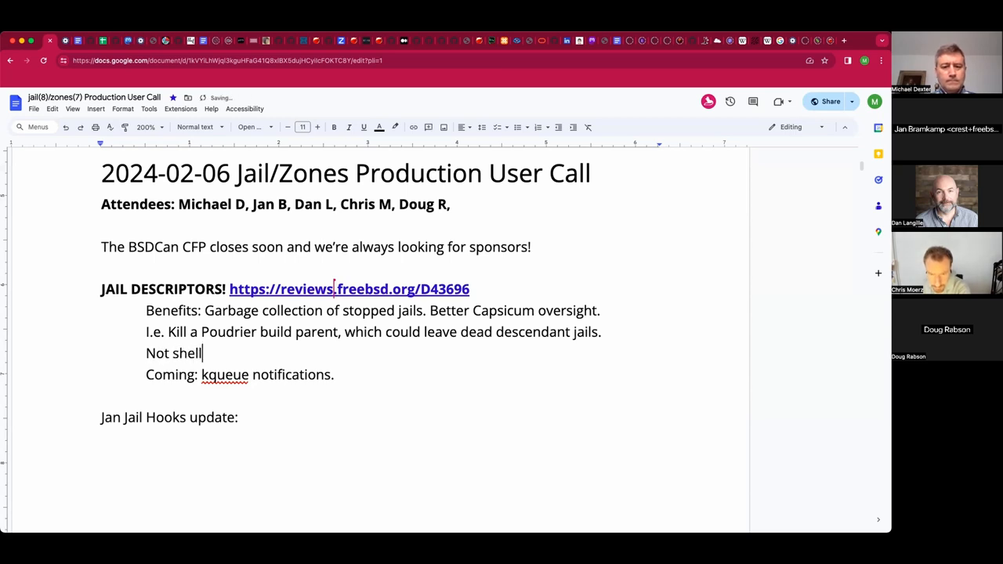
type("-scripting f")
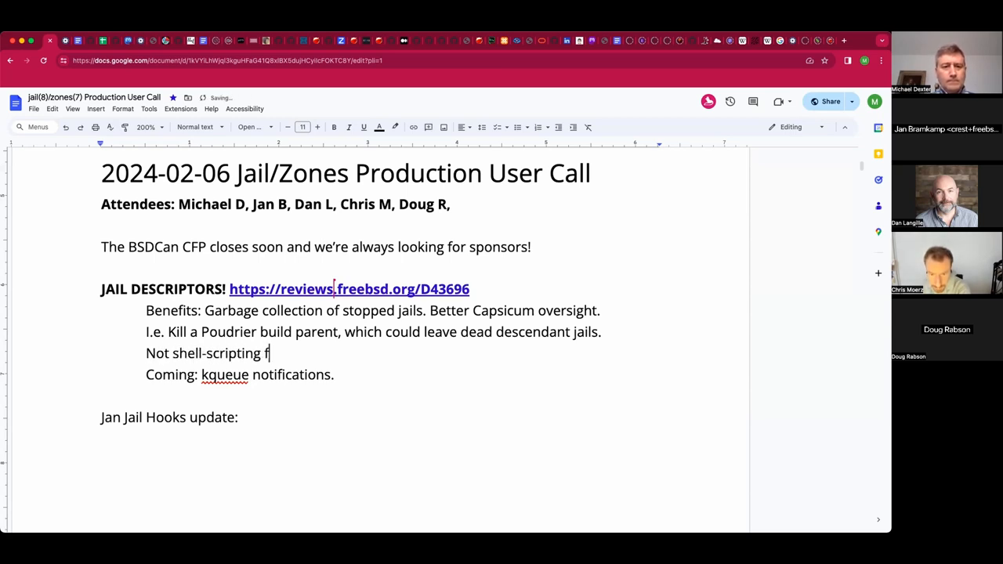
type("riendly in its current state.")
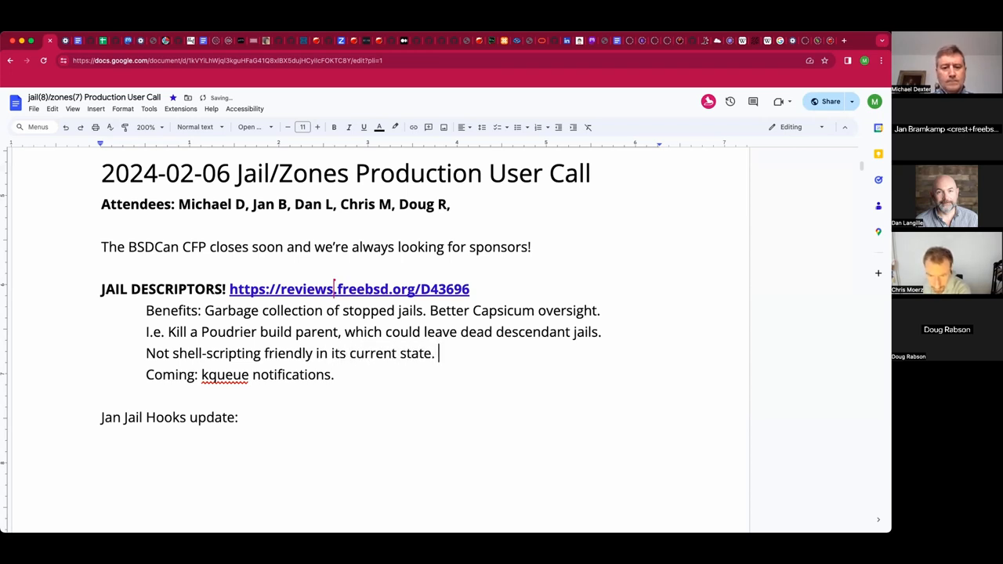
type("Could use a c")
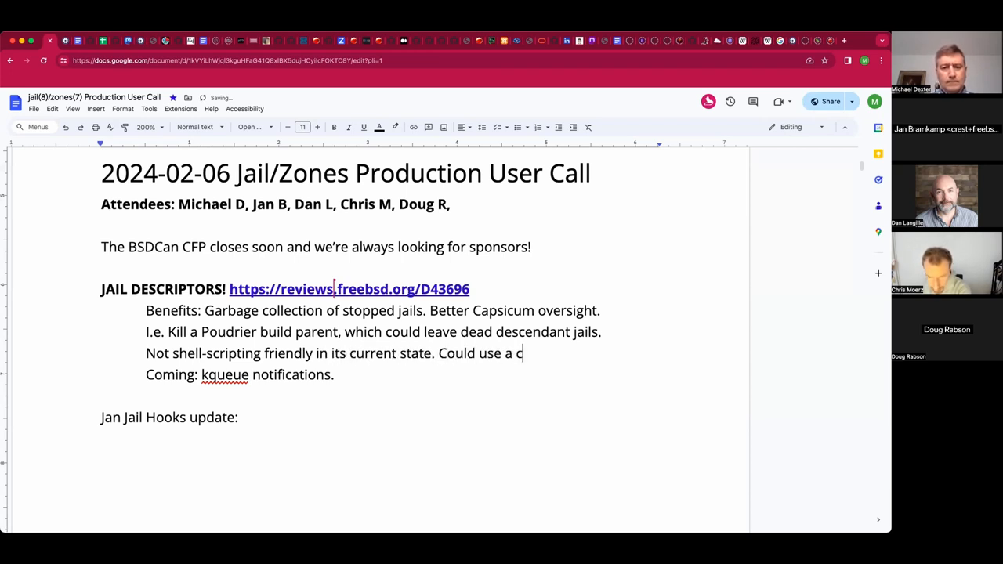
type("hain-loading op")
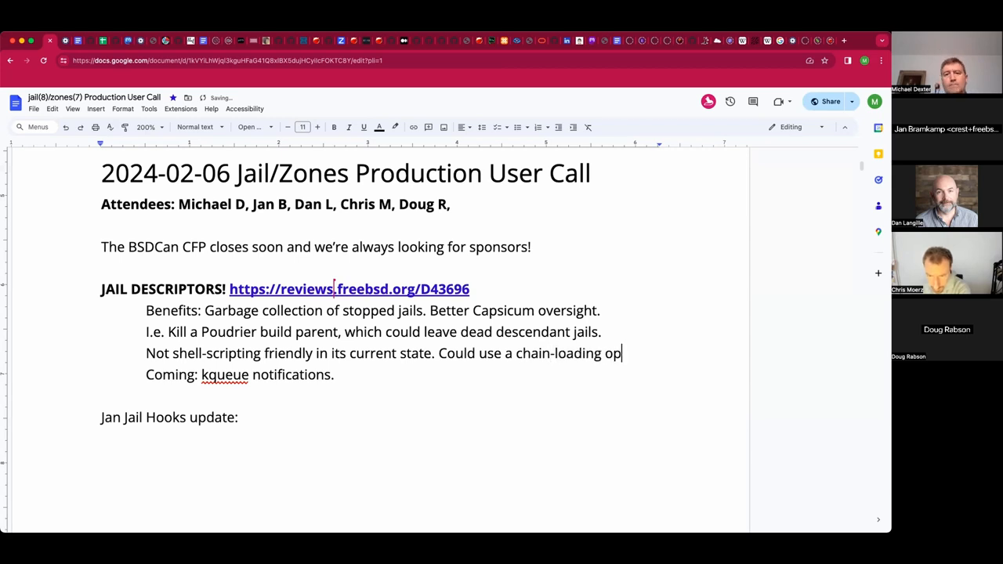
type("tion to je")
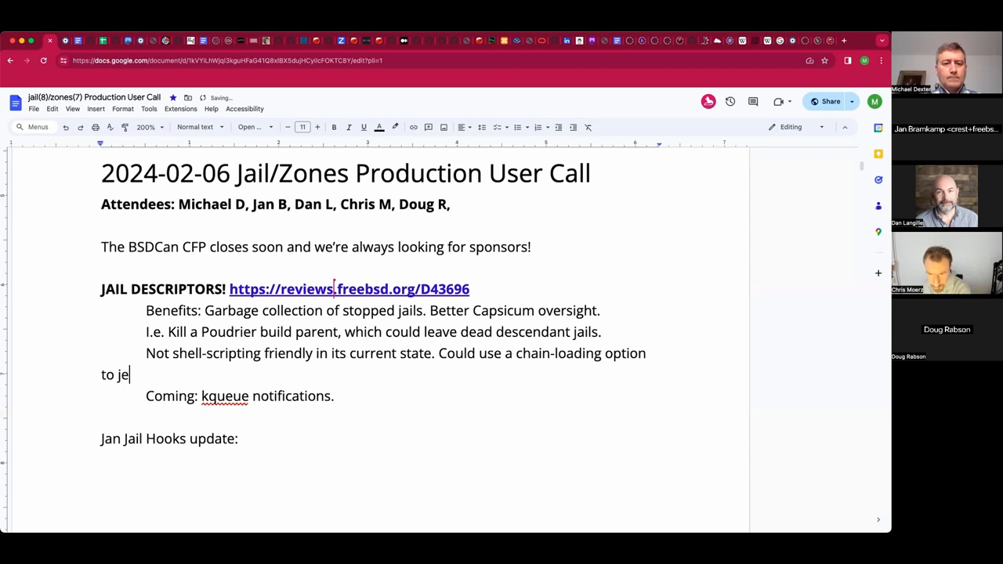
type("xec or similar.")
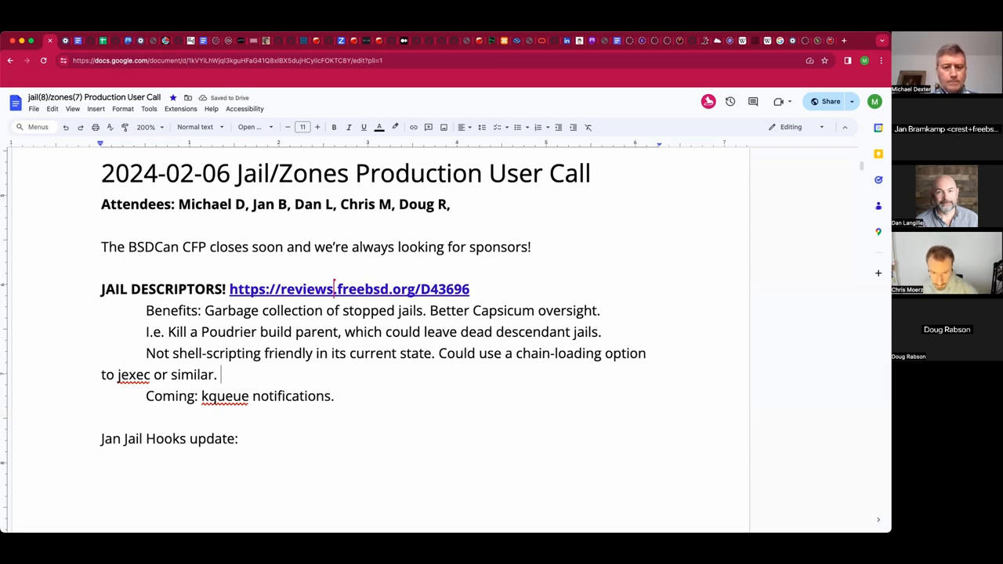
- Add that jail creation should be atomic, giving a descriptor only on success, then passed to a child process or exec
type("You want")
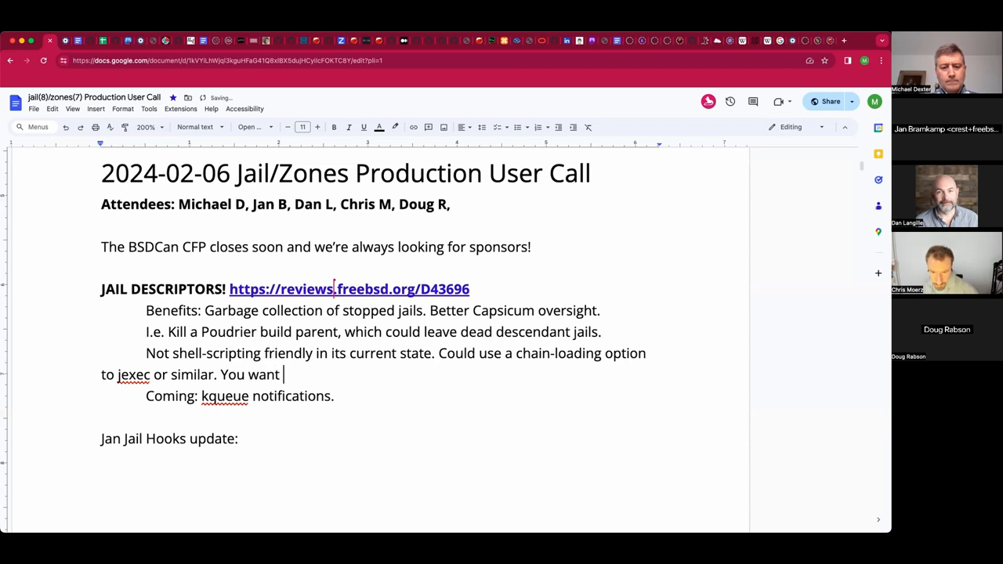
type("jail c")
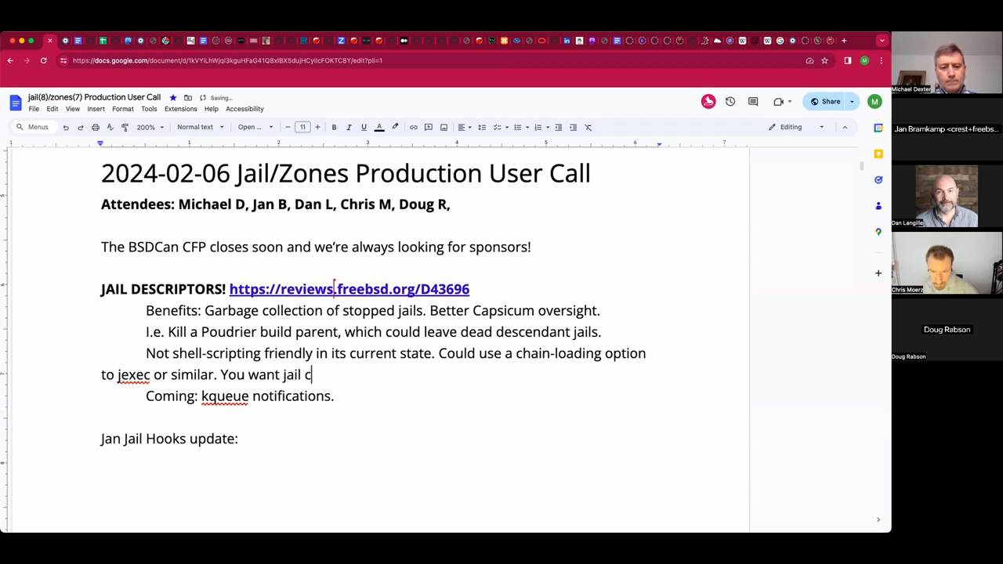
type("reation t. Be atoim")
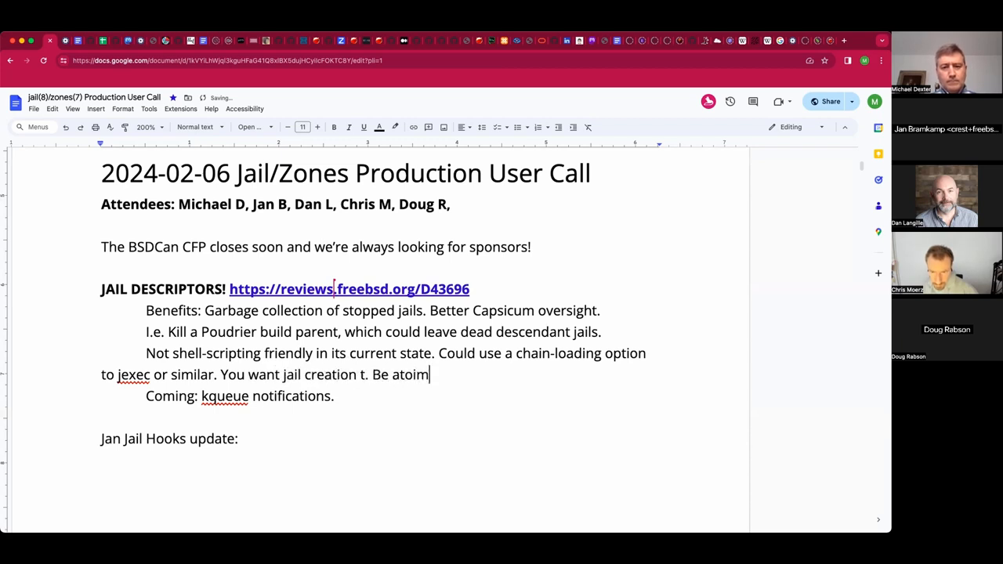
key("Backspace")
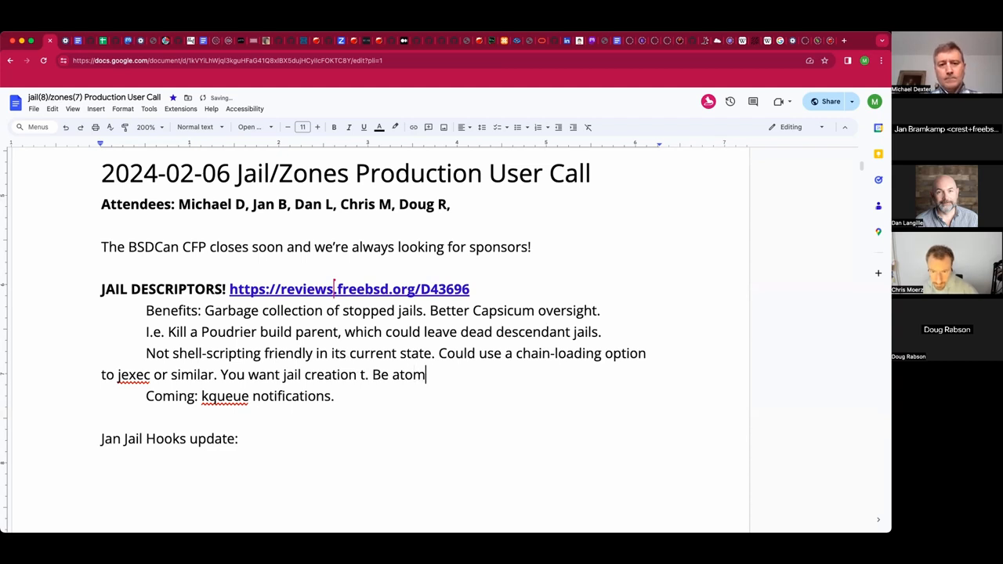
type("ic, only gett")
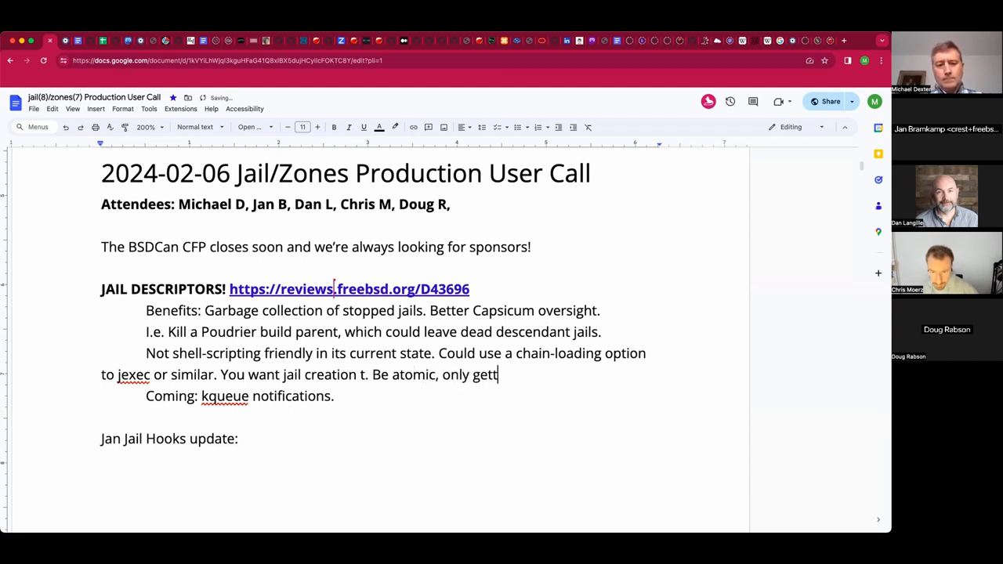
type("ing a descriptor if")
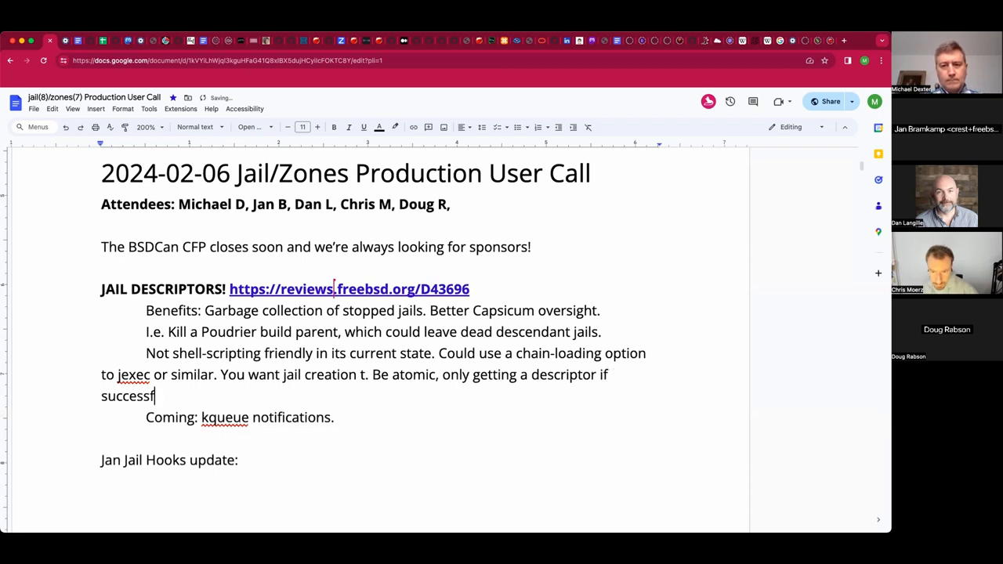
type("ul.")
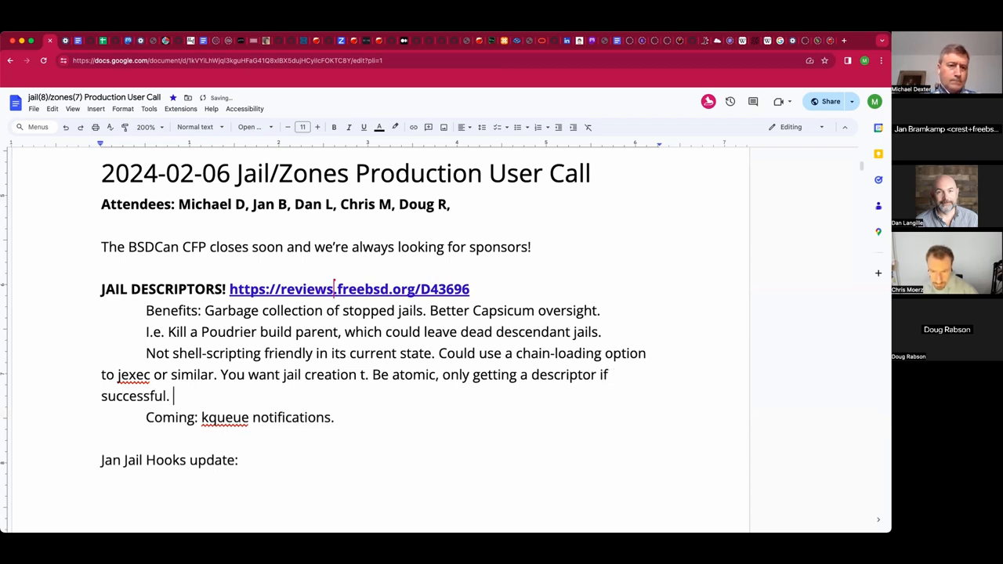
type("Start")
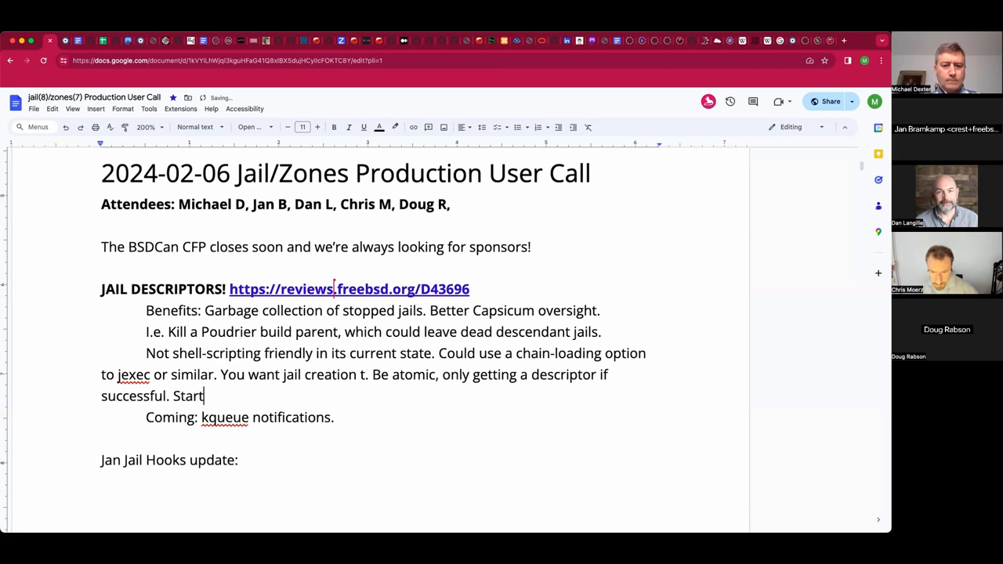
type("the jail, pass thei")
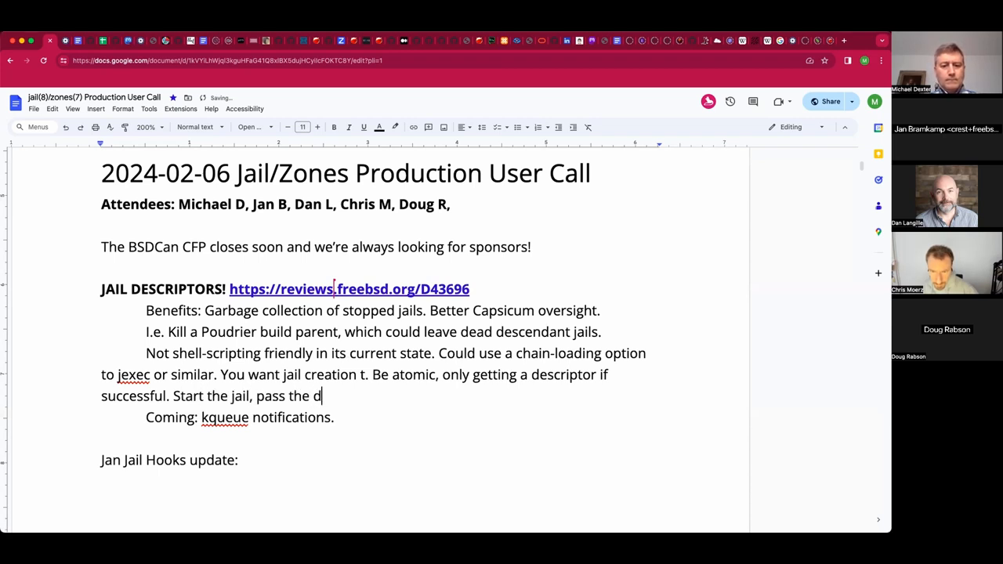
type("escriptor ot a")
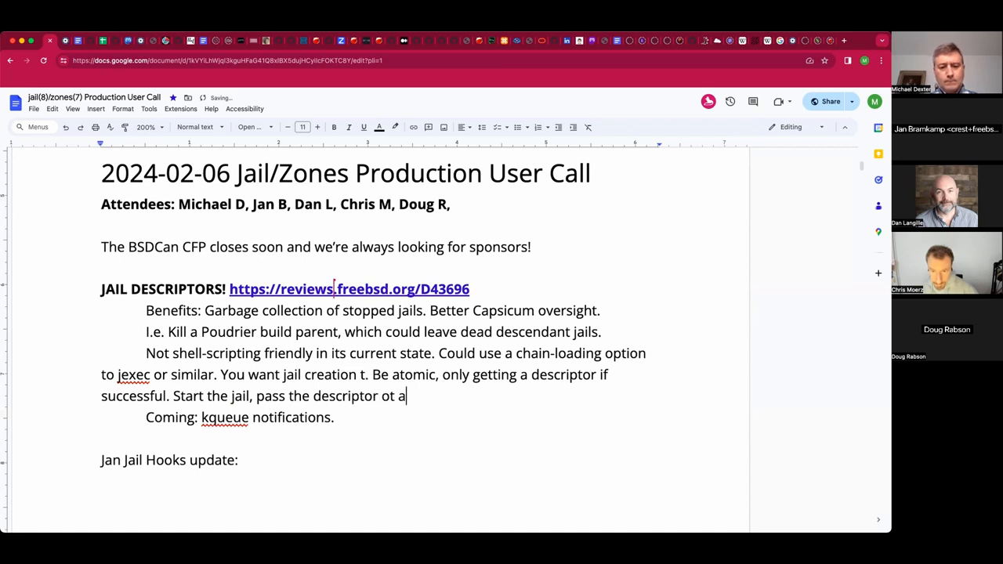
type("child process or e")
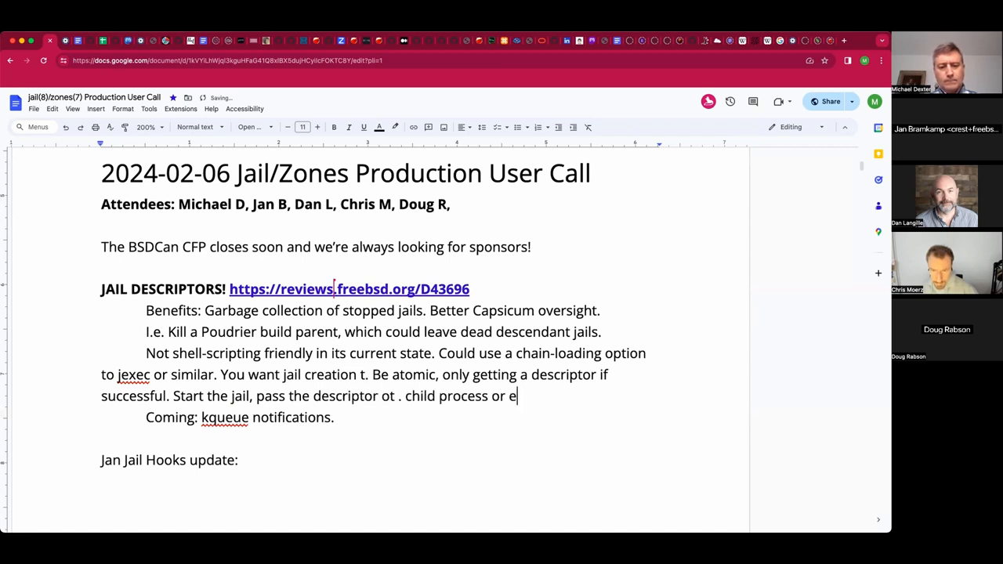
type("xec it.")
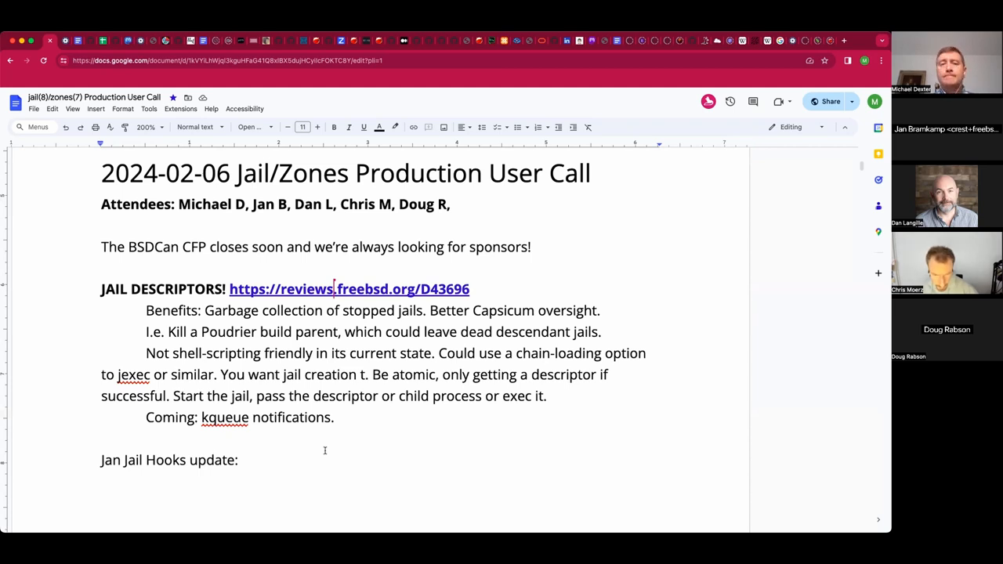
- Add Doug's note below the kqueue item: the OCI-runtime model does not follow this, using persist
left_click(102, 437)
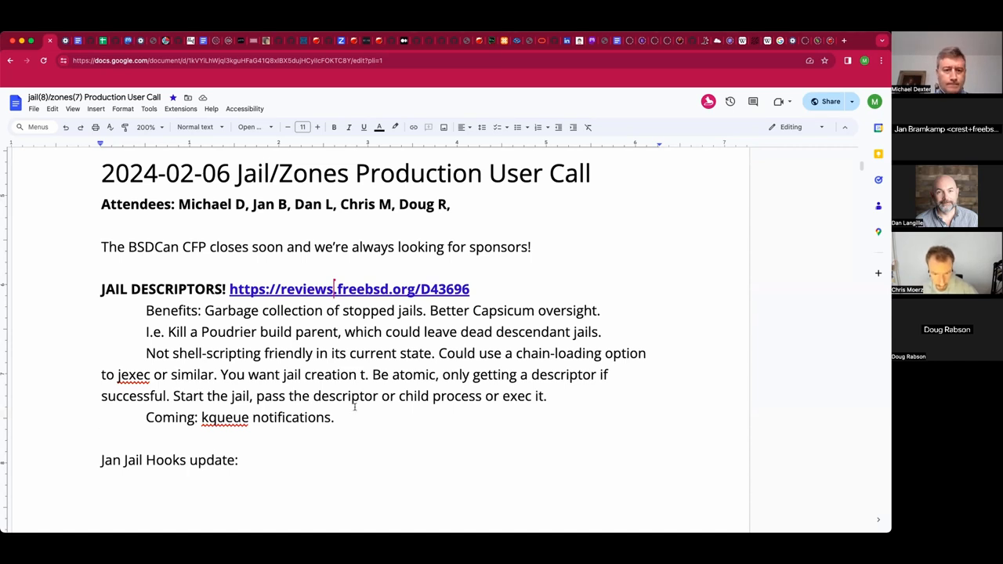
key("enter")
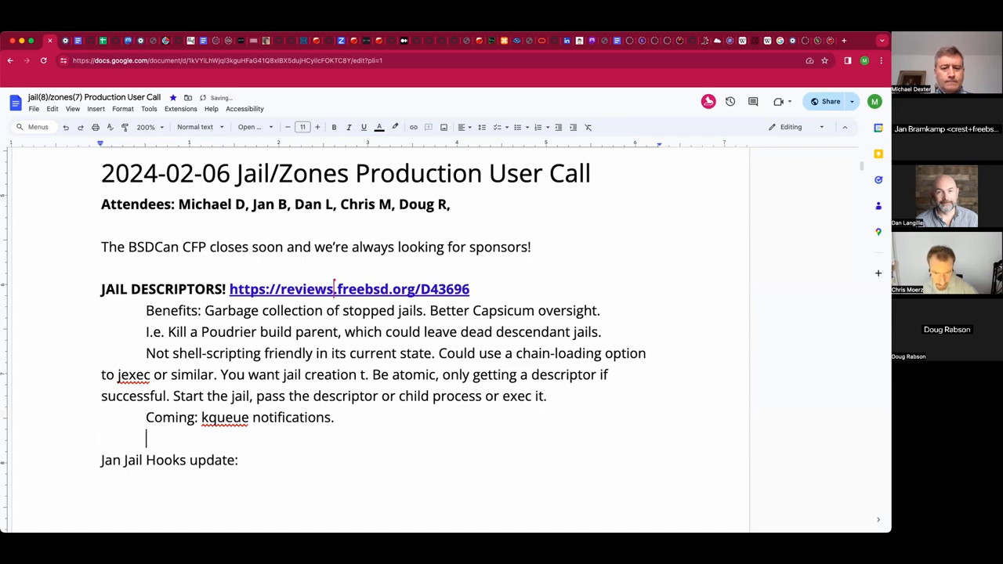
type("Dougt")
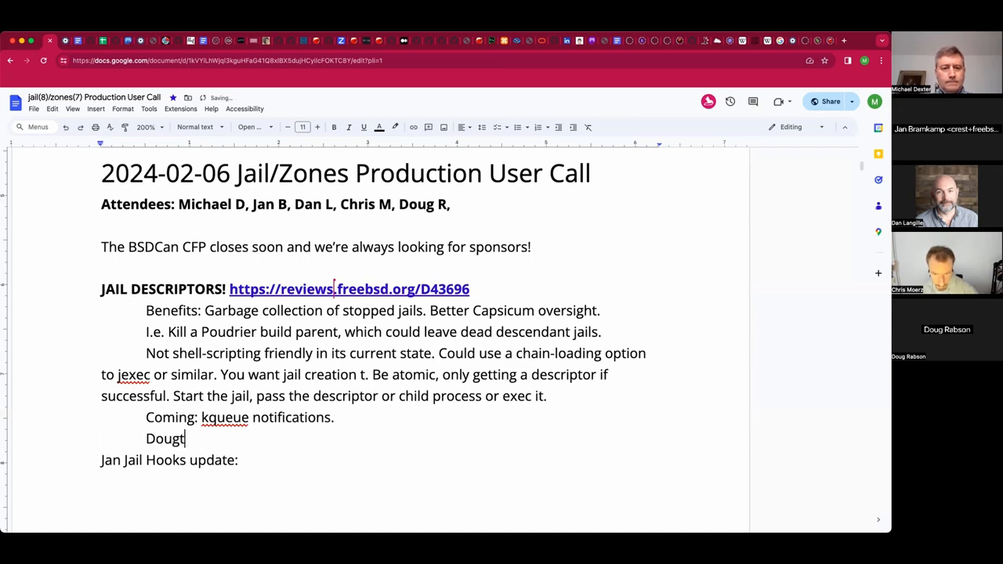
type(": Not")
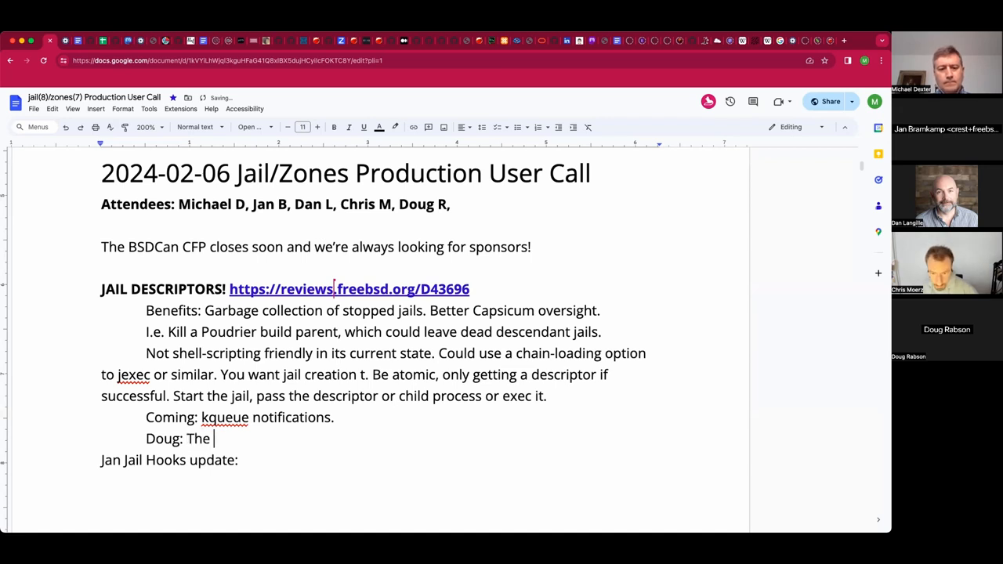
type("OCI-runtime model does not follow t")
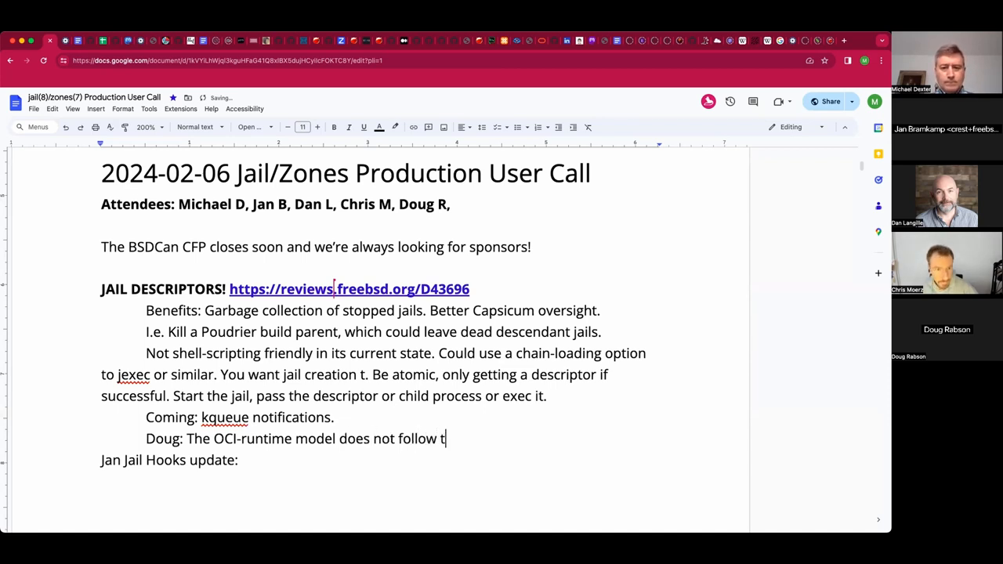
type("his: Using p")
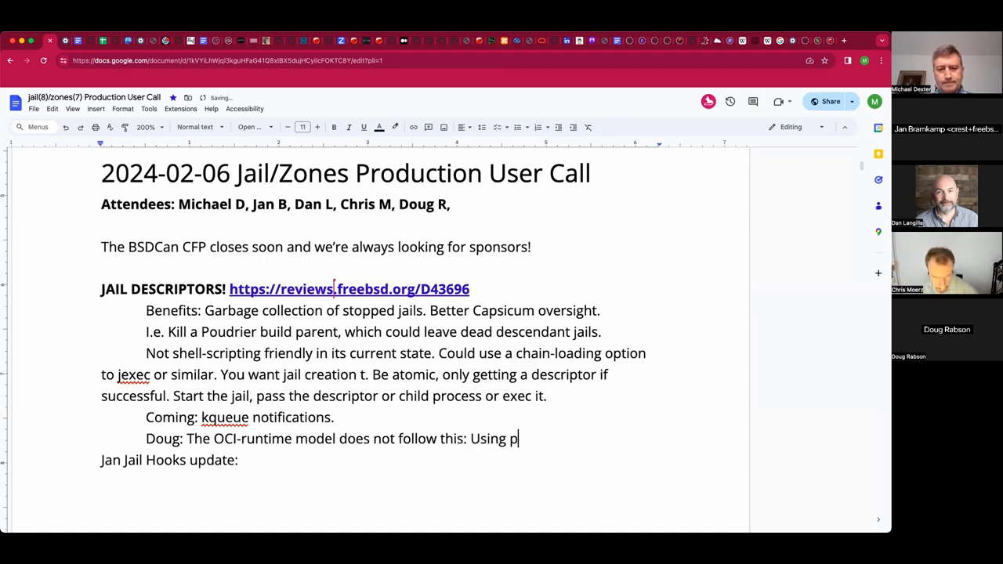
type("ersist.")
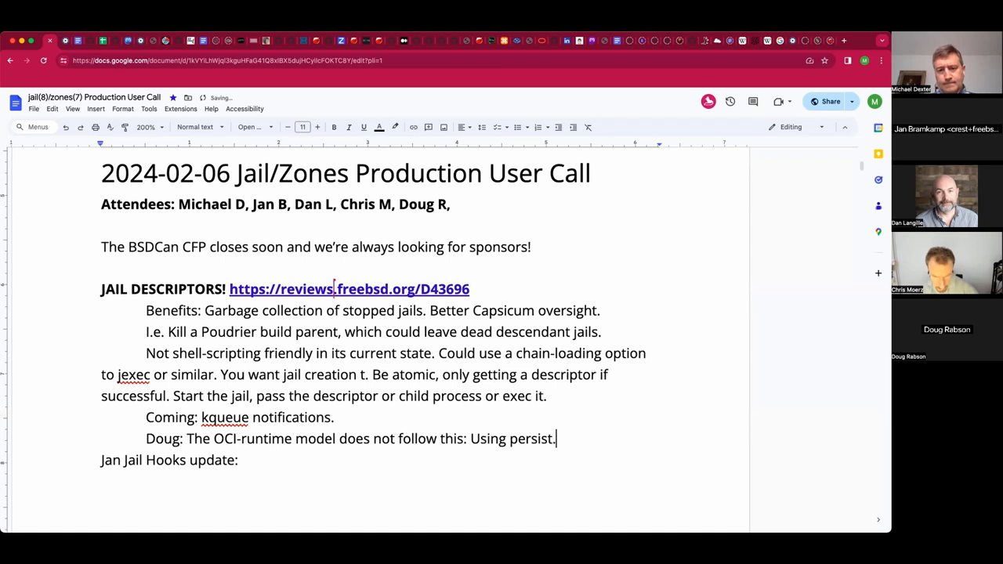
key("enter")
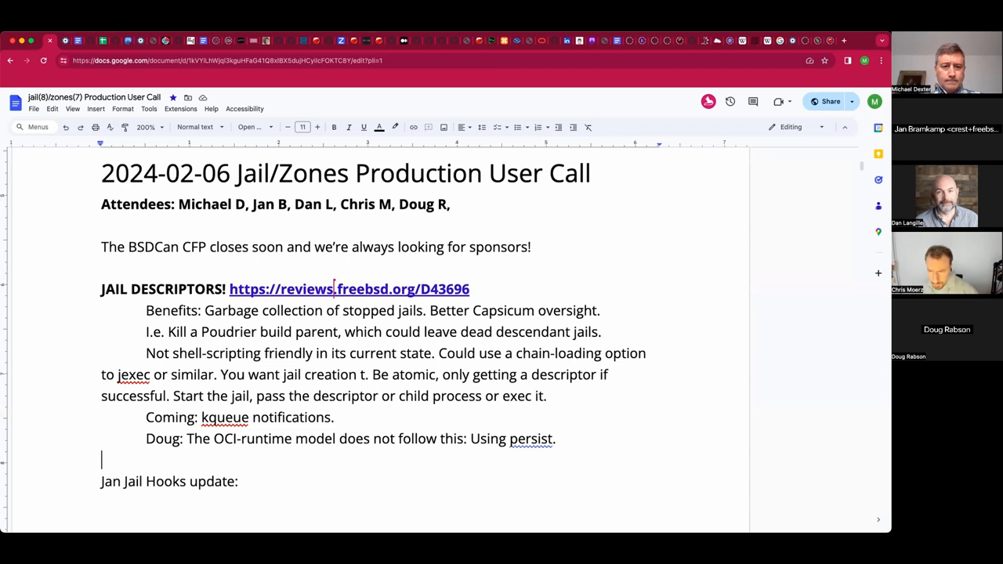
- Record the question on state change notifications and Jan's answer that conmon keeps the main container process for container state
type("Q:")
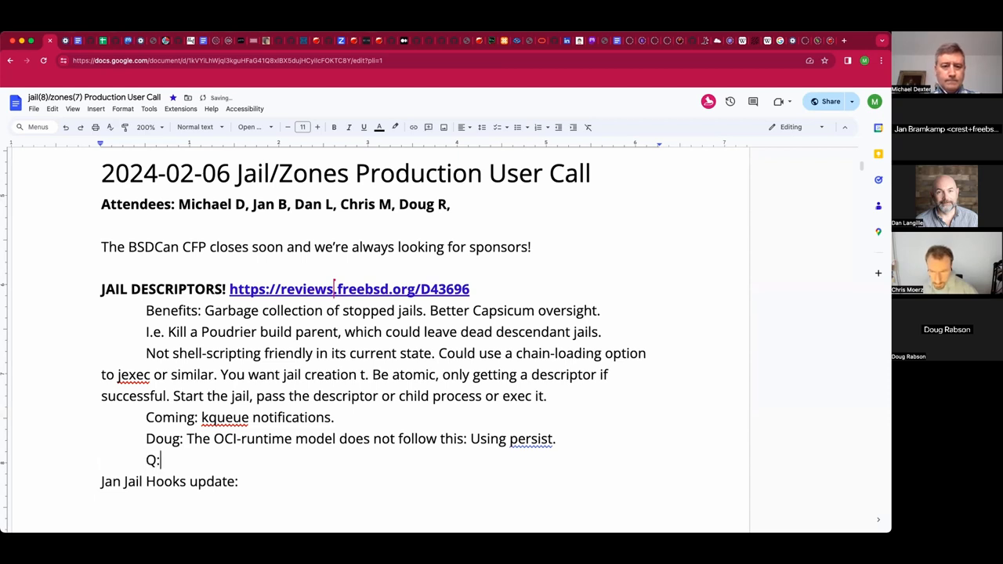
type("Do you need no")
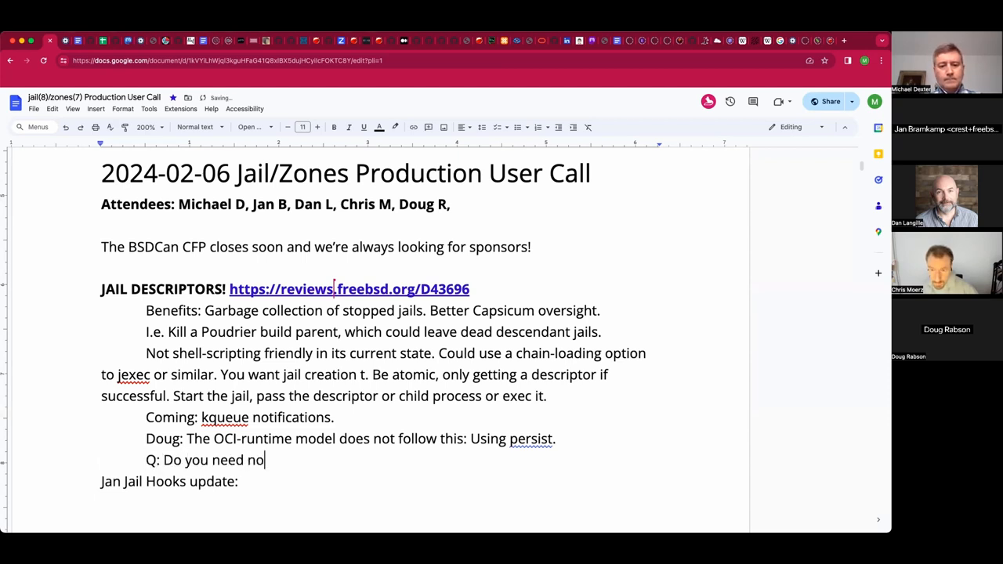
type("state chan")
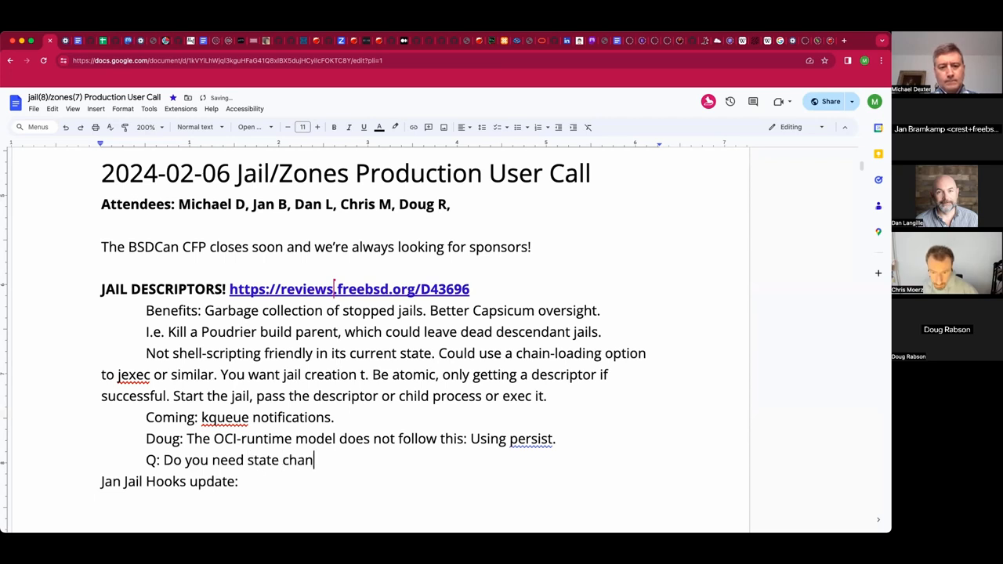
type("ge notifications")
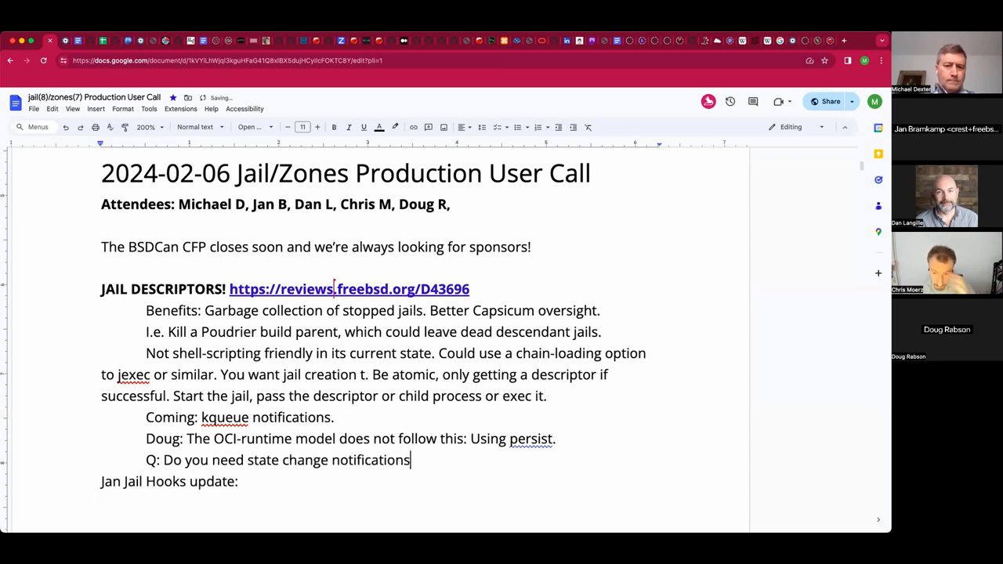
type("?")
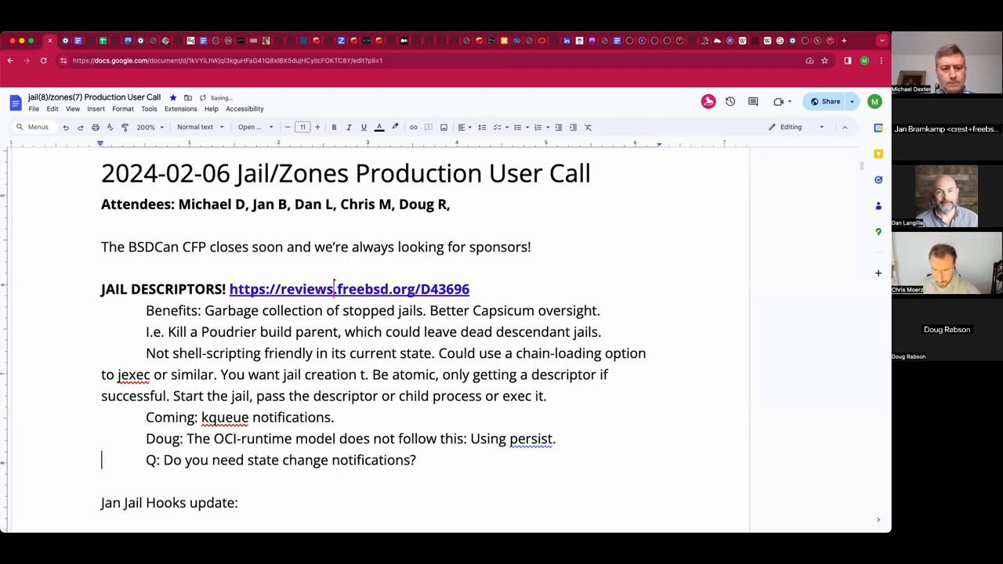
type("Jan:")
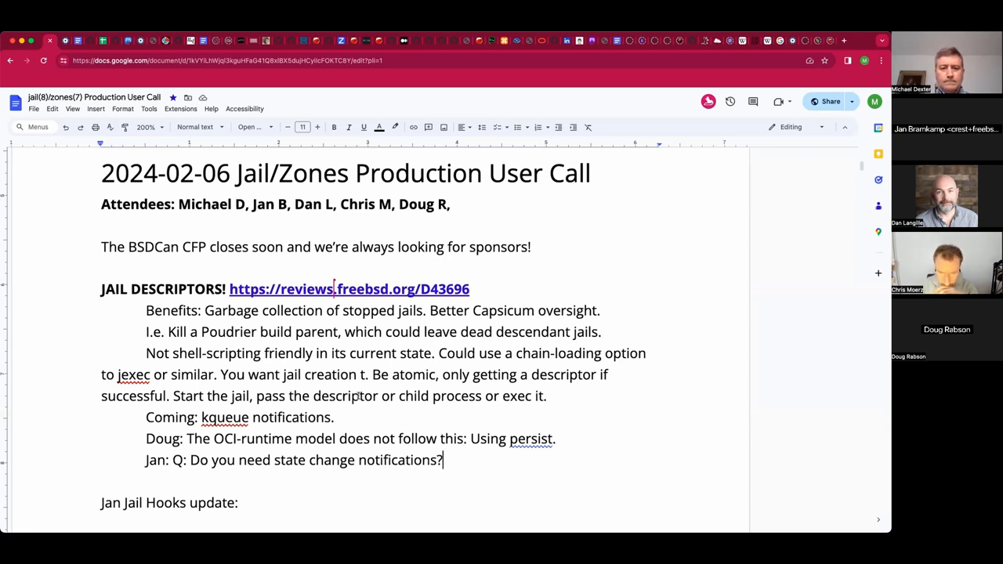
type("The conmon monitor")
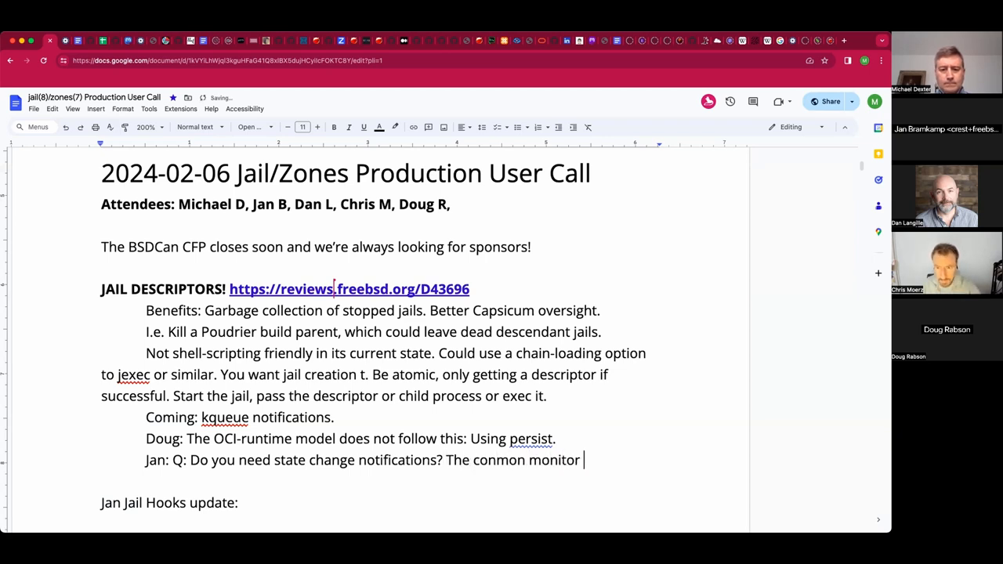
type("keeps track of the PIC of the container")
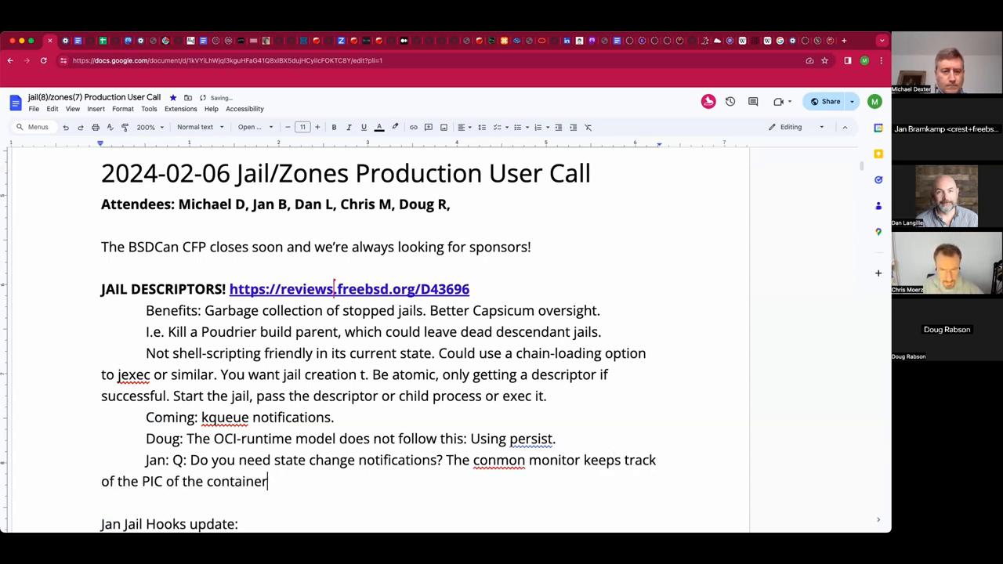
type("m")
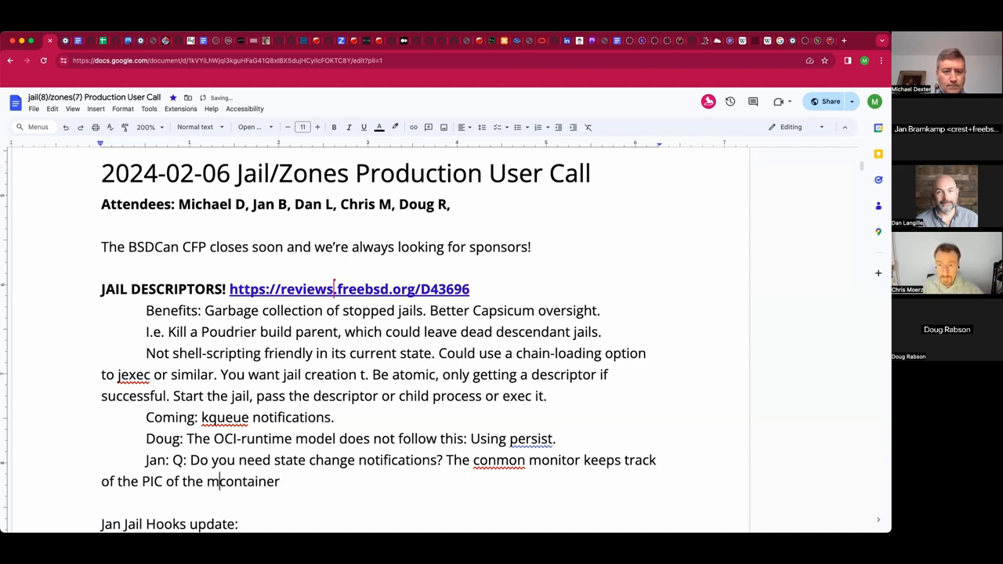
type("ain container process and reaps")
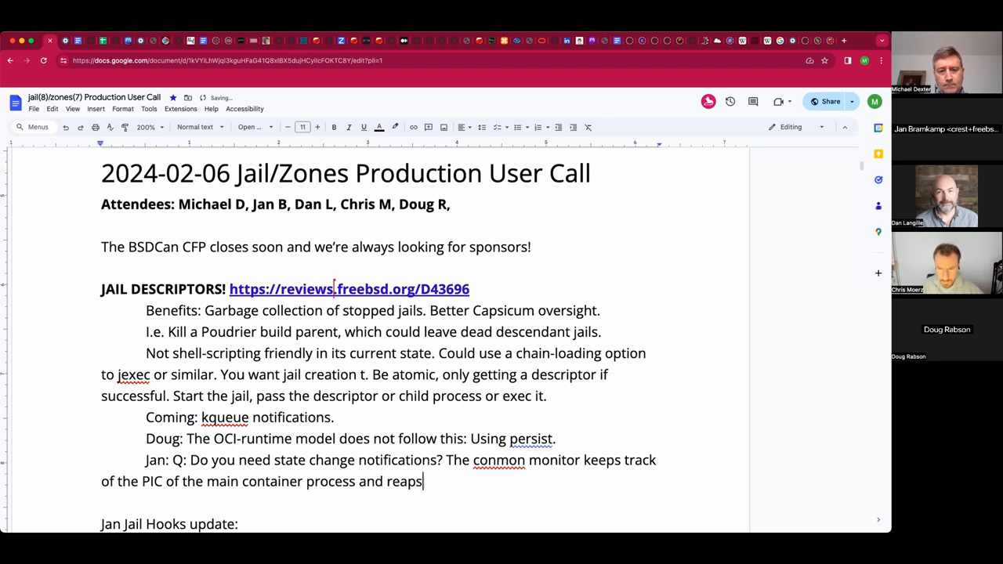
type("as needed. There is polling")
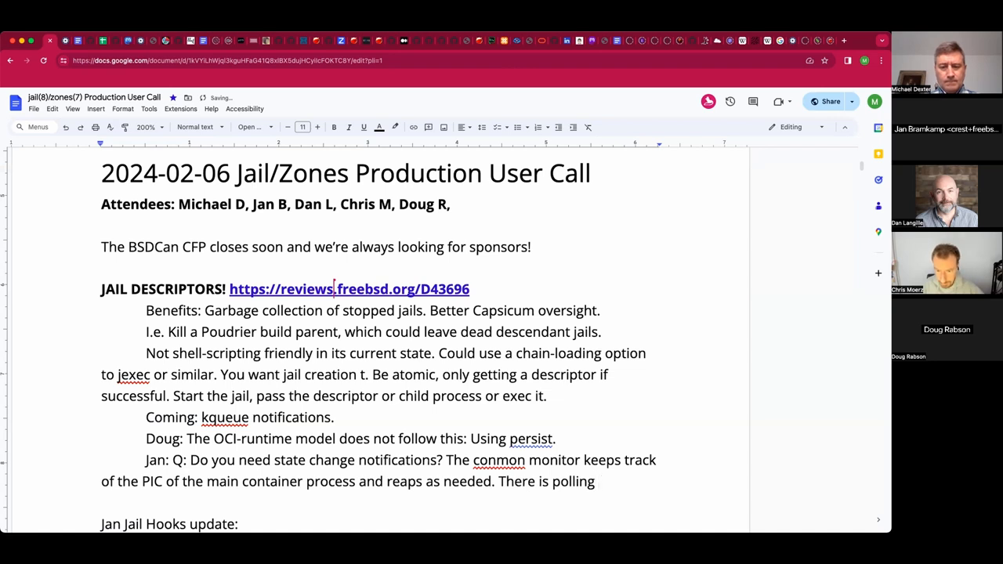
type("for cont")
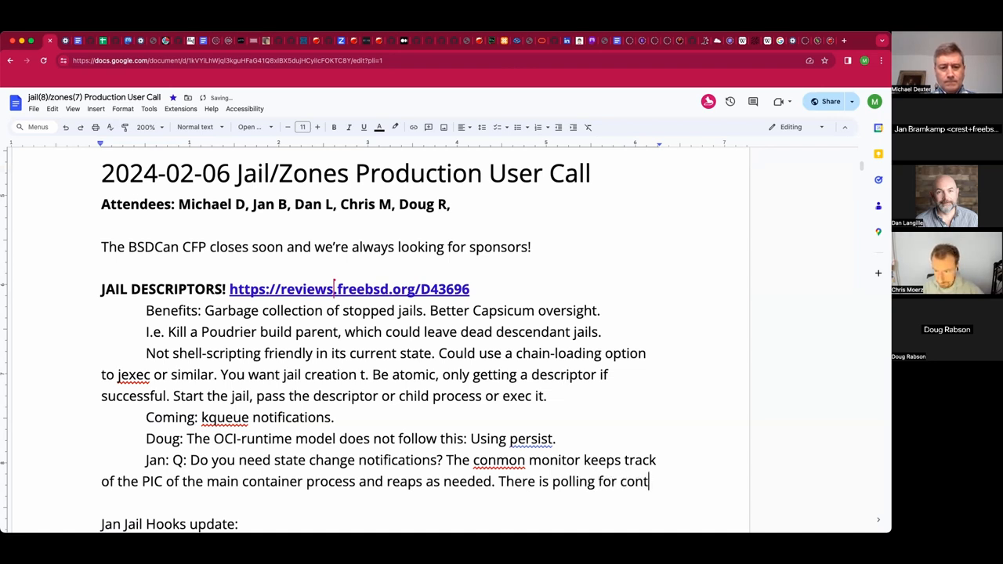
type("ainre state.")
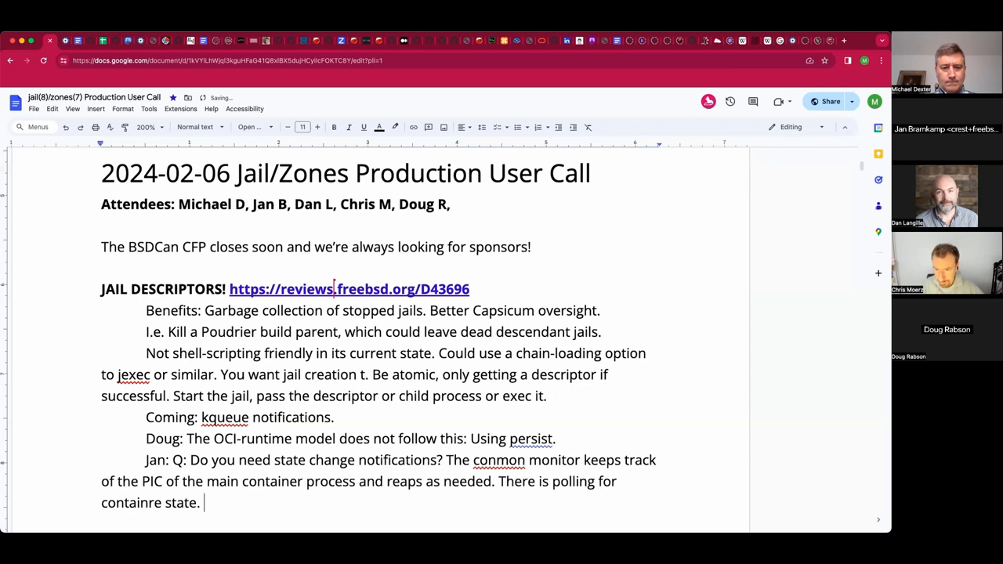
- Add 'How?': it mostly monitors the main PID, possibly with kqueue
type("\"How")
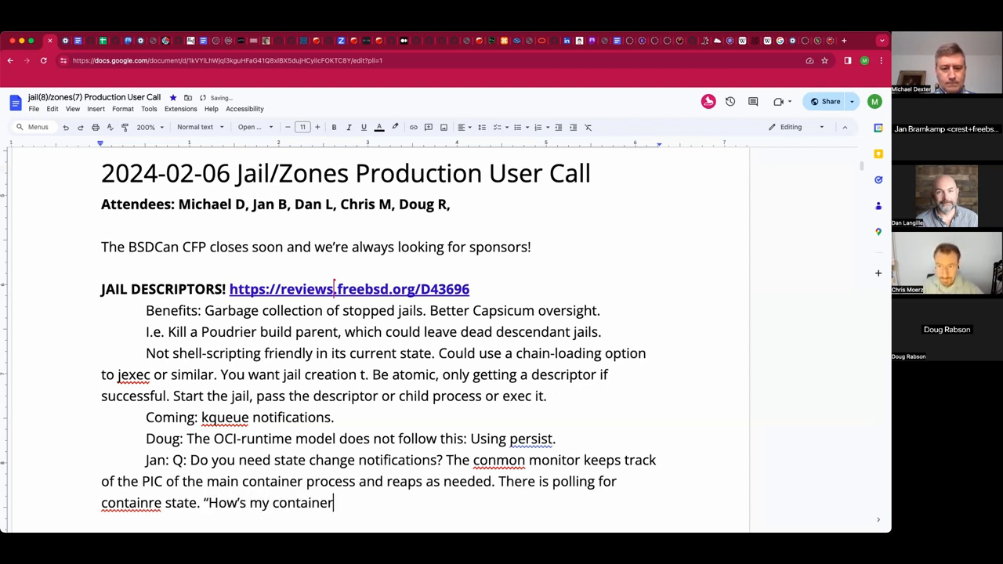
type("?\"")
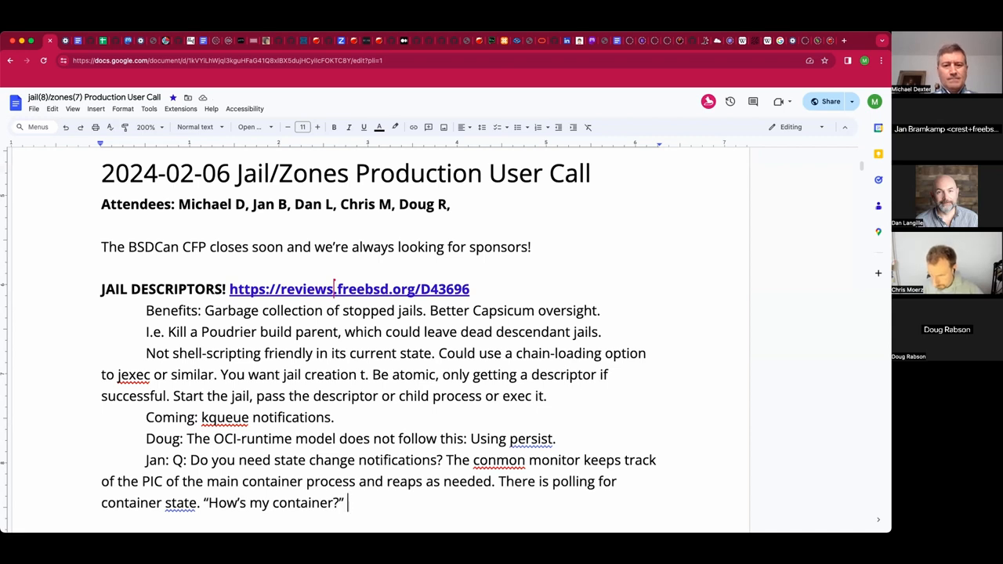
type("Mo")
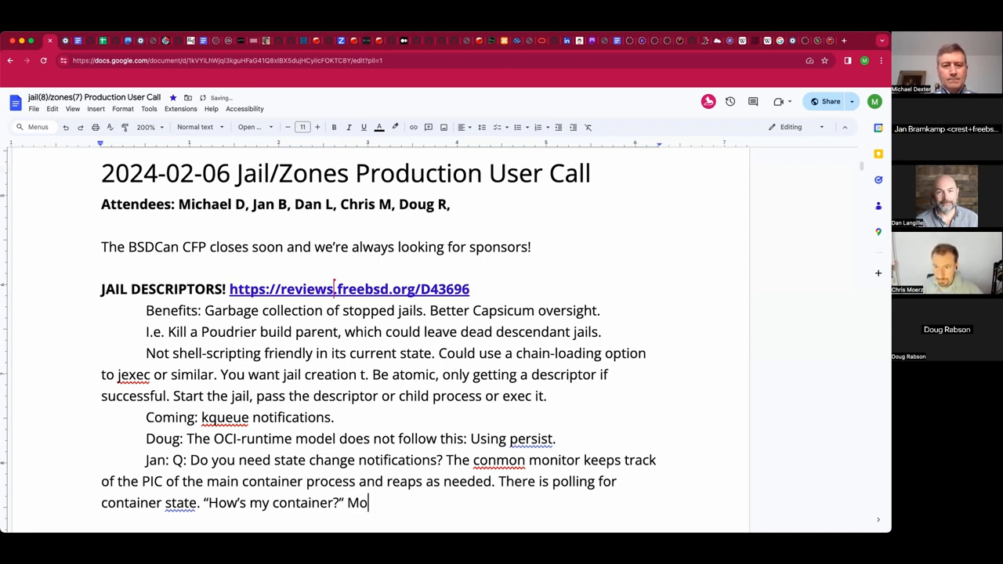
type("stly monitoring the ain P")
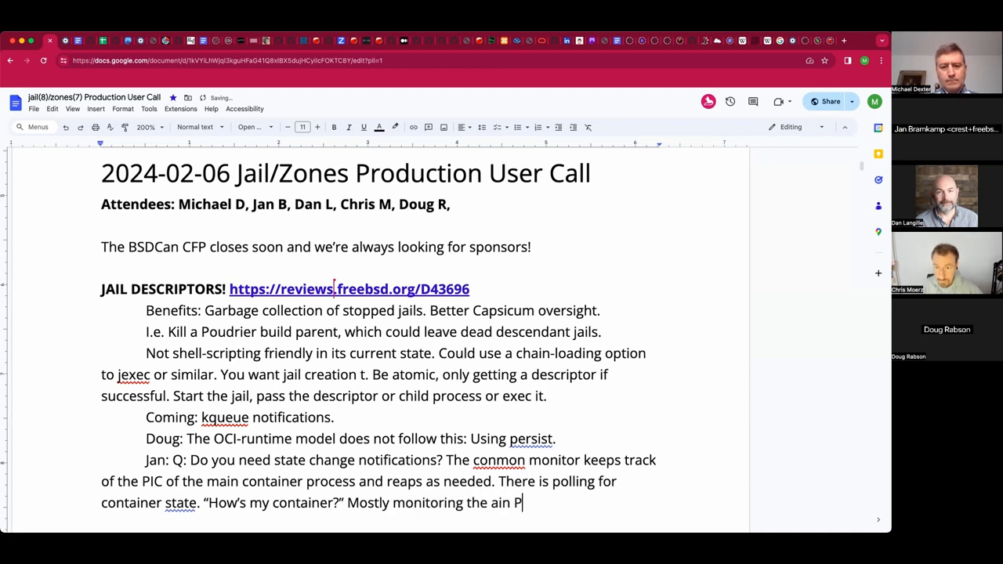
type("ID.")
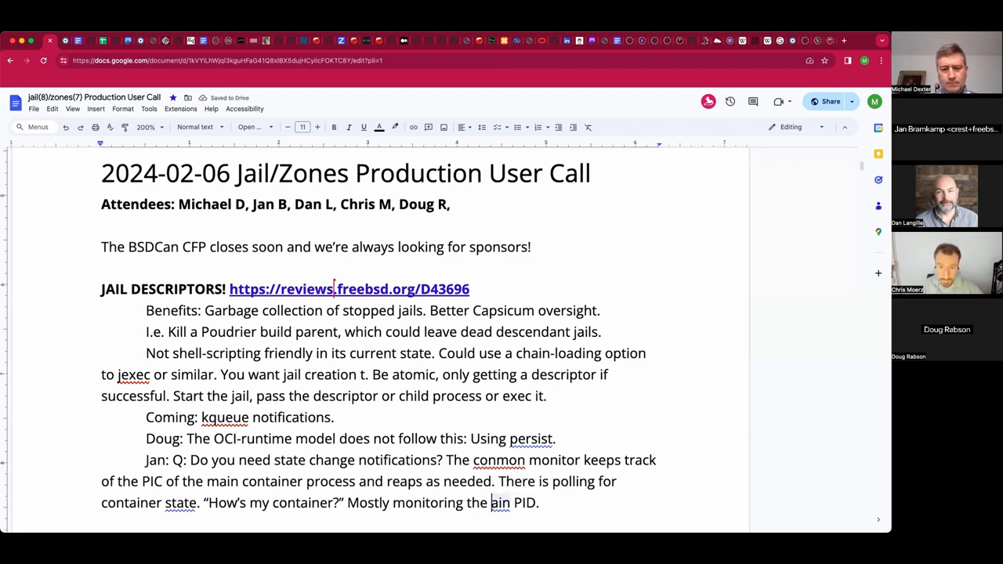
type("main PID.")
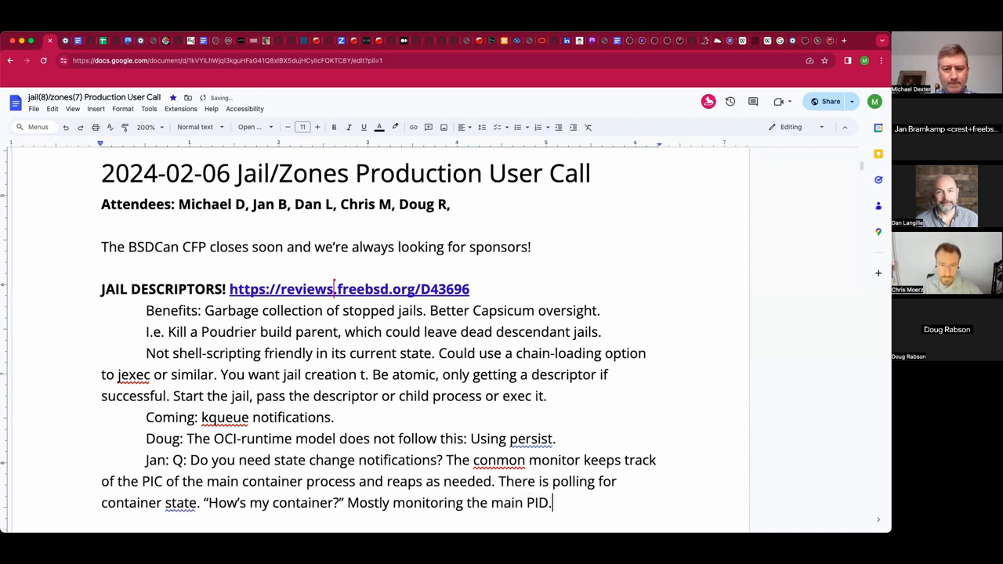
scroll("down", 3)
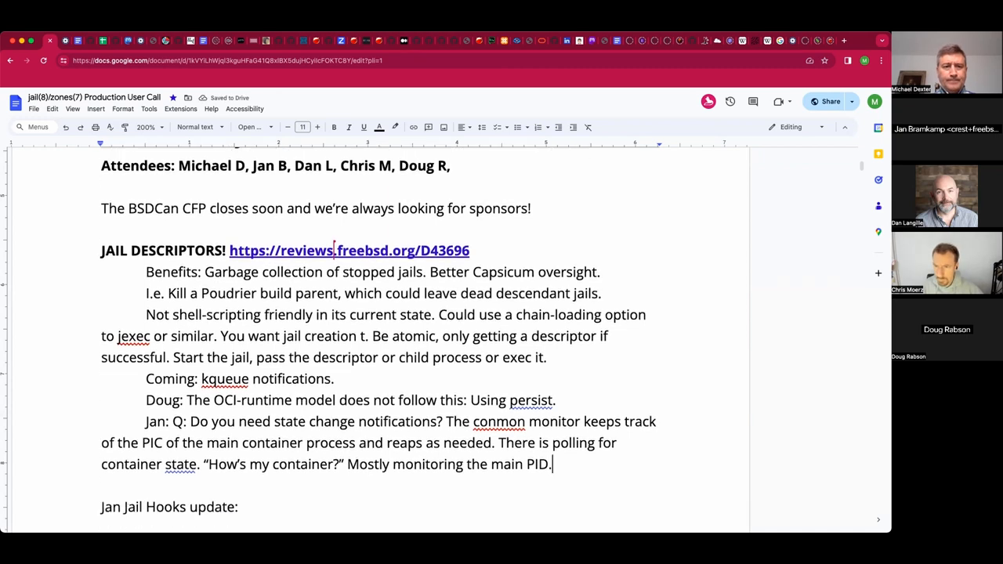
scroll("down", 3)
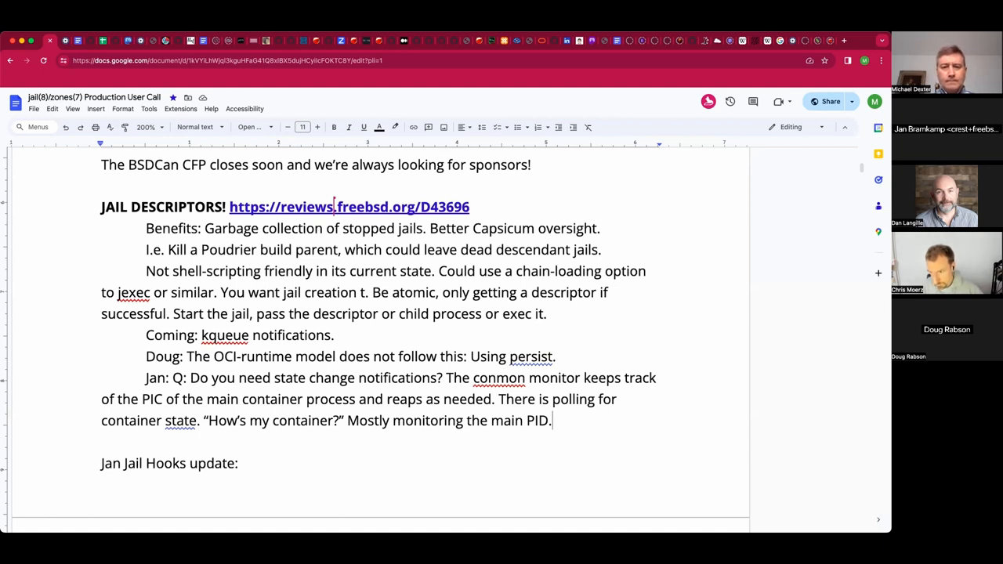
type("possibly")
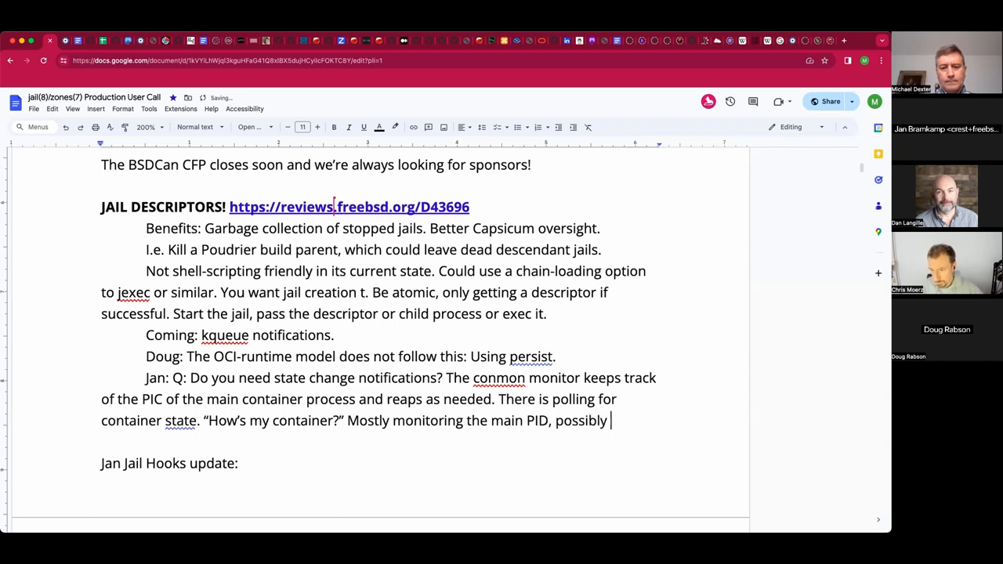
type("iwth kqueu")
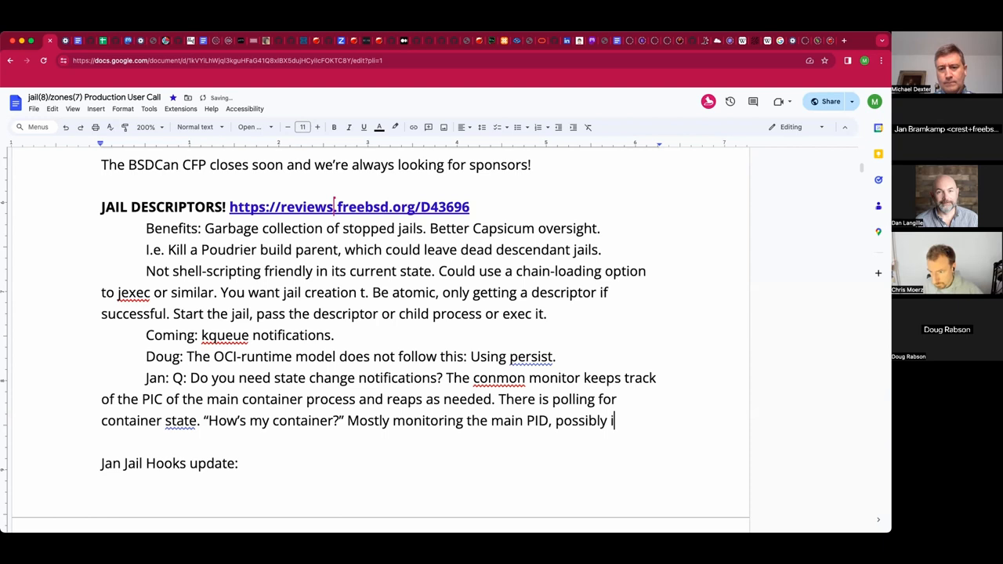
type("with k")
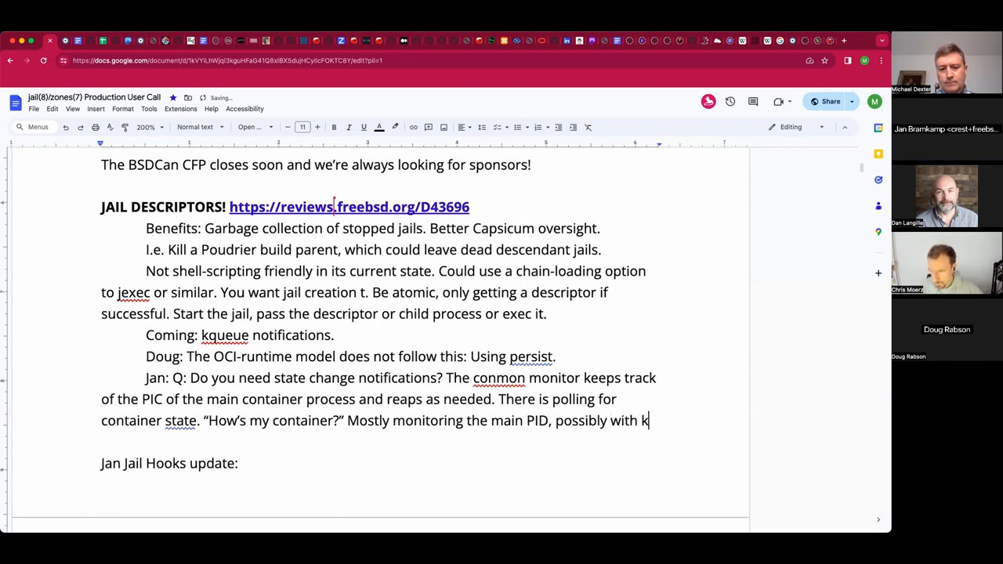
type("queue")
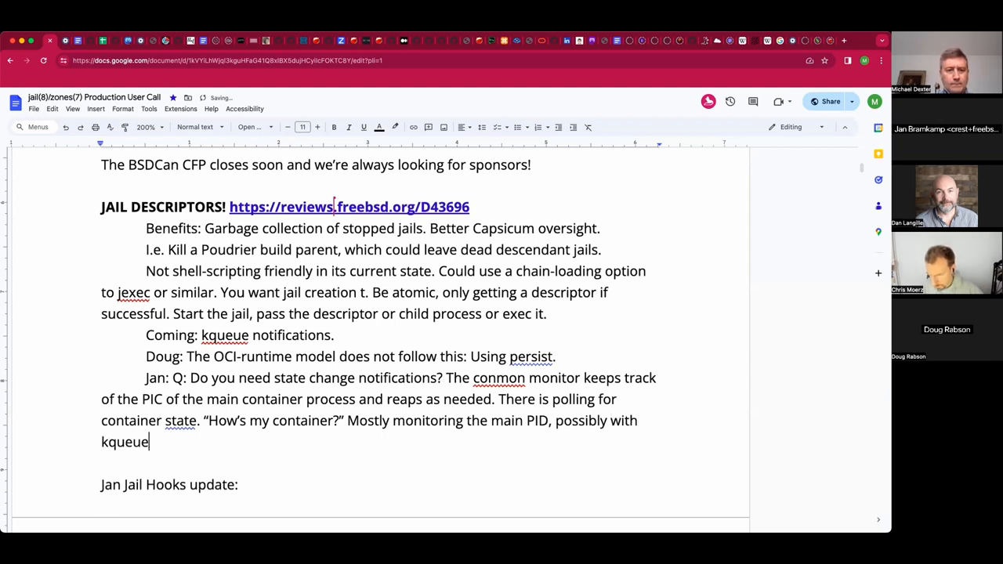
type(".")
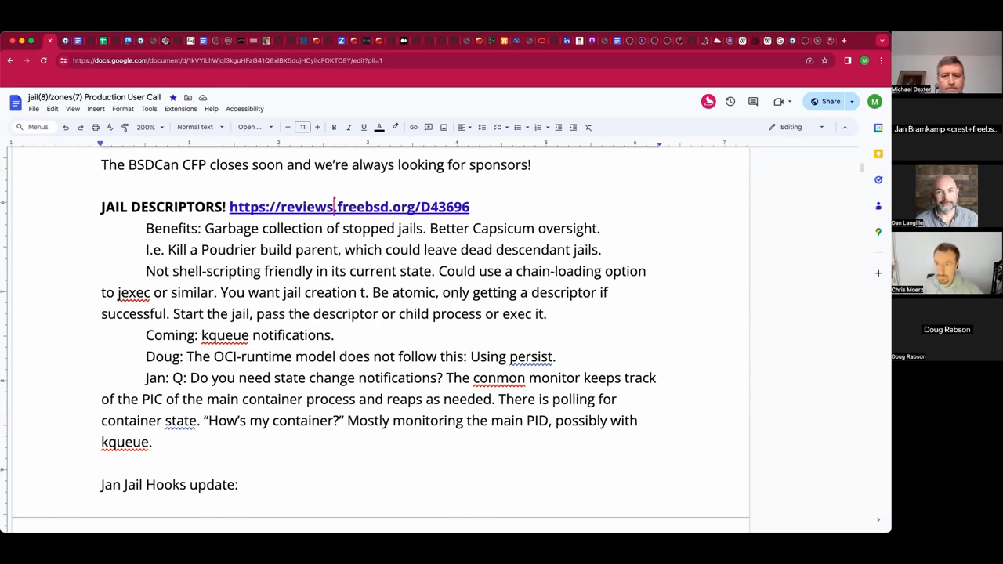
- Add that conmon execs the OCI runtime with a file for the PID of the container's main process
type("Conmon")
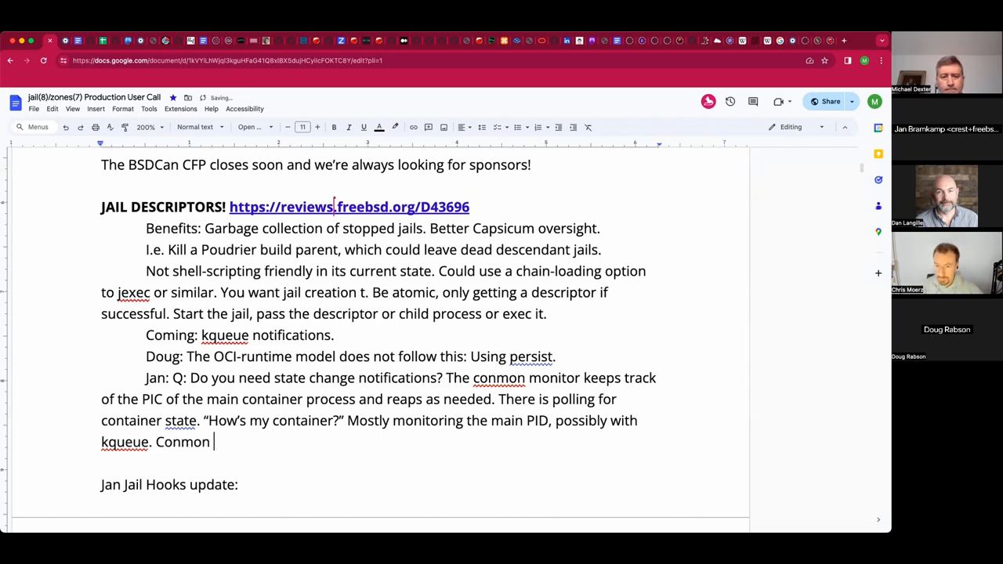
type("execs the")
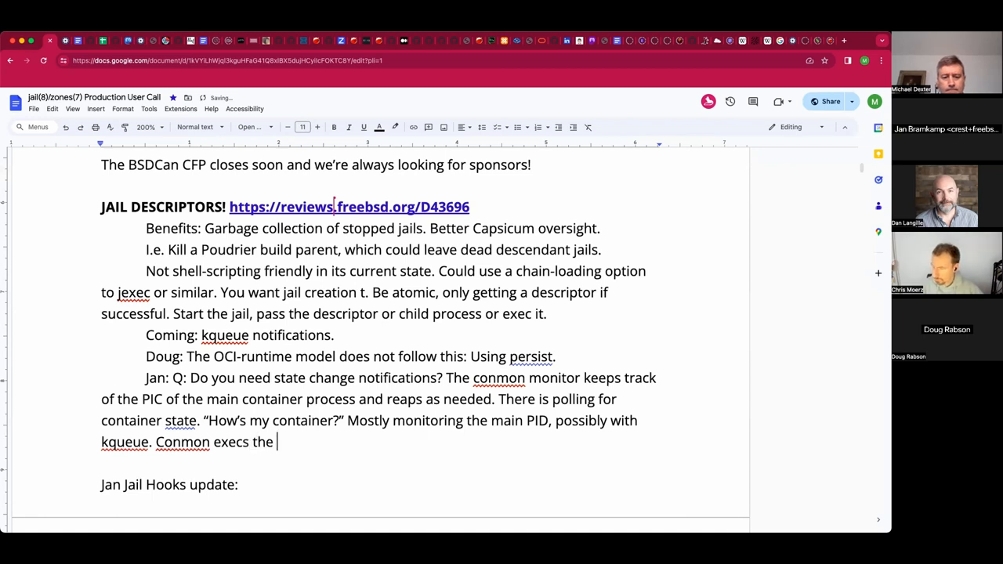
type("OCI runtime")
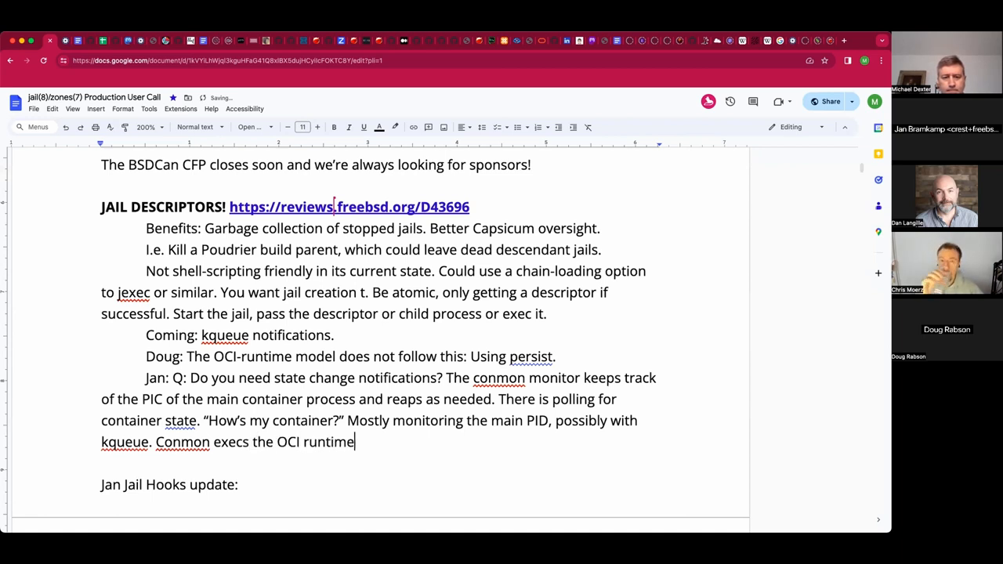
type("with")
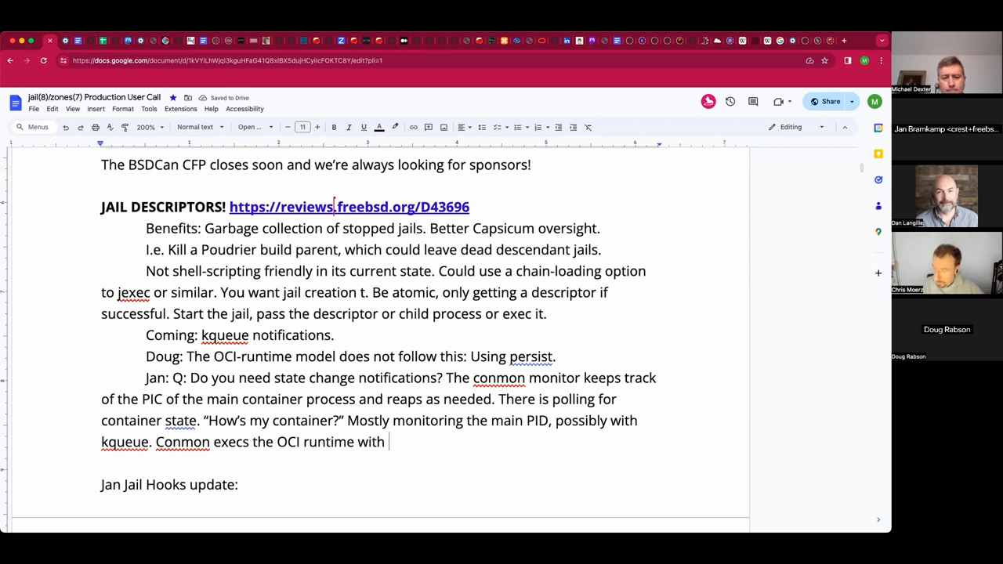
type("a file for the PID")
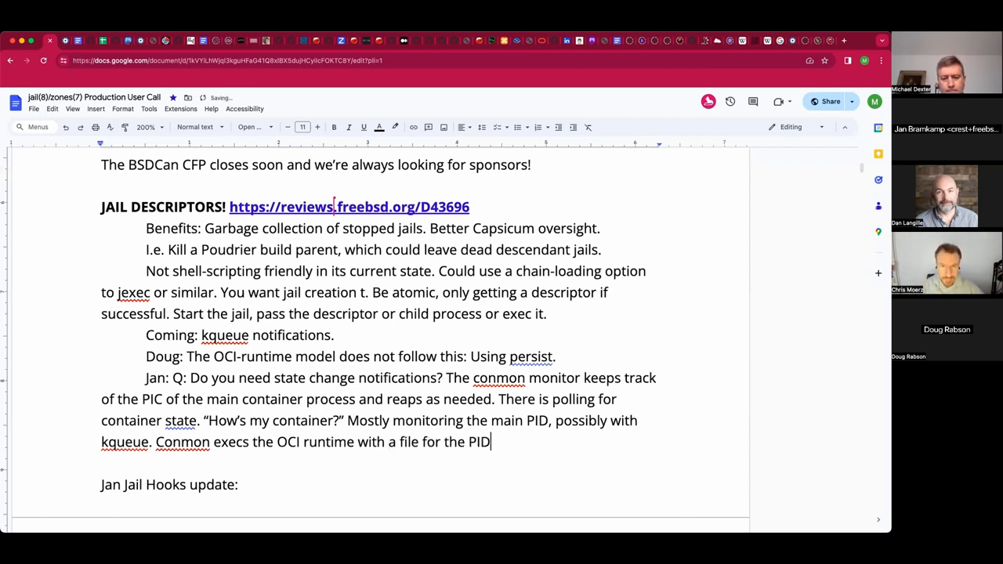
type("of the contain'ers")
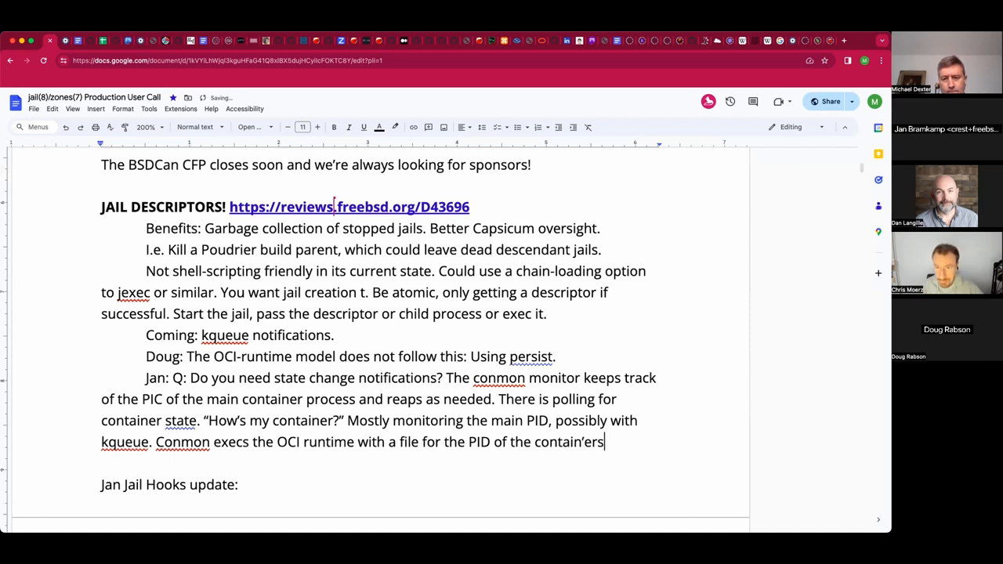
key("BackSpace")
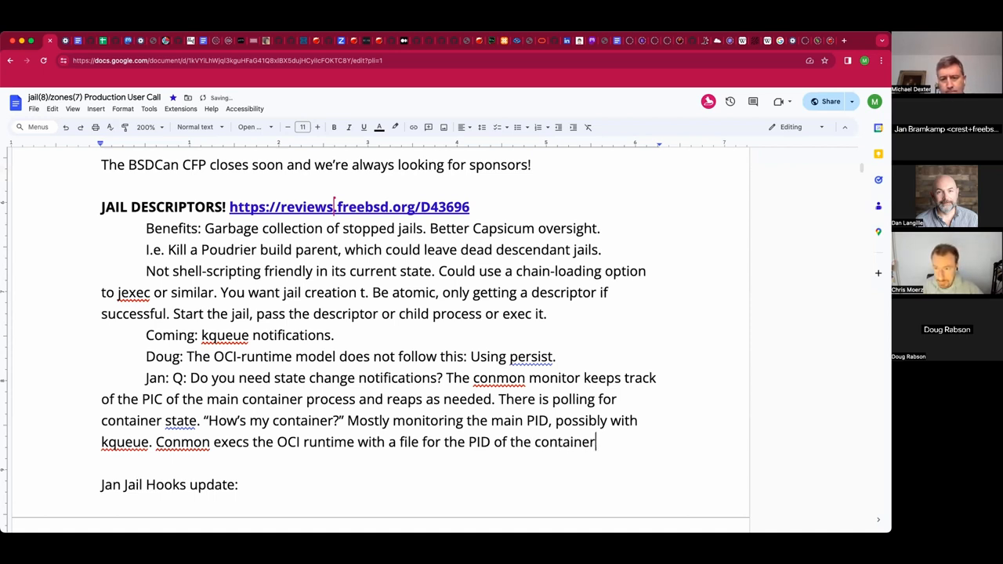
type("’s main p")
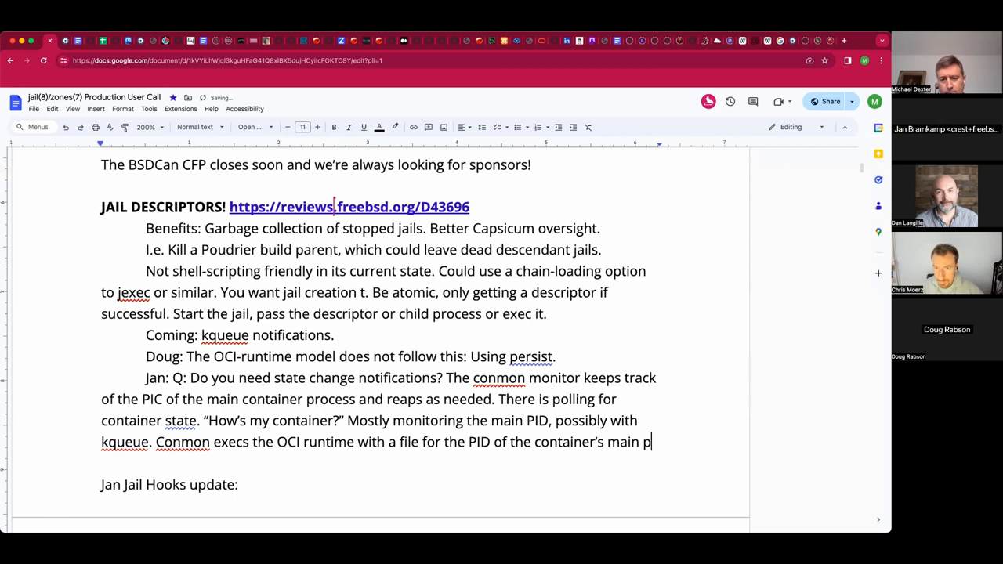
type("rocess, and waits on that")
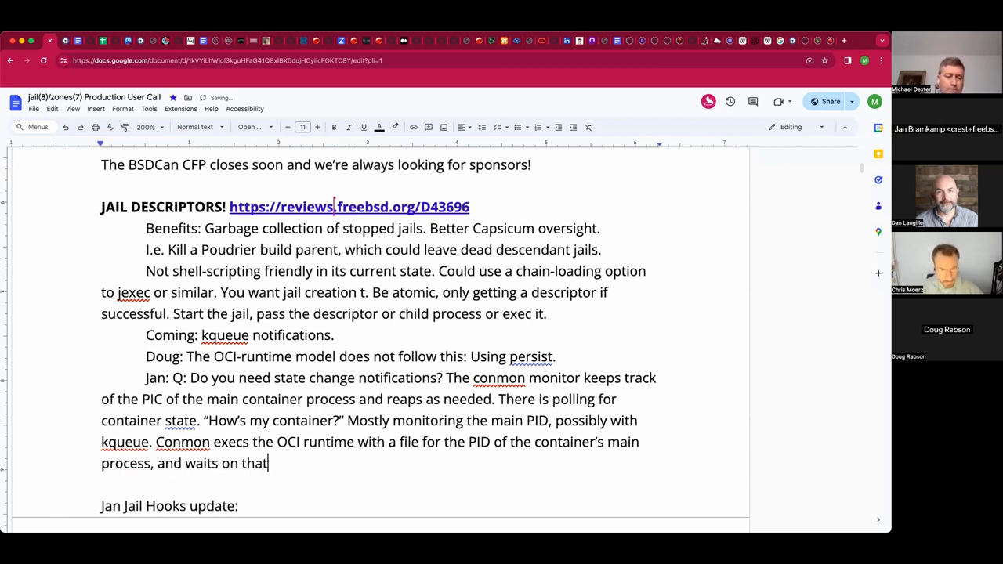
type(".")
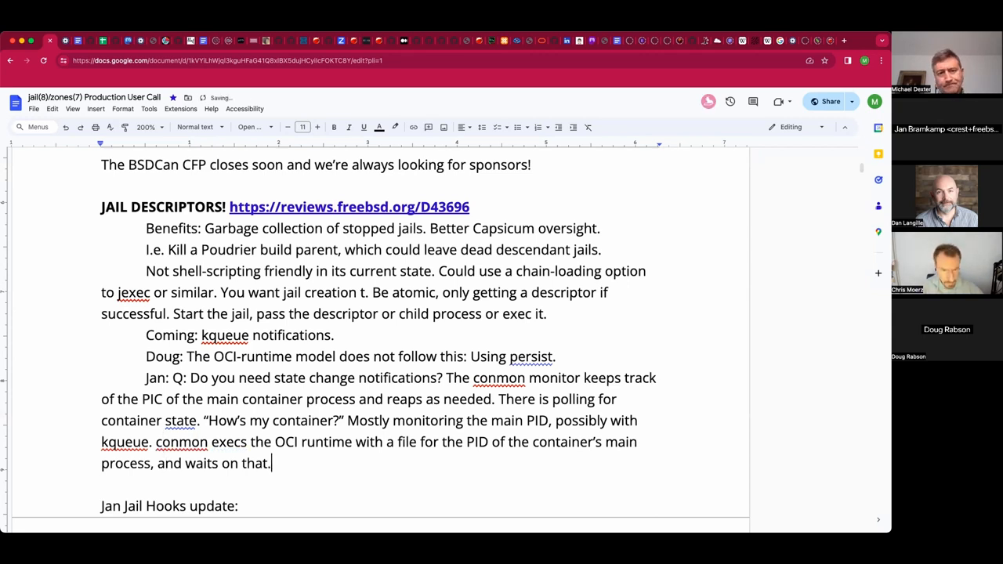
scroll("down", 3)
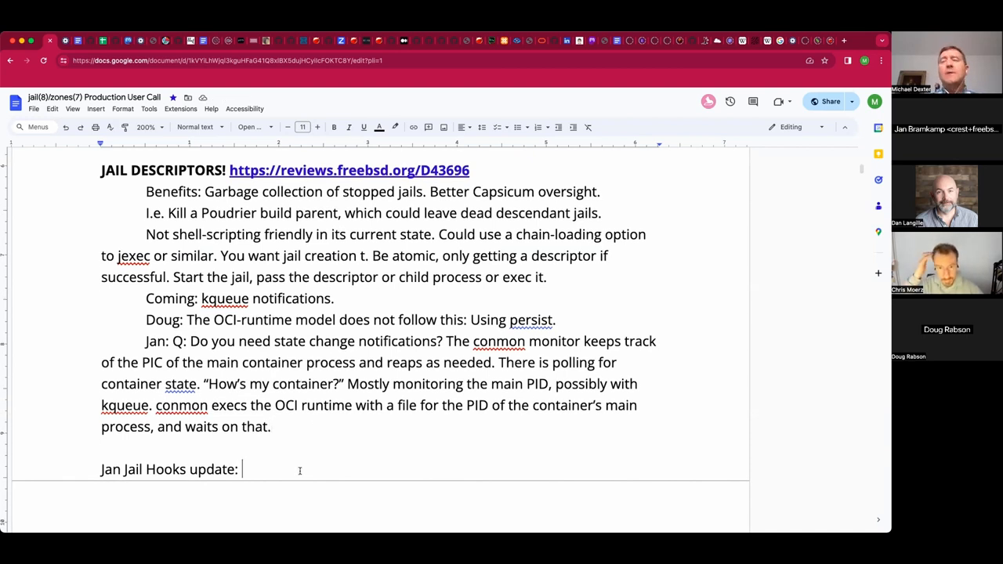
- Add Doug's note that the OCI Runtime WG is coming together and has a repo on GitHub
key("enter")
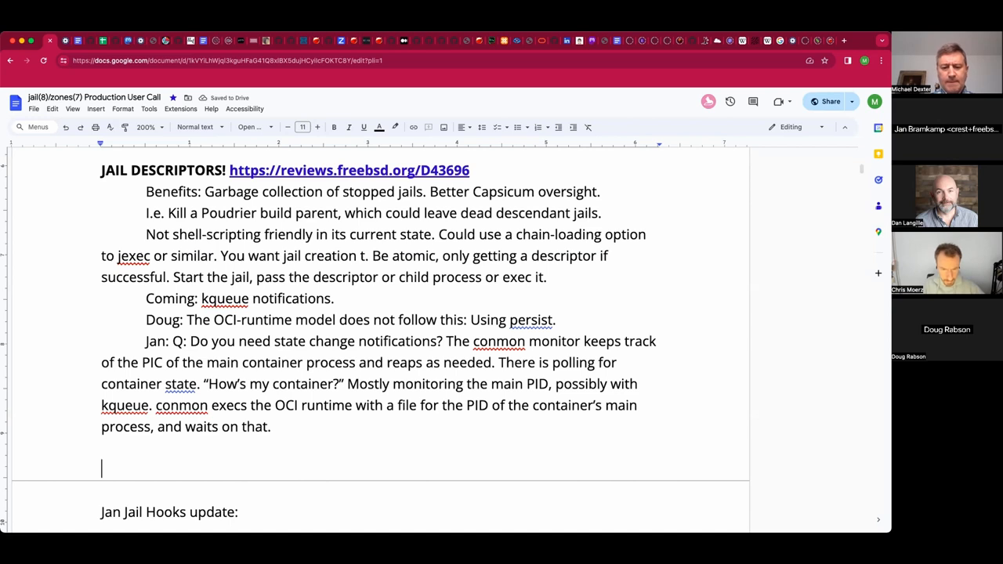
type("Doug:")
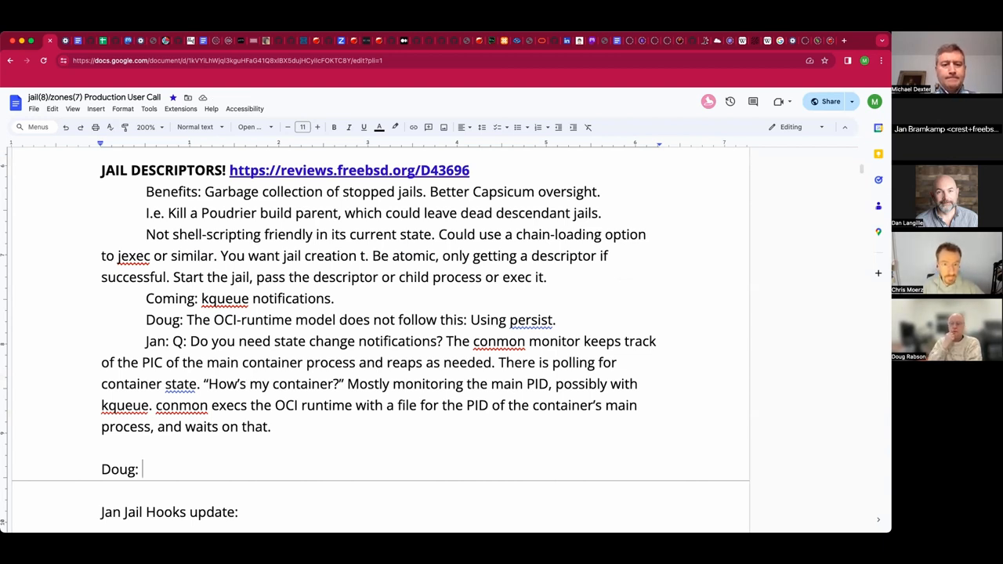
type("The OCI")
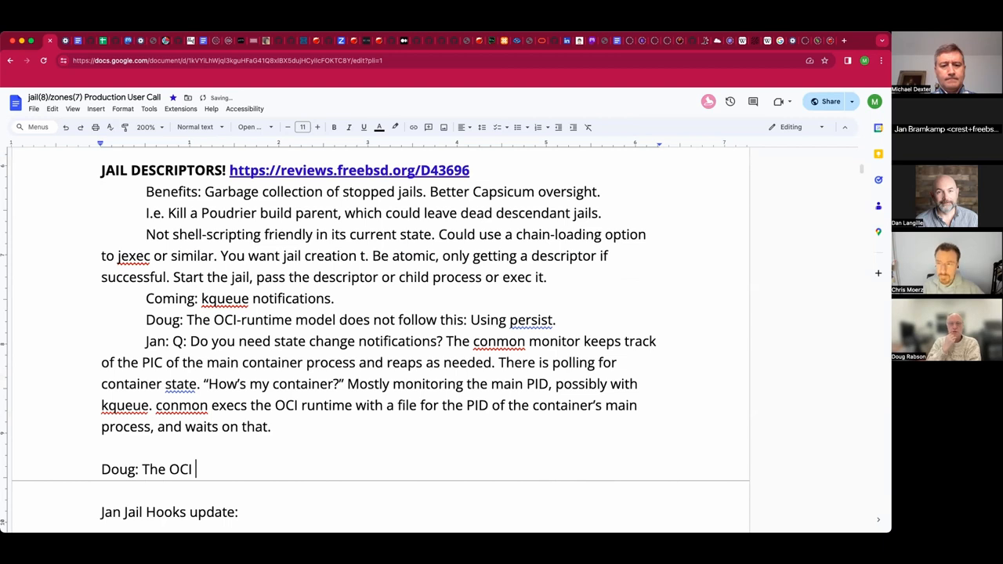
type("Runtime")
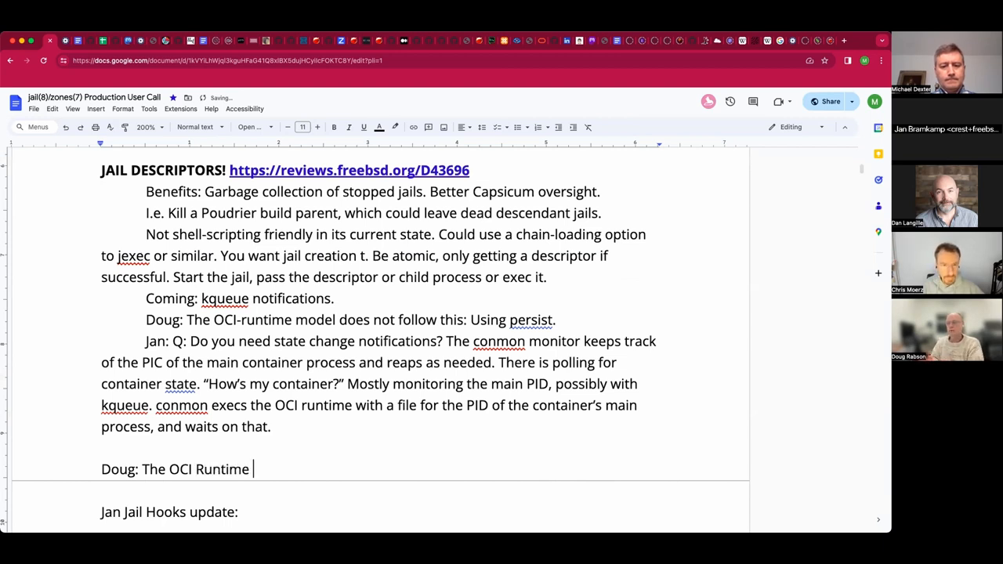
type("WG is coming to")
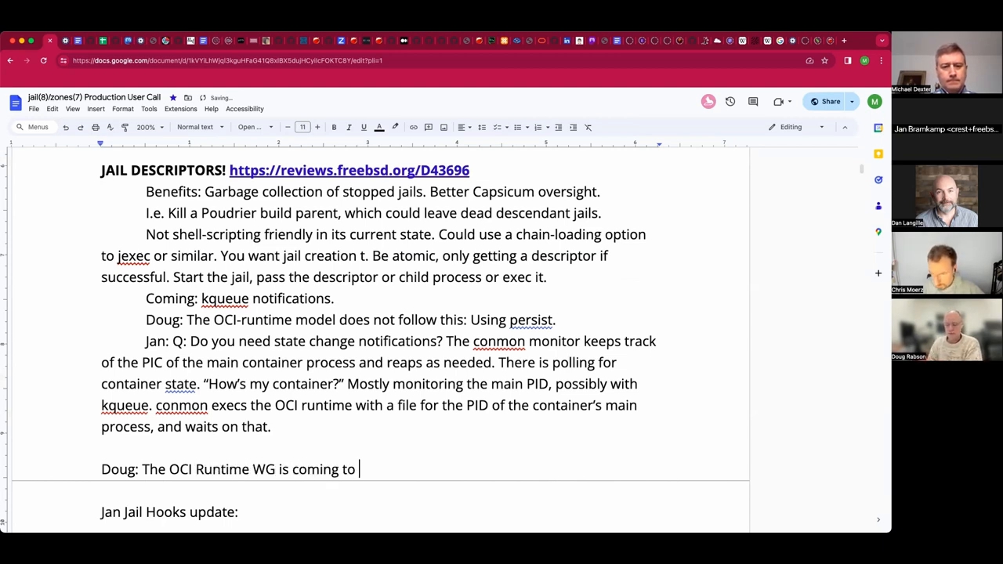
type("gethe")
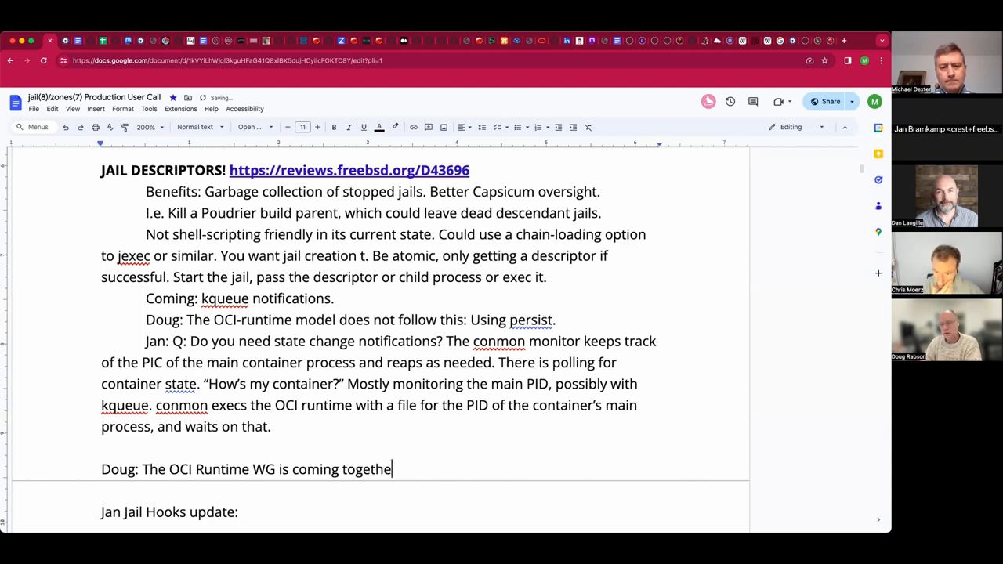
type("r. Hvae")
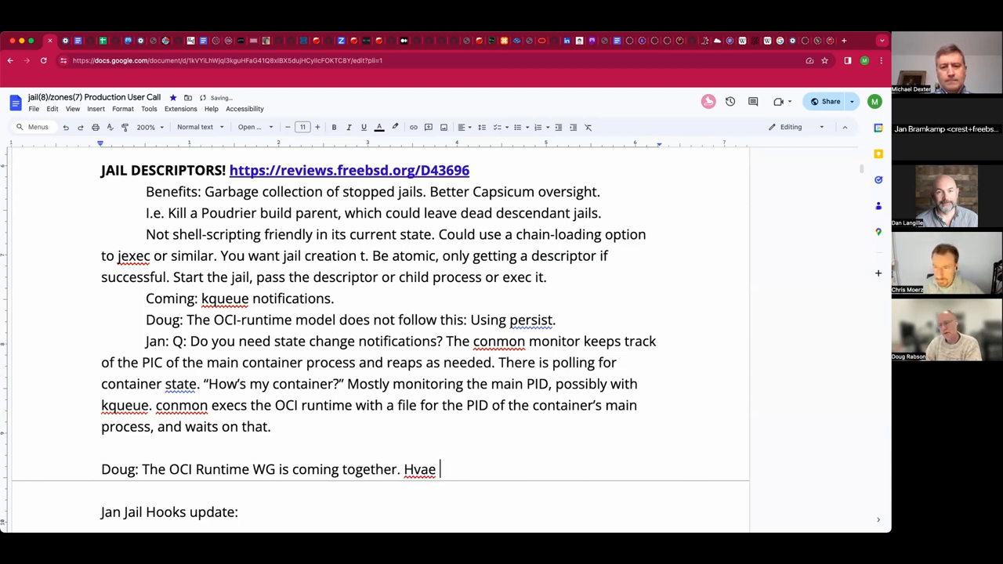
type("Have a repo on")
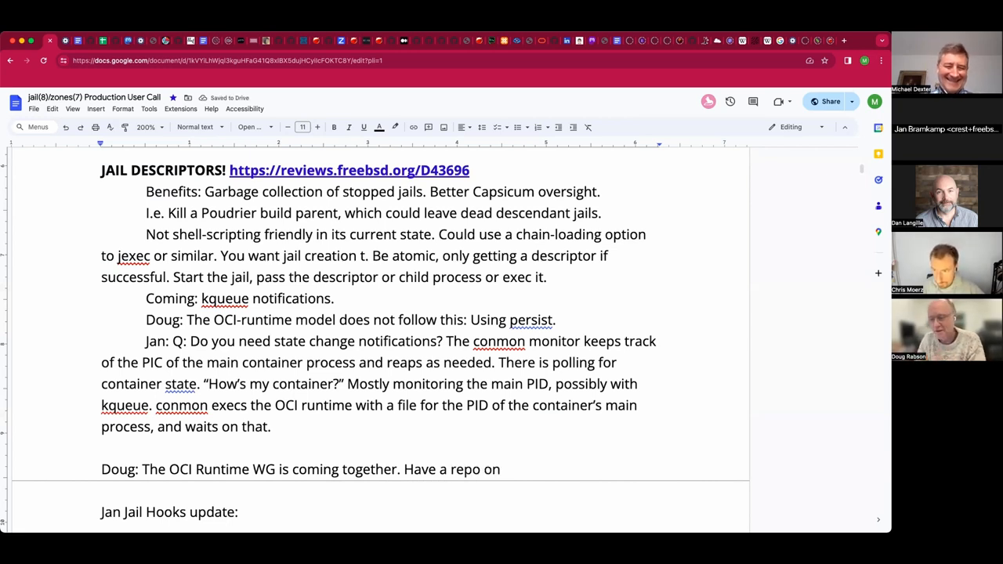
type("GitHub.")
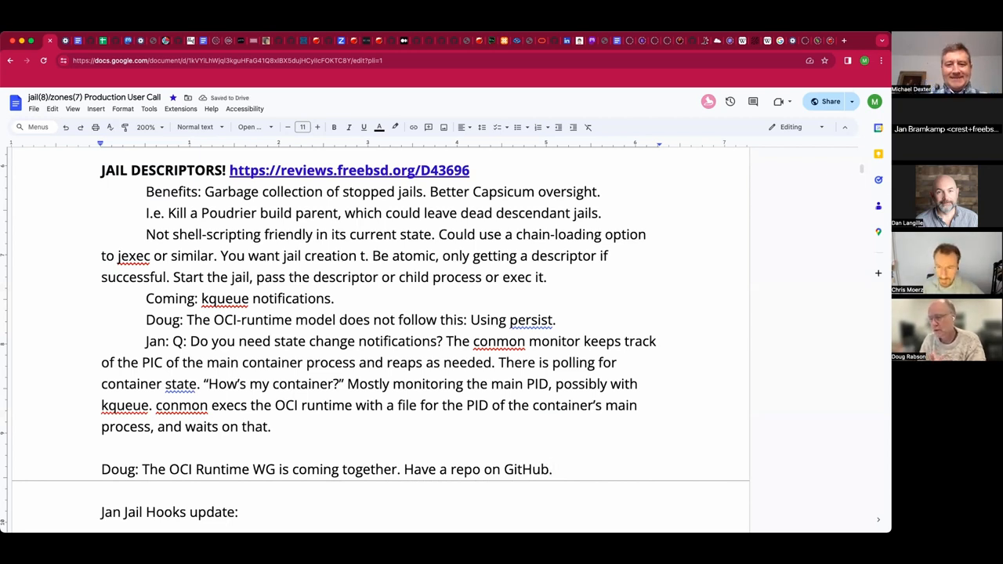
- Add that questions, issues, pull requests, ideas and use cases should be pushed there
type("P")
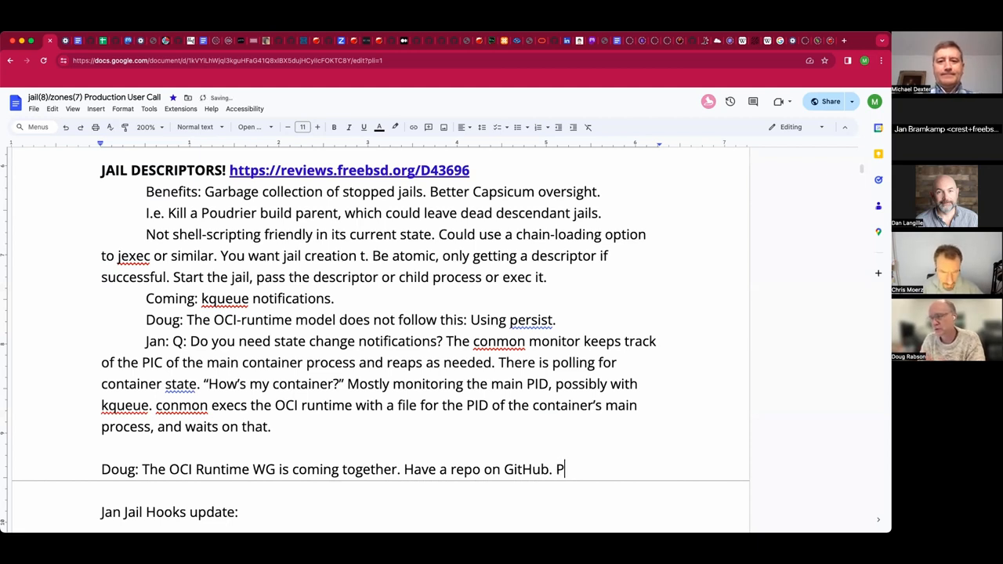
type("ush i")
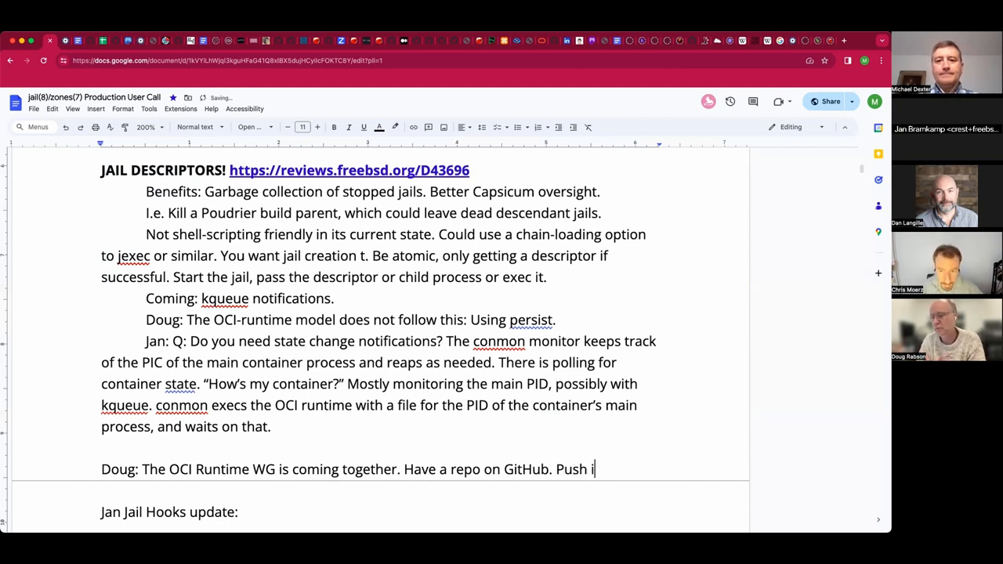
type("questions a")
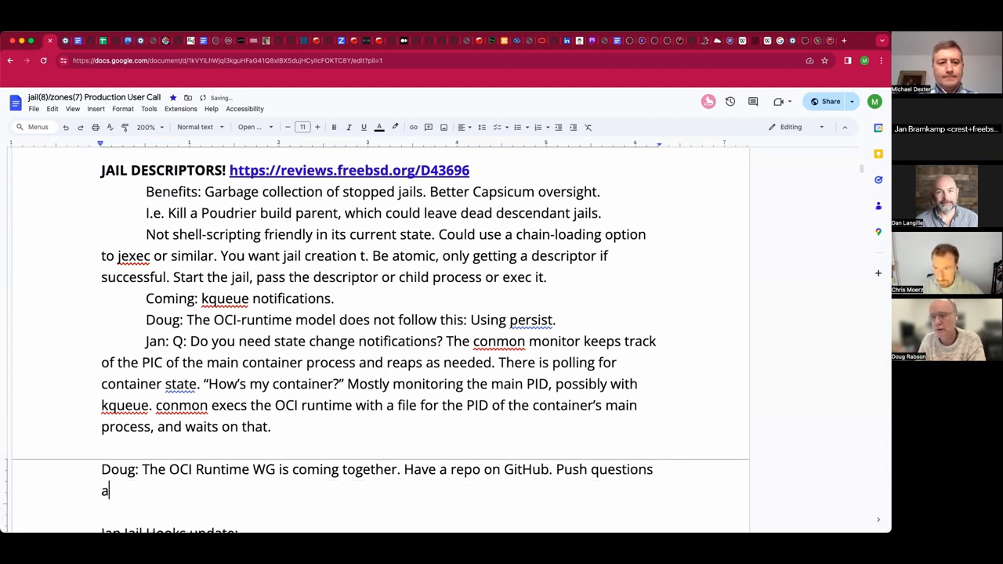
type("nd issues here, pull requestss")
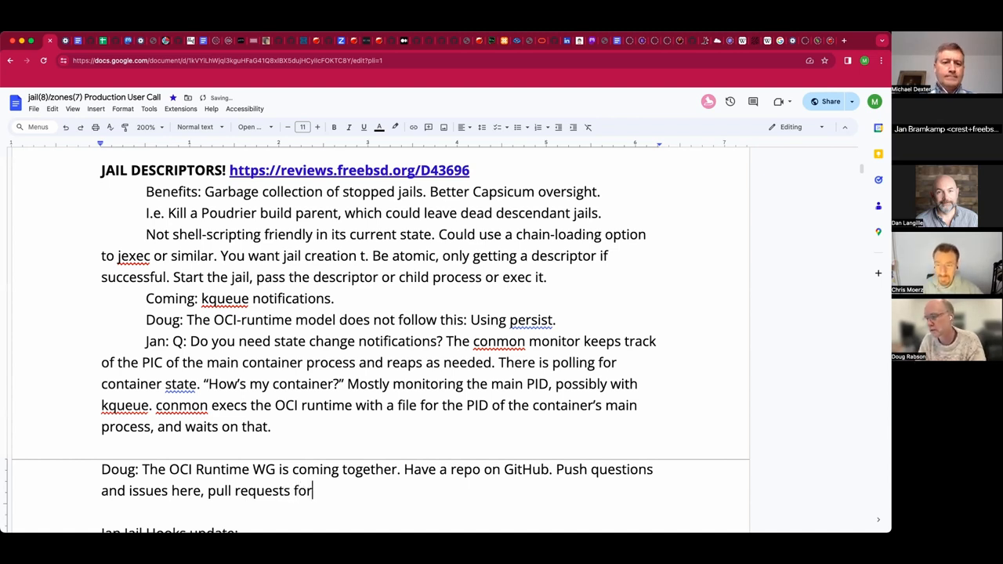
type("\" \"")
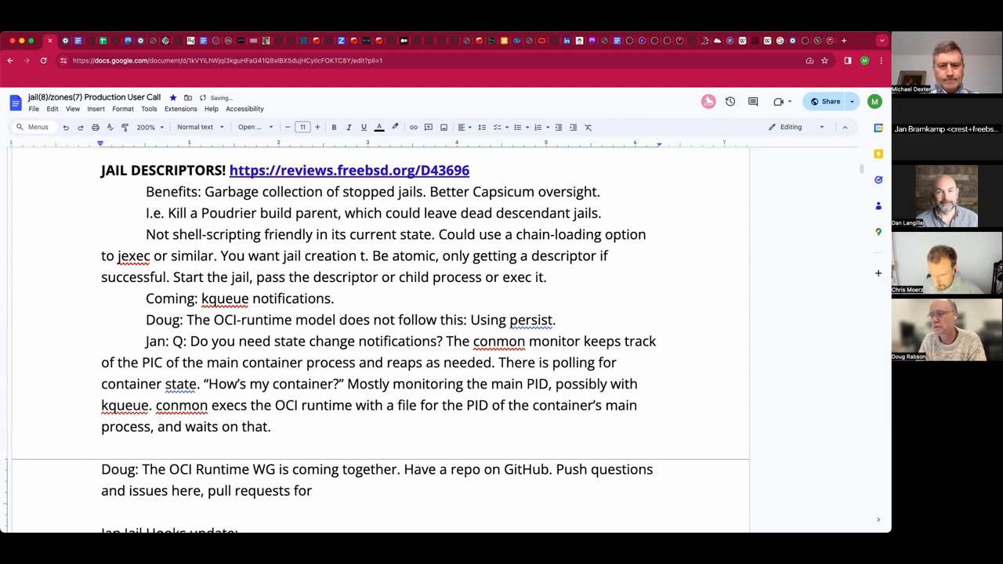
type("ideas.")
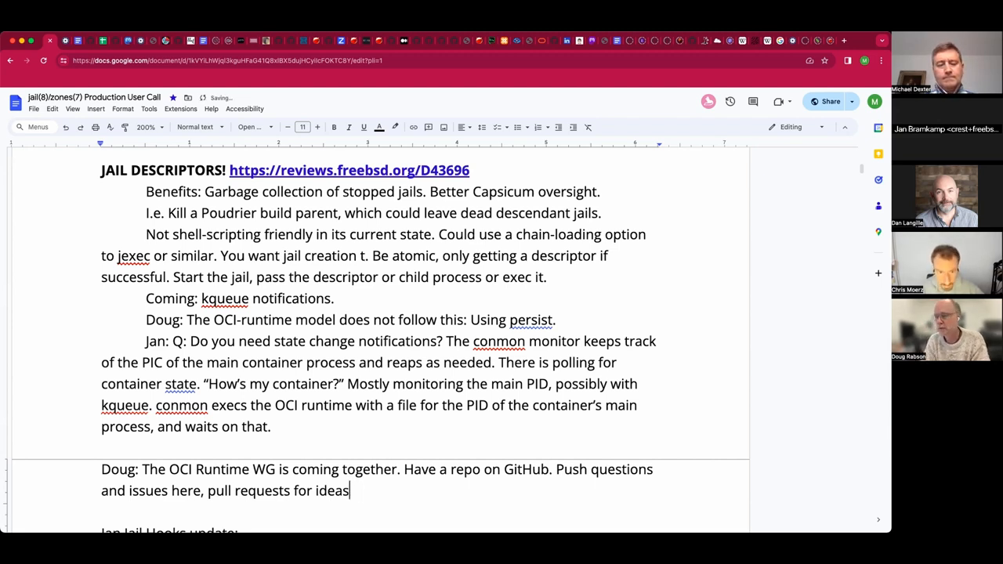
type("and use cases.")
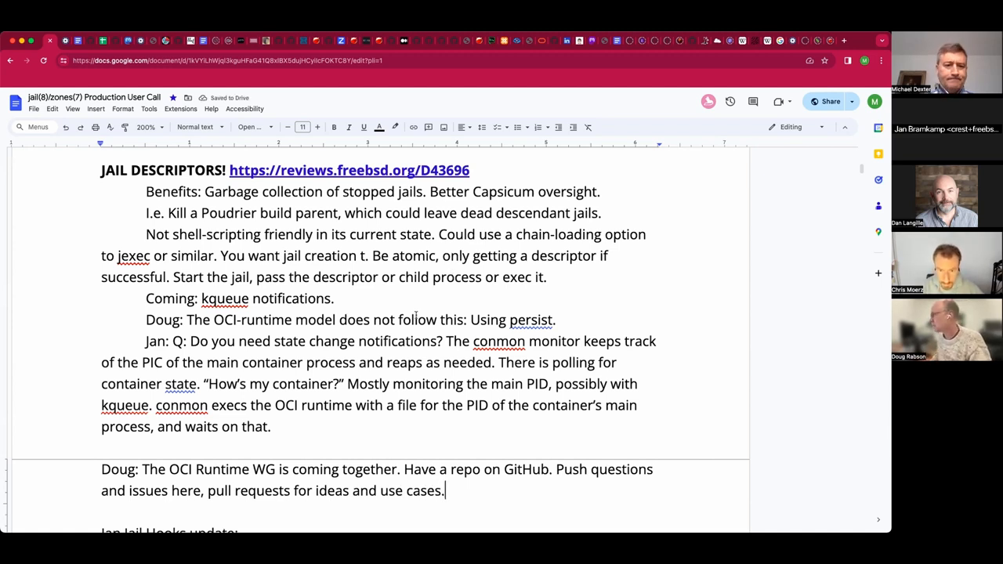
scroll("down", 3)
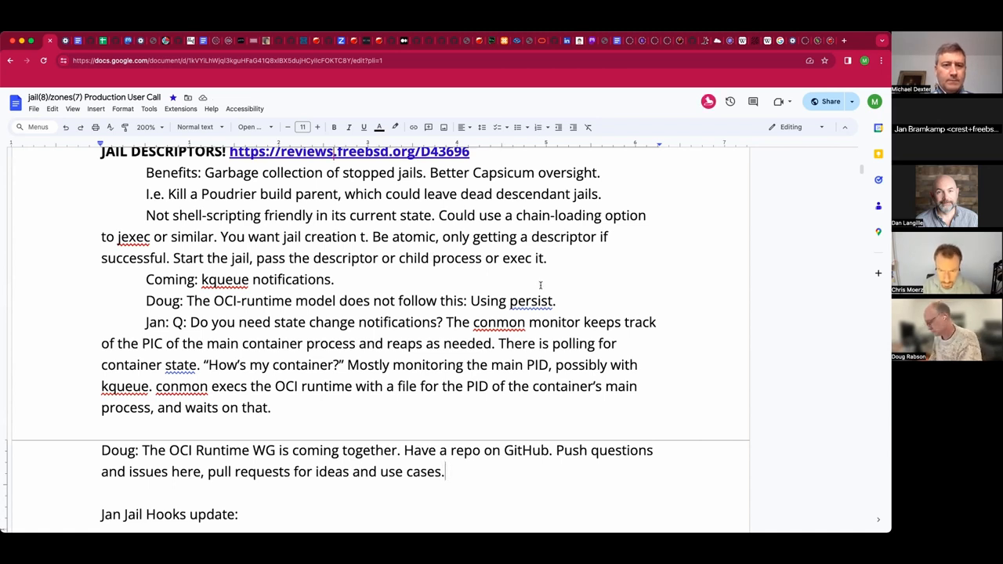
- Reword 'persist' to 'persistent jails' and extend the kqueue line to 'notifications on jail descriptors'
scroll("down", 3)
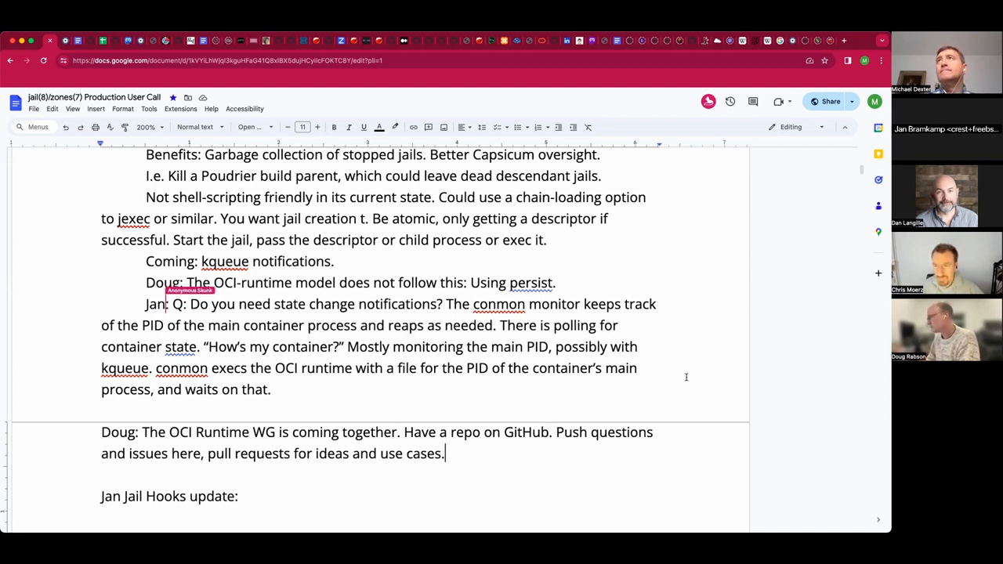
mouse_move(592, 493)
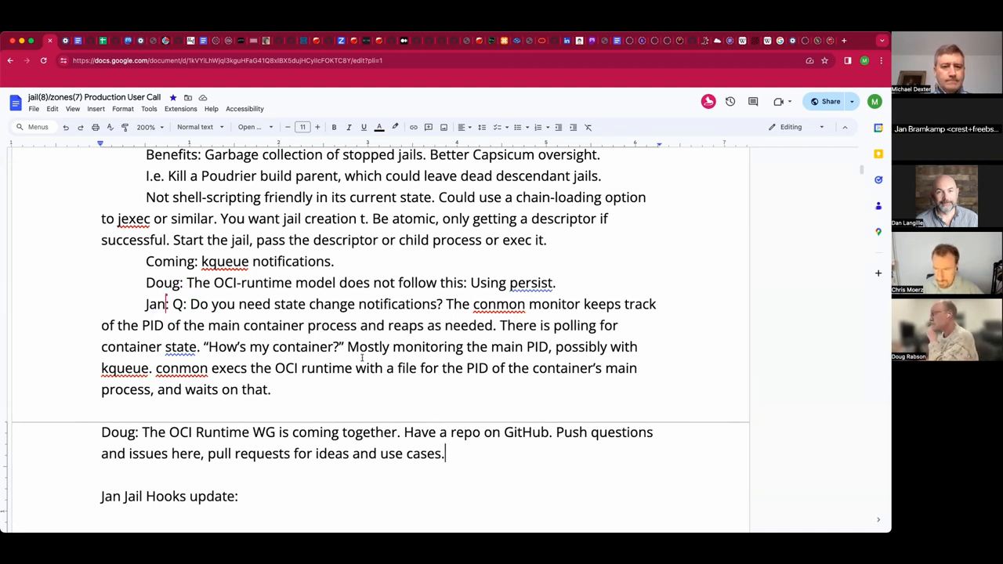
mouse_move(452, 401)
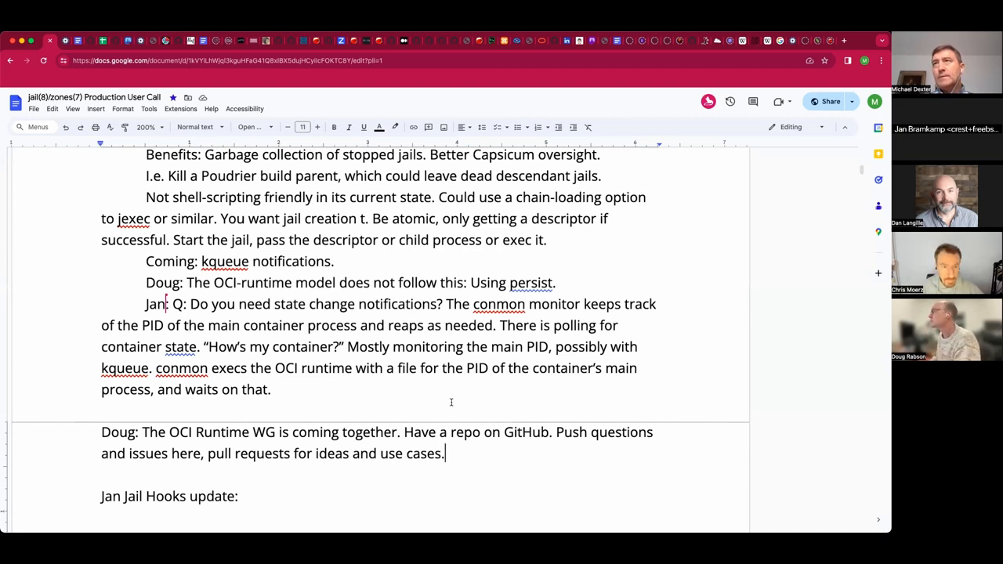
double_click(529, 282)
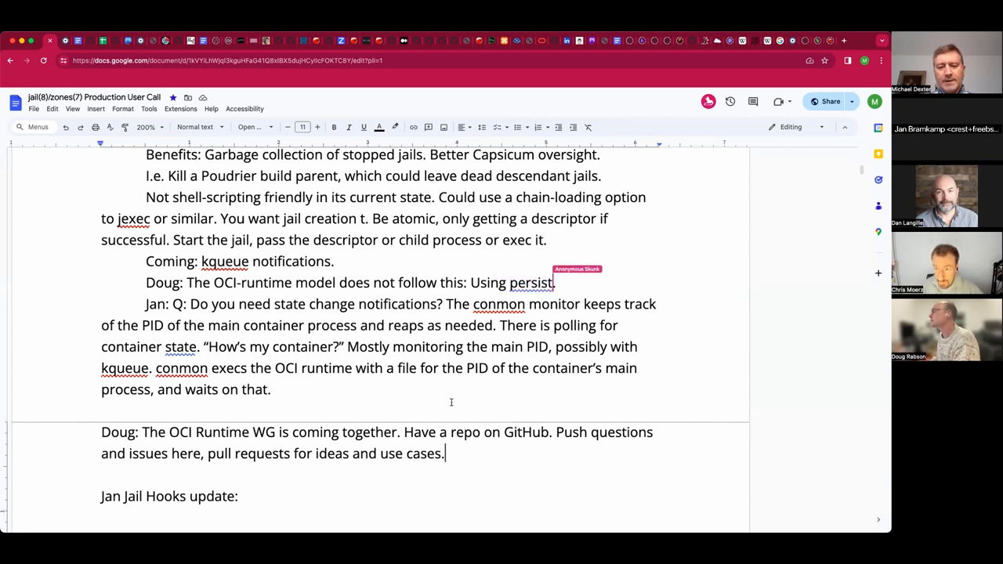
key("BackSpace")
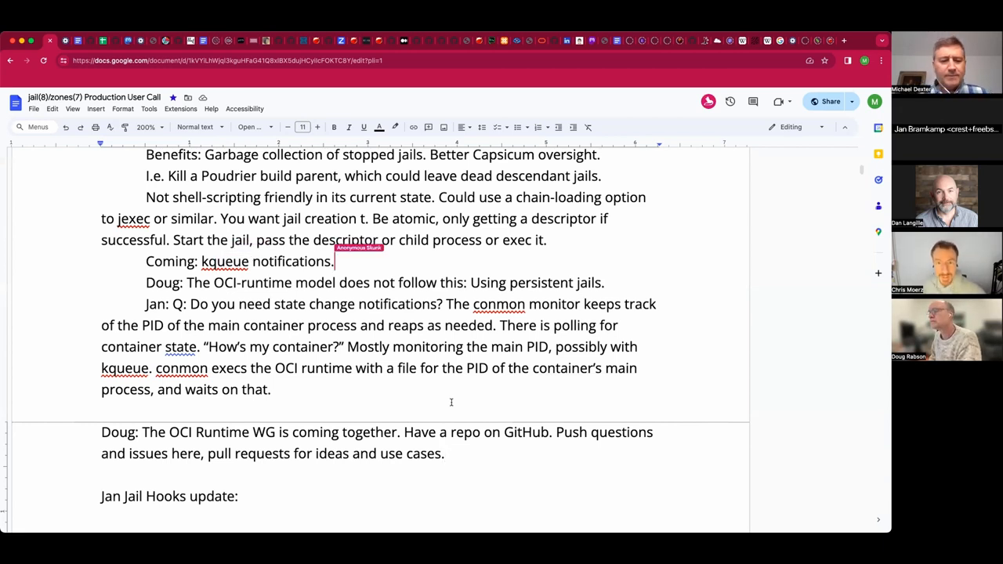
type("on jail descriptors")
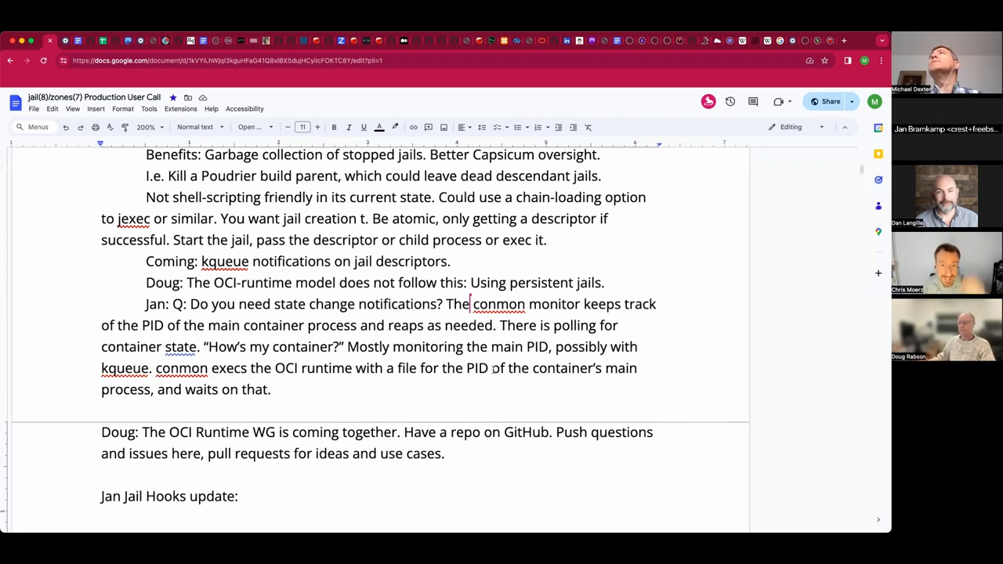
left_click(445, 453)
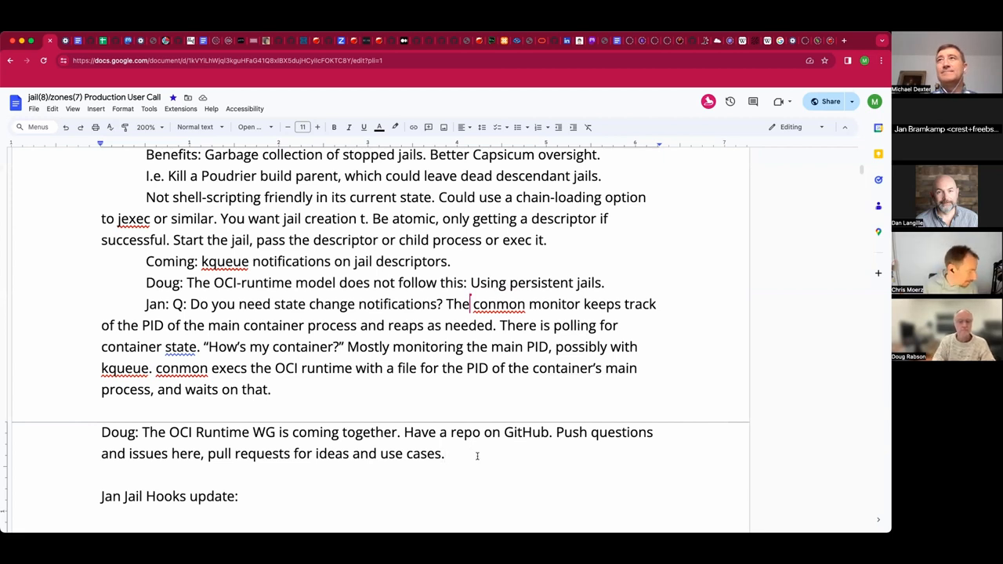
left_click(445, 453)
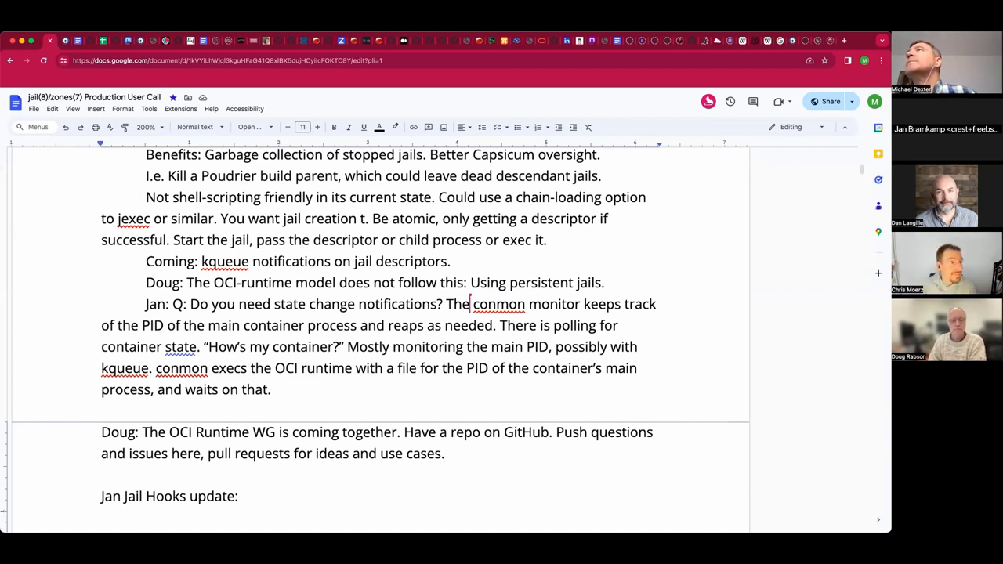
- Append "OCI has a Slack instance." to Doug's paragraph at the GitHub mention
left_click(445, 453)
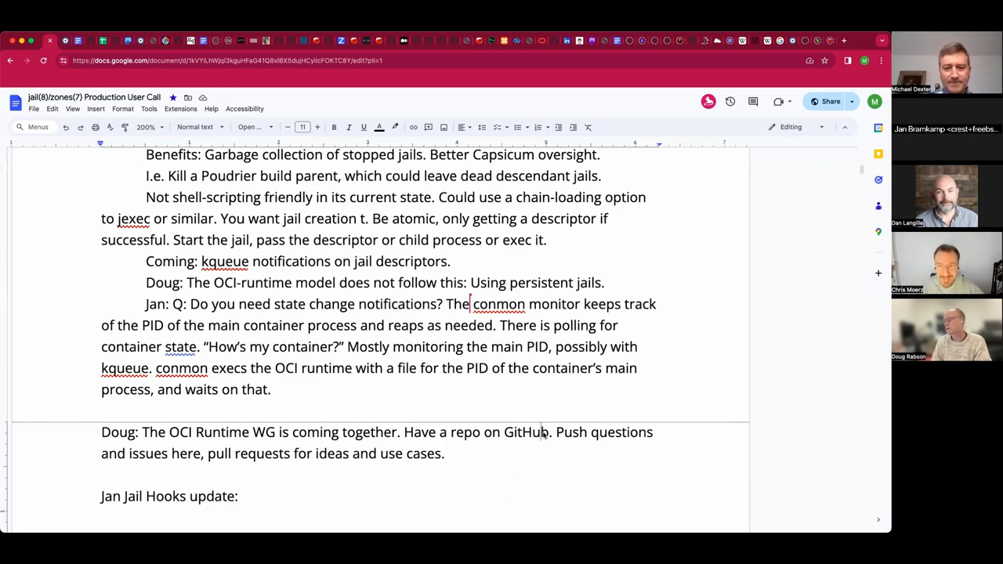
double_click(526, 432)
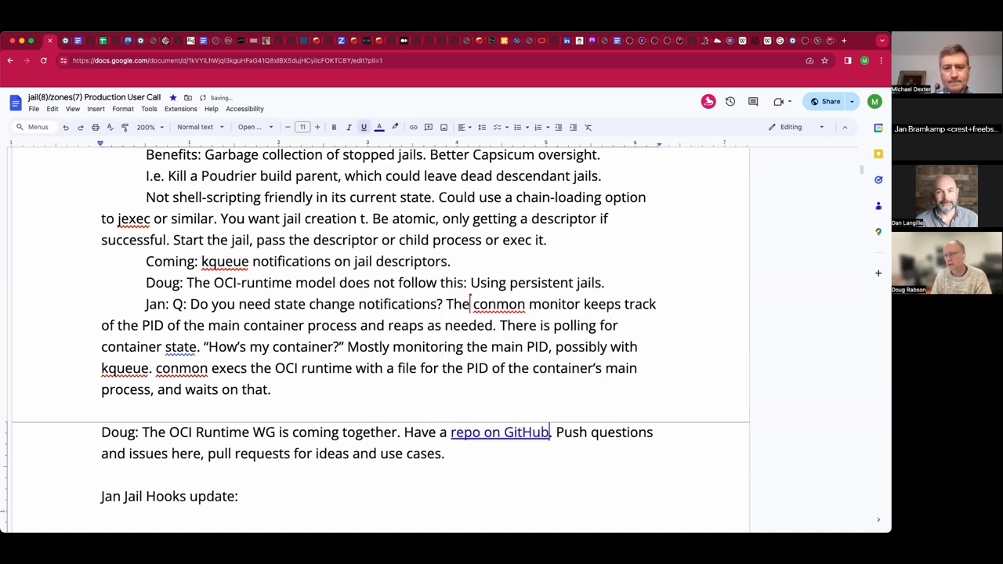
type("O")
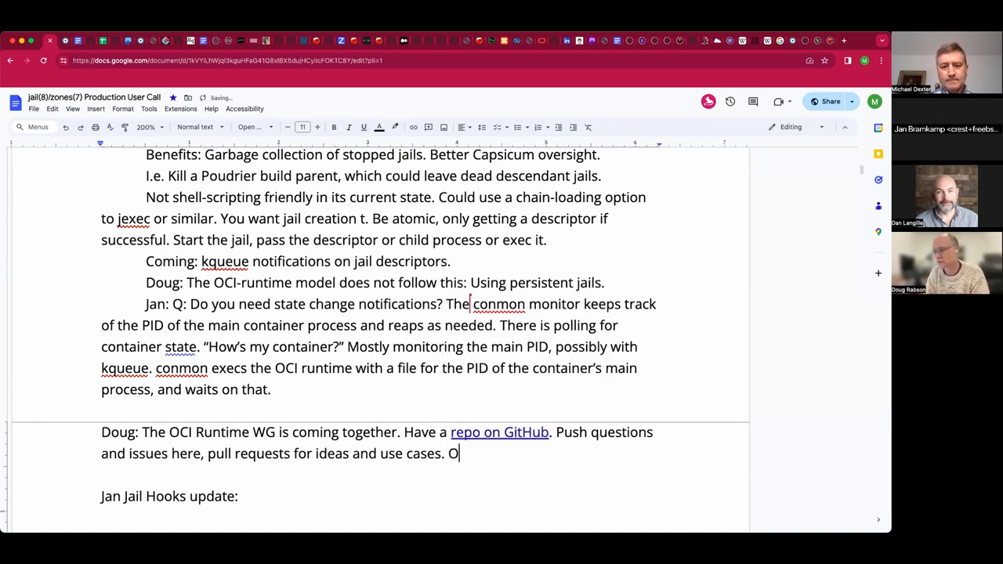
type("CI has a Sla")
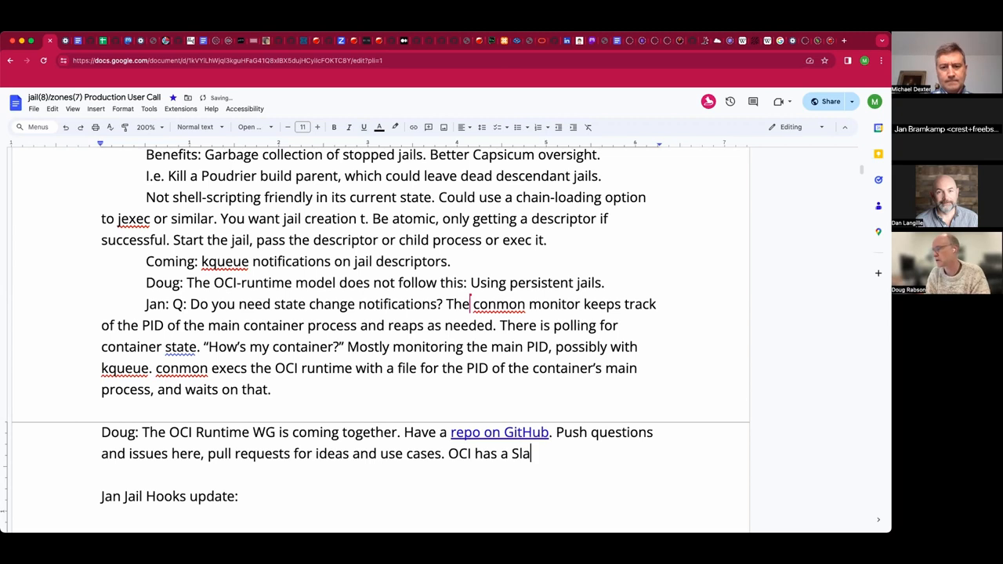
type("ck instance")
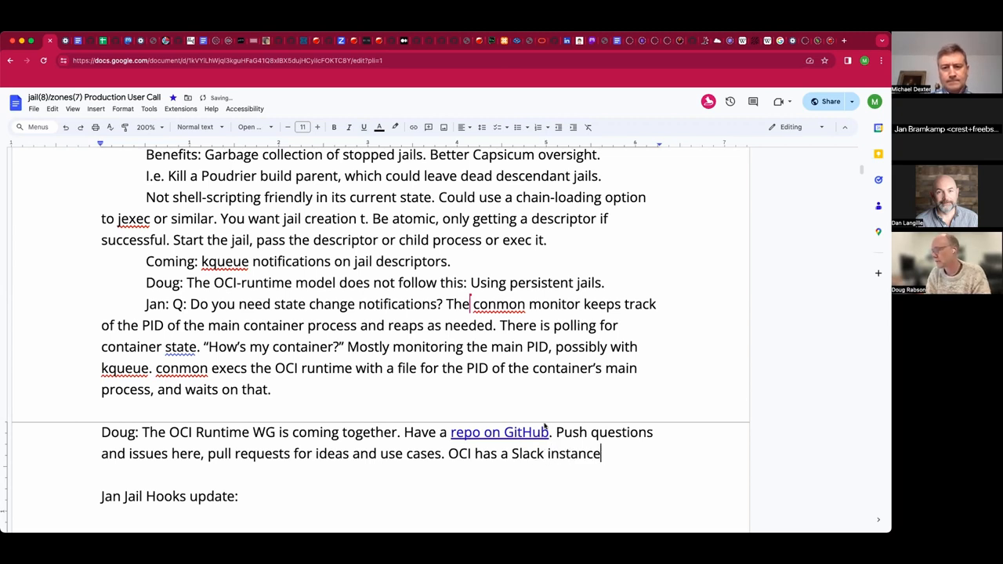
type(".")
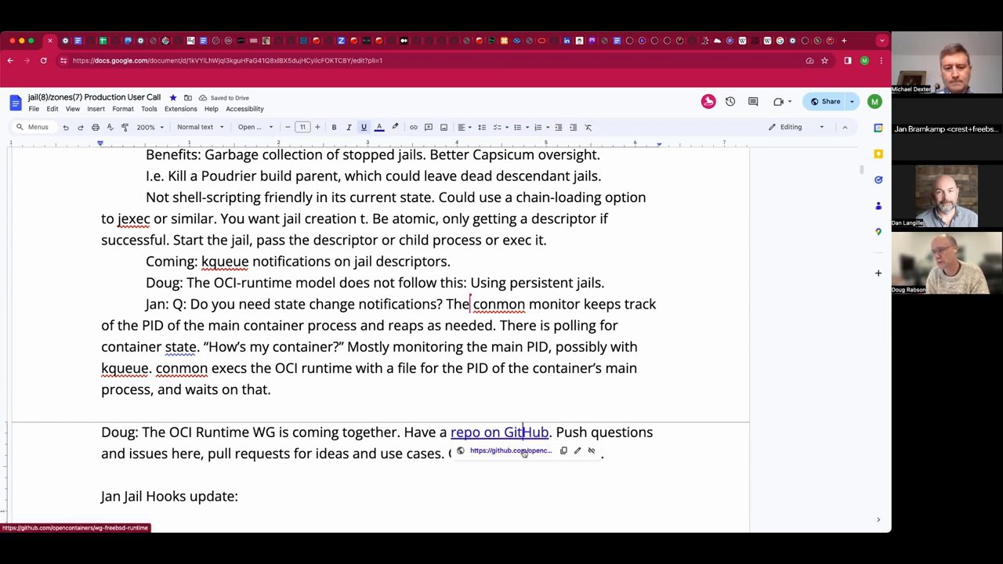
- Follow the notes link to the opencontainers wg-freebsd-runtime repo and read its README
left_click(498, 432)
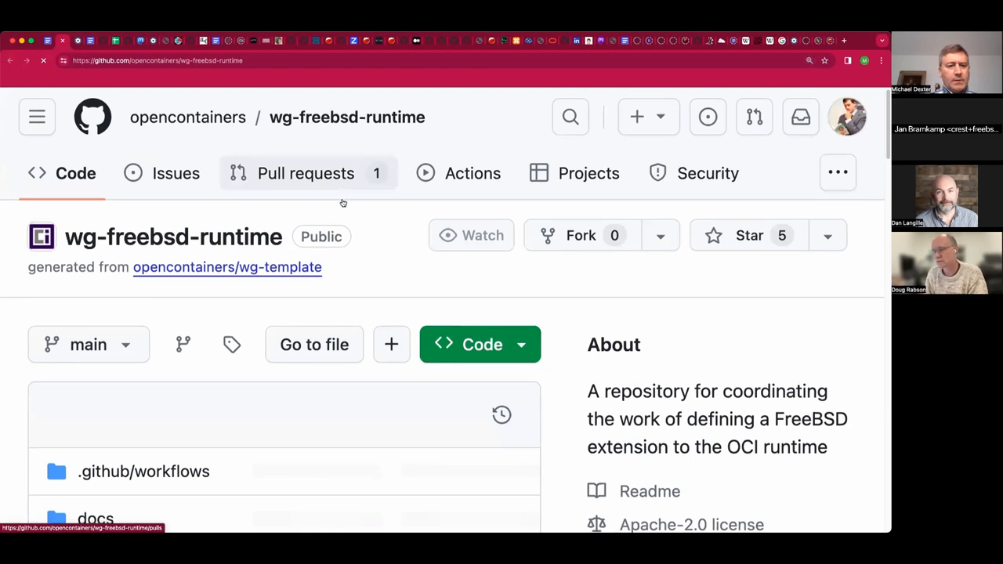
scroll("down", 3)
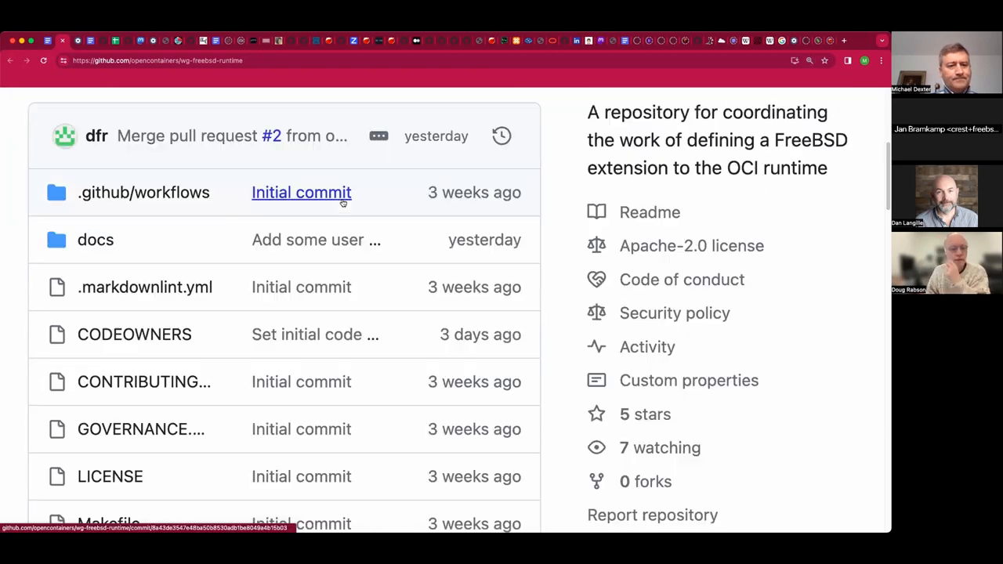
scroll("down", 3)
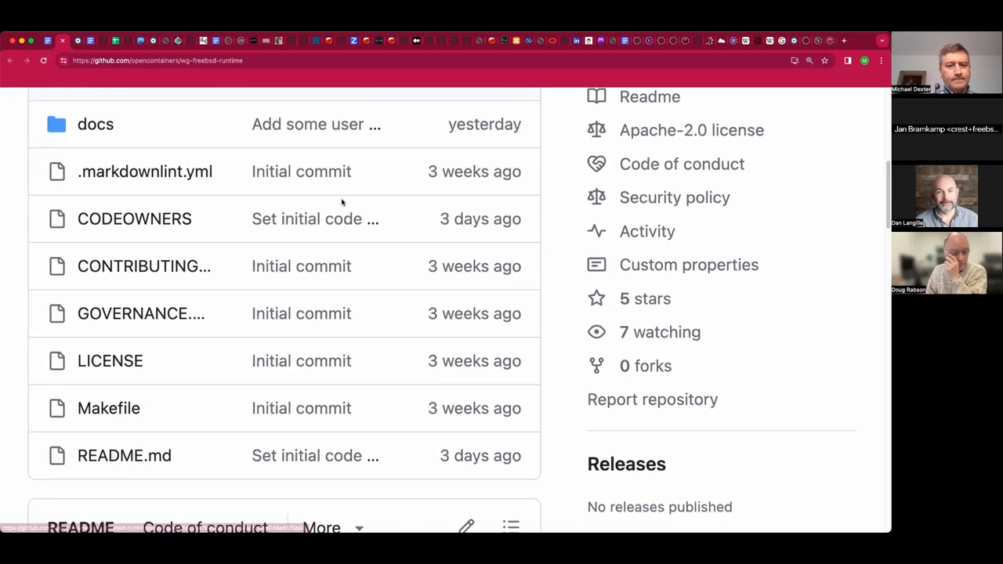
scroll("down", 3)
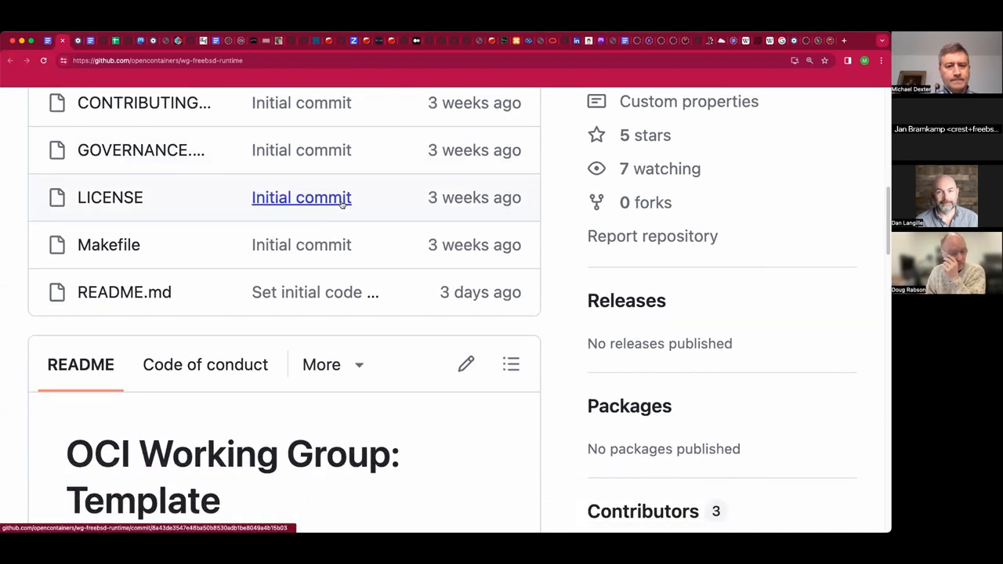
scroll("down", 3)
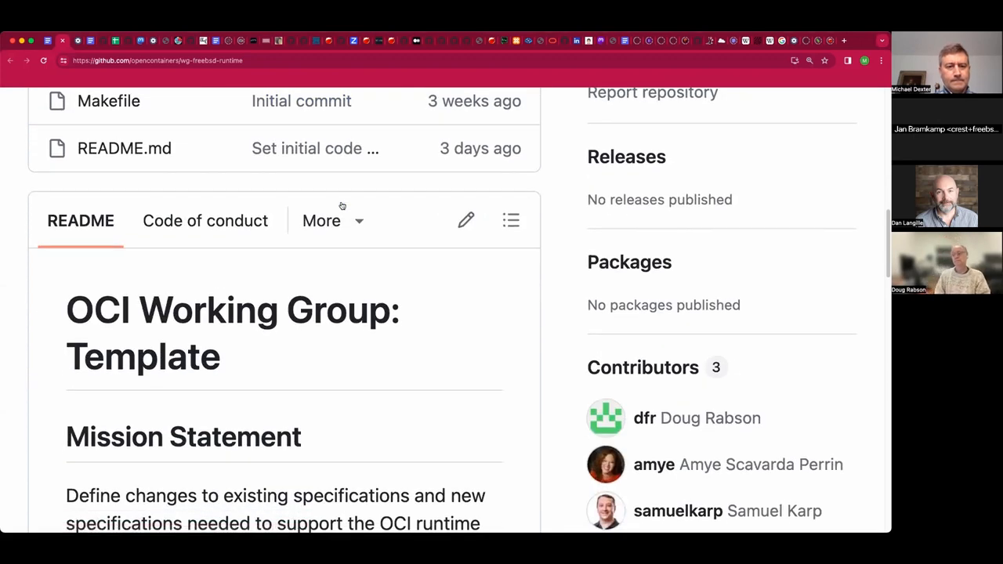
scroll("down", 3)
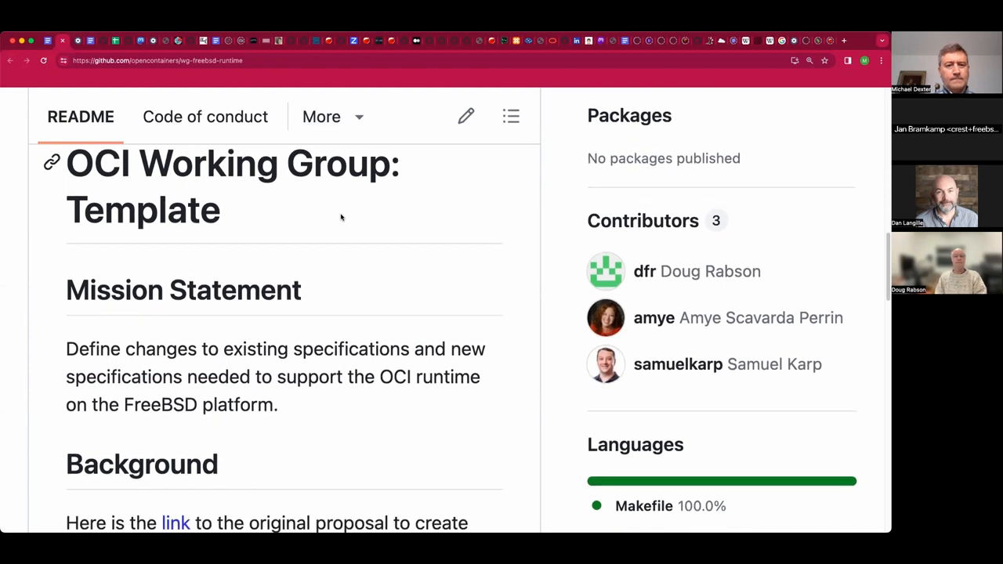
scroll("down", 3)
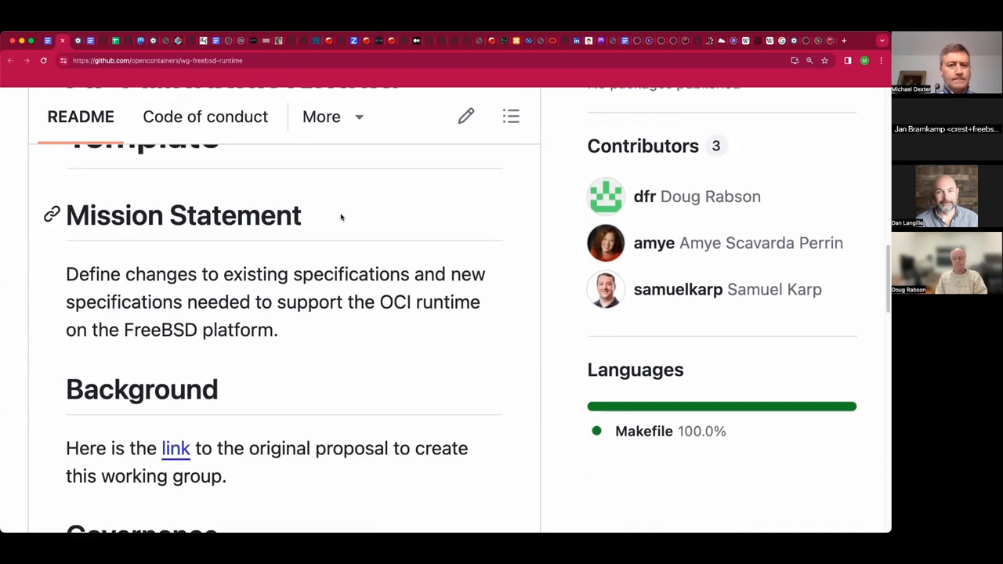
scroll("down", 3)
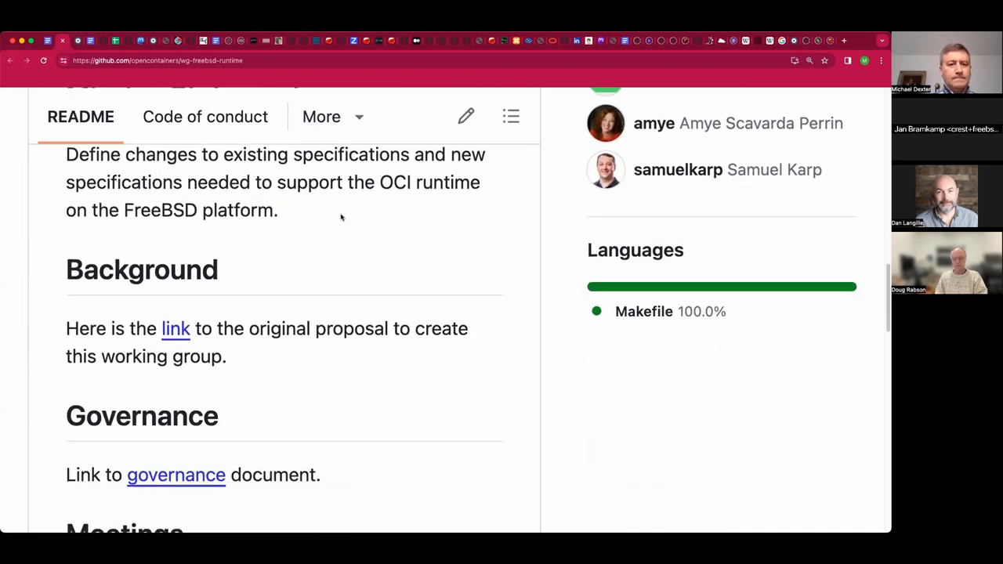
scroll("down", 3)
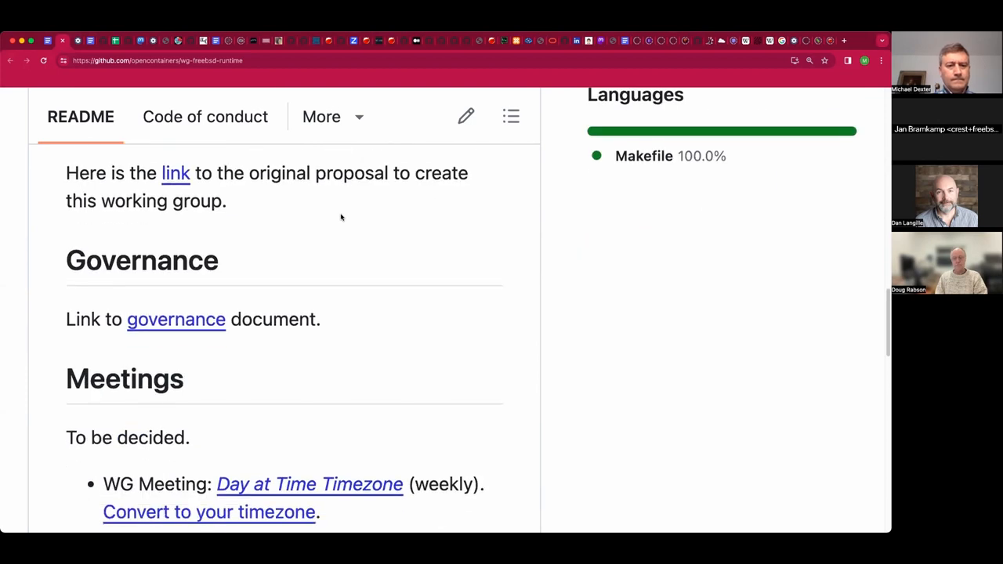
- Continue down the README to the organizers and Slack contact section
scroll("down", 3)
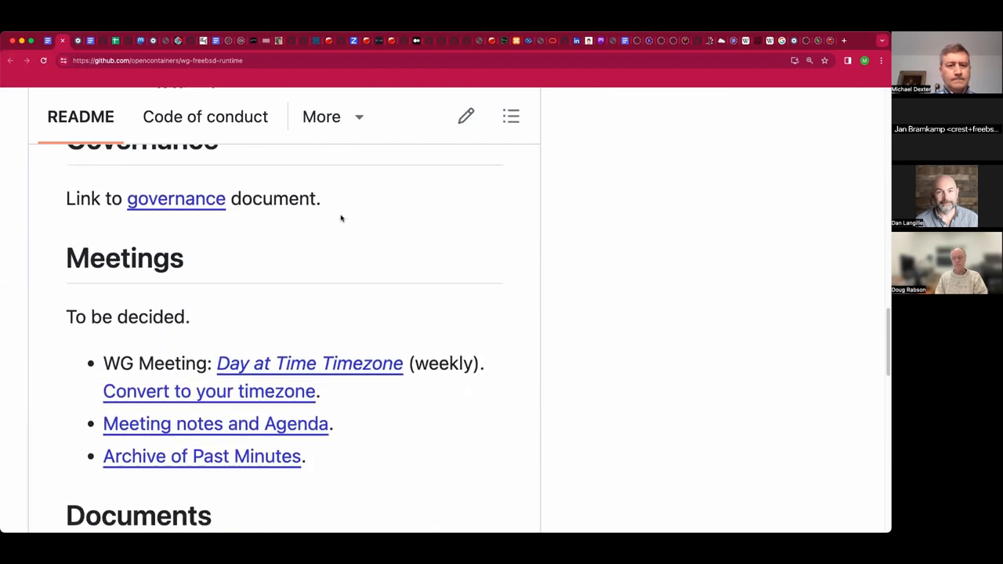
scroll("down", 3)
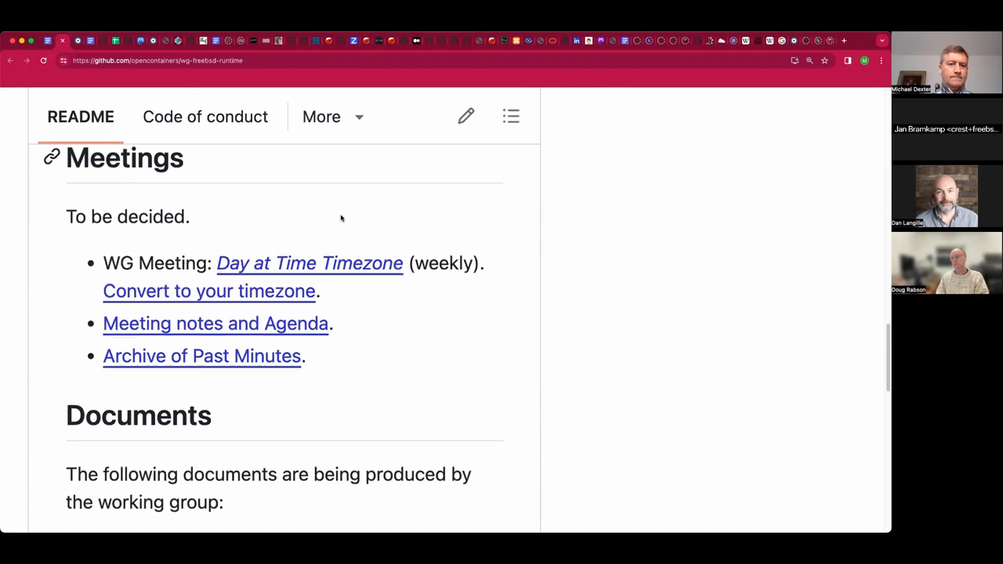
scroll("down", 3)
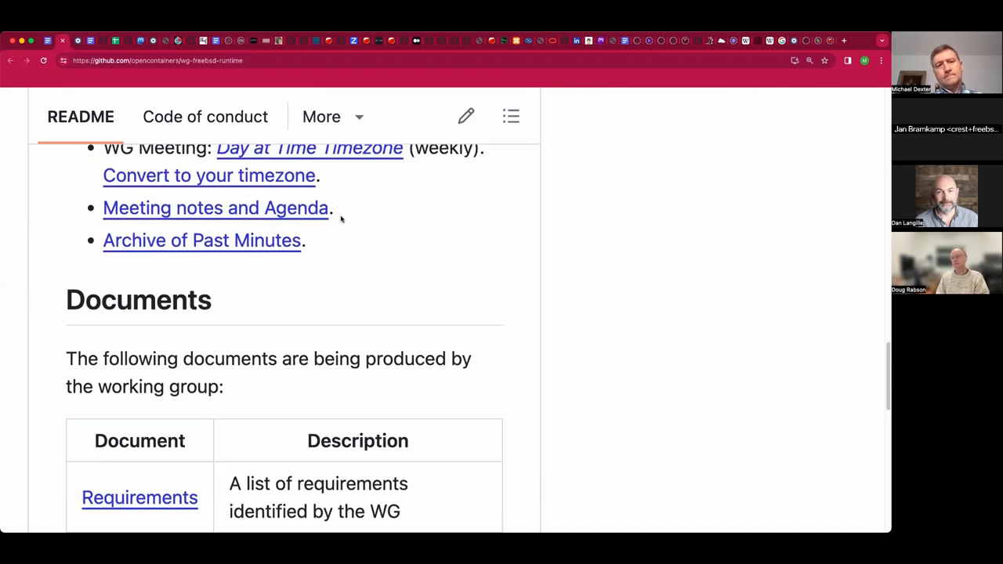
scroll("down", 3)
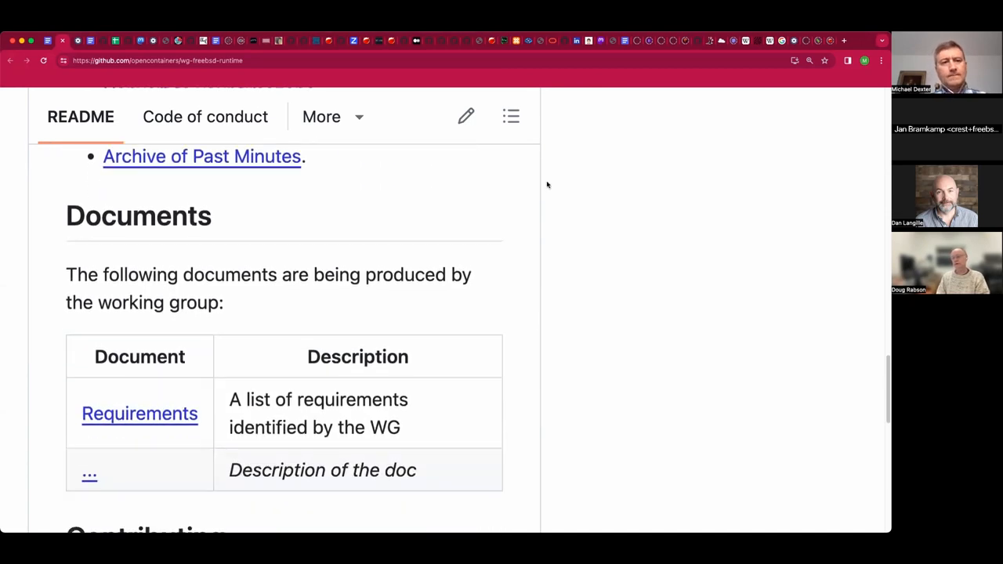
scroll("down", 3)
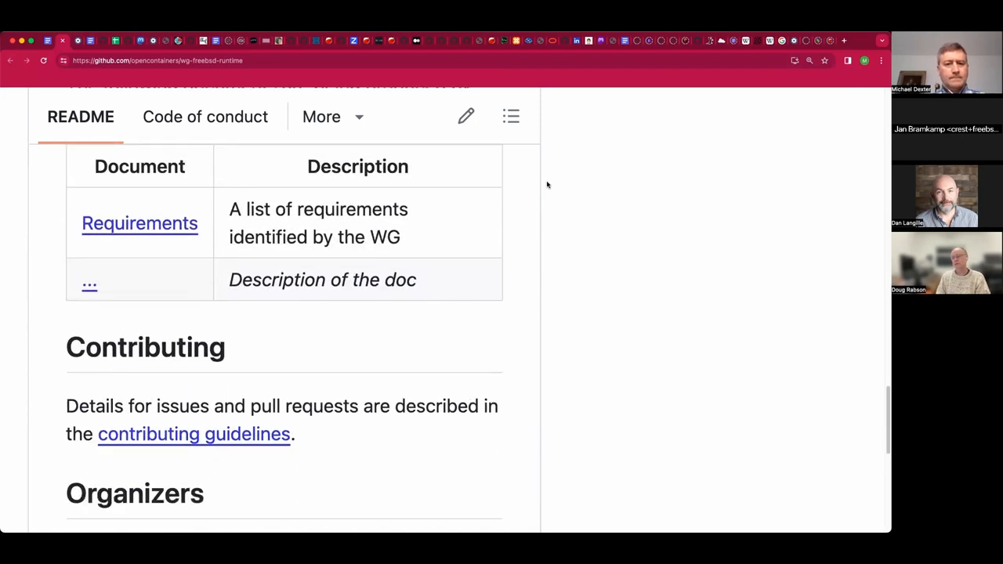
scroll("down", 3)
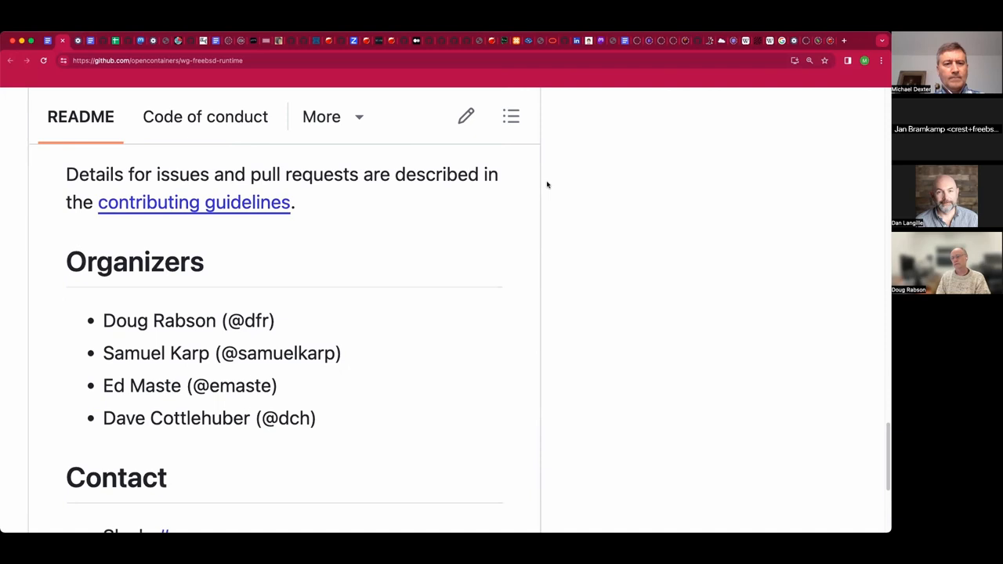
scroll("down", 3)
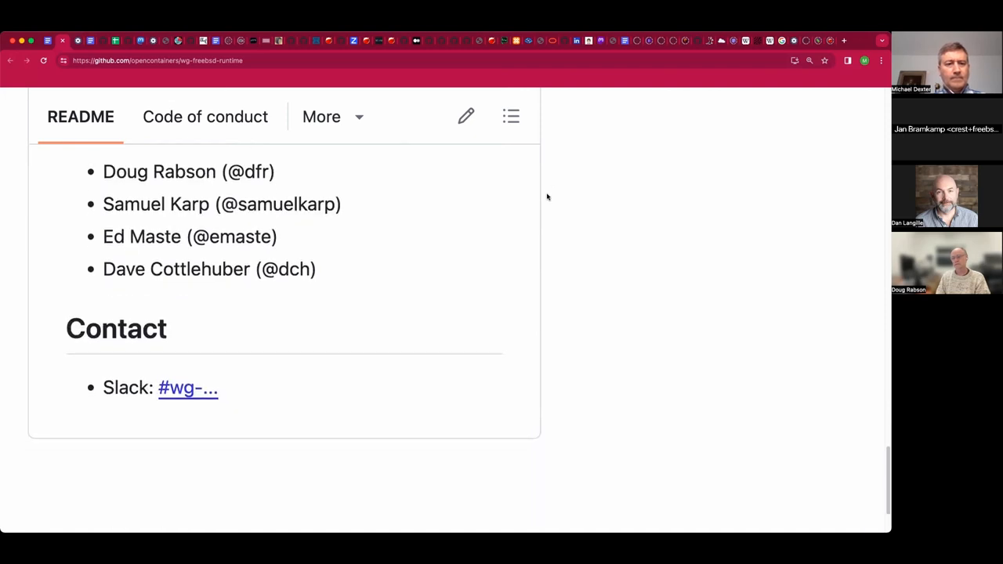
scroll("down", 3)
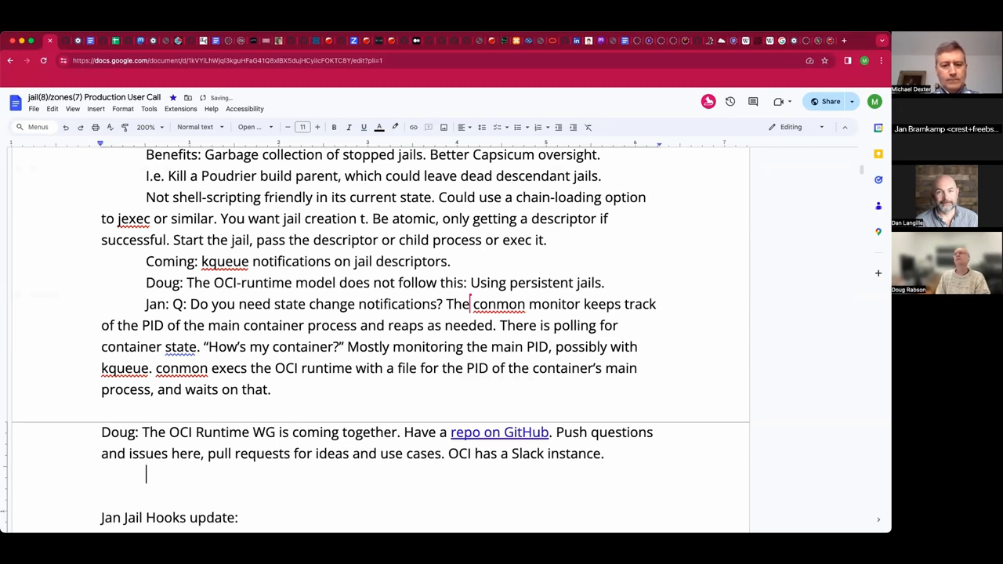
- Note "Jan Q: Do you have CNI? A: Yes." under the OCI Runtime WG paragraph
type("Jan Q: Do you have")
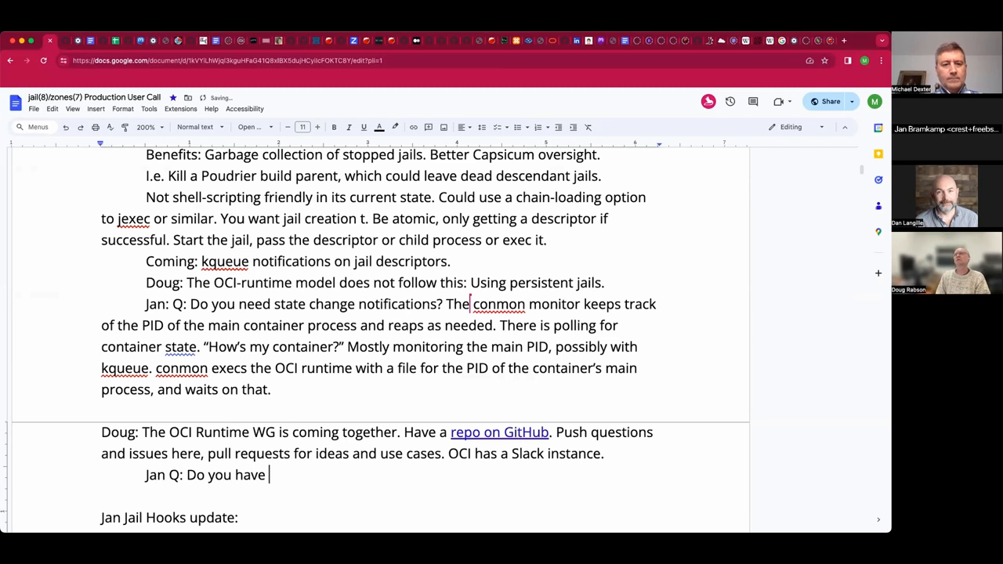
type("CNI? A: Yes")
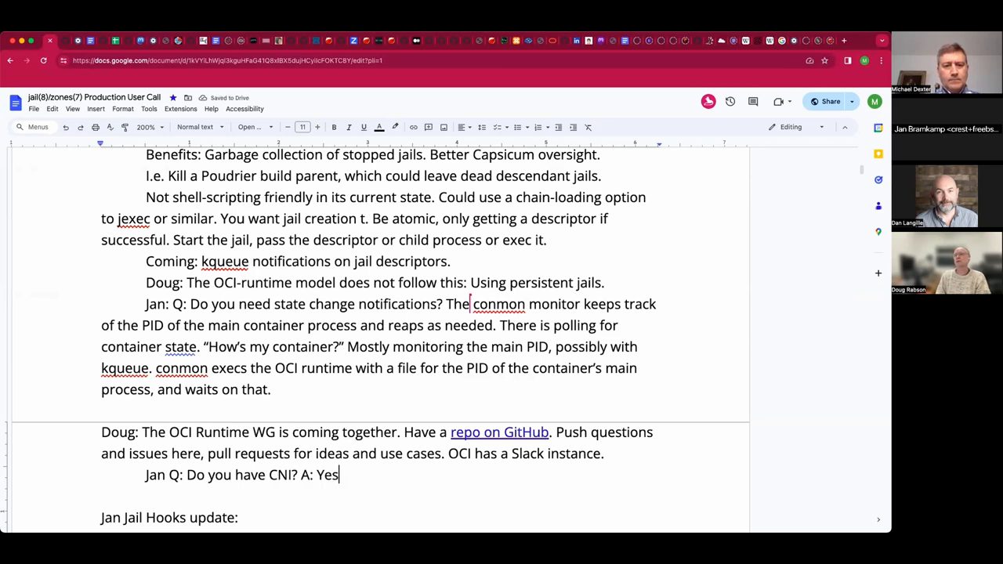
type(".")
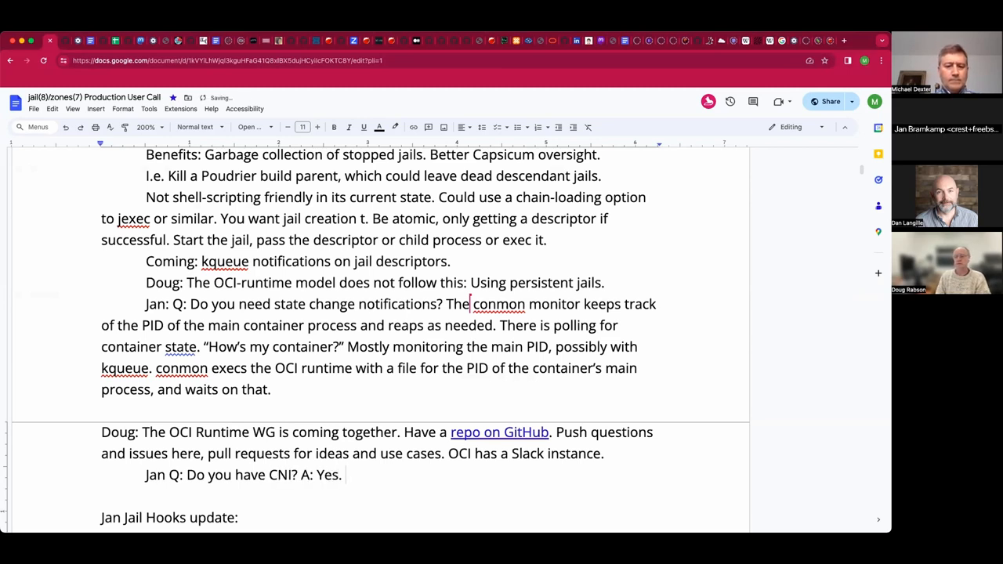
- Add "Q: FreeBSD-Specific? A: Yes, planning for VNET, private/public"
type("Q: F")
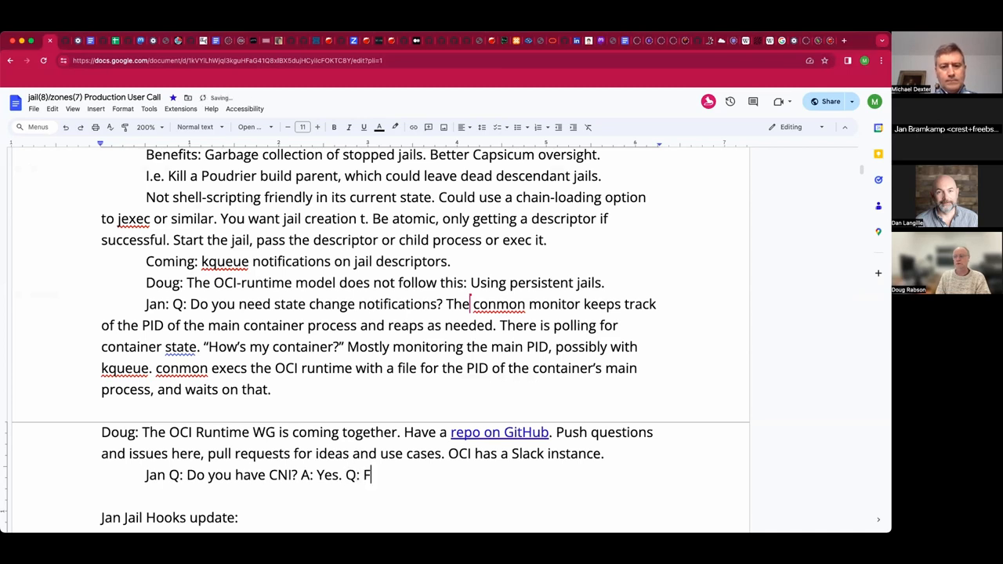
type("reeBSD-S")
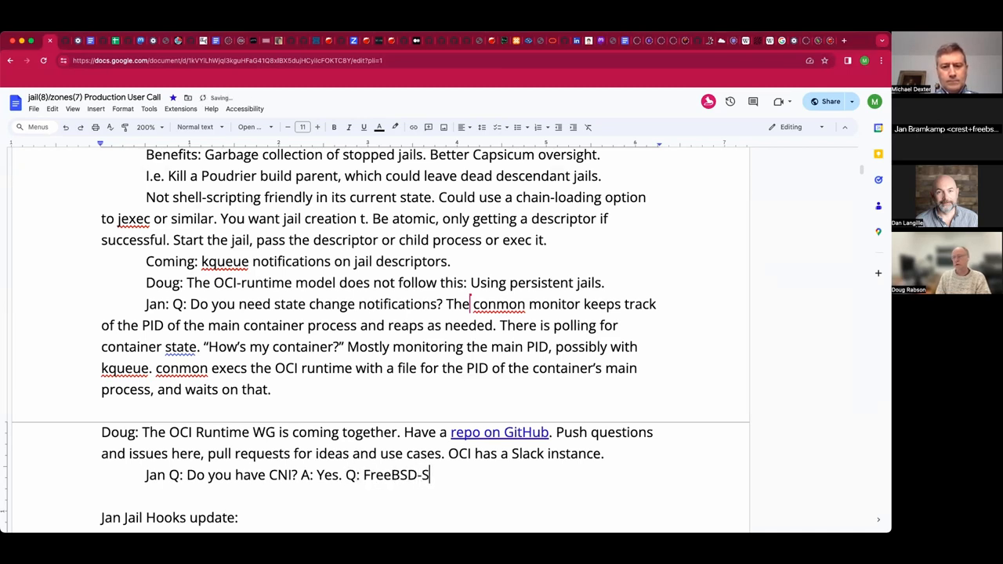
type("p")
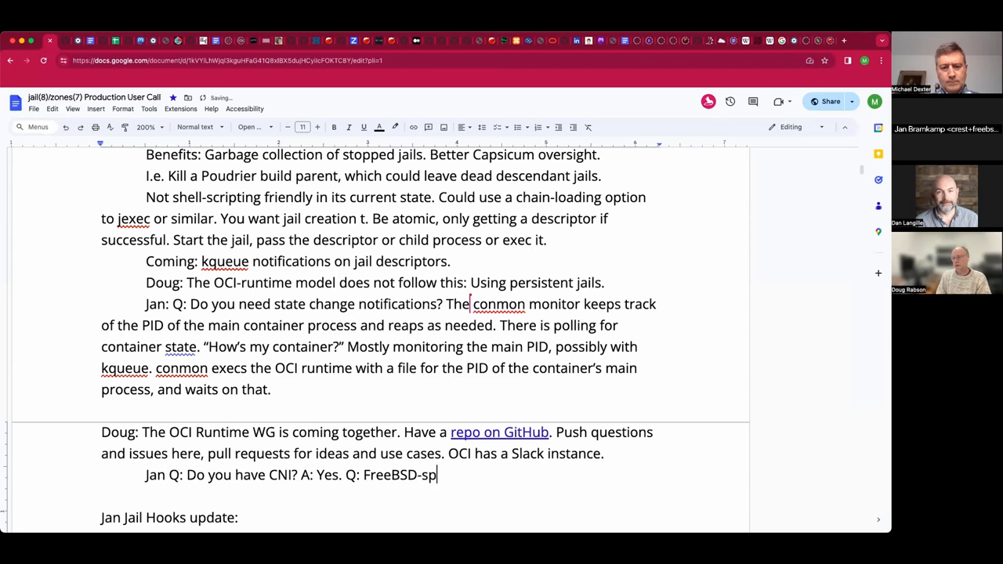
type("ci")
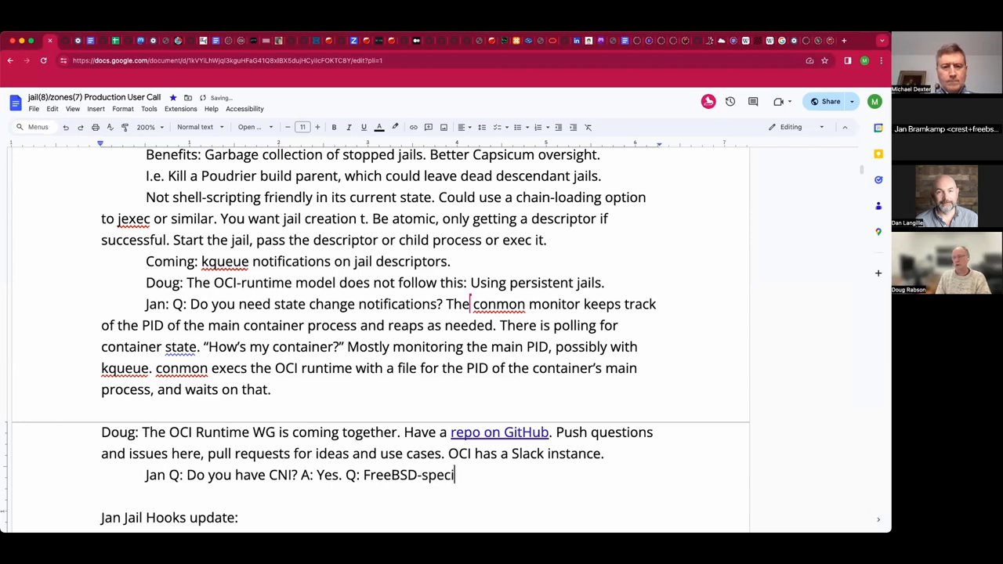
type("fic?")
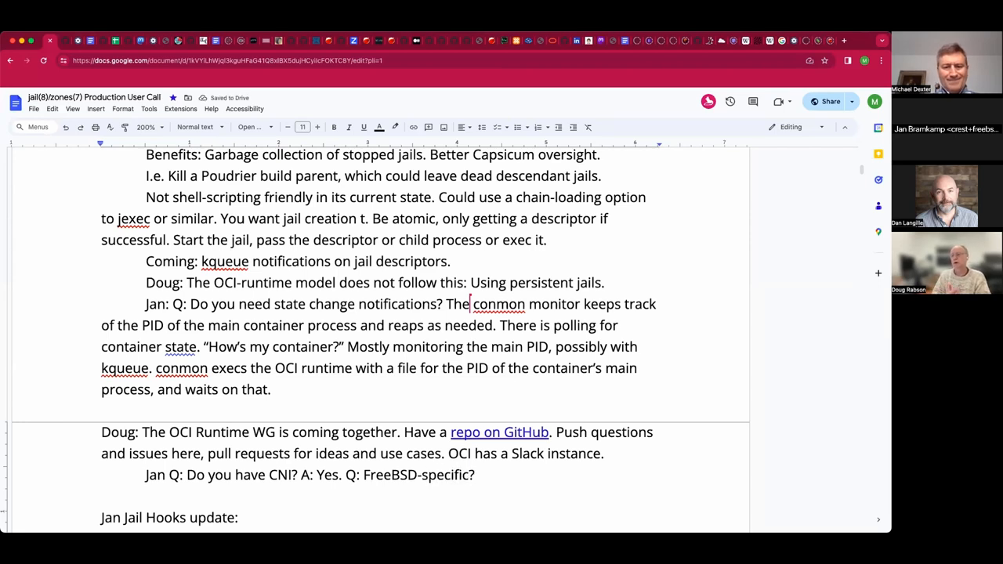
type("A: Yes,")
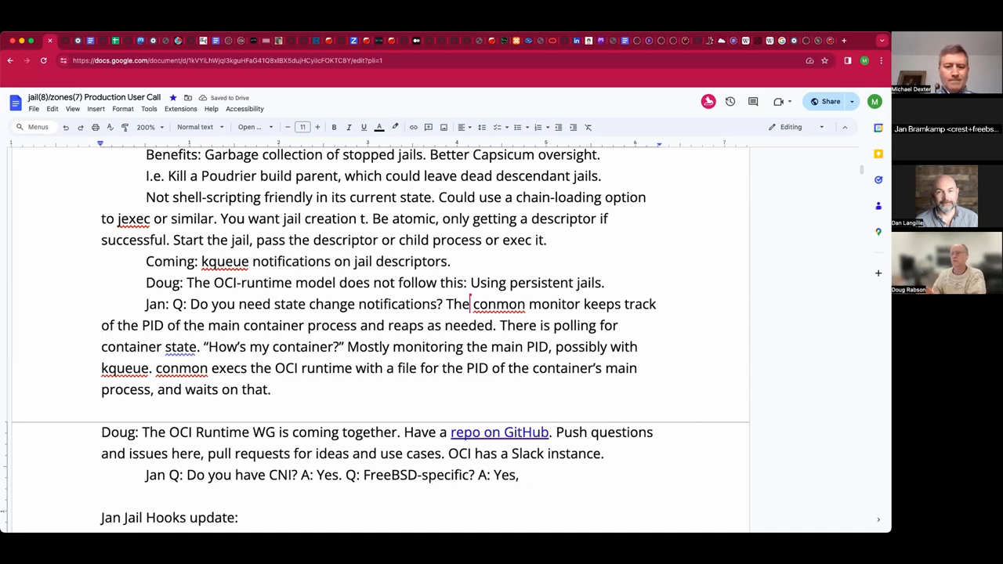
type("planning ofr VNET")
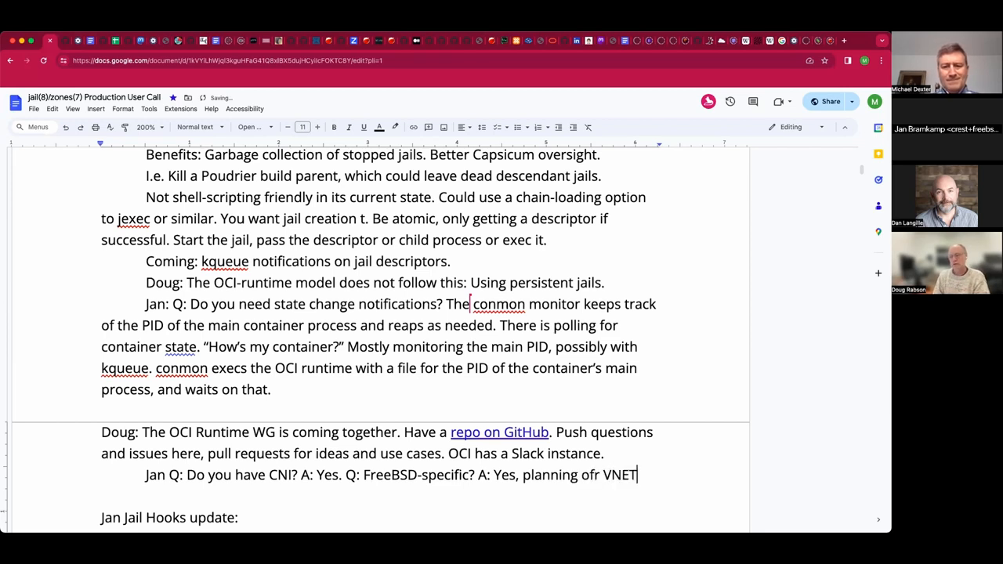
type(", pri")
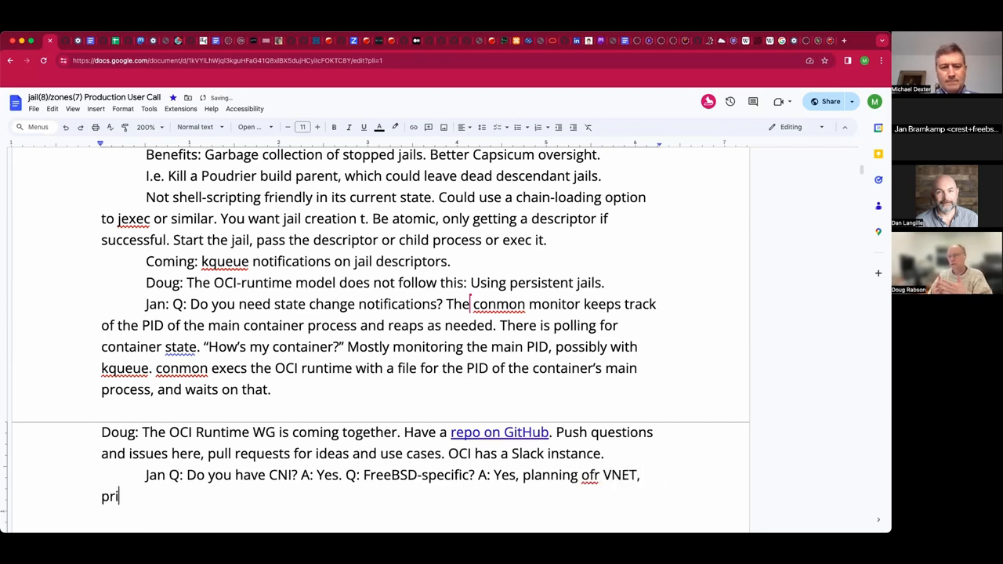
type("vate/public")
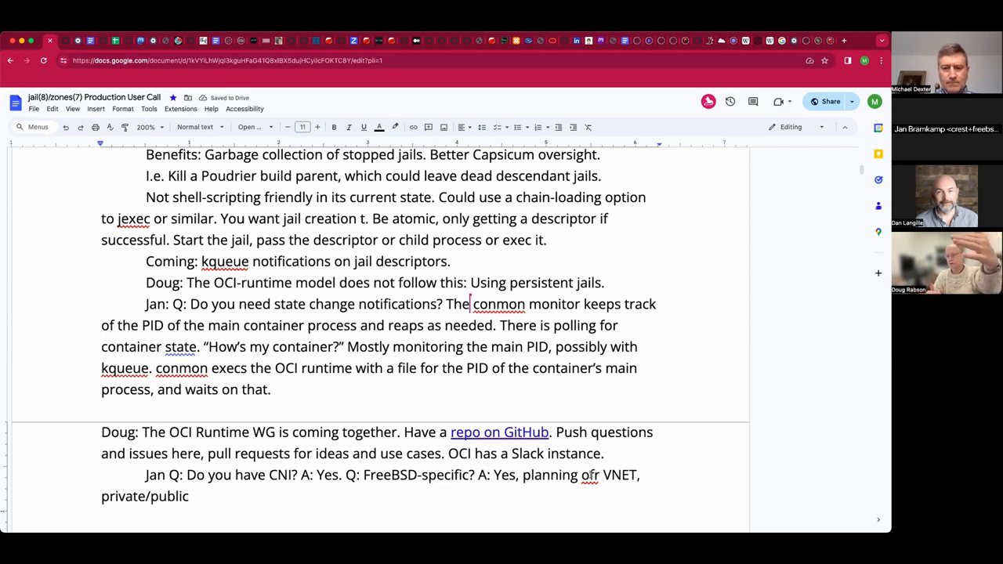
- Fix the misspelled "ofr" to "for" and finish the phrase with "namespaces."
right_click(589, 475)
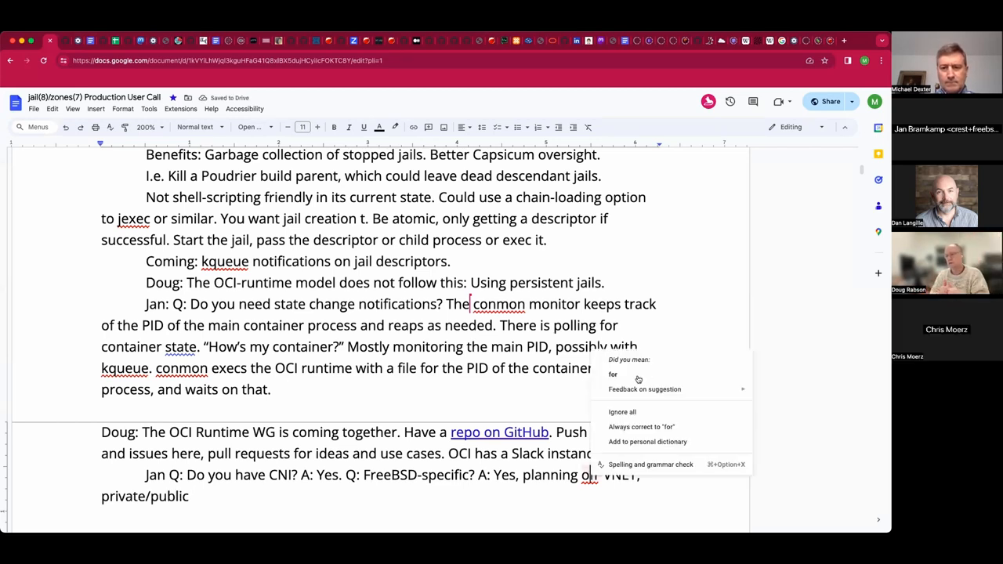
left_click(613, 373)
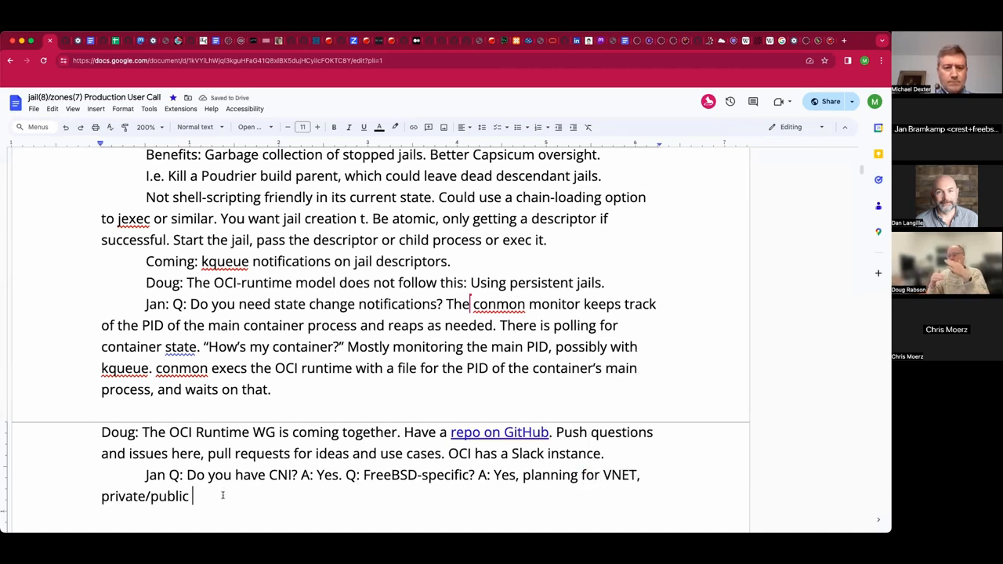
type("name")
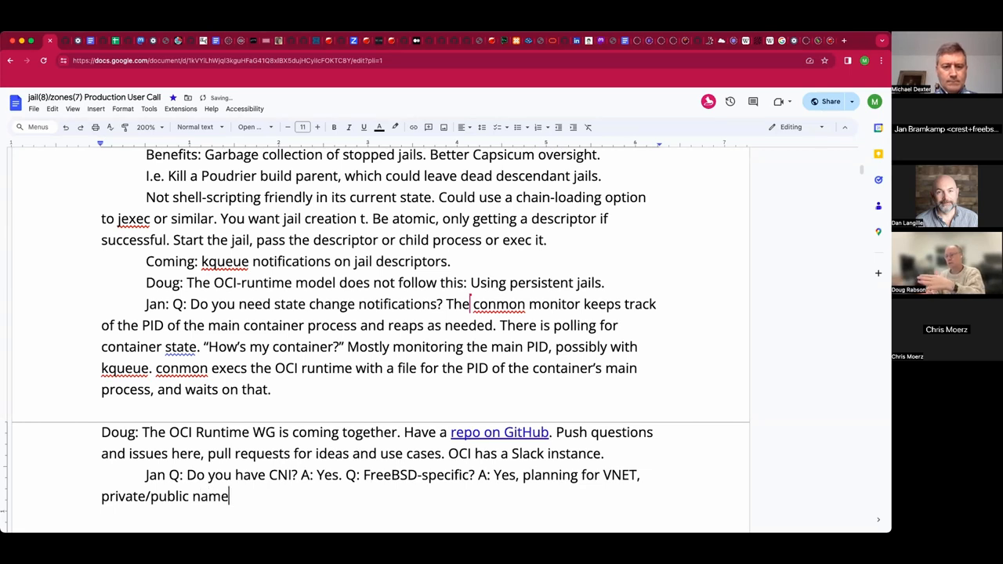
type("spaces.")
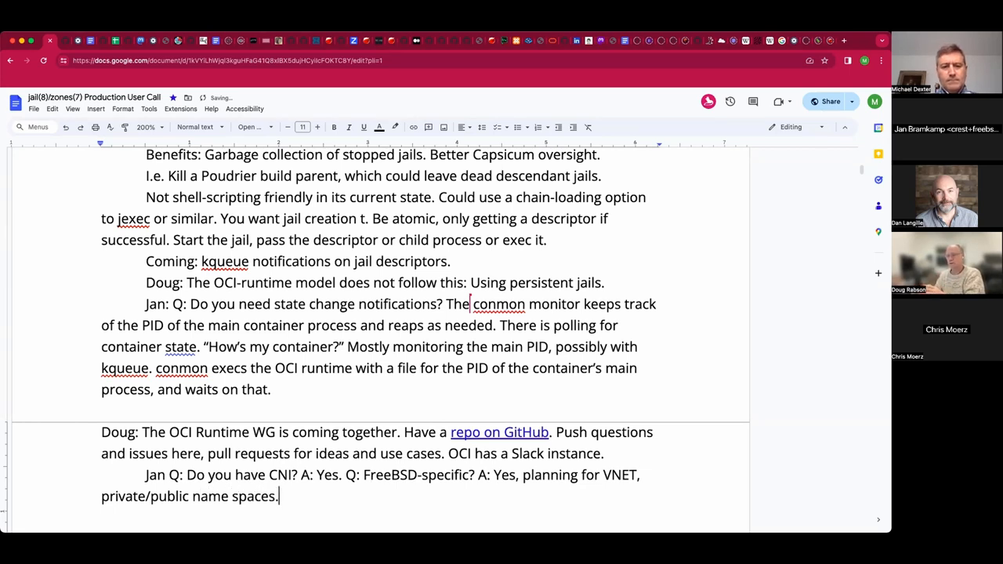
- Record the steps: 1. Create container, 2. CNI injects state into the VNET such as epair
type("1. Create the")
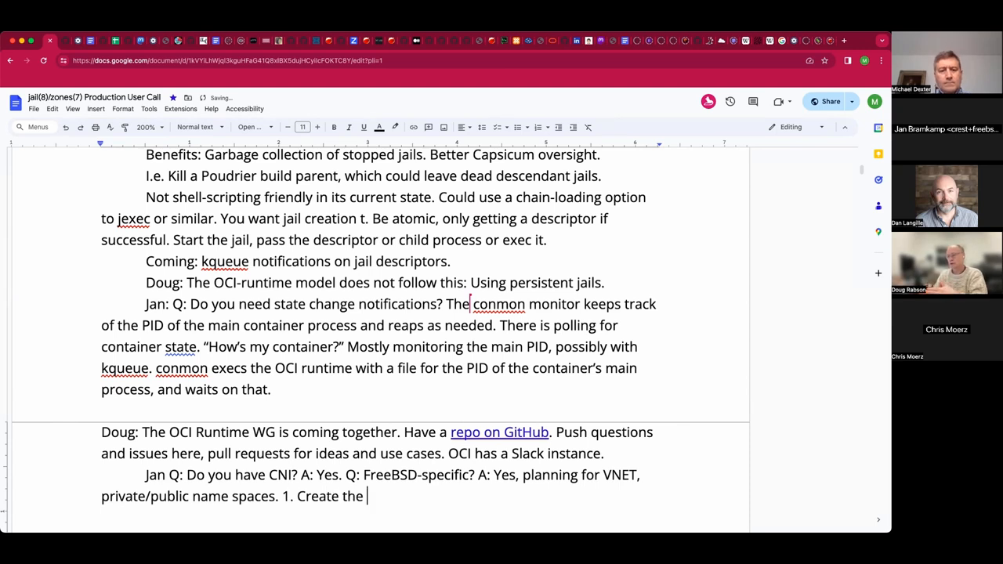
type("container,")
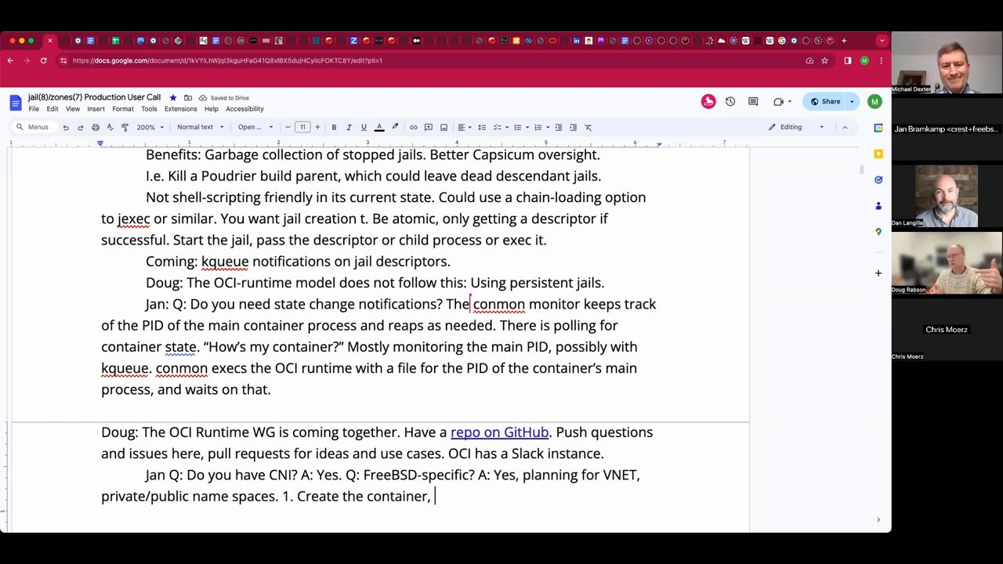
type("2. CNI runs")
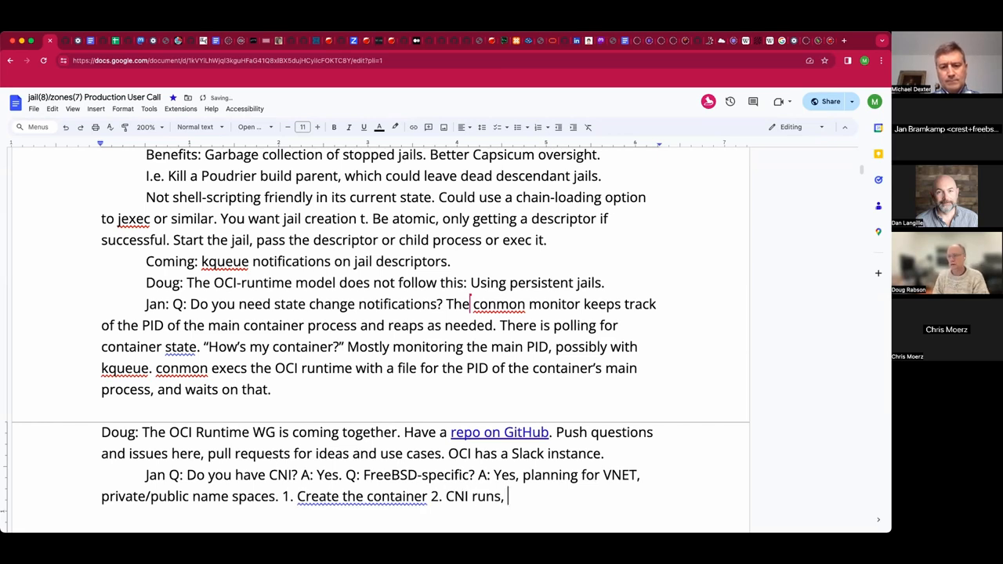
type("injects")
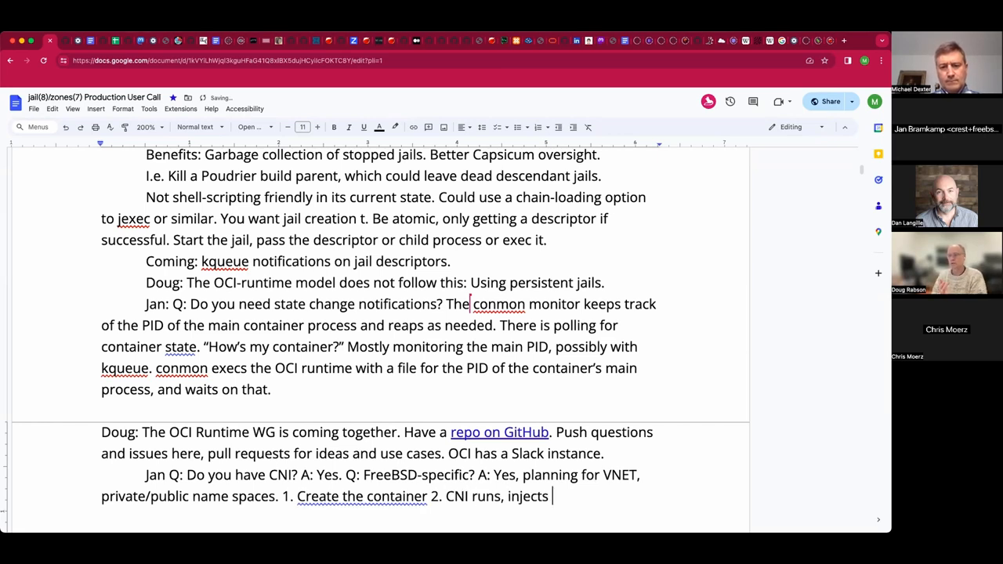
type("state into the V")
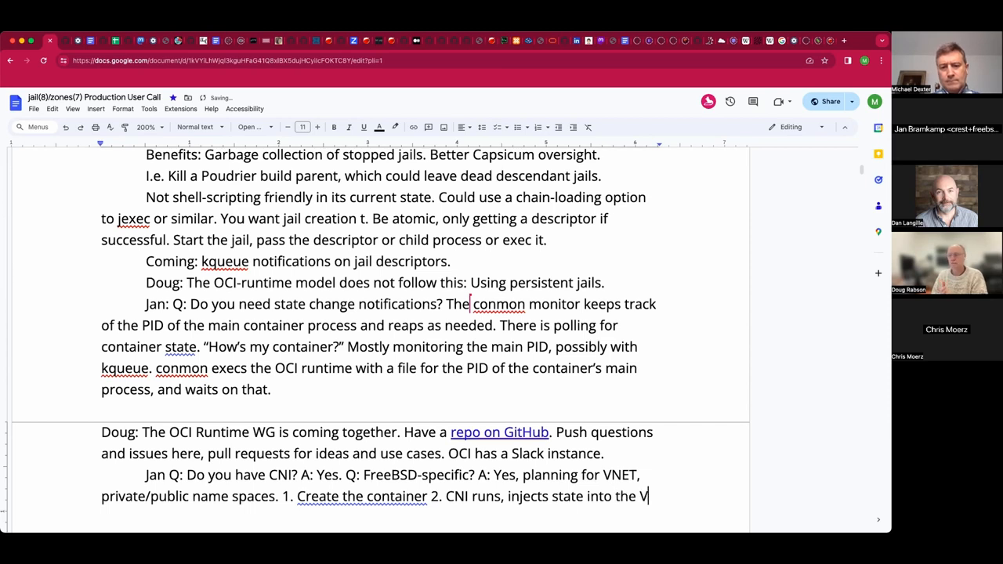
type("NET")
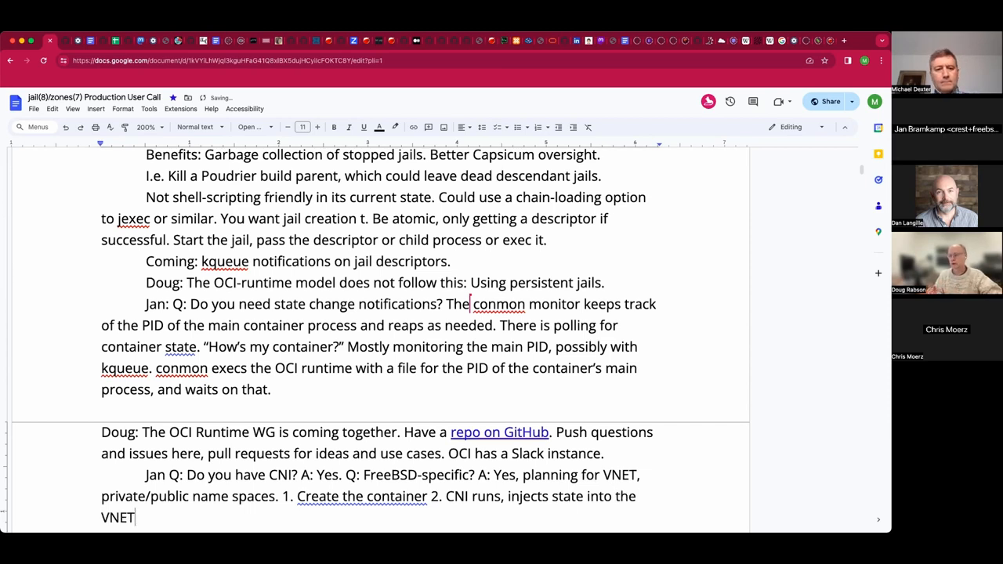
type("such as create an")
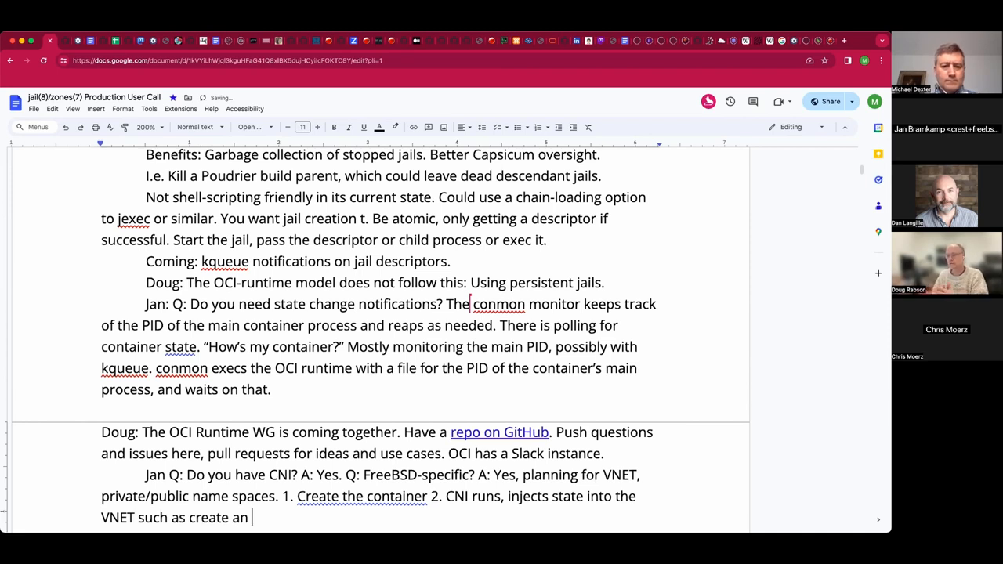
type("epair")
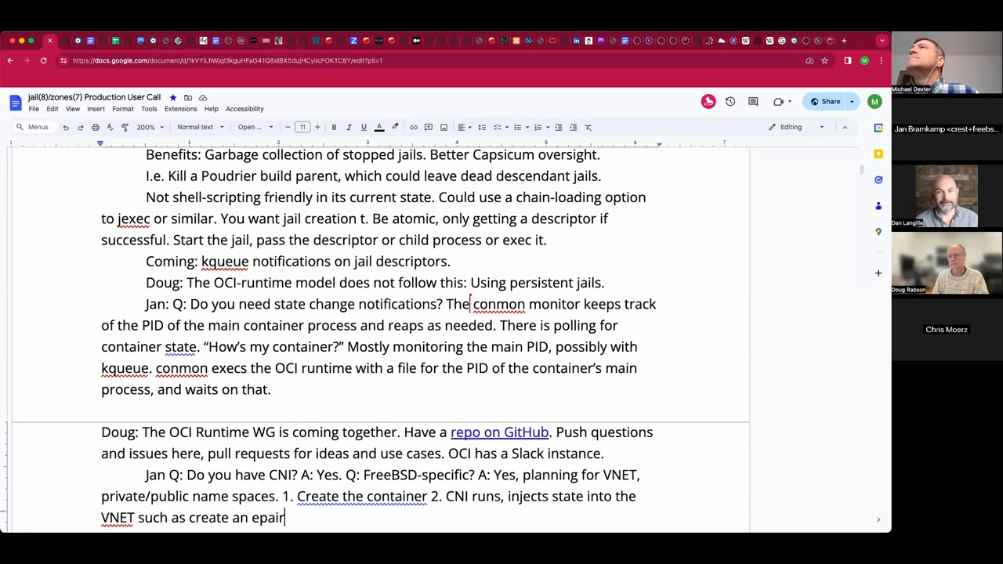
type("k")
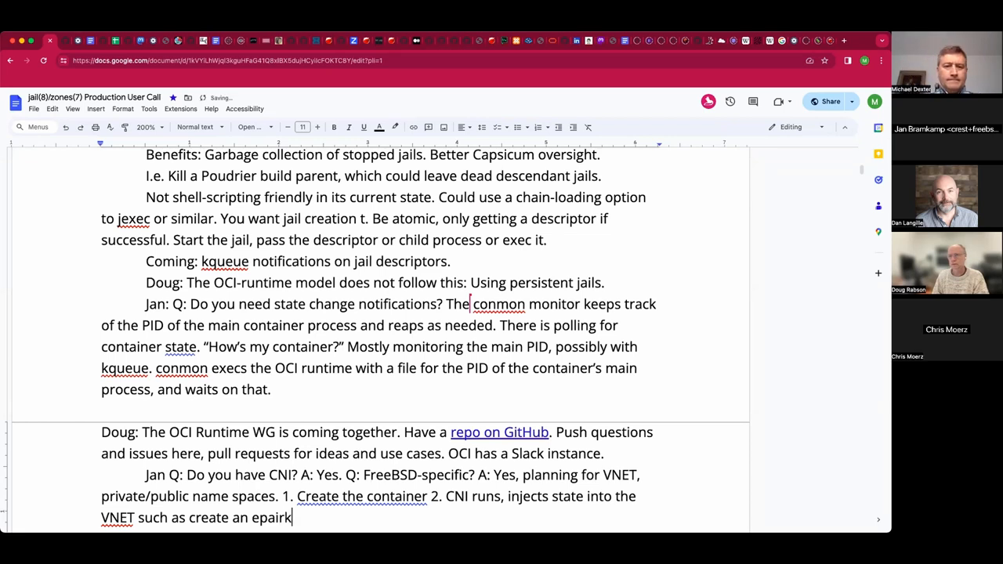
key("Backspace")
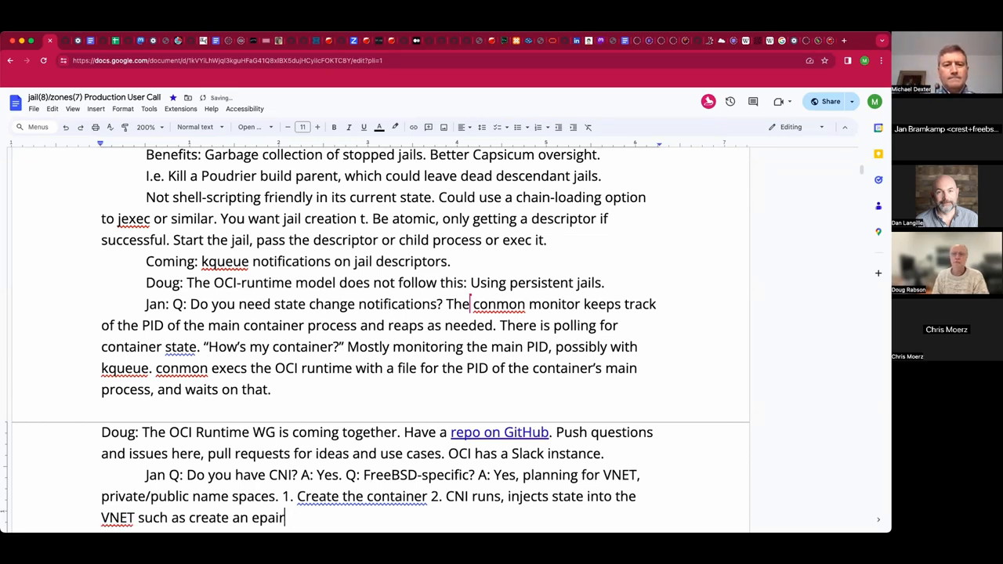
scroll("down", 3)
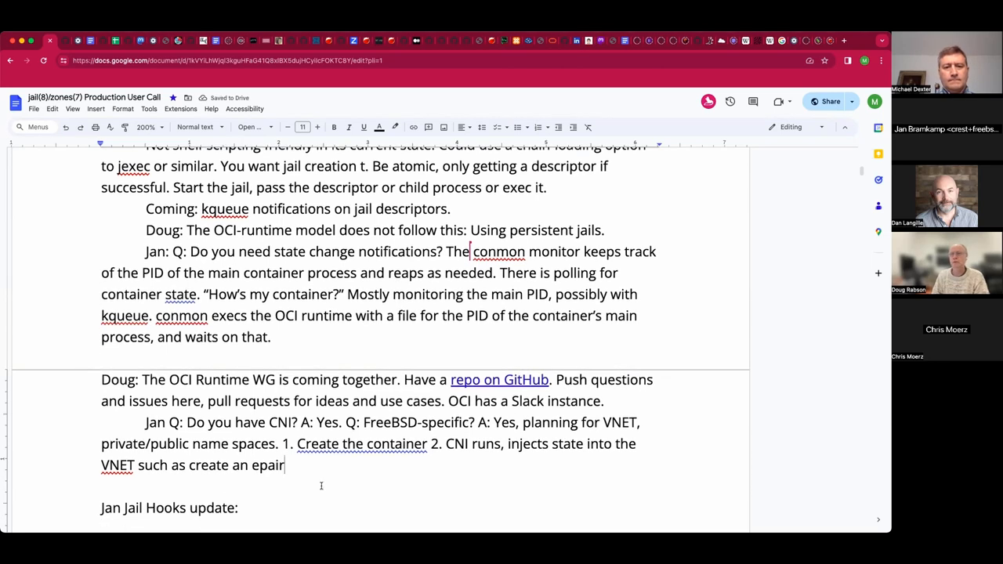
- Add "Haven't thought about Netgraph. Using if_bridge for ..."
type("H")
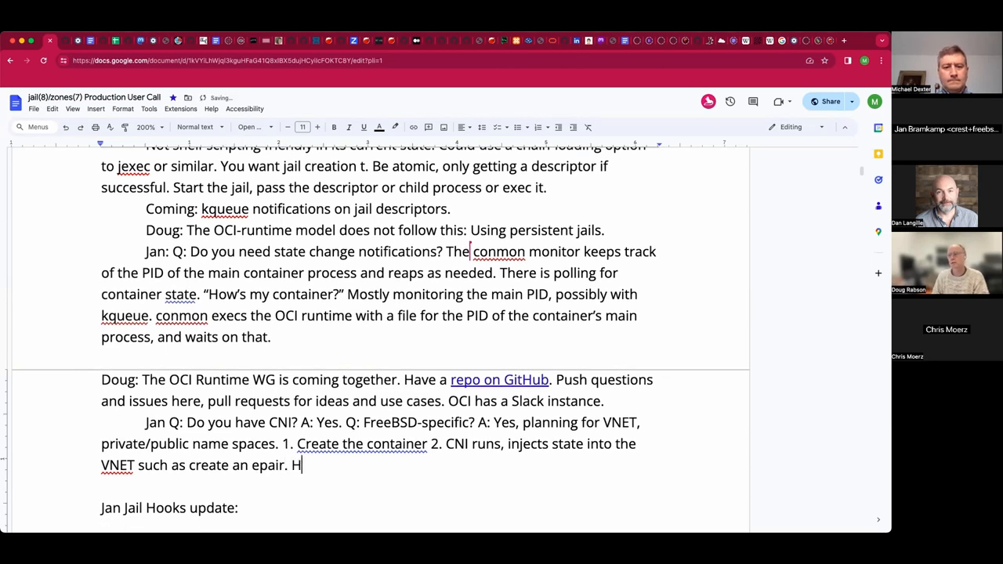
type("aven't")
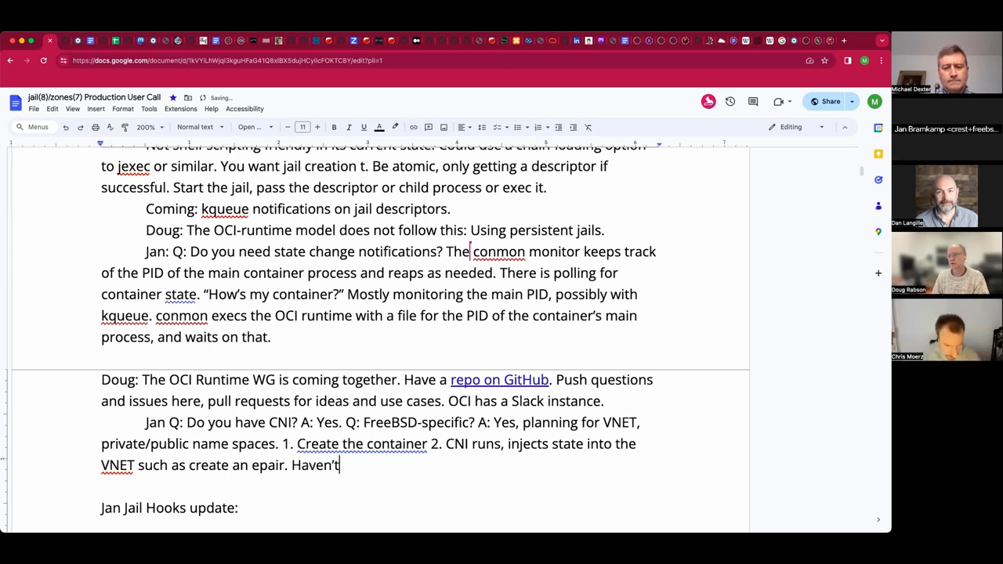
type("thought abo")
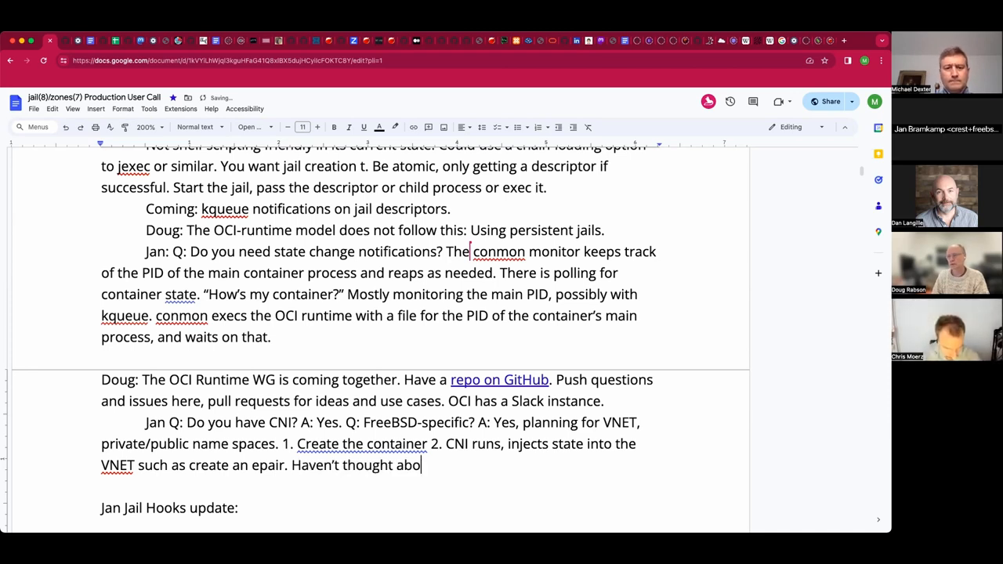
type("ut Netgraph")
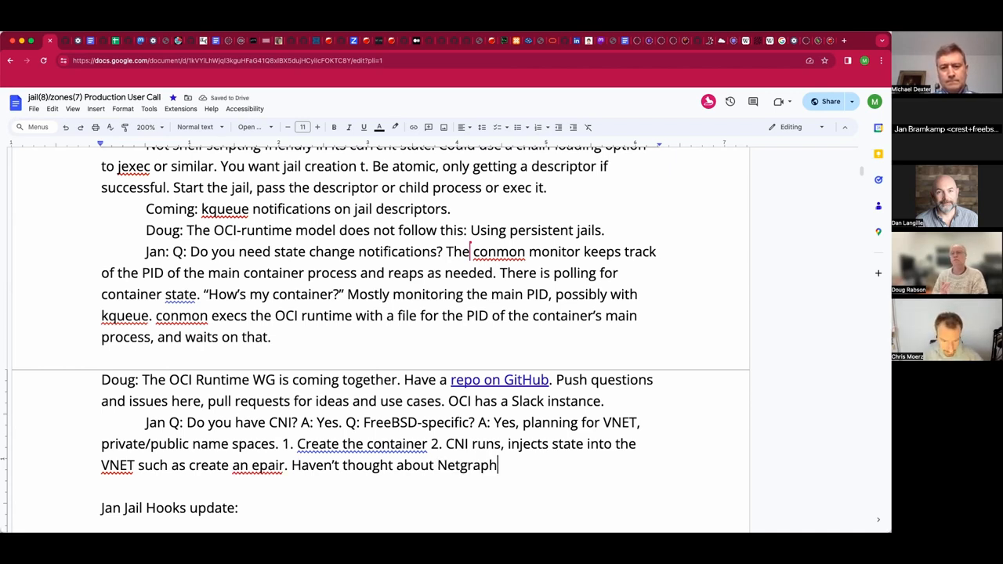
type("Using ifbridge")
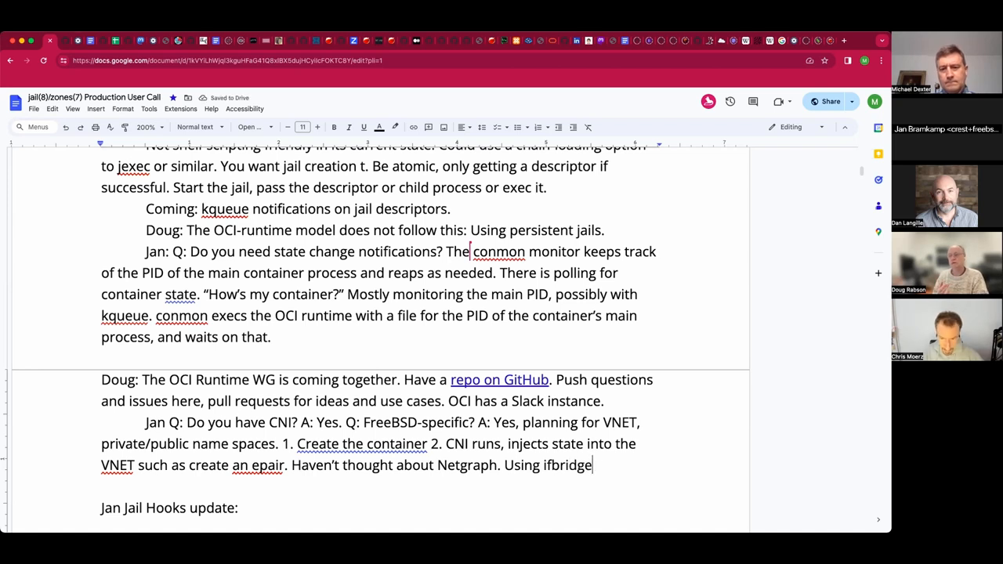
type("for now.")
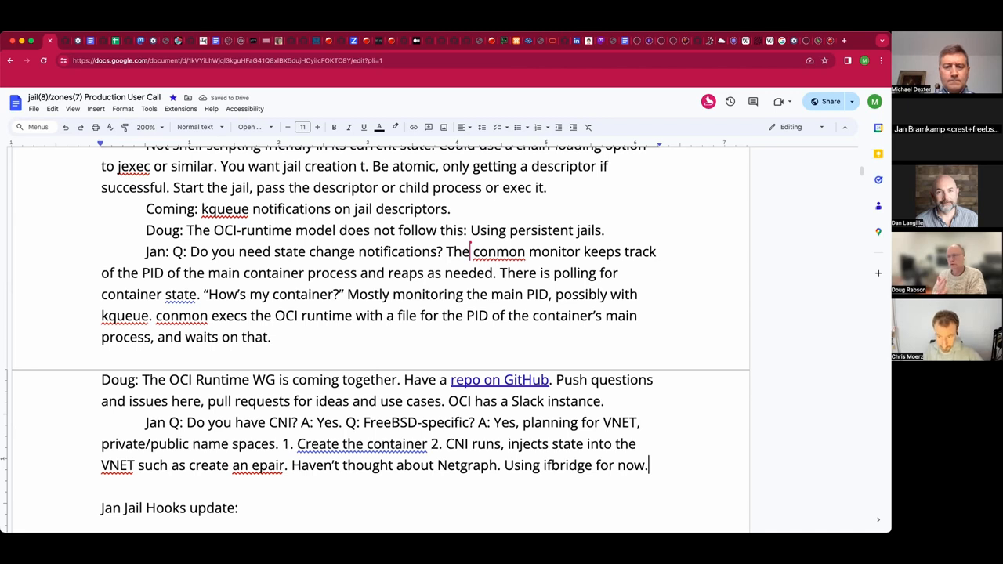
type("Has .")
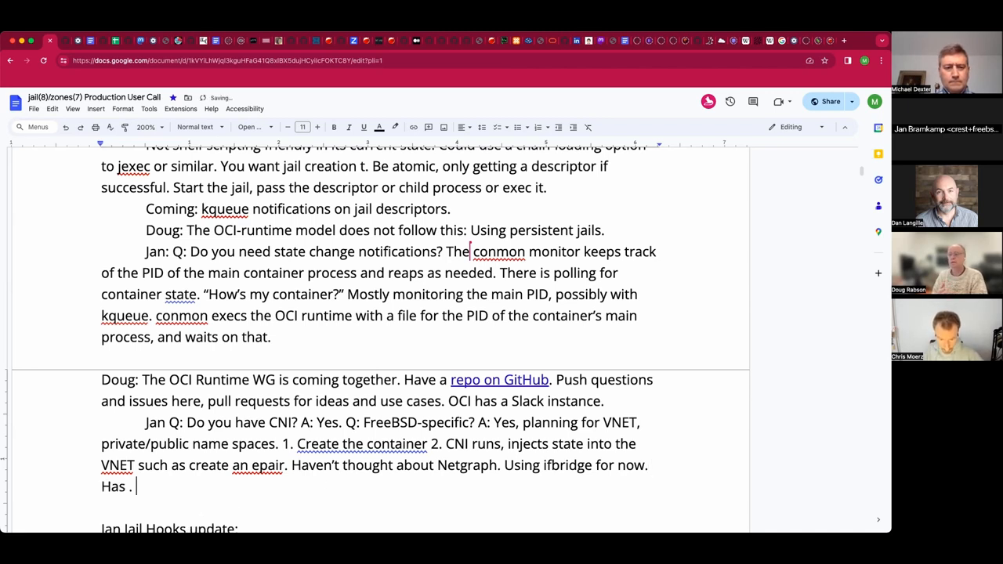
- Finish with the bridge module, plumbs epair, has a portmap for PF rules
type("bridge module, a")
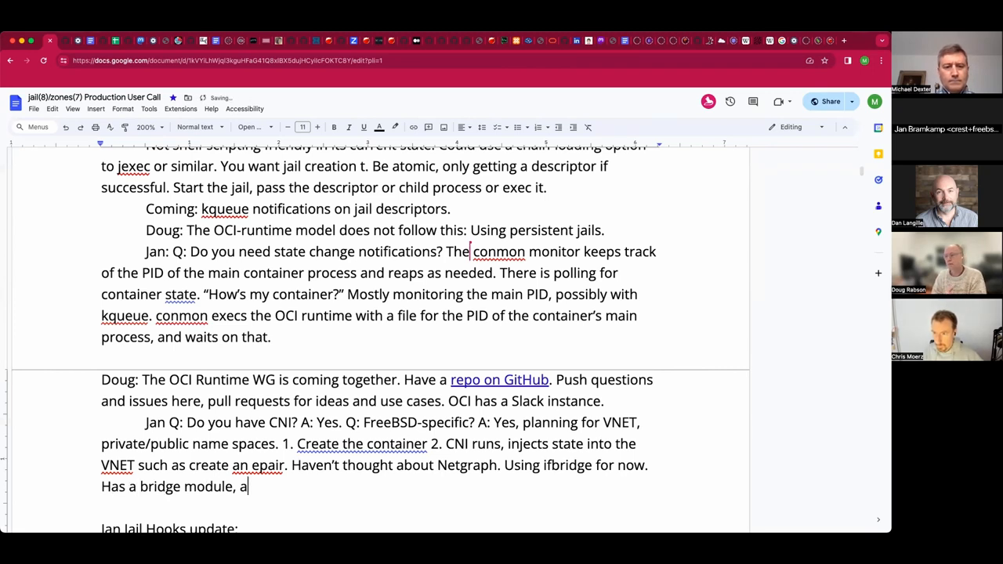
type("plumbs e")
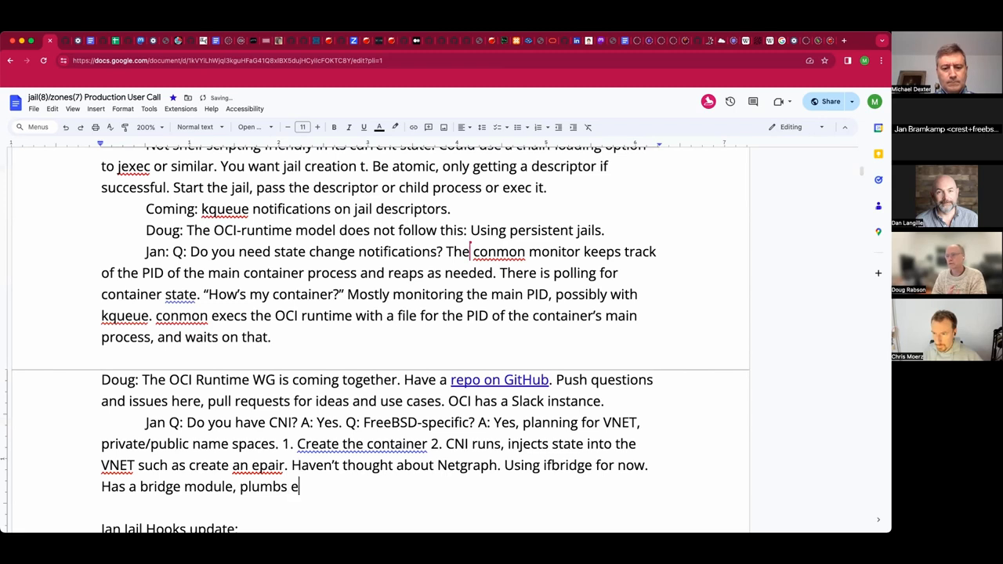
type("pair, has a")
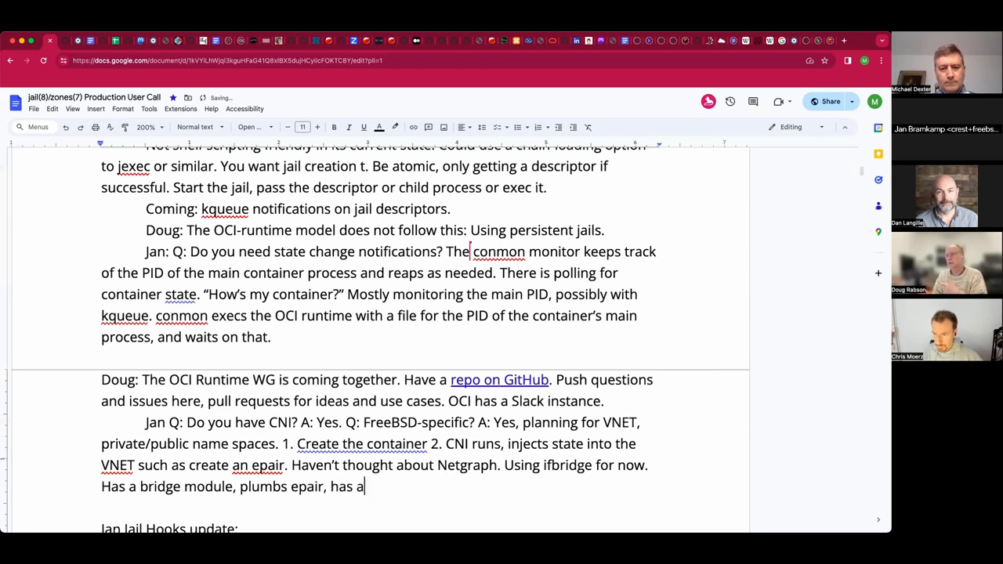
type("port")
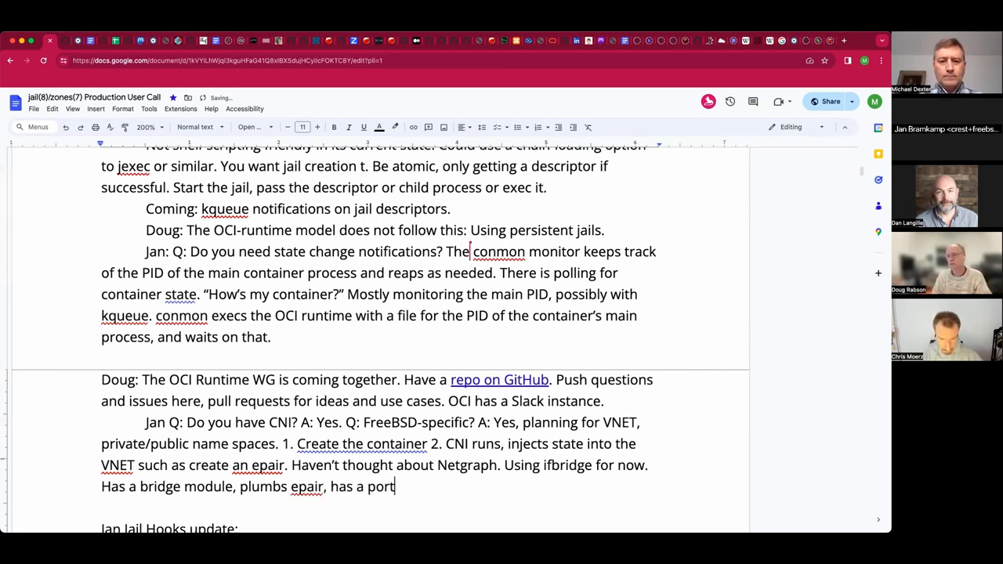
type("map for")
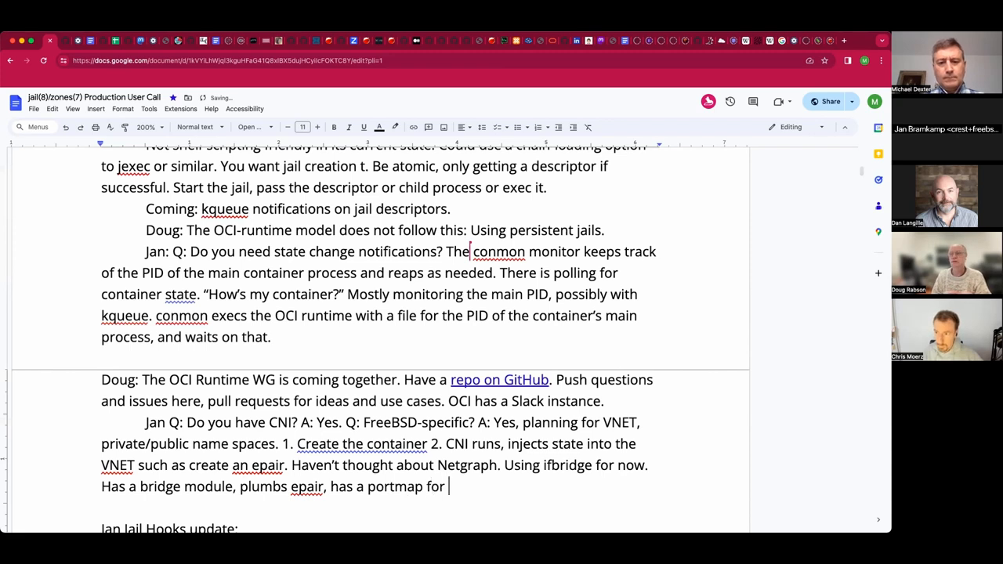
type("PF r")
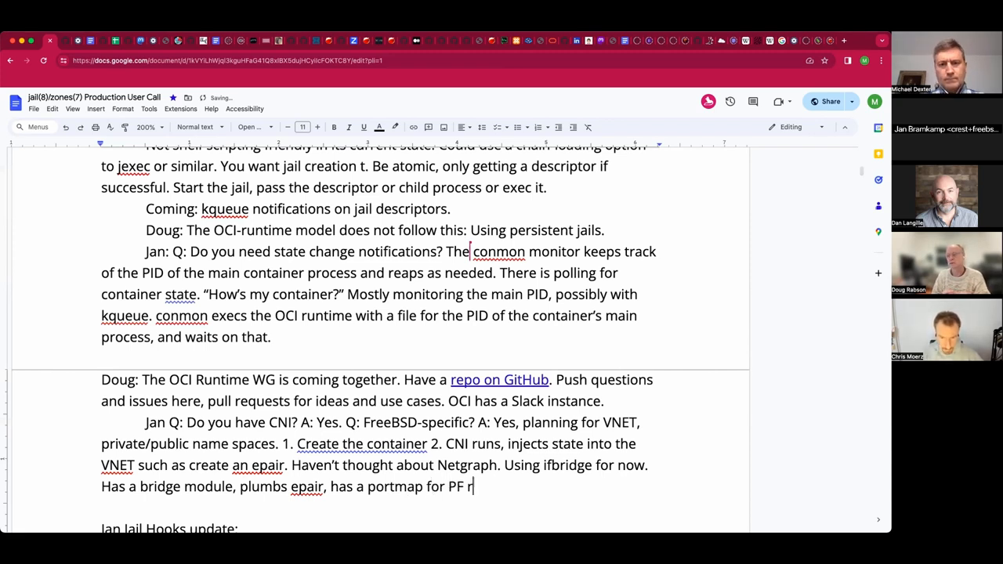
type("ules.")
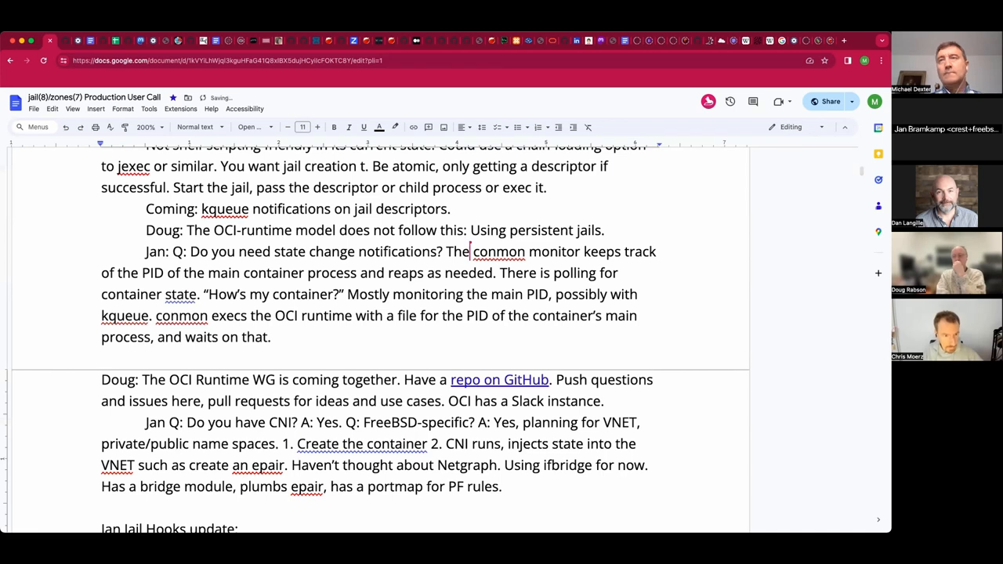
scroll("down", 3)
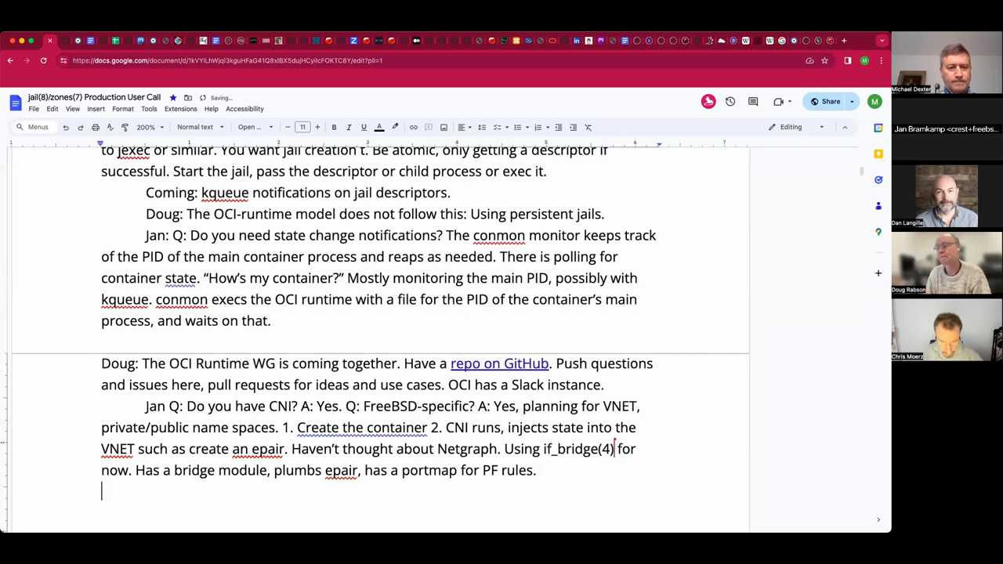
- Write Jan's question "Q: Where does this configuration belong in this model?"
type(":")
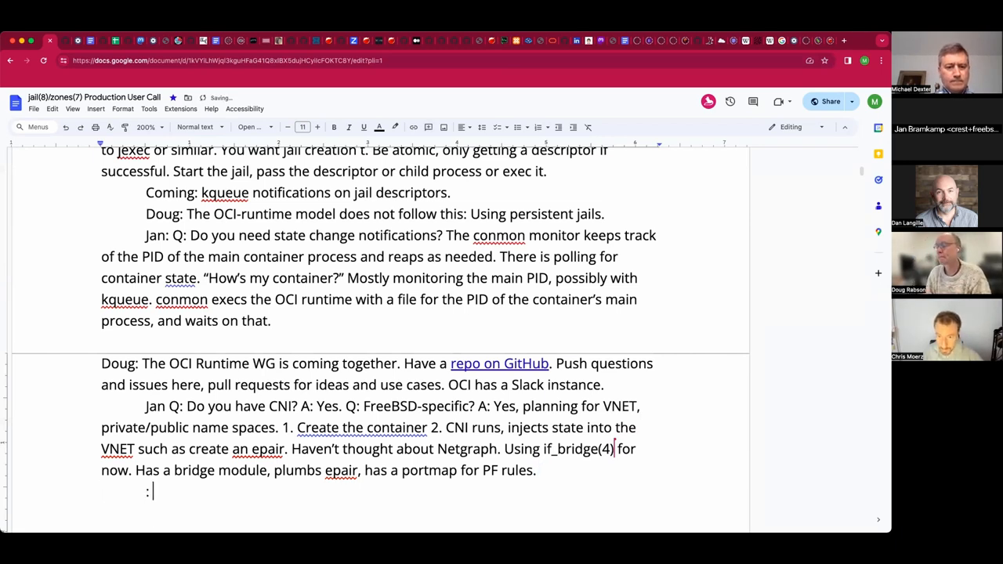
type("W")
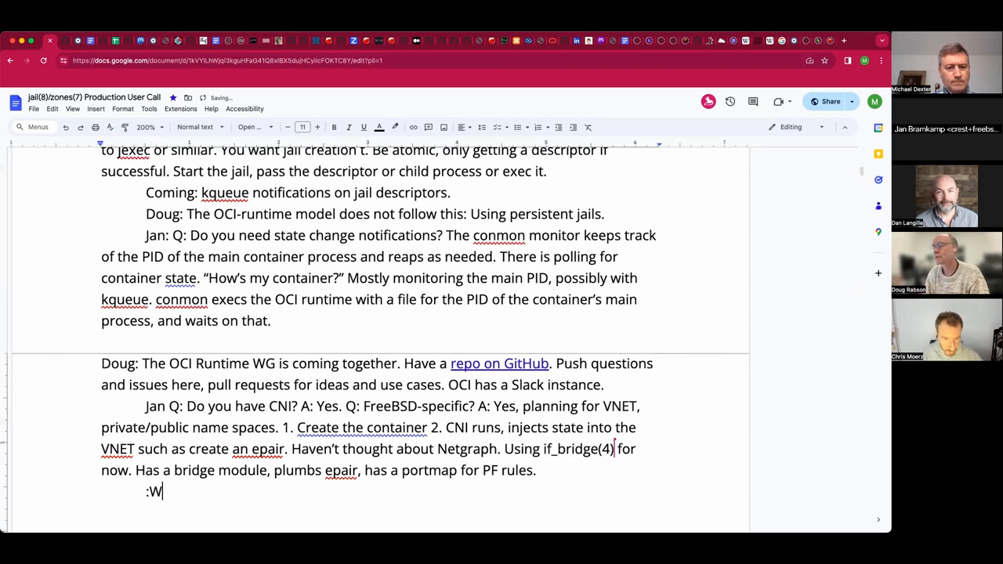
type("Q")
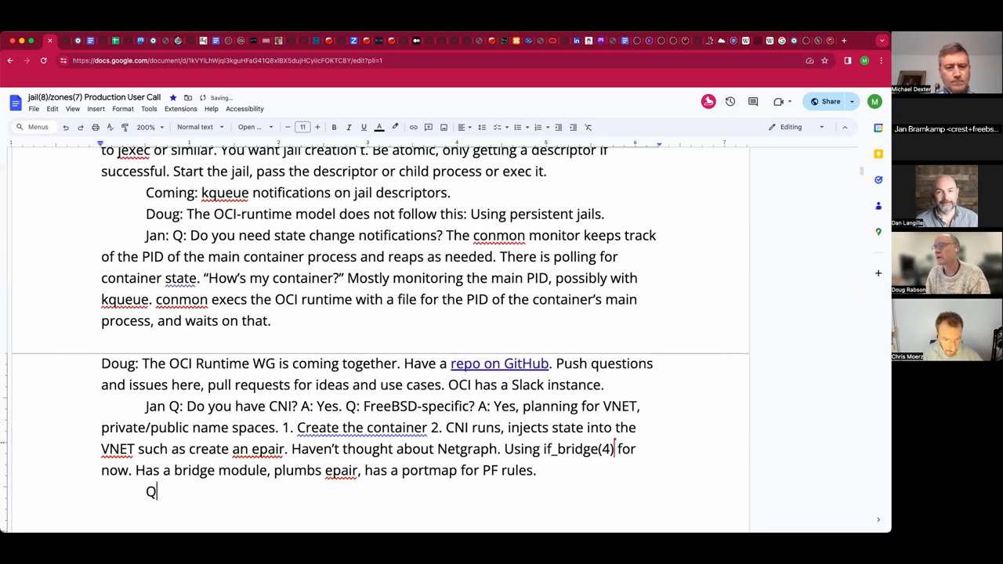
type(": Where")
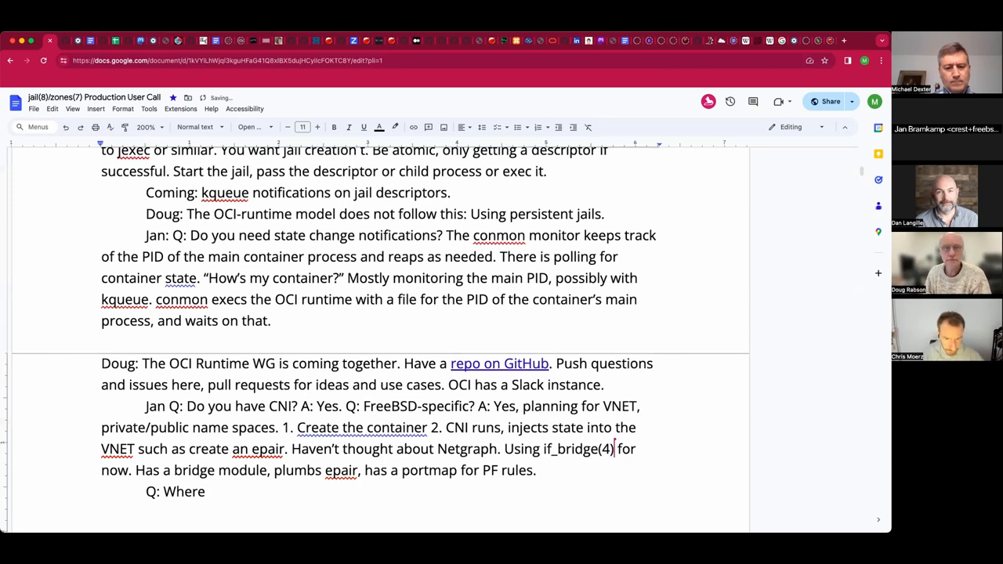
type("does this configur")
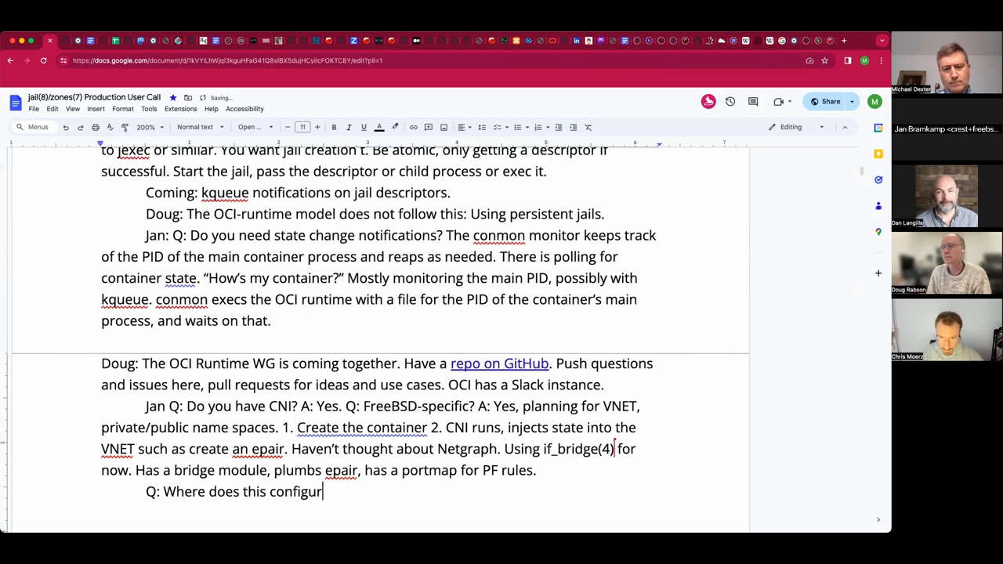
type("ation belong in theis")
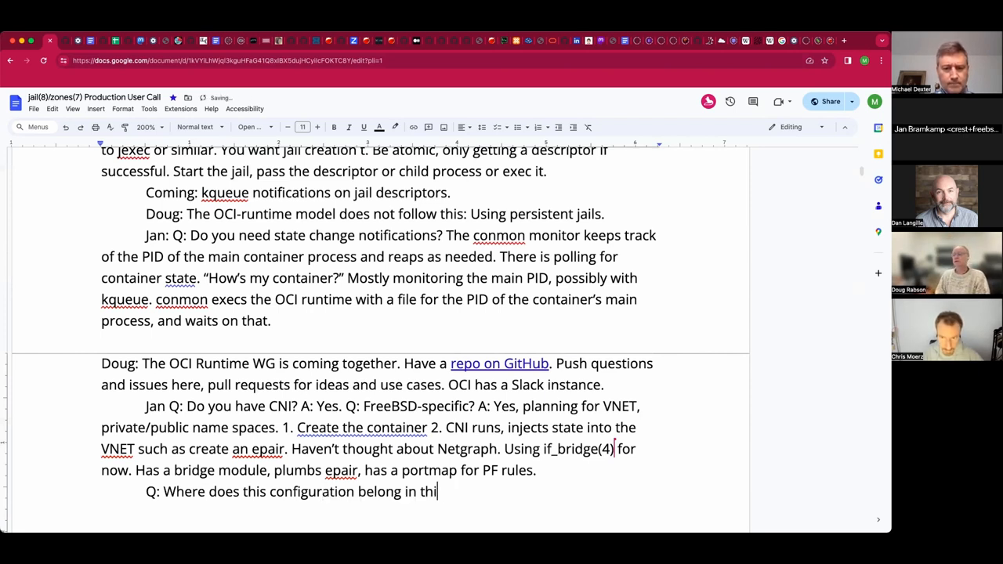
type("s model?")
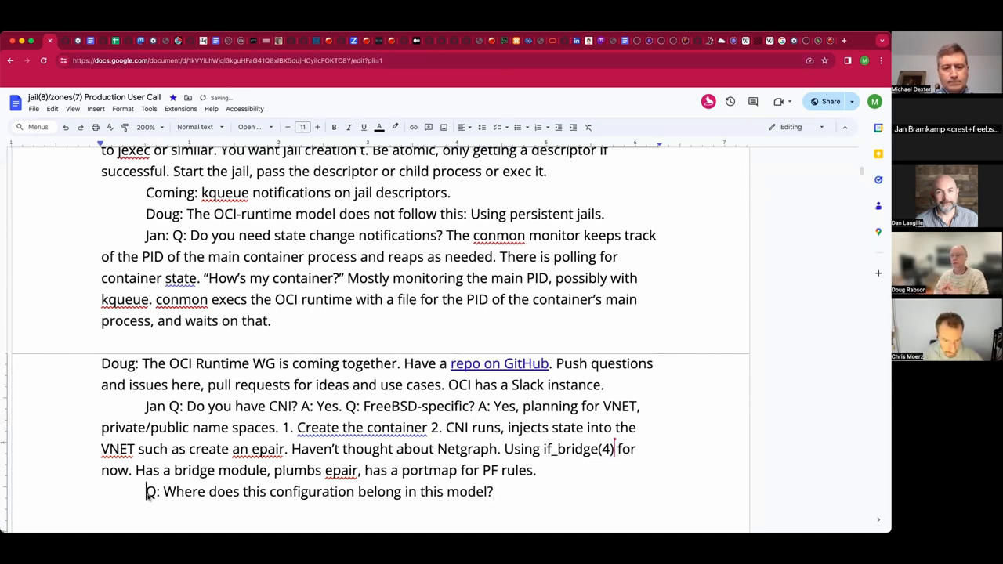
- Answer it "A: Enters Kubernetes territory. Experimenting with this."
type("Jan:")
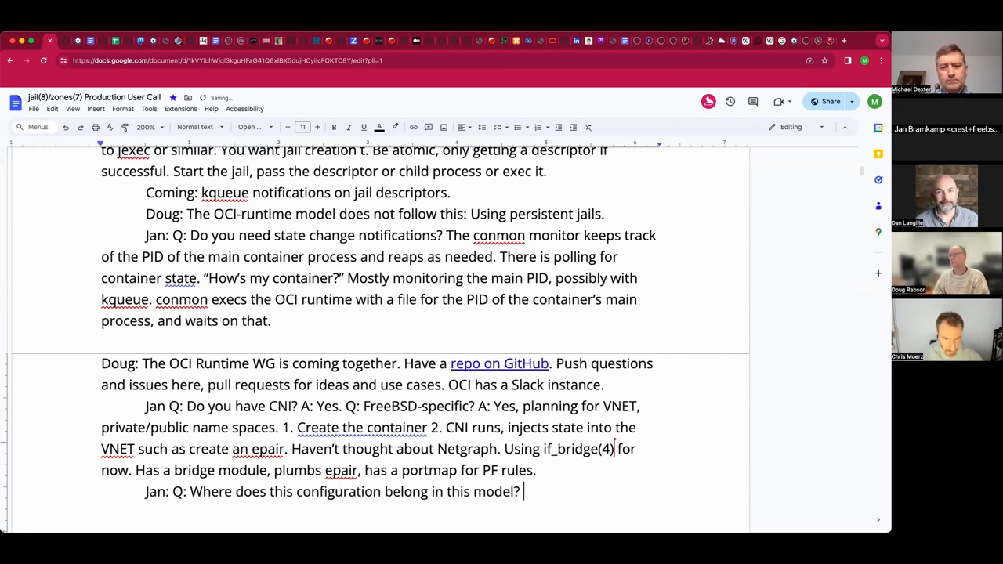
type("A: E")
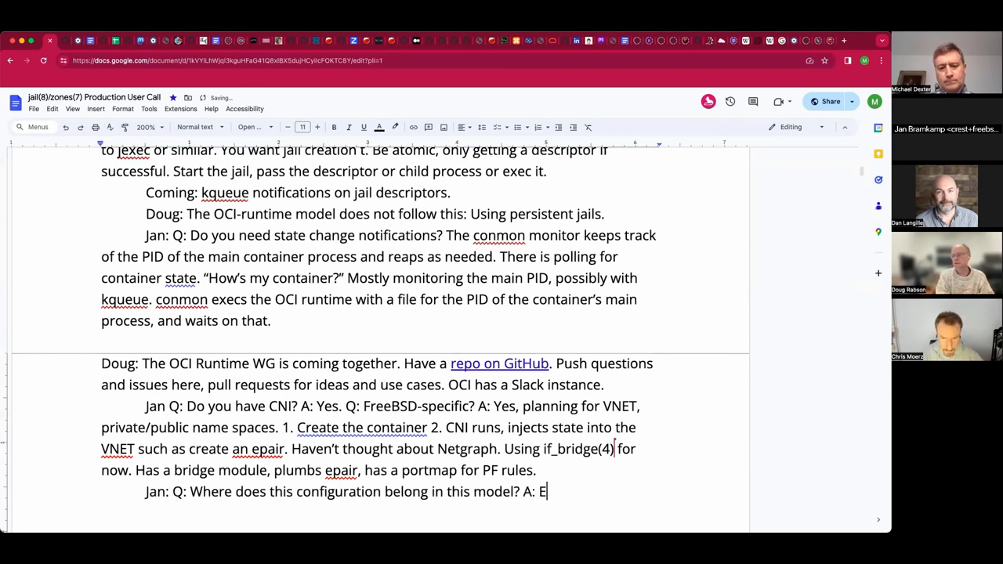
type("nters Kub")
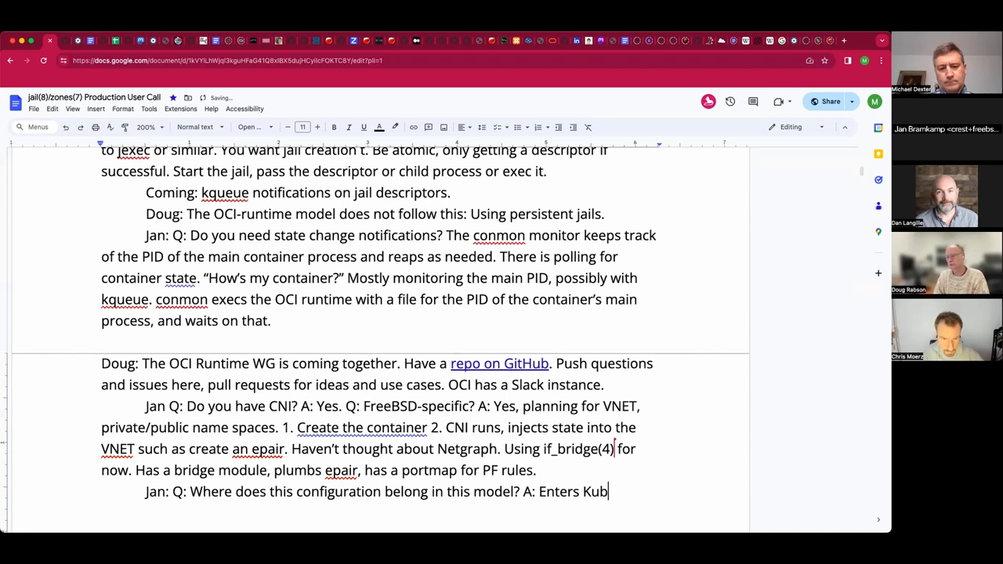
type("ernets")
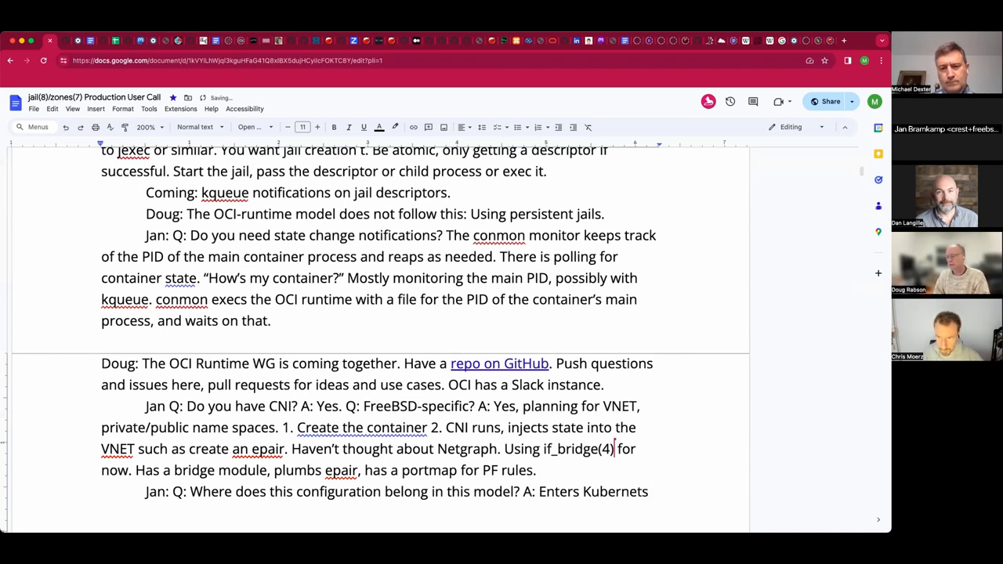
type("territory.")
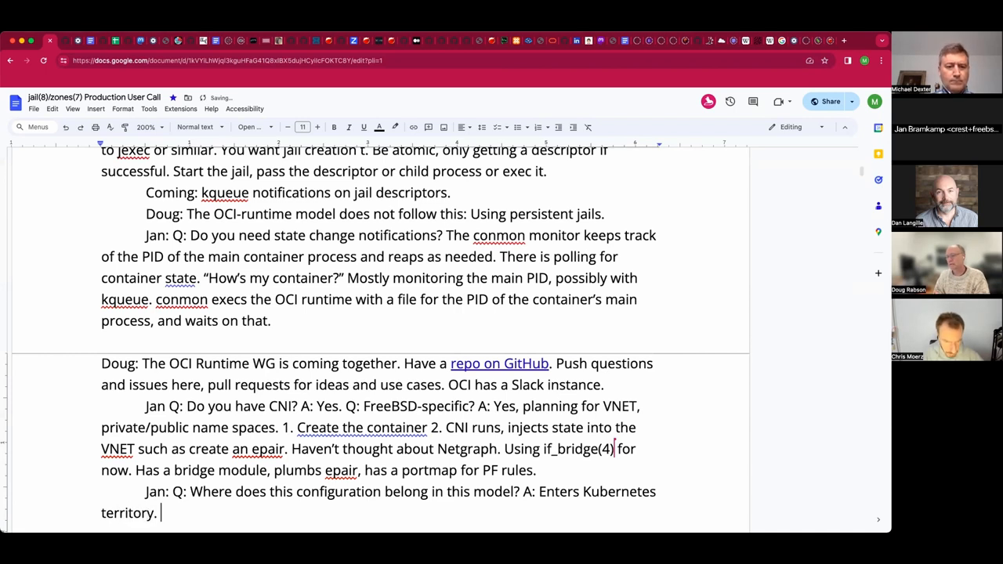
type("Exp")
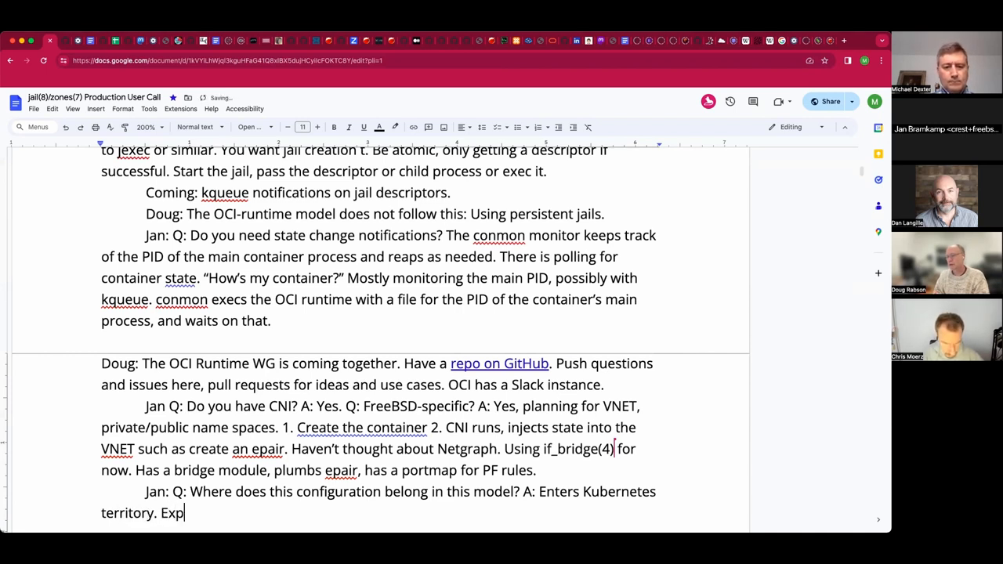
type("erimentin")
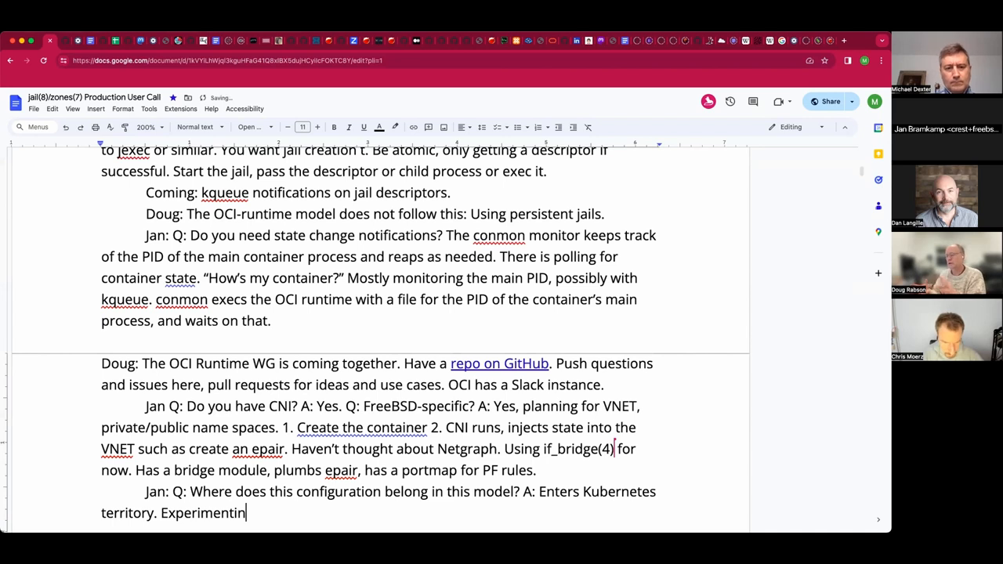
type("g with this.")
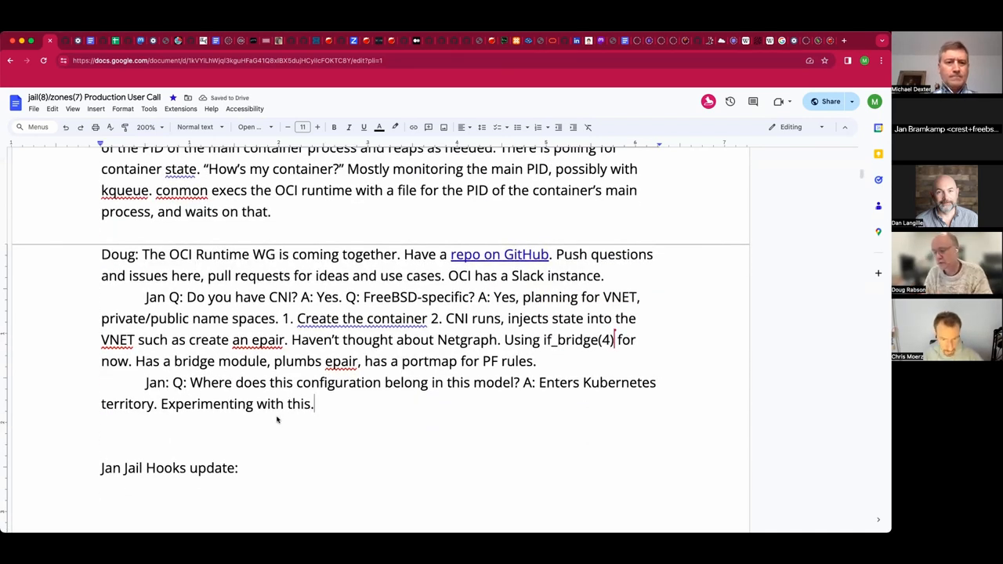
- On a new line note: 1. Run a privileged container, creating the host bridge, then 2. ..
key("enter")
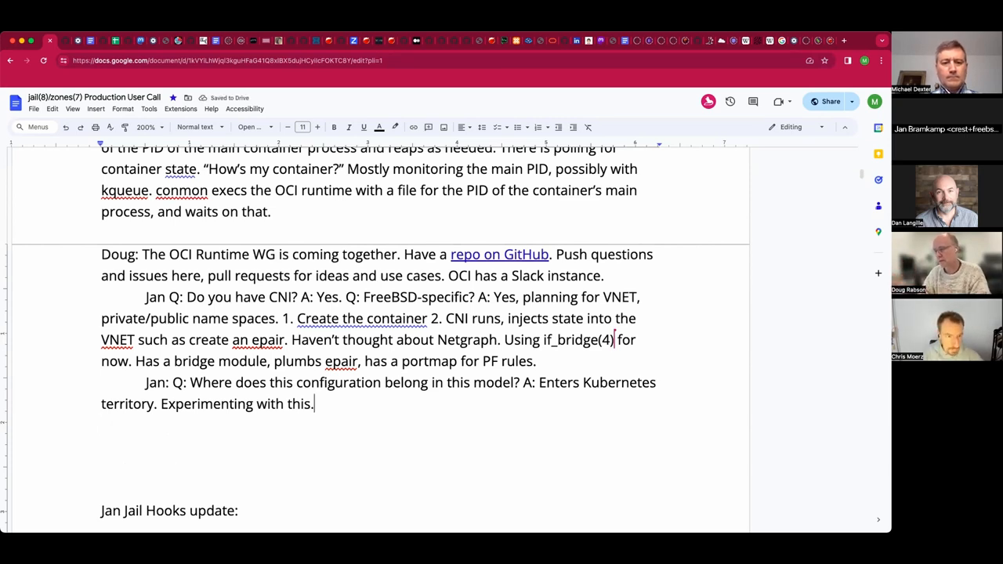
type("1. Run a")
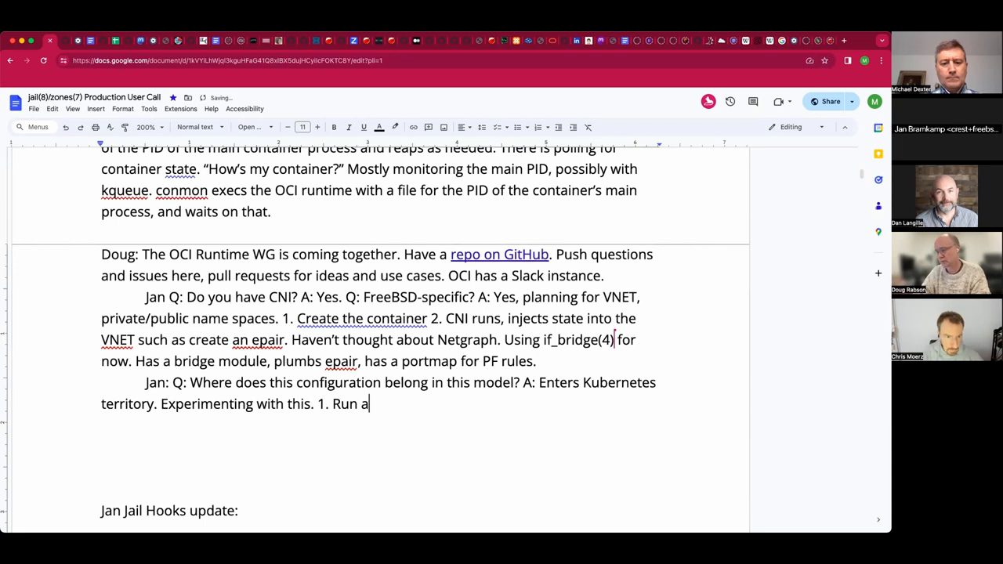
type("contianer, that")
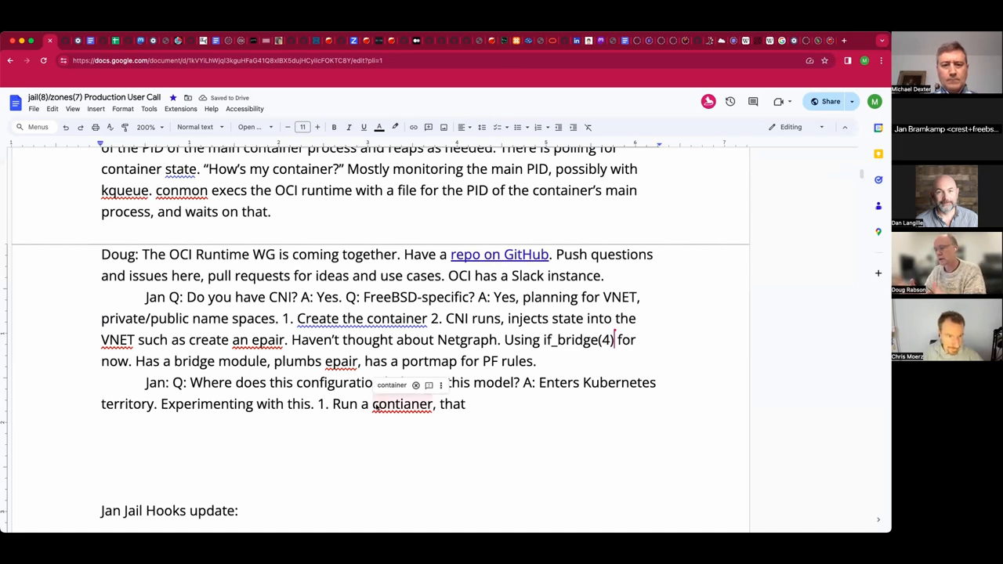
type("pri")
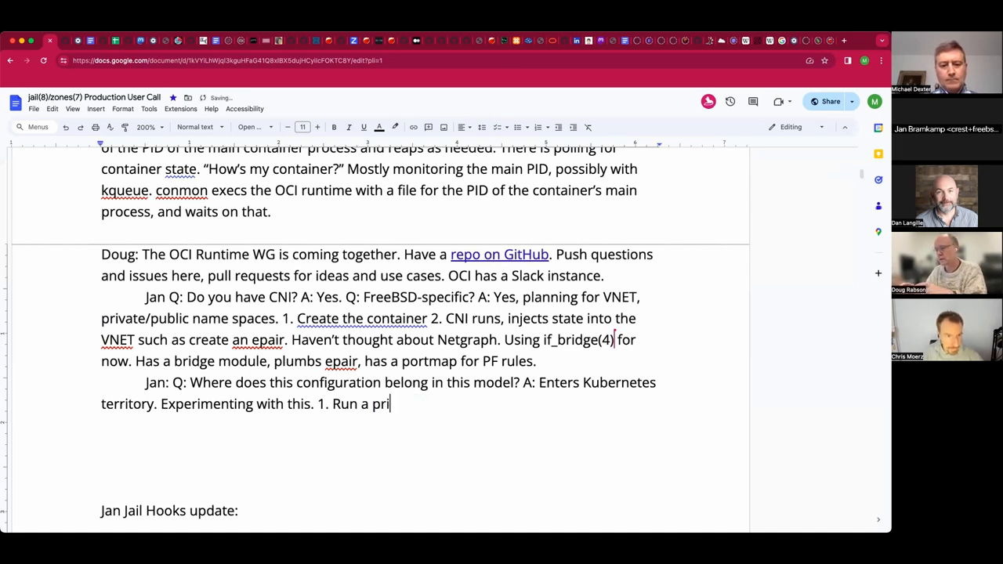
type("vileged contia")
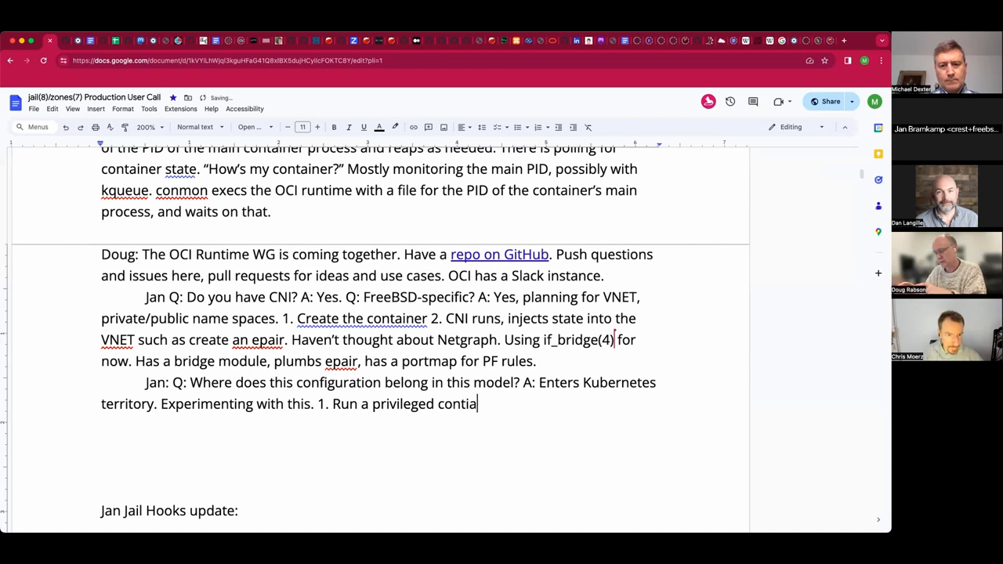
type("ner.")
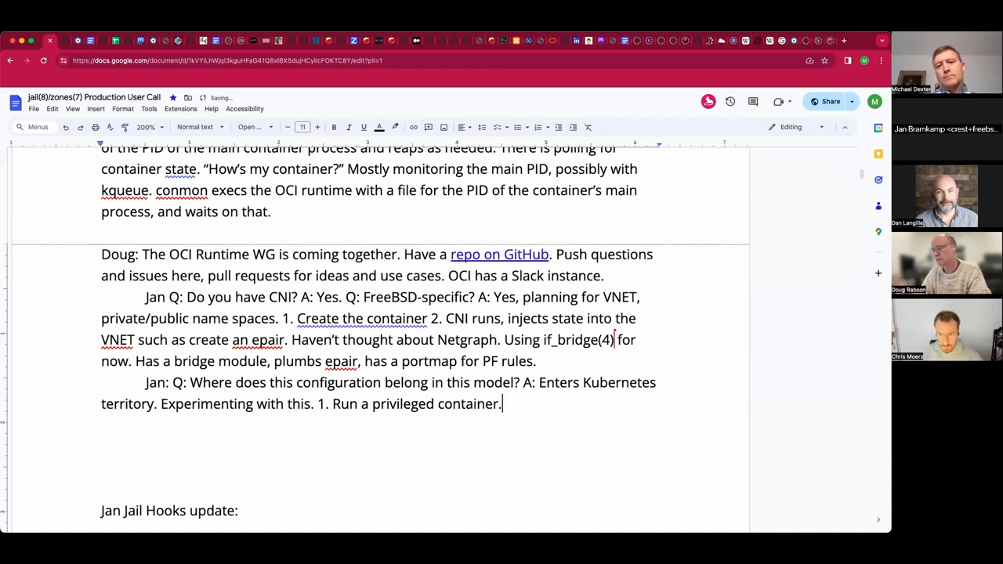
type(", creates host bridge")
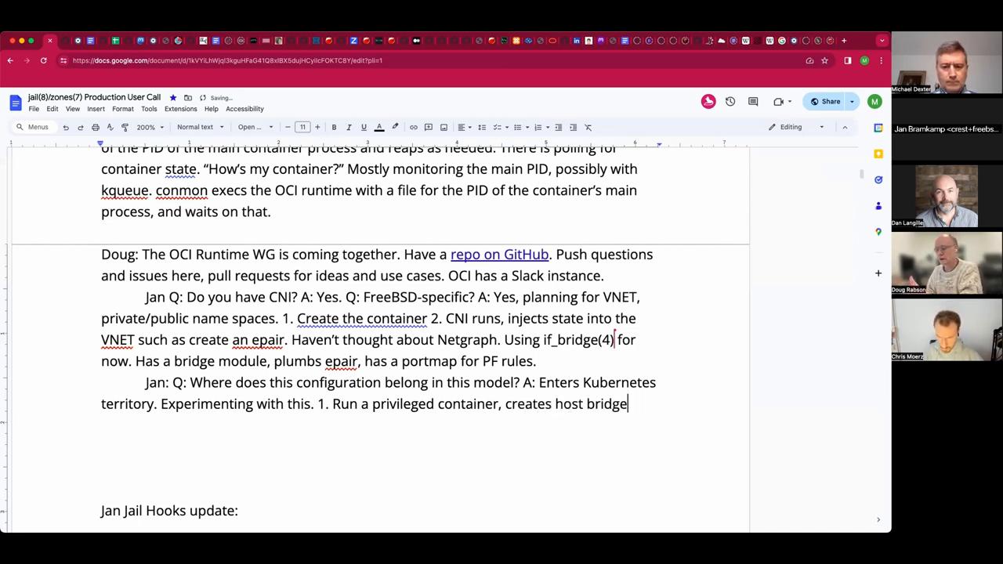
type("then 2.")
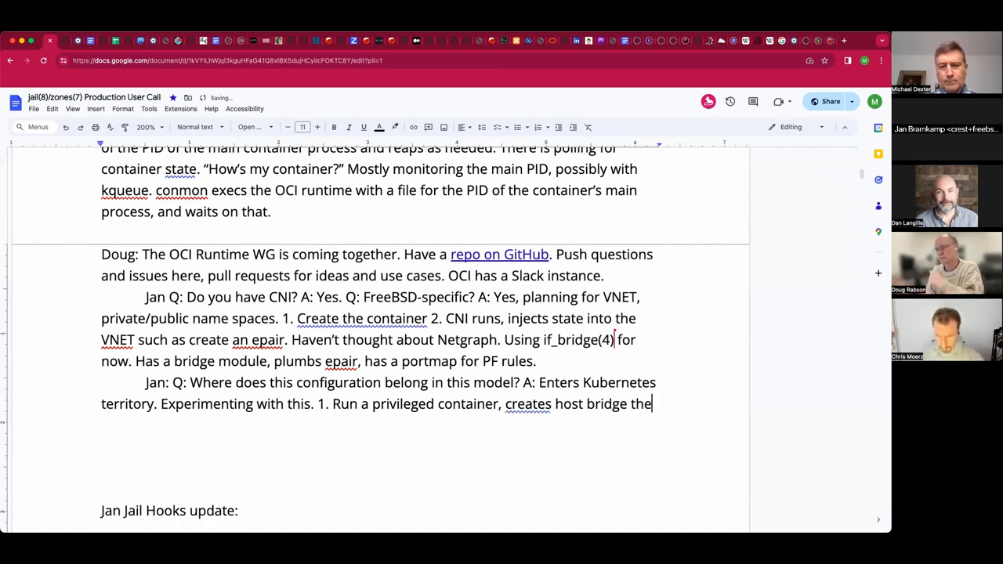
type(", CNI")
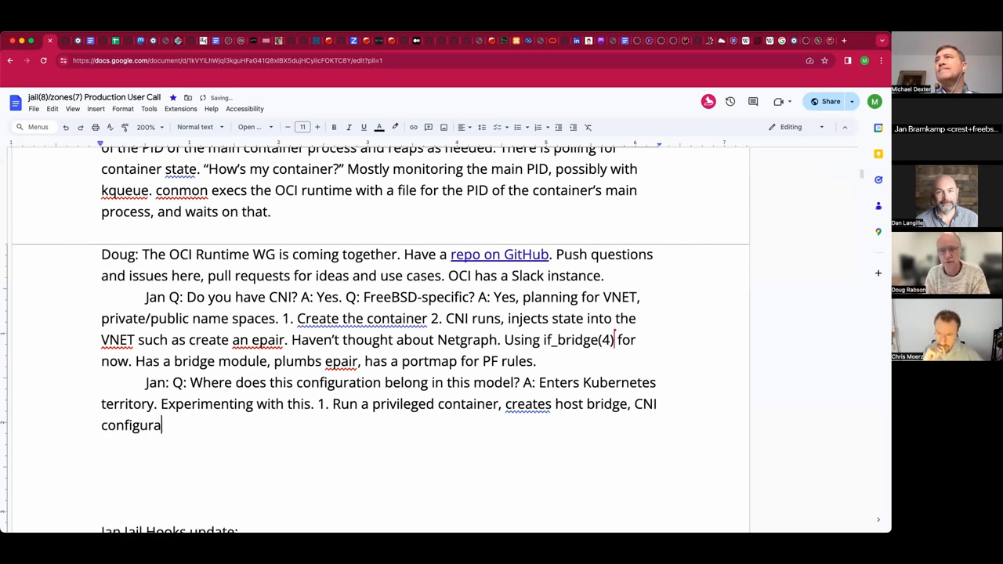
type("tion")
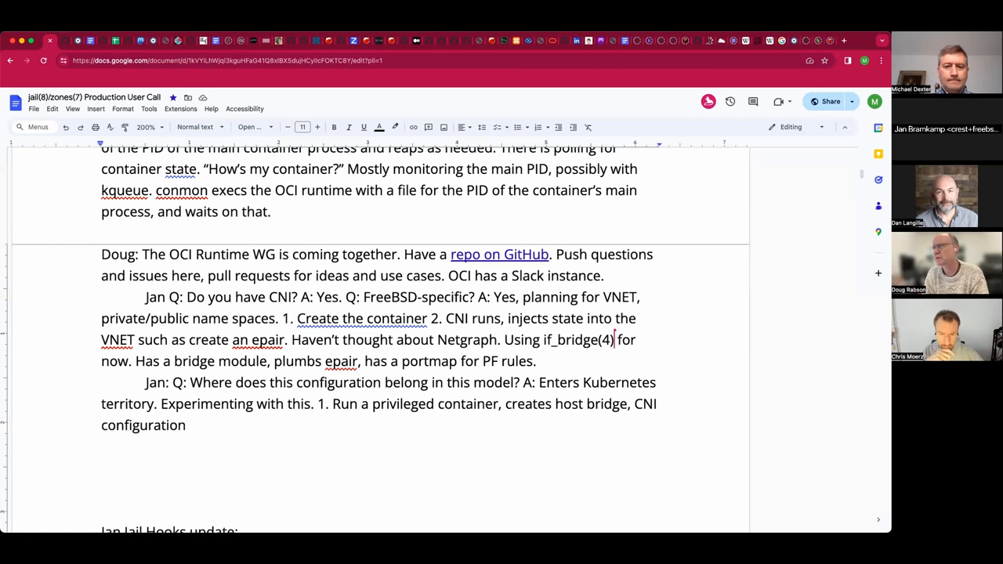
type("...")
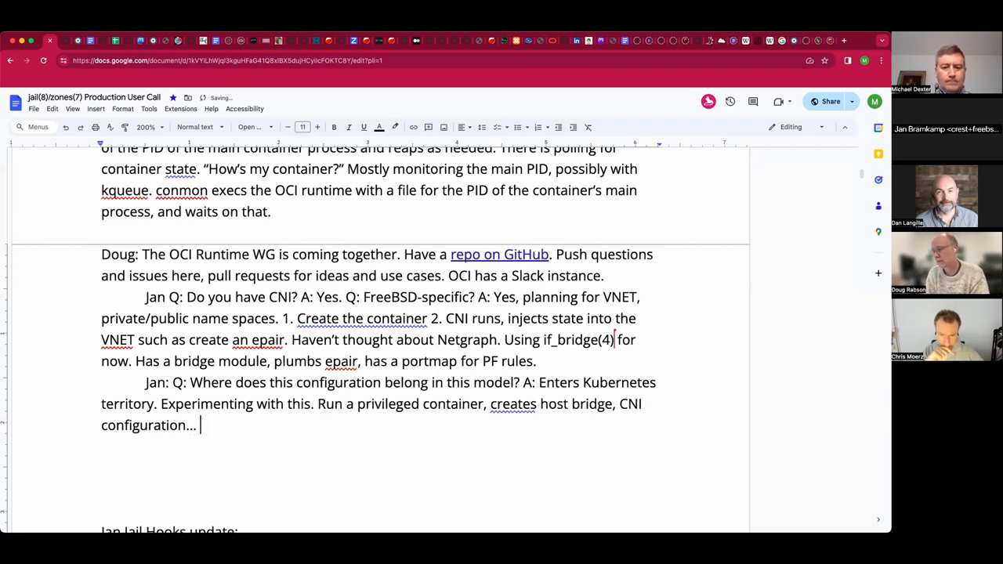
- Add "Has a Python prototype. Not concerned about vxlan."
type("Has")
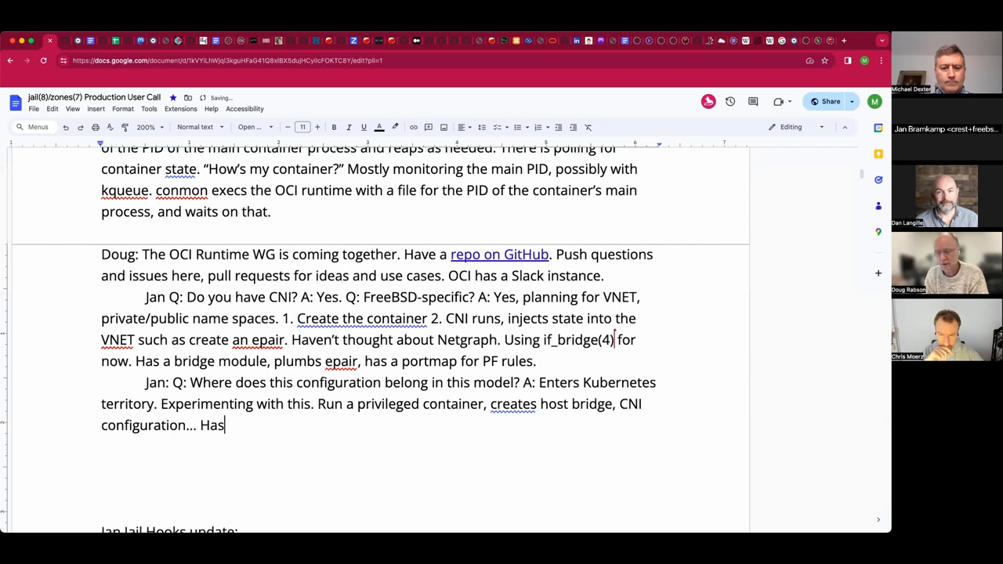
type("a Python")
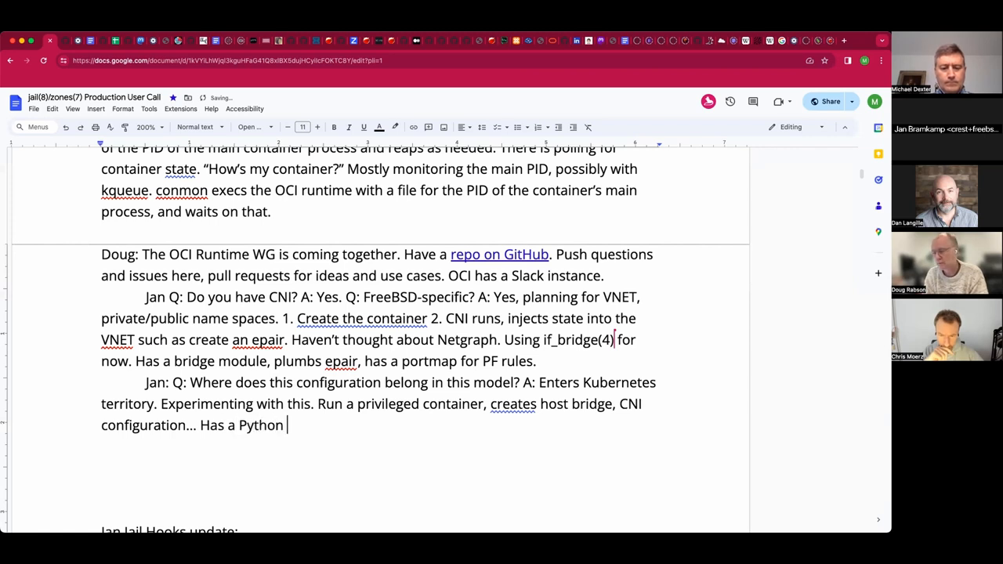
type("prototype.")
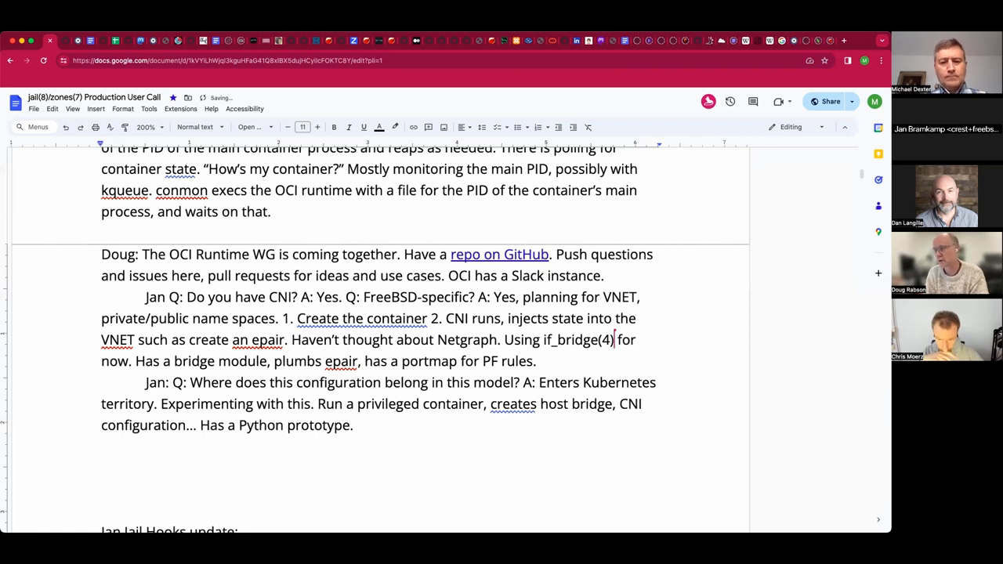
type("Not")
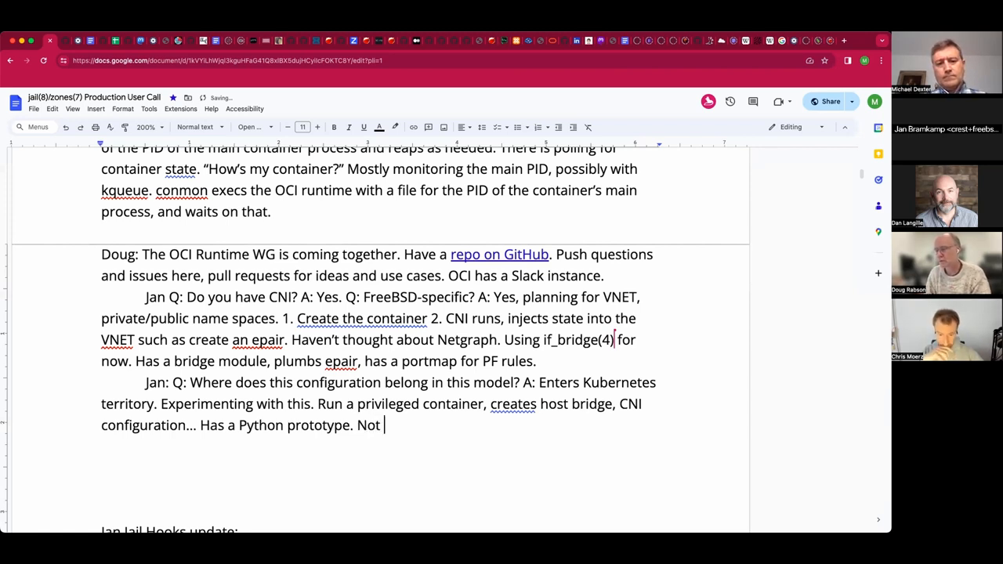
type("concerned")
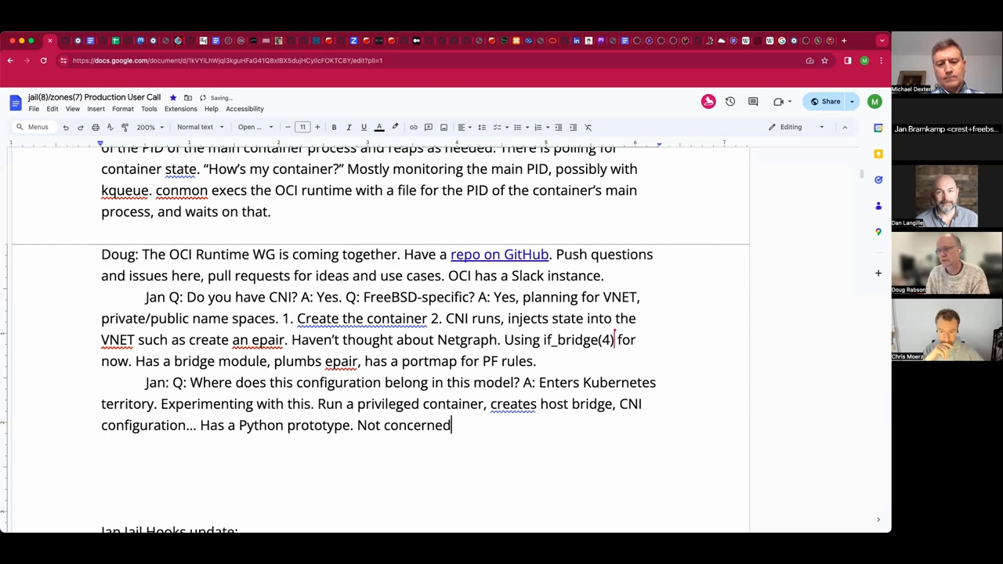
type("about")
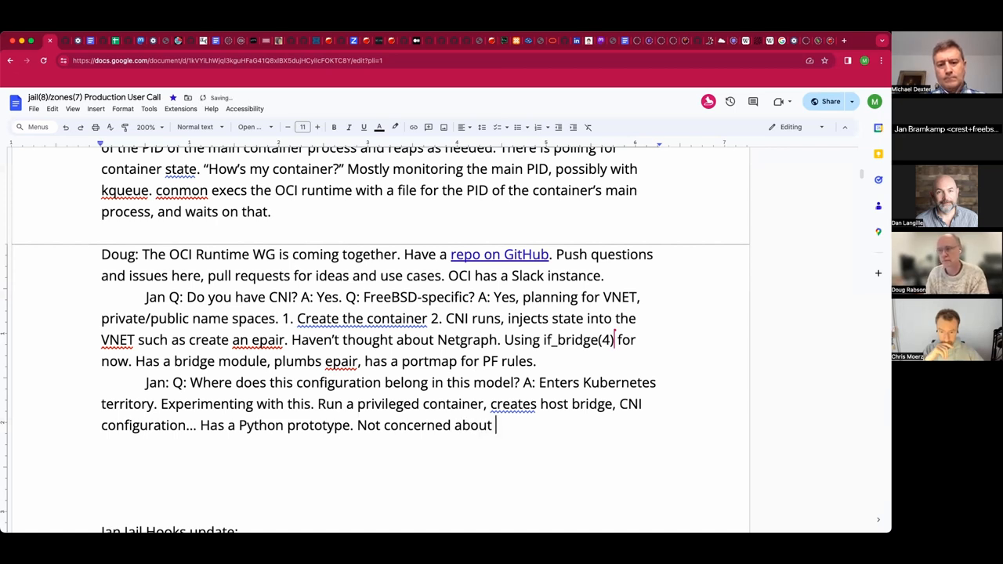
type("vxlan")
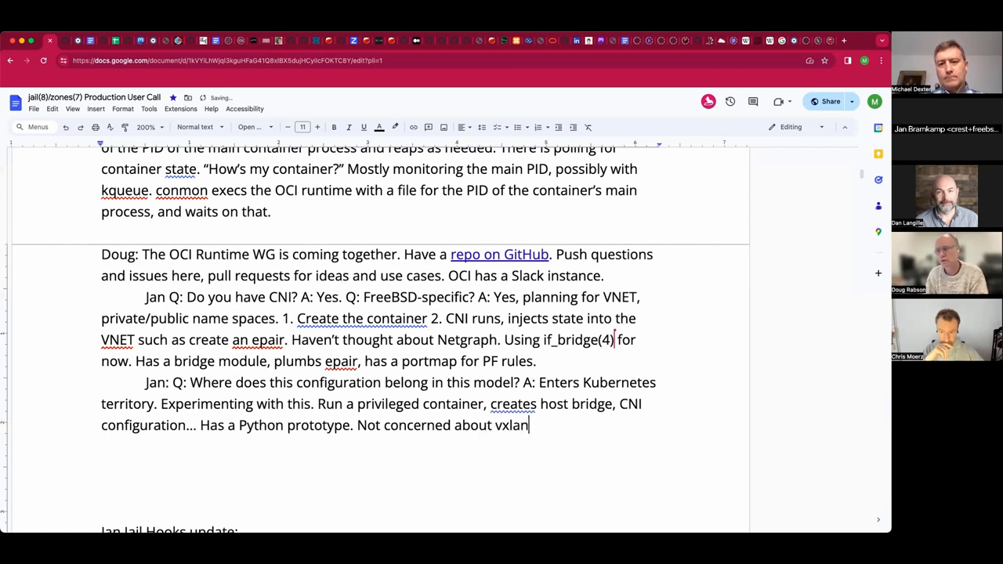
type(".")
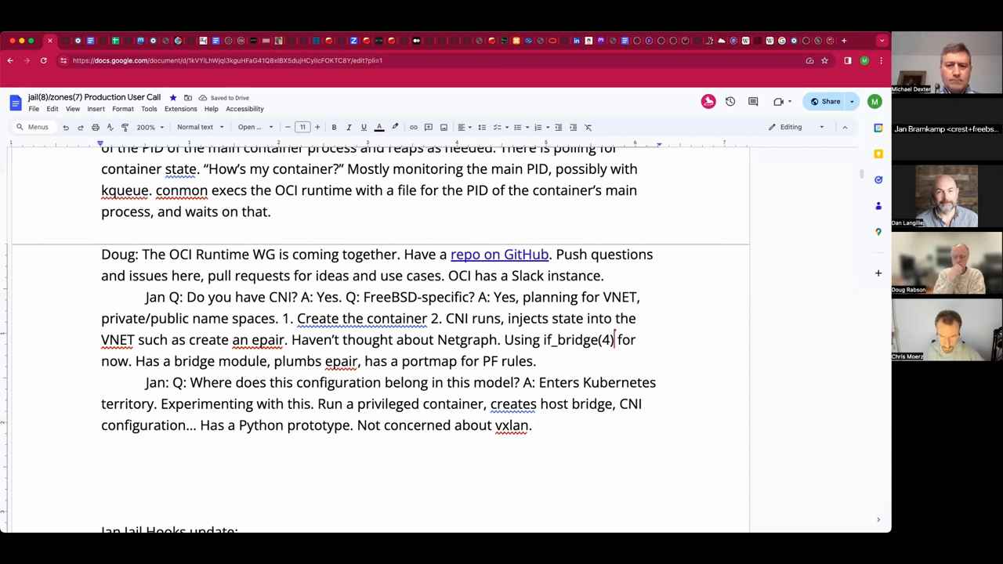
mouse_move(580, 431)
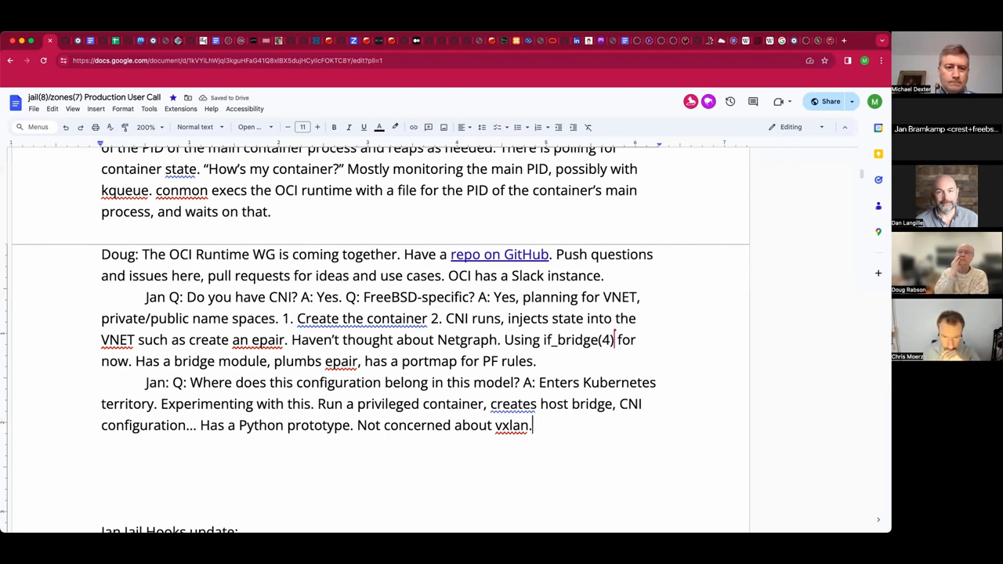
- Write Jan's line "No BGP hooks in ports for vxlans?"
type("No")
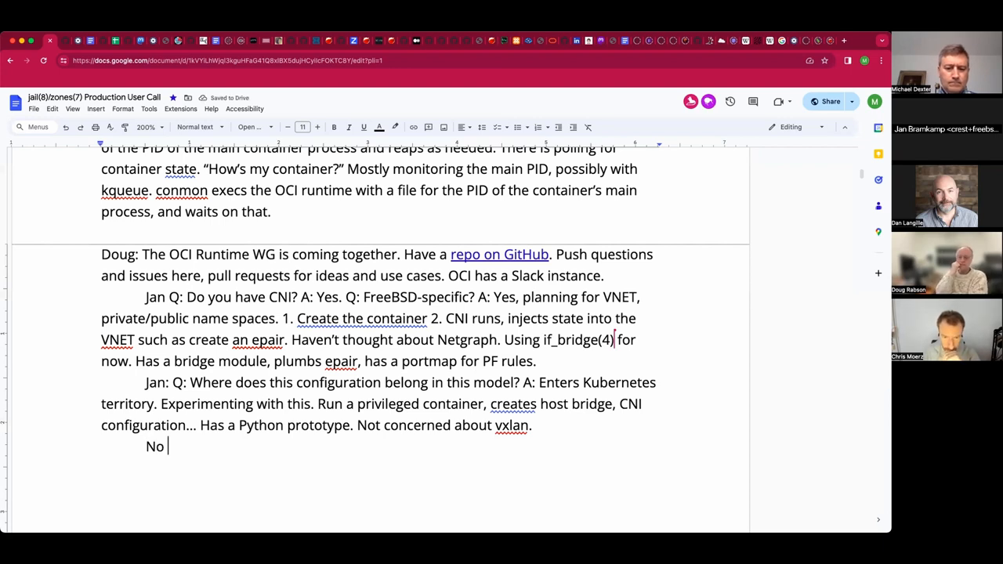
type("BGP hoo")
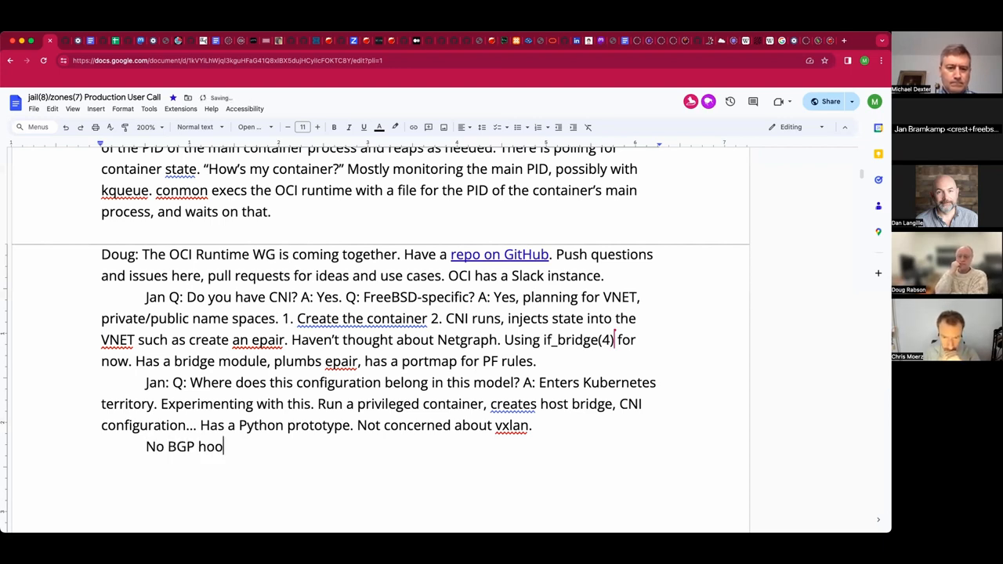
type("ks in")
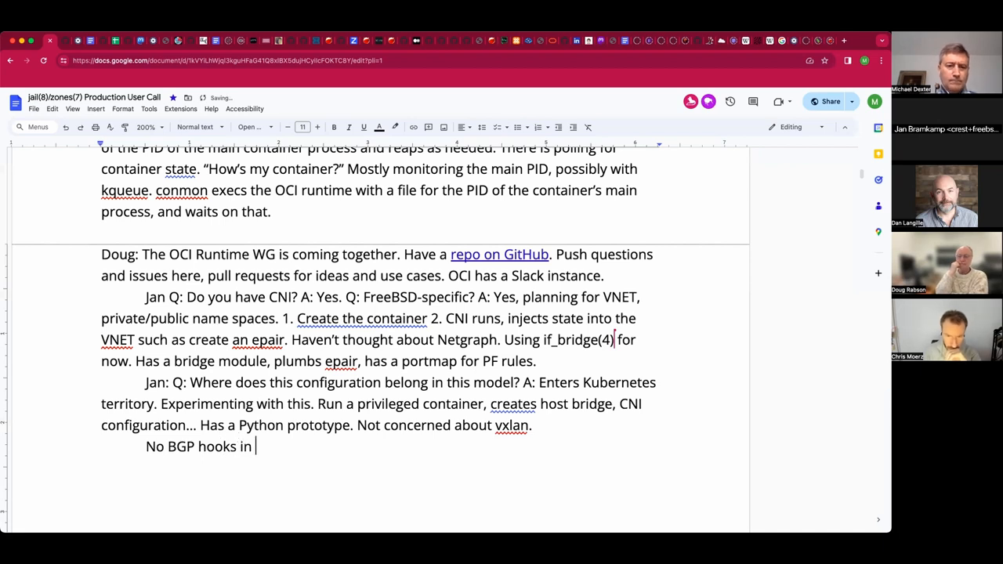
type("ports?")
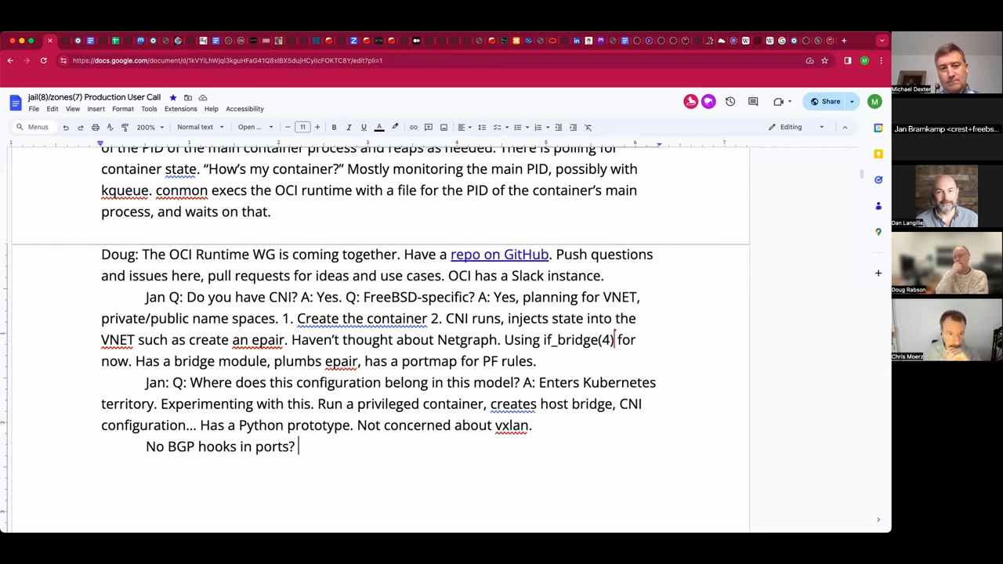
type("for")
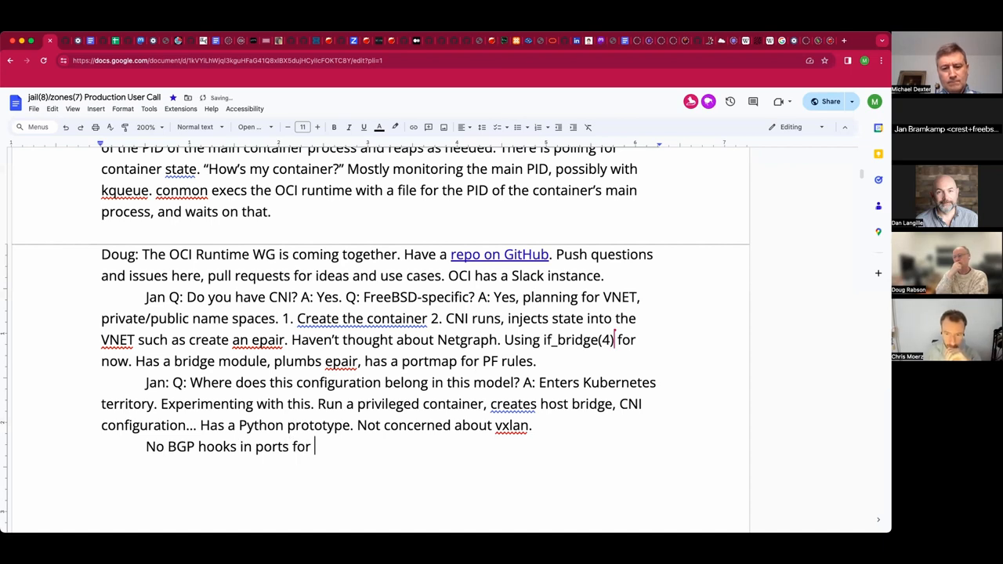
type("vxlan")
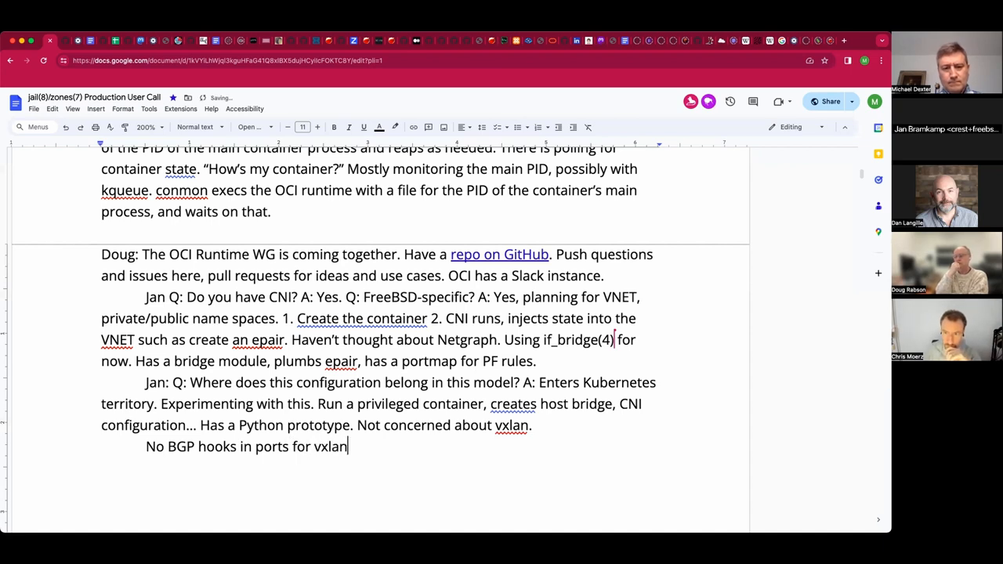
type("s?")
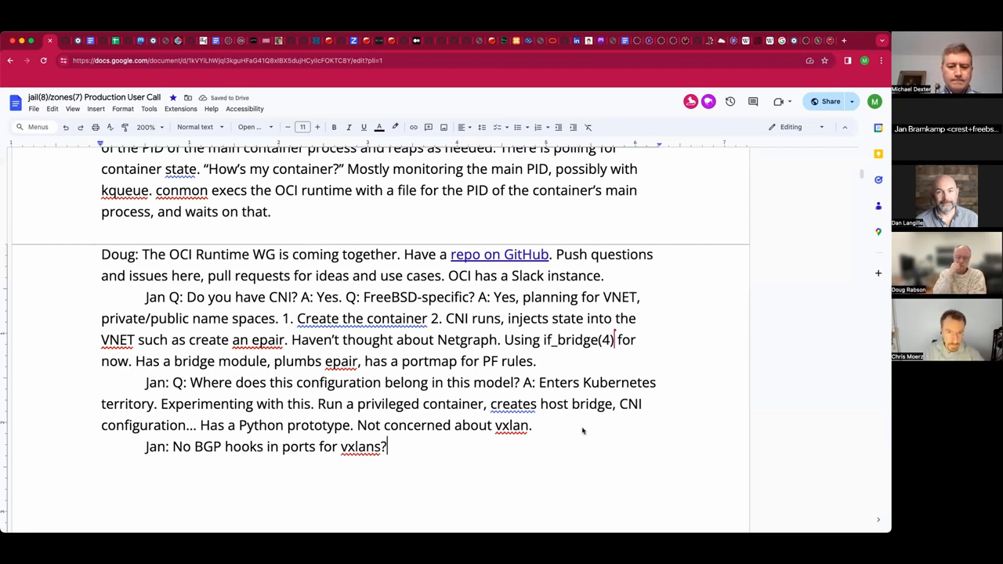
mouse_move(592, 419)
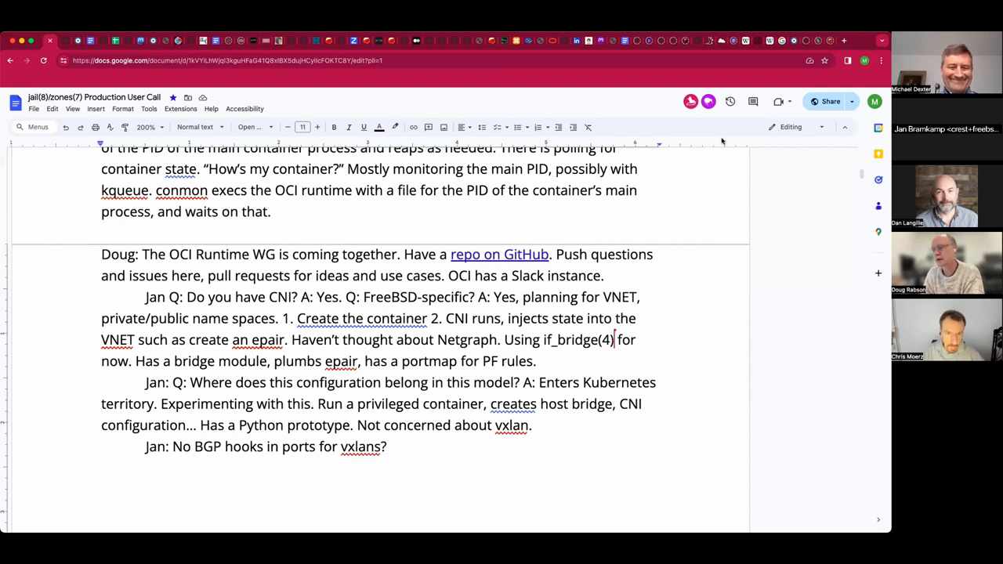
mouse_move(436, 445)
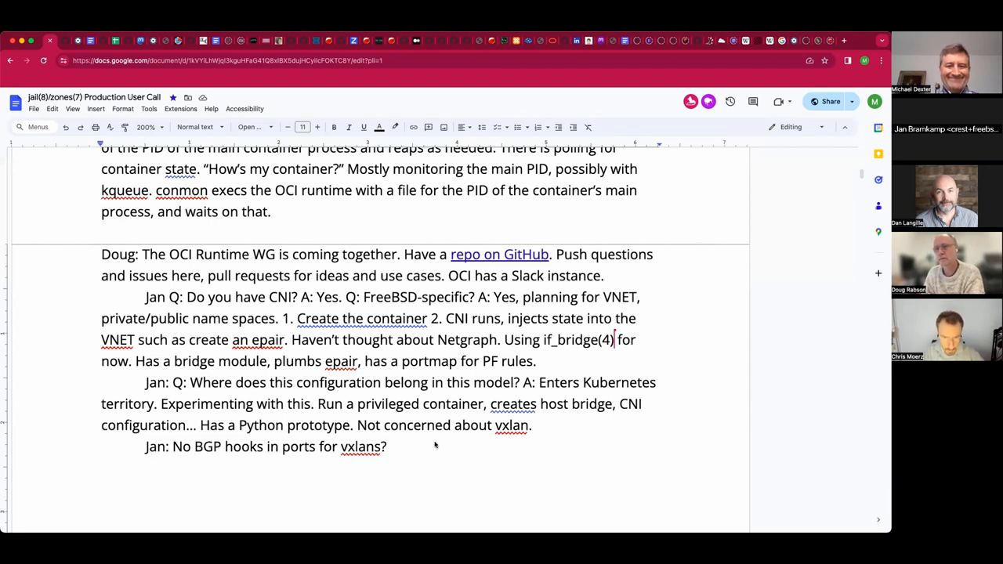
- Drop the half-typed "A: Al" and add "Node discoverey is done with multicast."
type("A:")
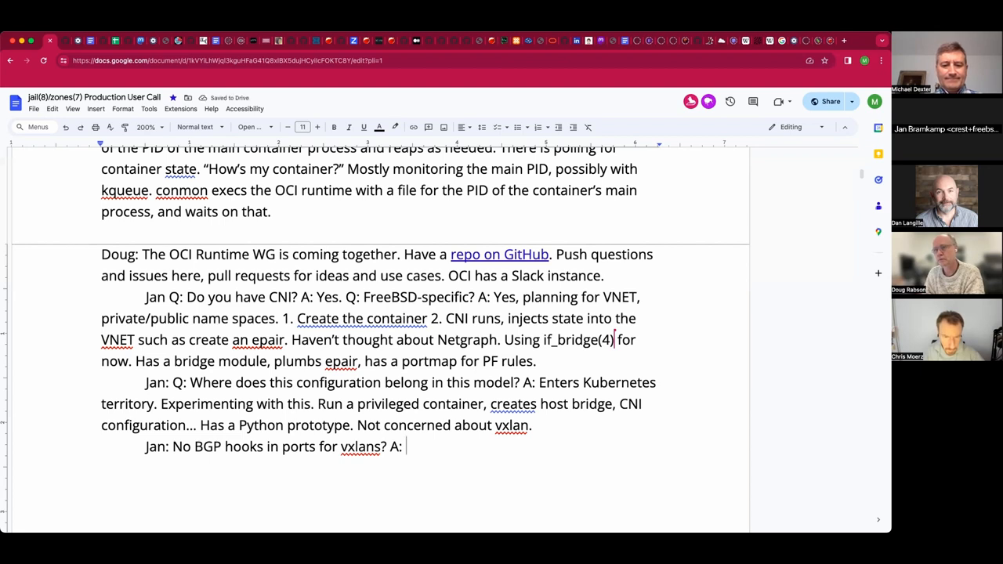
type("Al")
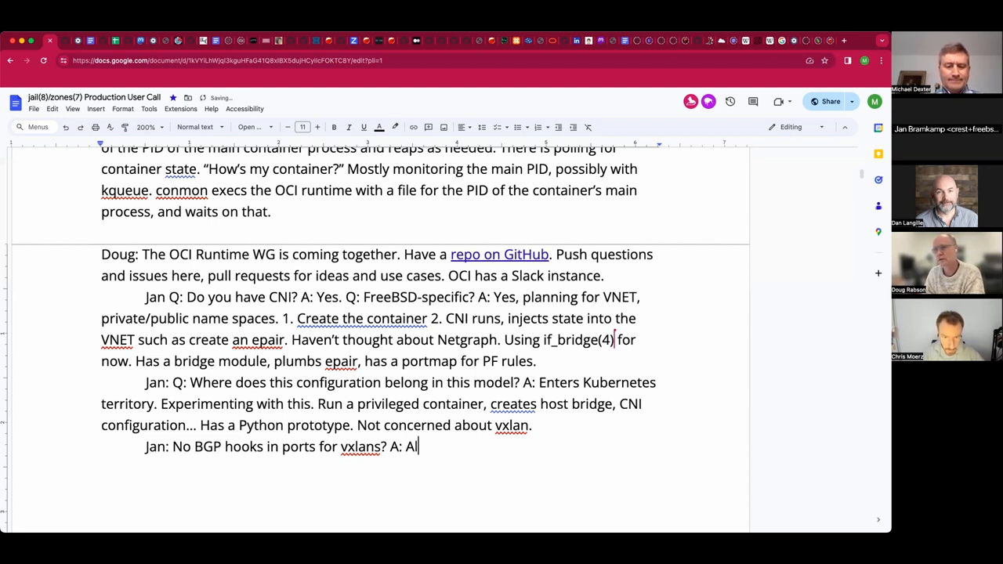
key("Backspace")
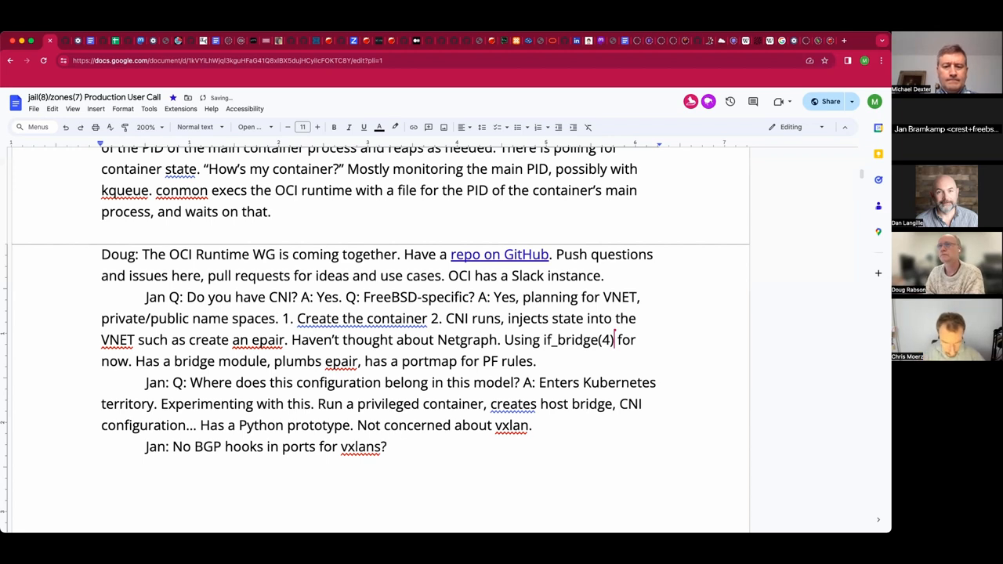
type("Node dis")
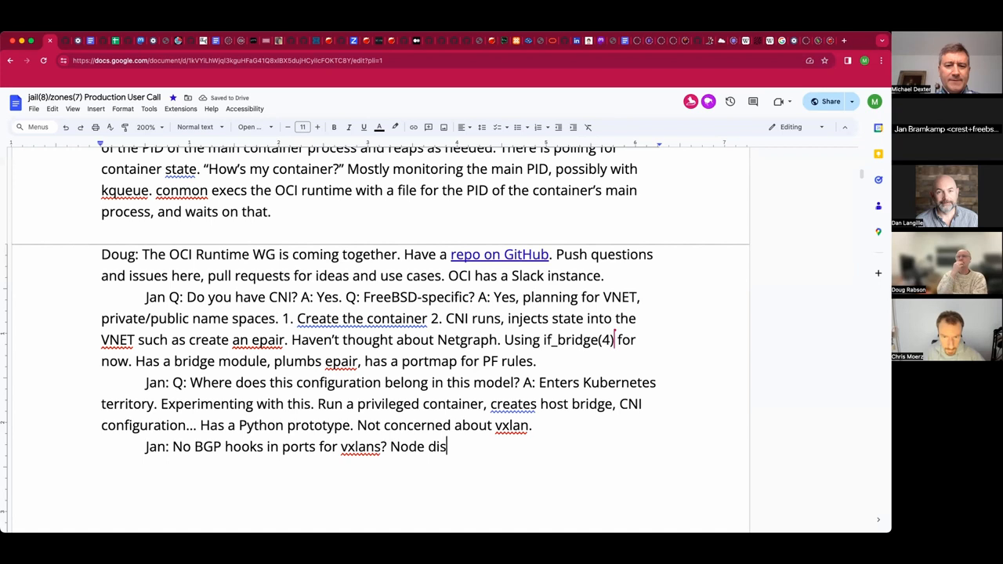
type("coverey i")
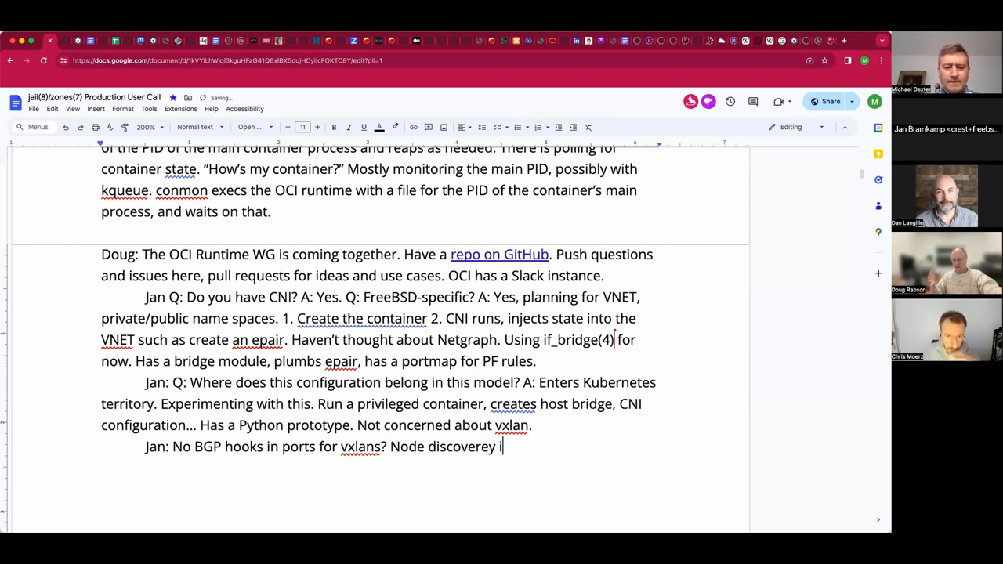
type("s done with mul")
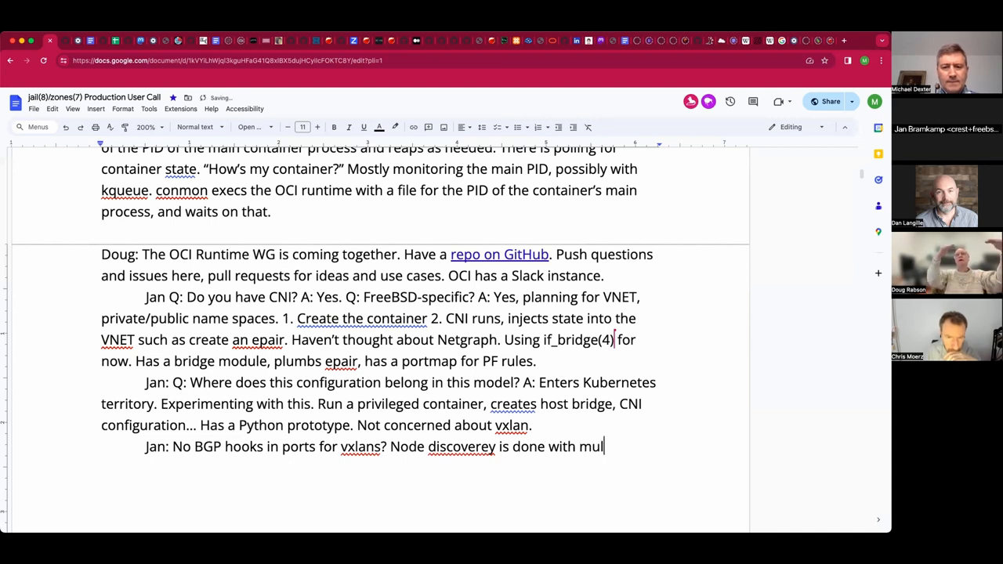
type("ticast.")
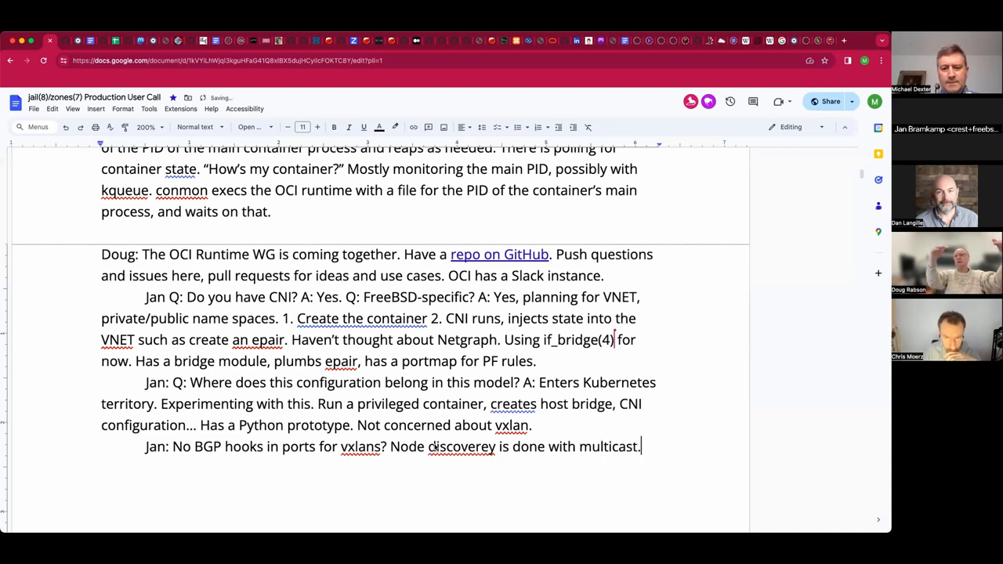
- Correct "discoverey" to "discovery" and extend the line with "multicast, point to point..."
right_click(460, 446)
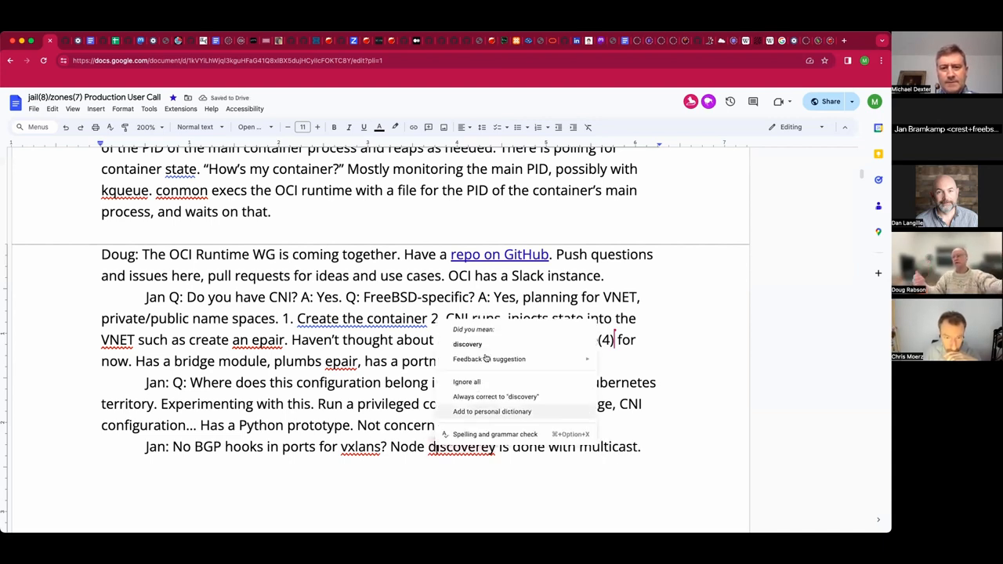
left_click(467, 345)
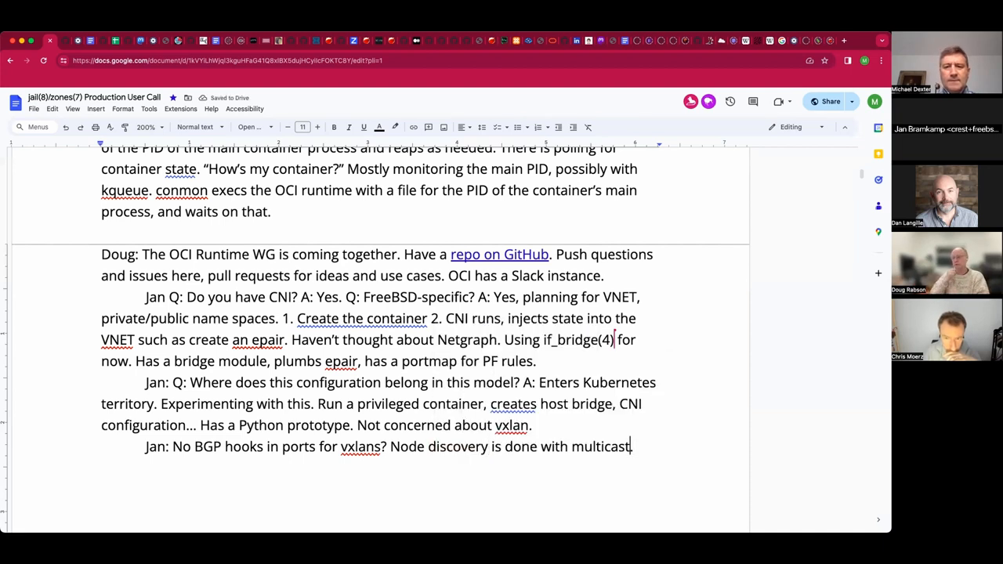
type(", d")
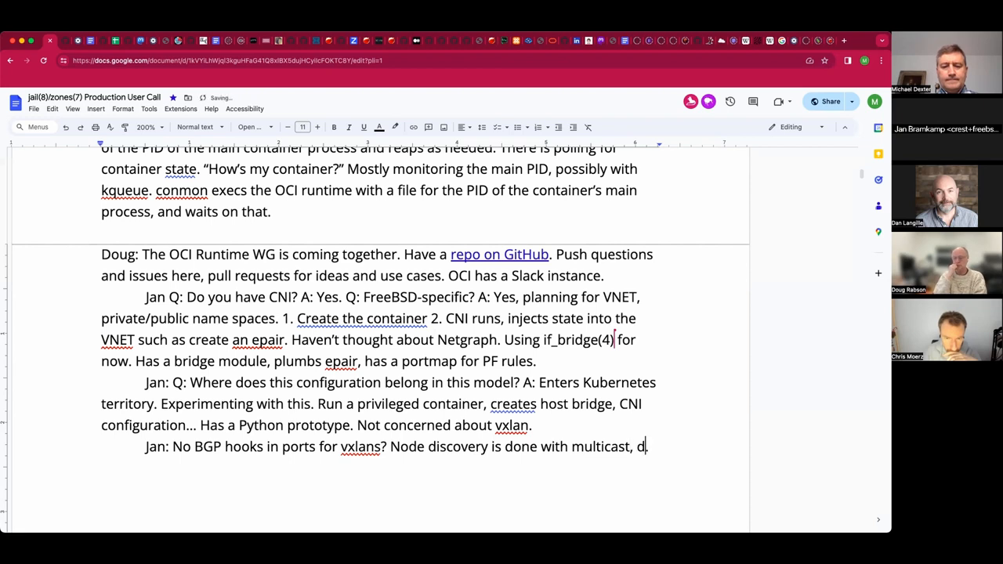
type("iscover")
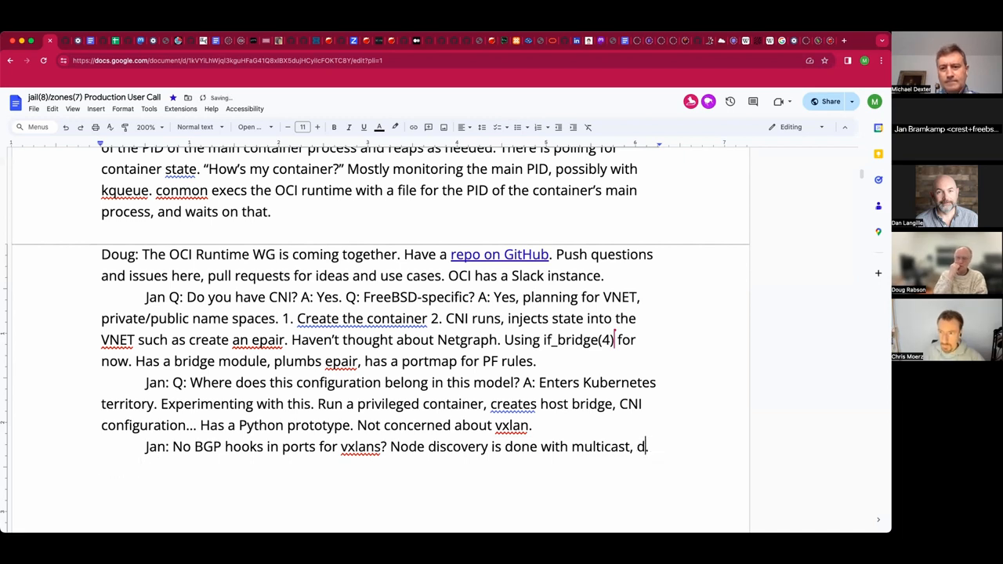
type(", poi")
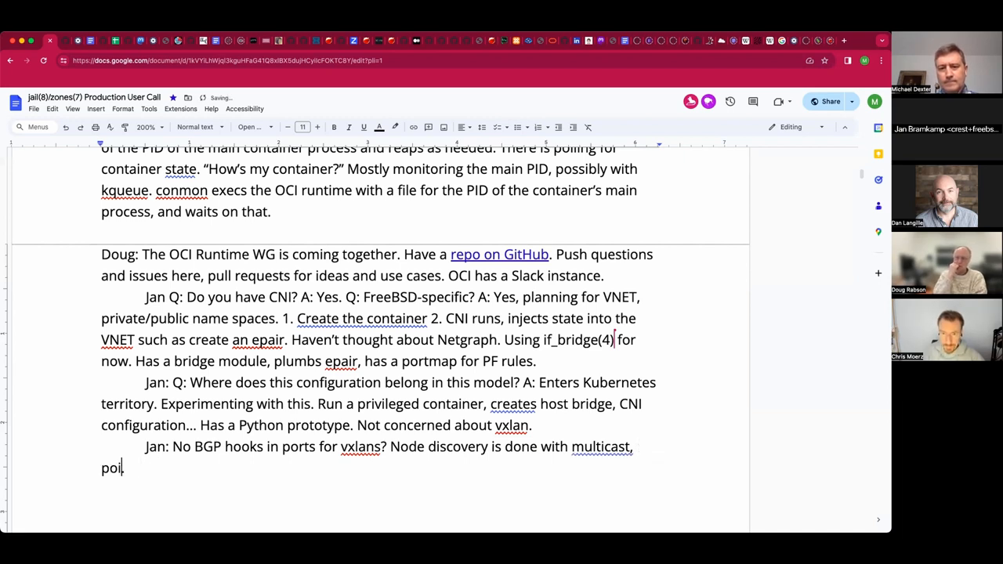
type("nt to point...")
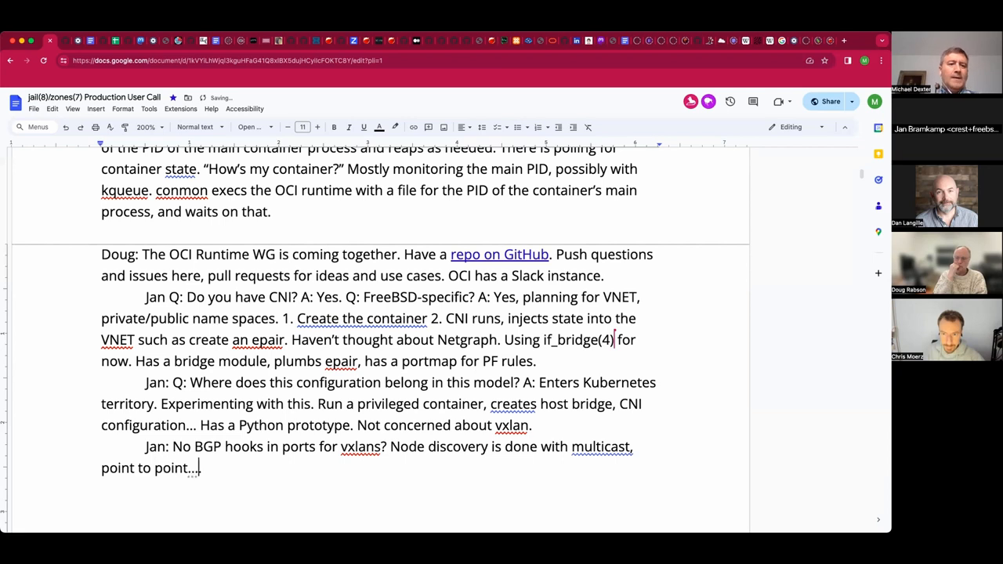
type(".")
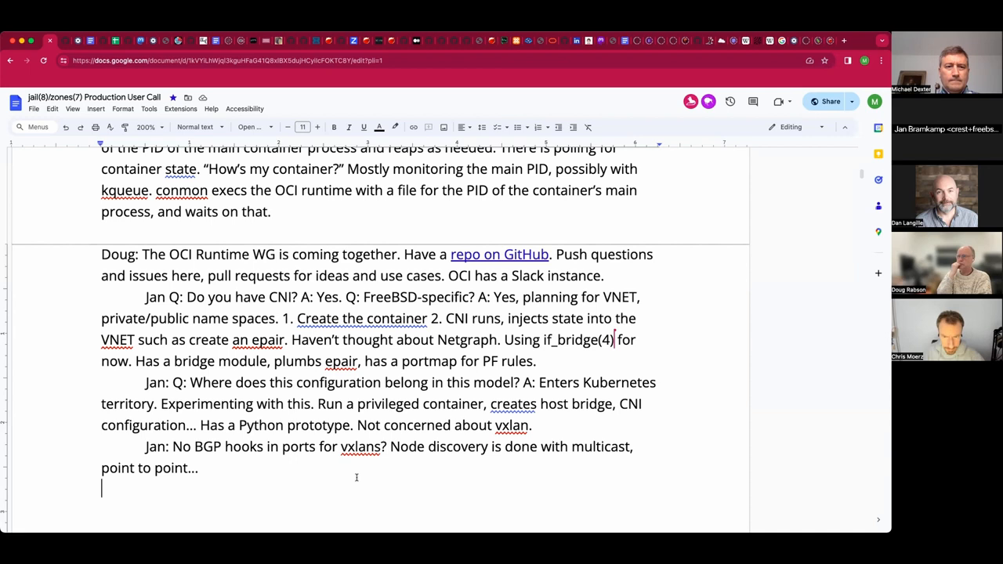
- Add "Looked into using BFG to publish an address range for a node, easier with VLANs."
scroll("down", 3)
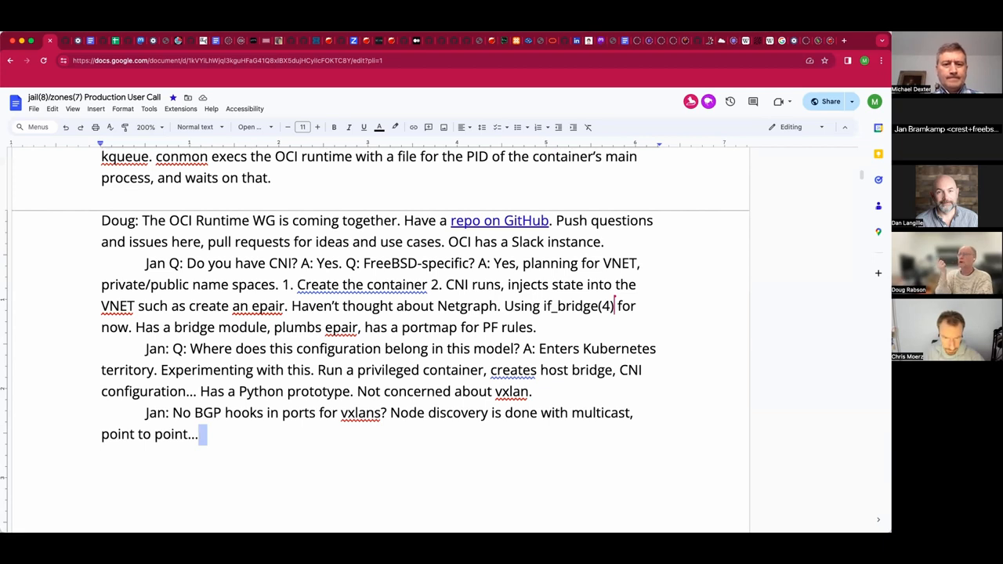
type("Looked into")
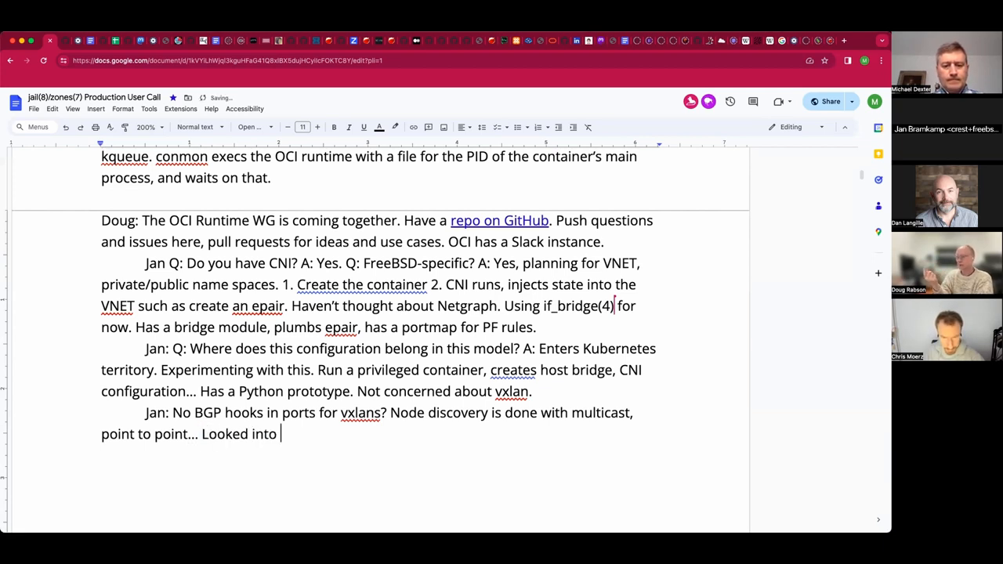
type("using BFG f")
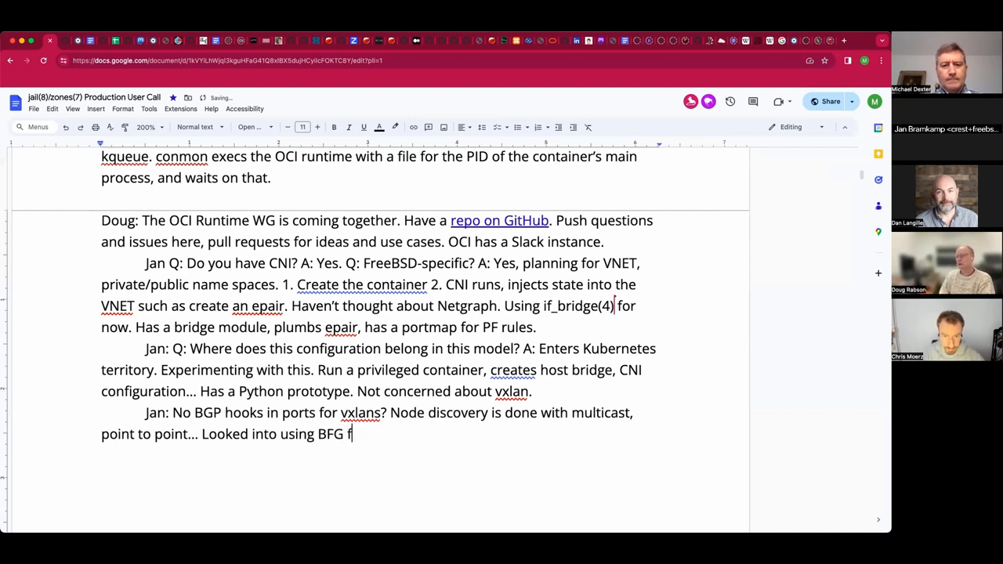
key("Backspace")
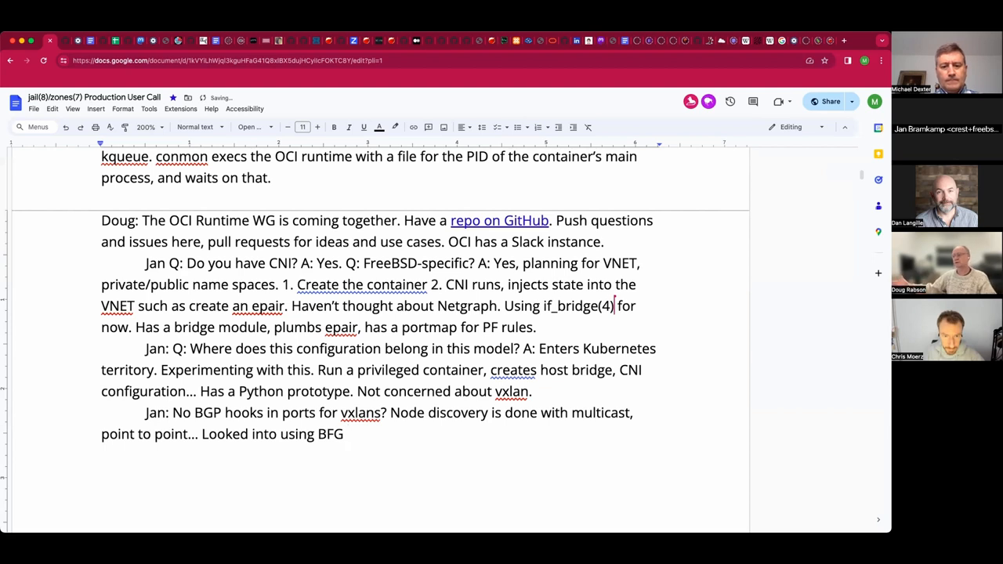
type("to publish an a")
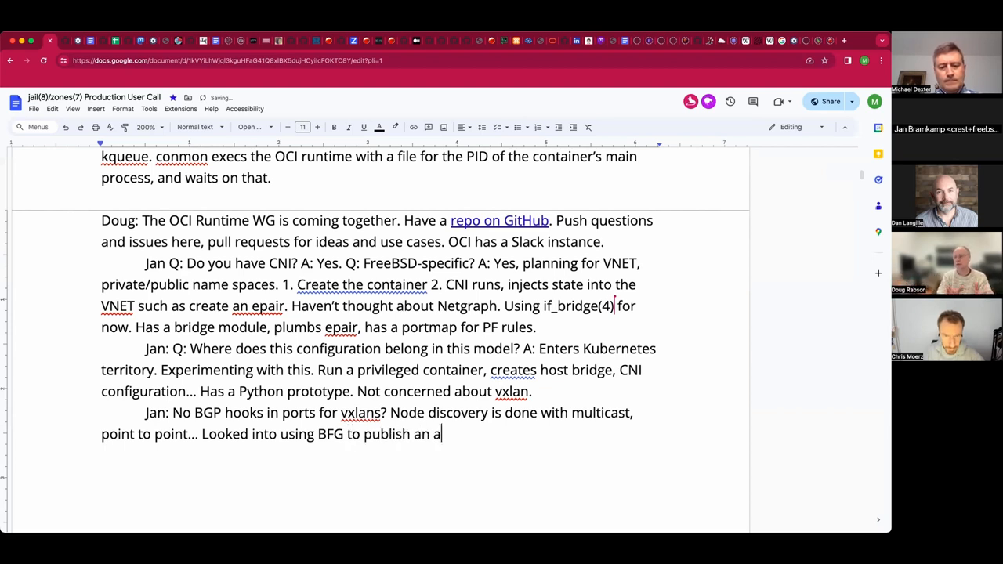
type("ddress")
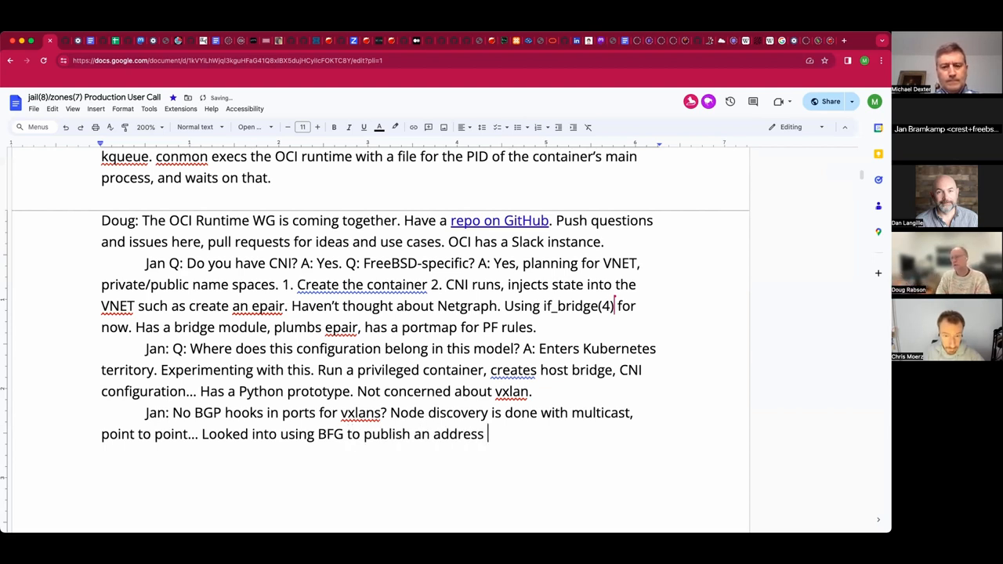
type("range for a")
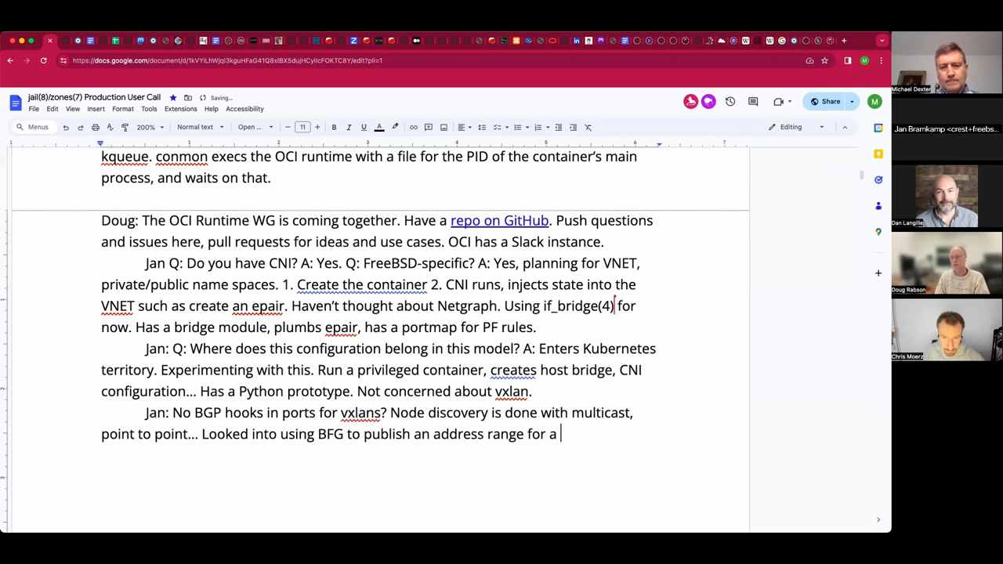
type("node")
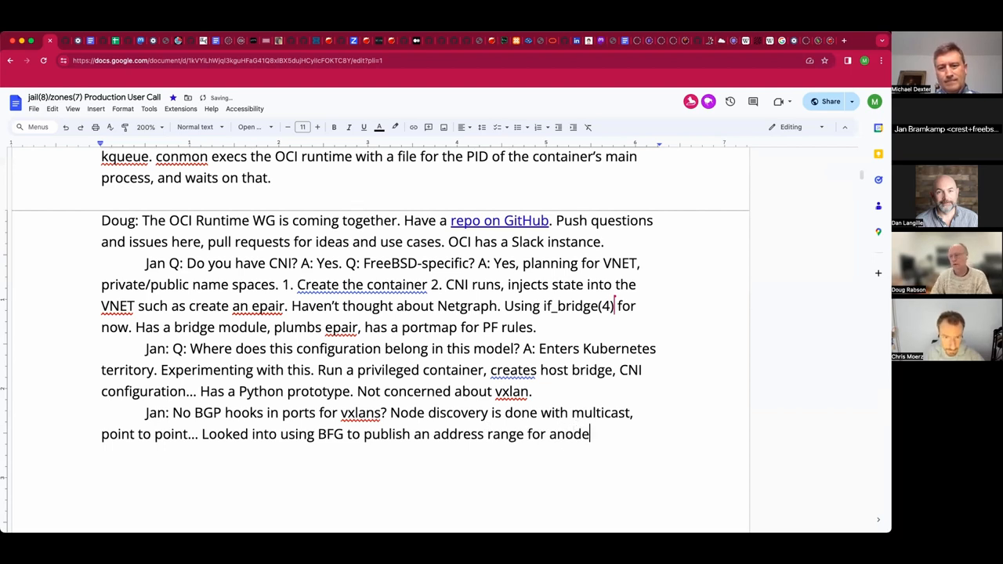
key("BackSpace")
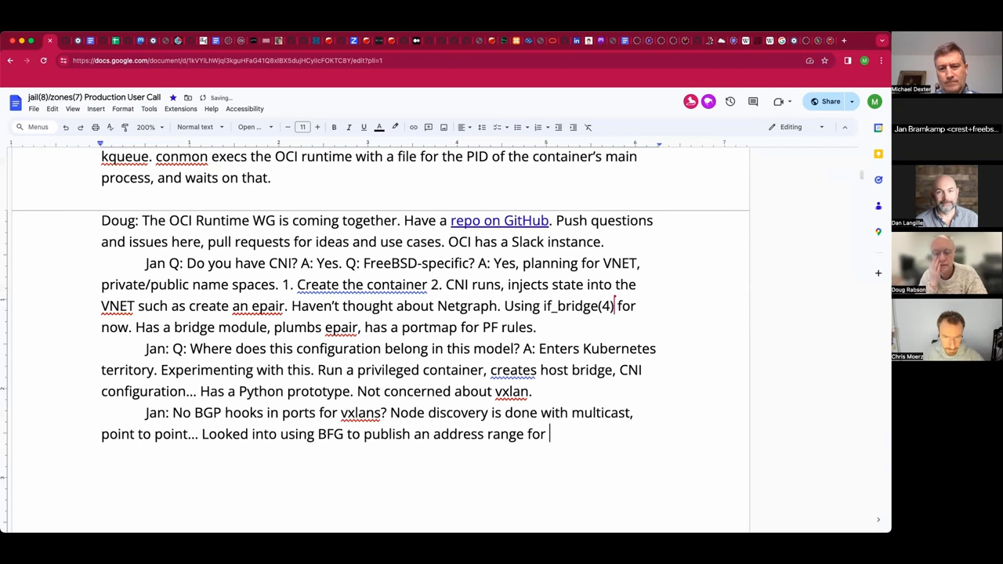
type("a node,")
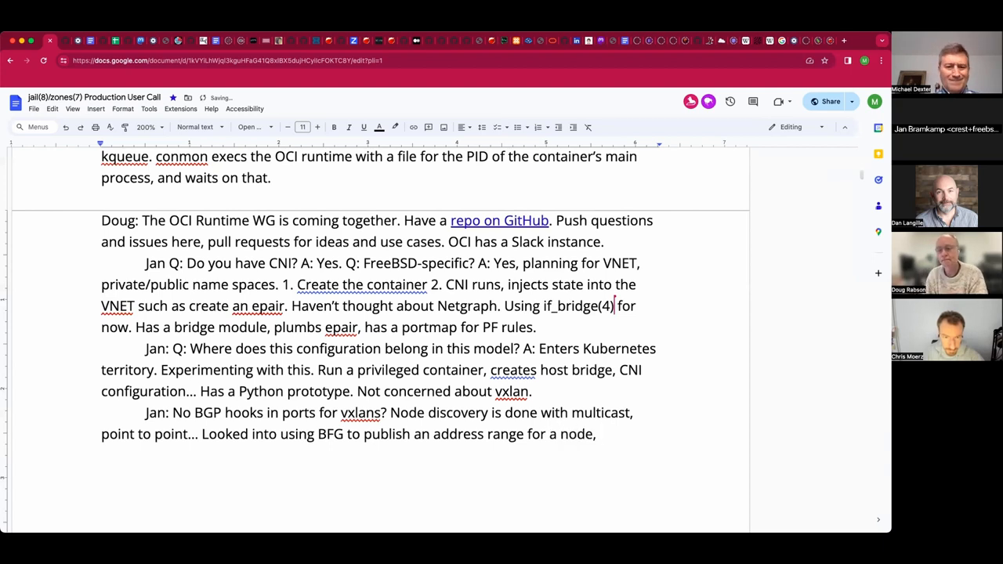
type("easier with VLANs.")
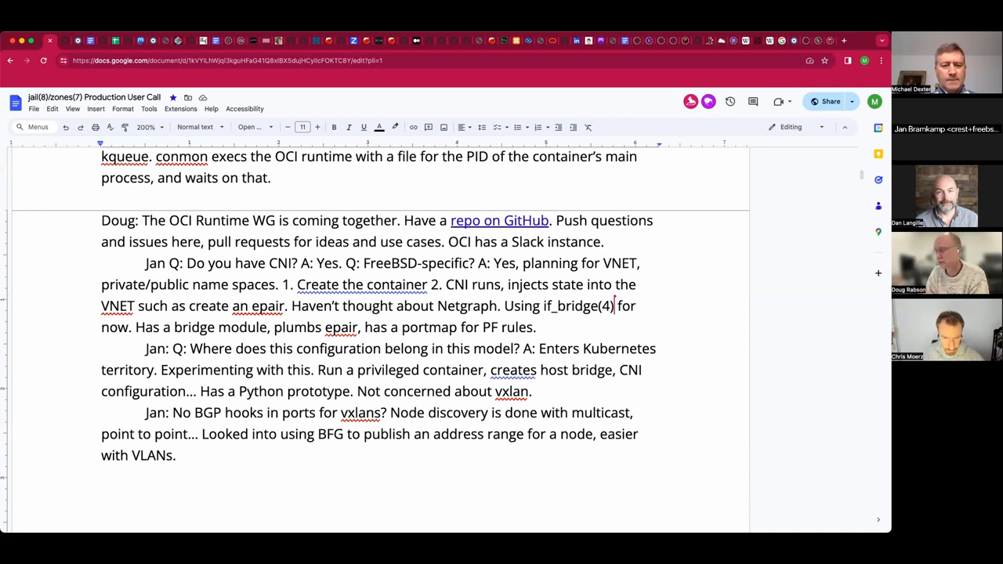
- Add "Looked at Linux CNI implementations: Note Calico. Quite nice."
type("Looked at")
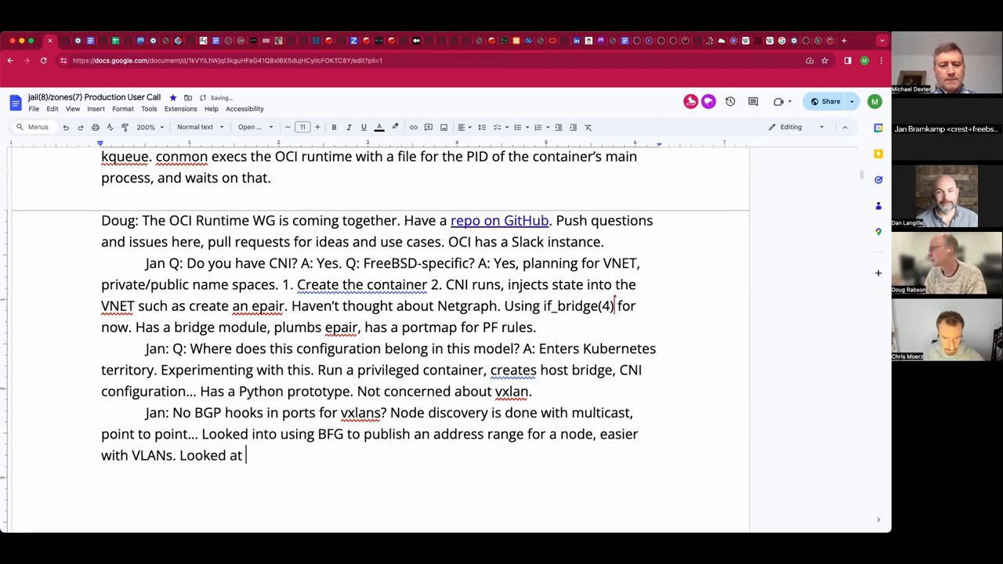
type("Linux CNI implementation")
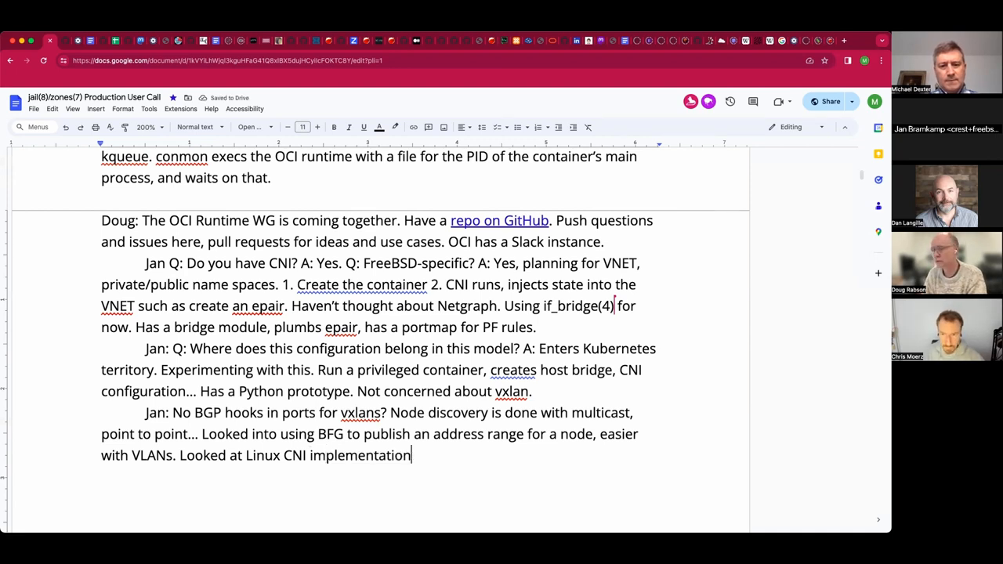
type("s:")
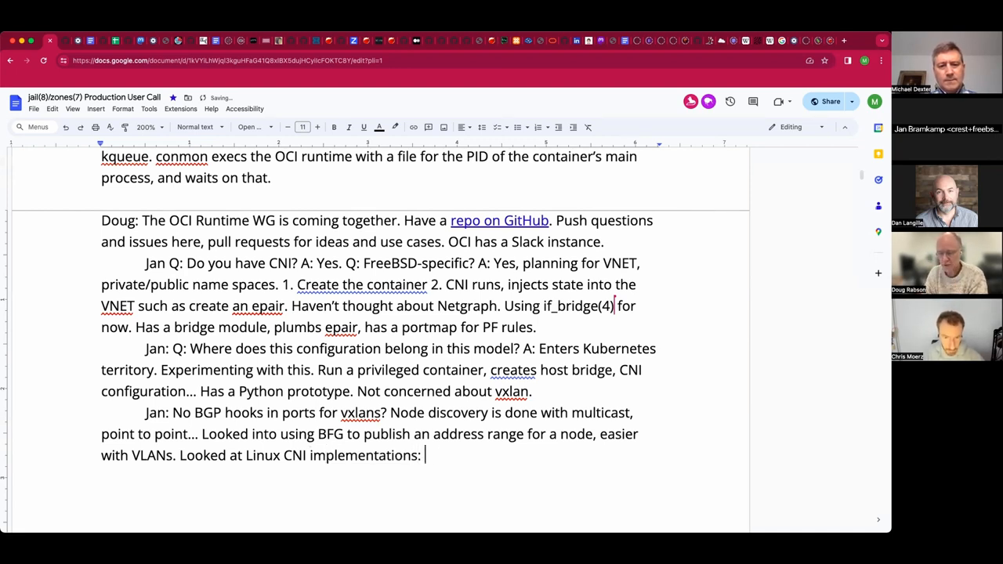
type("Note Calico.")
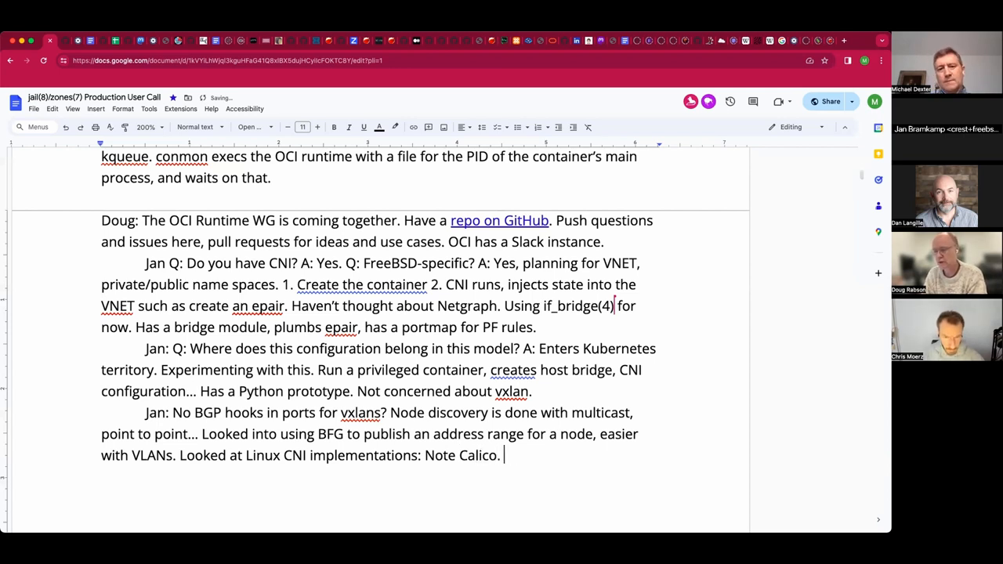
type("Quite nice.")
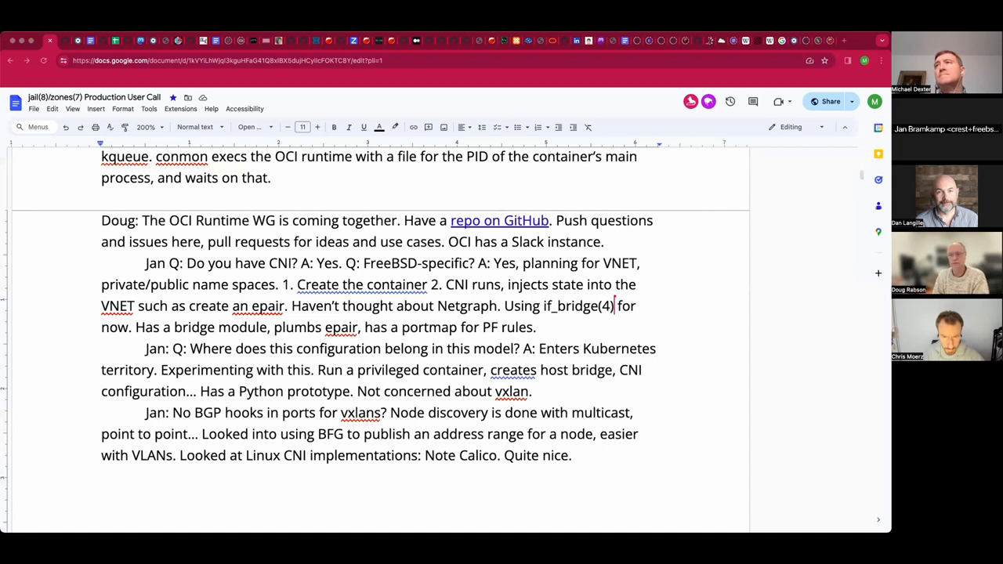
mouse_move(608, 469)
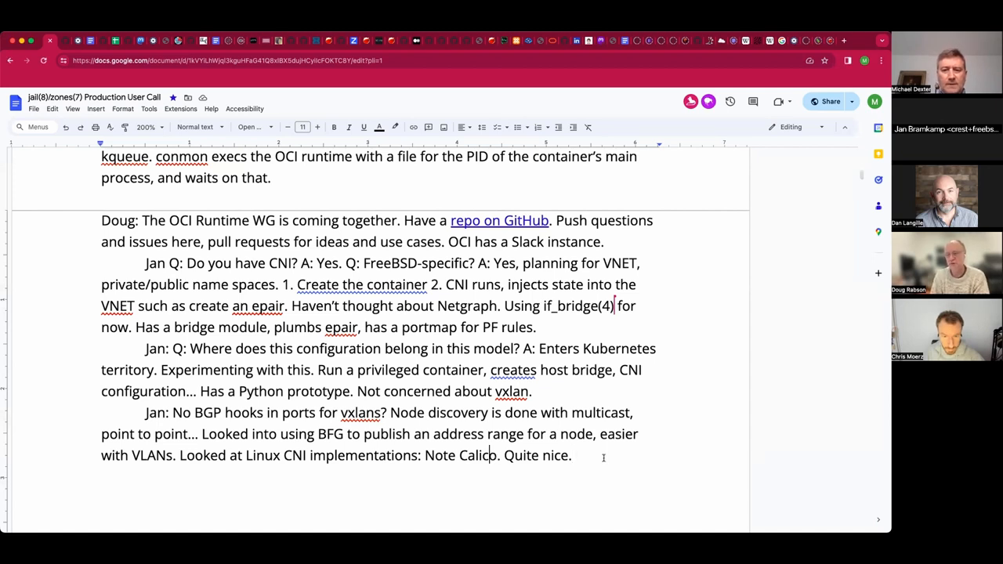
- Link the word Calico and note 'Dependent on eBPF.'
left_click(479, 455)
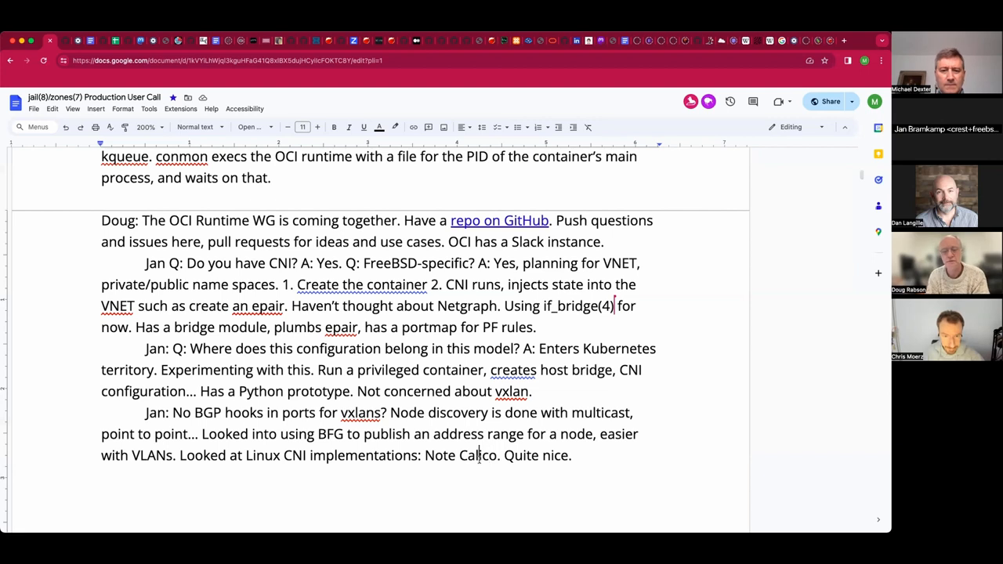
double_click(476, 454)
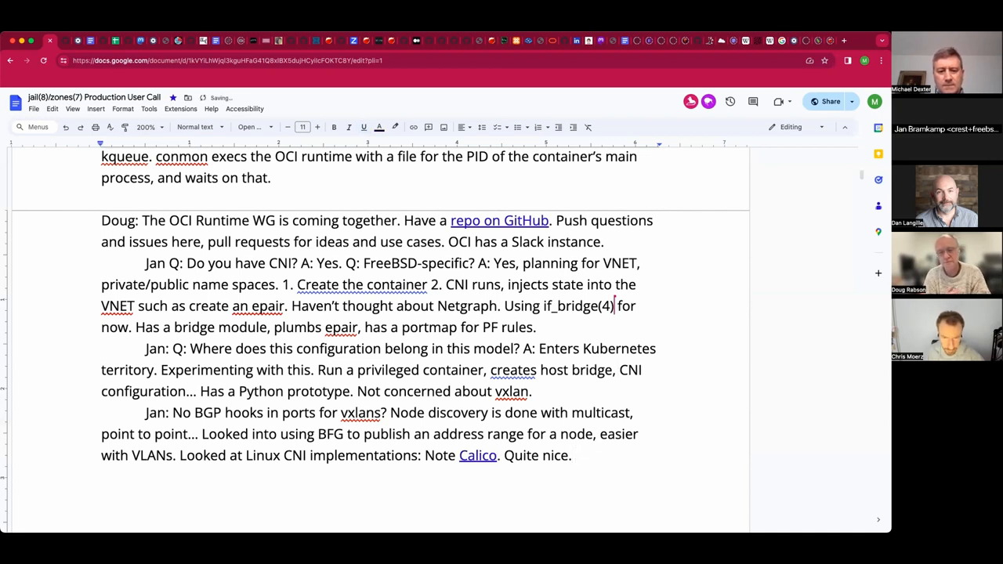
type("Dependent")
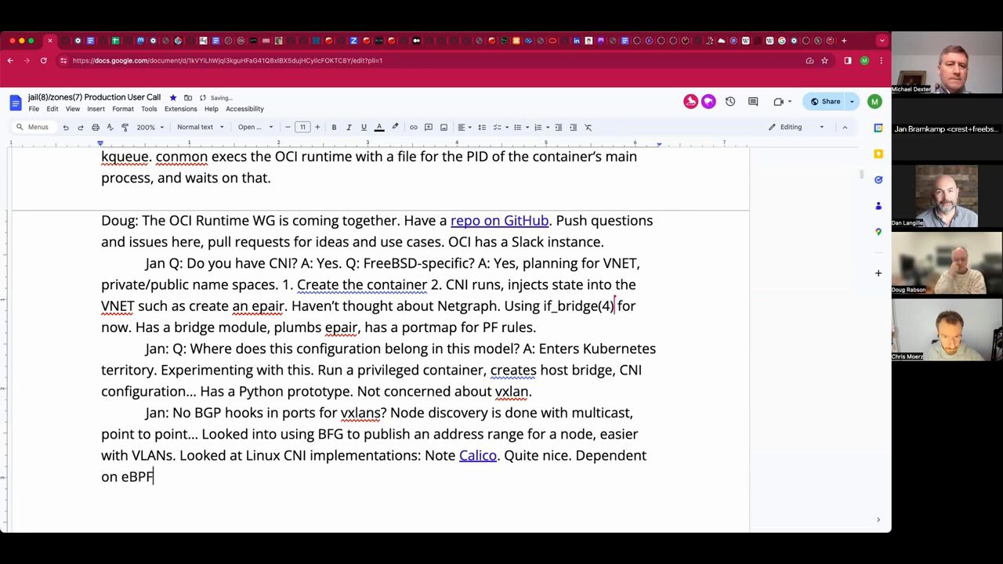
type(".")
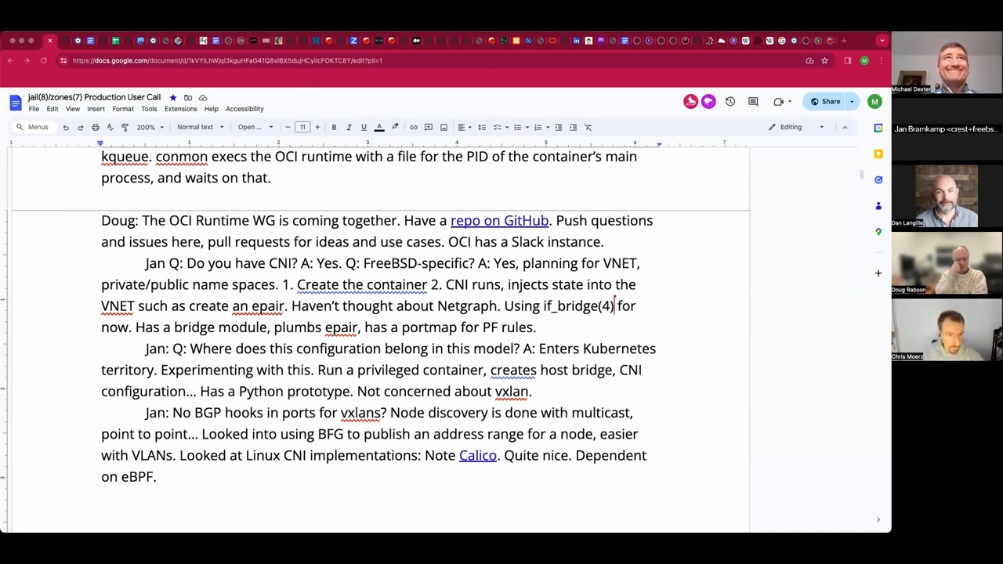
mouse_move(354, 264)
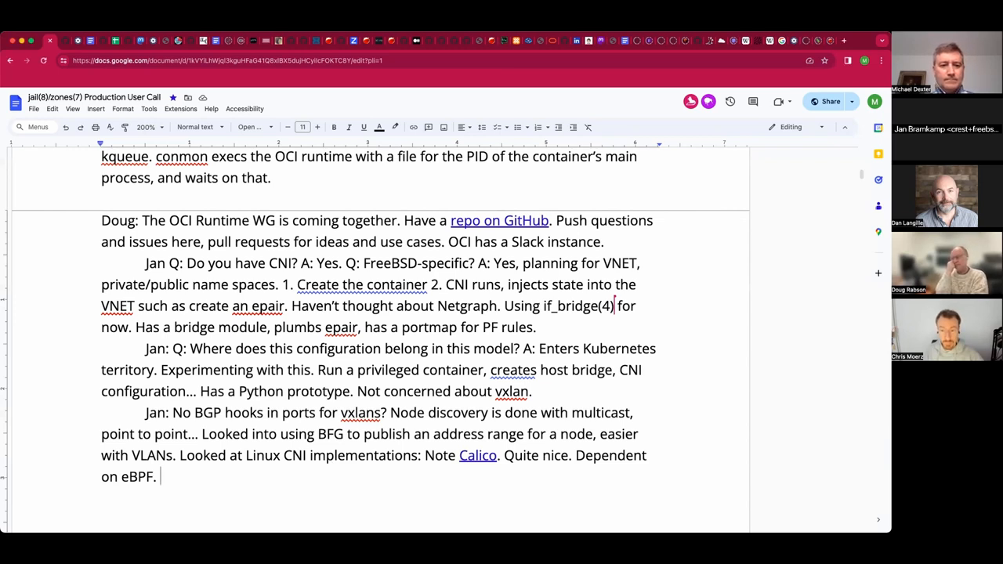
- Add 'Routing plus static Access Control Lists! Easy to understand.' to the Calico note
type("Routing")
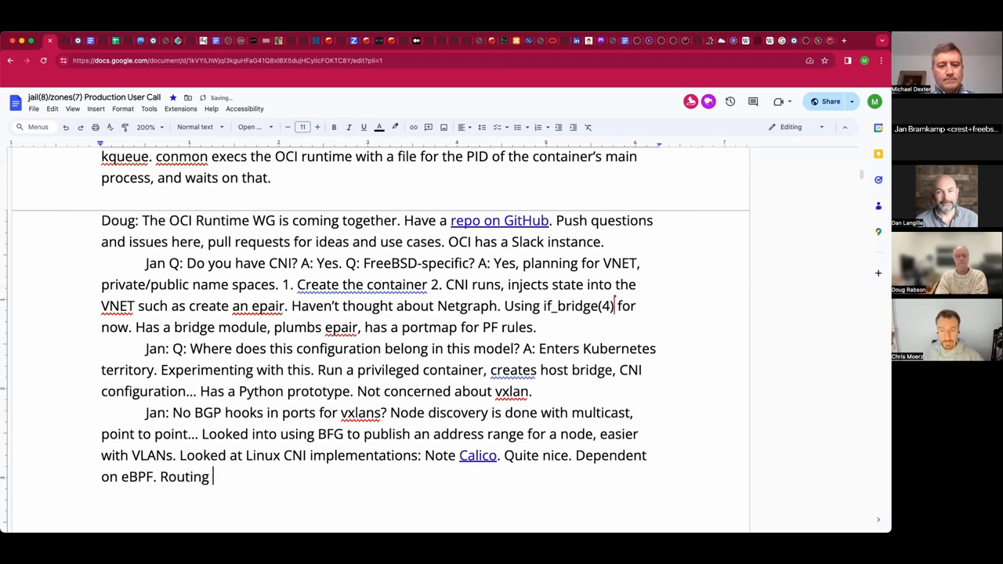
type("plus static")
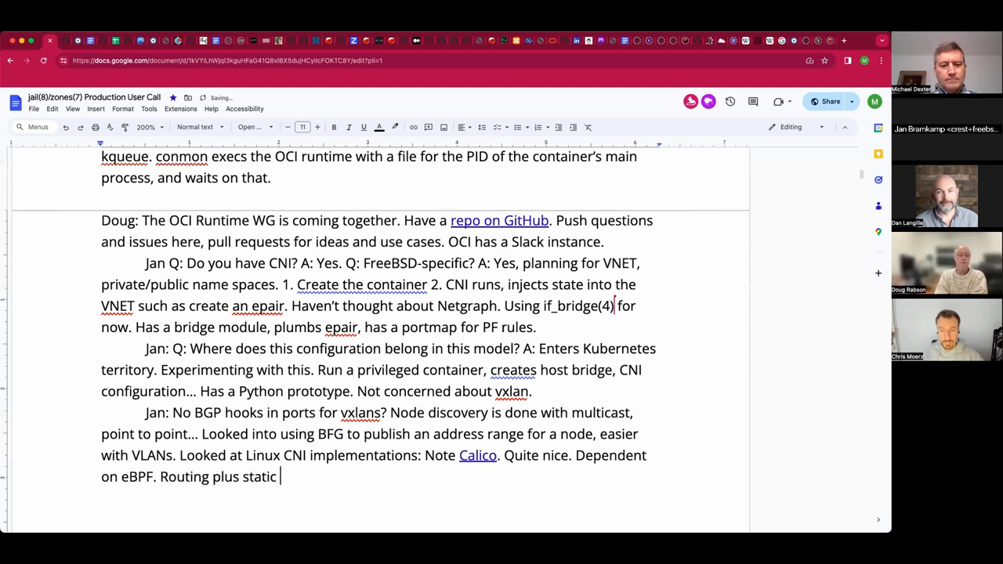
type("AC")
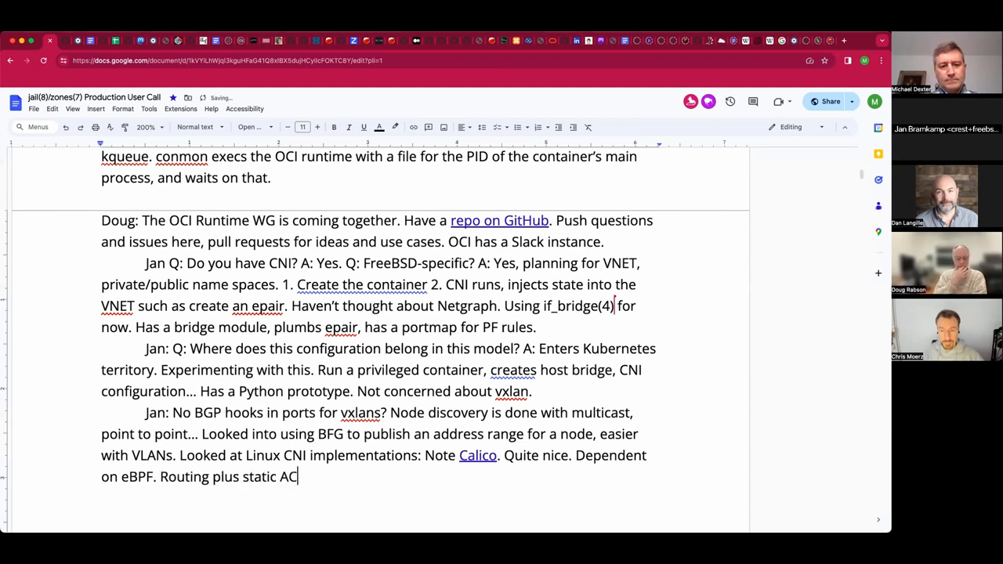
type("ess Co")
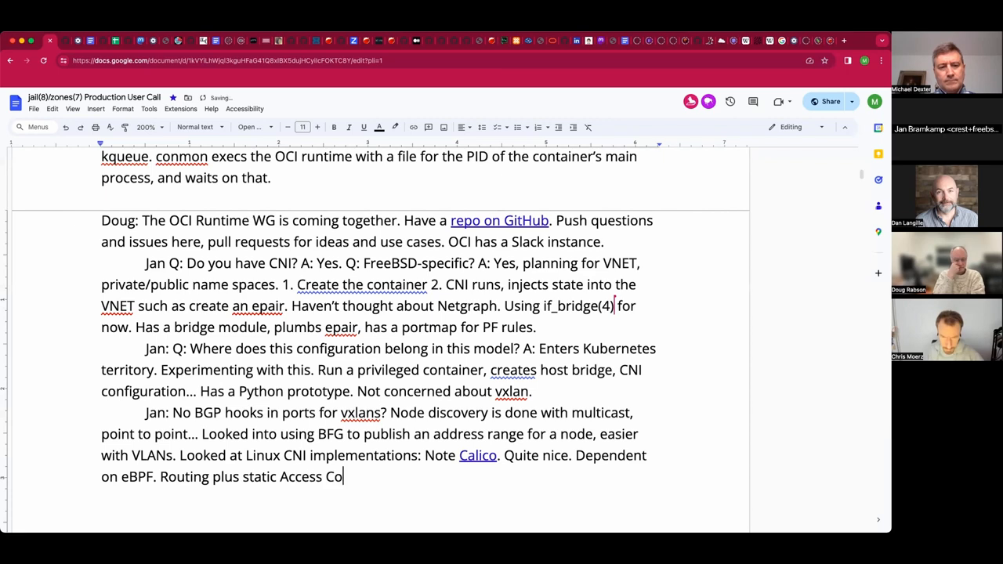
type("ntrol Lists!")
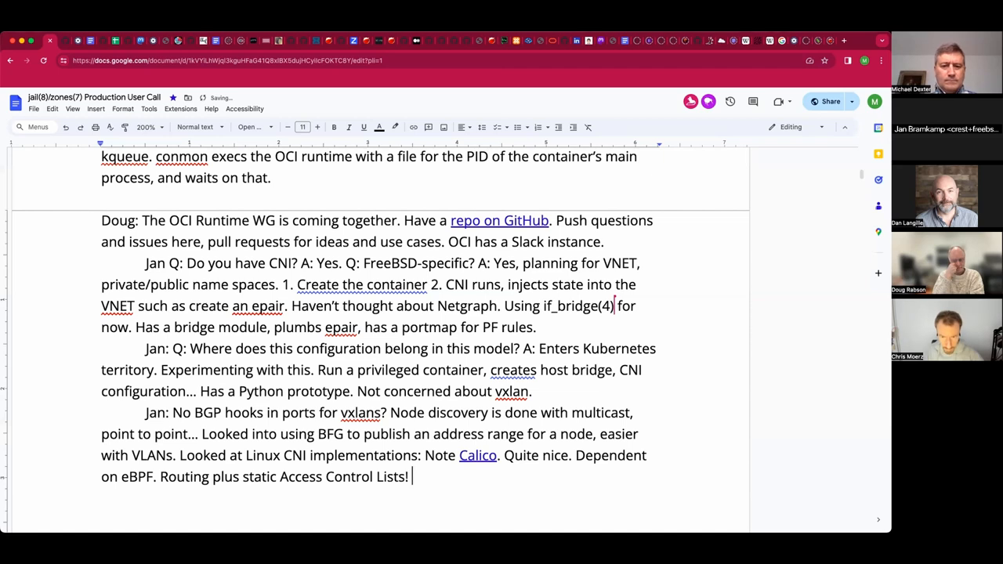
type("Easy to understand.")
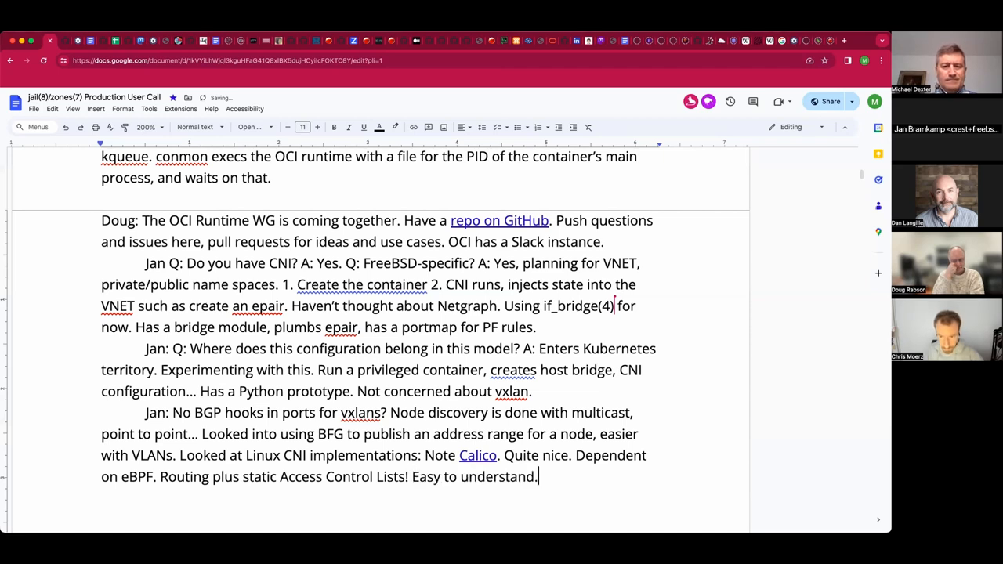
type("Are tehre B")
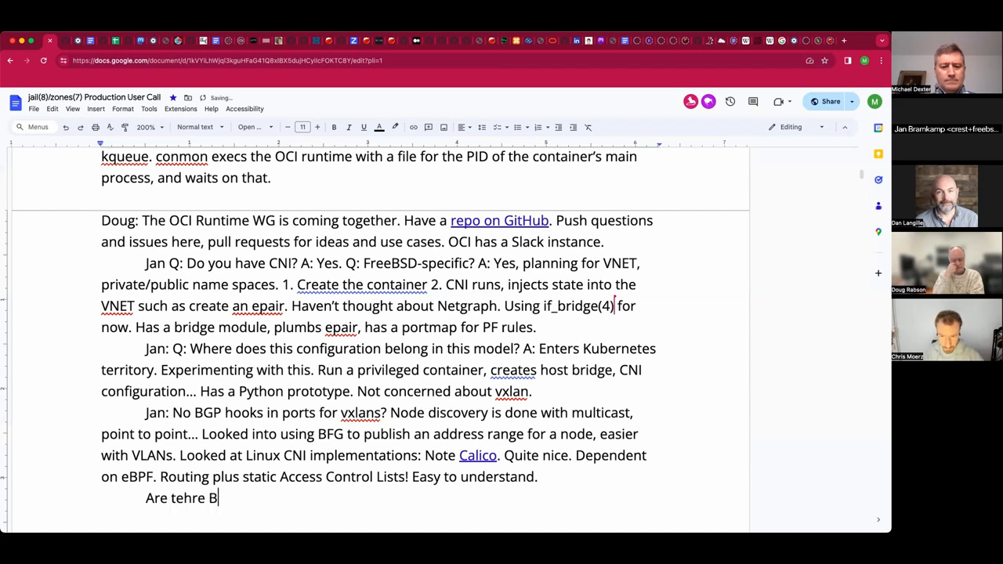
- Finish the question 'Are there Bird patches for PF and IPFW?'
type("ird patches for")
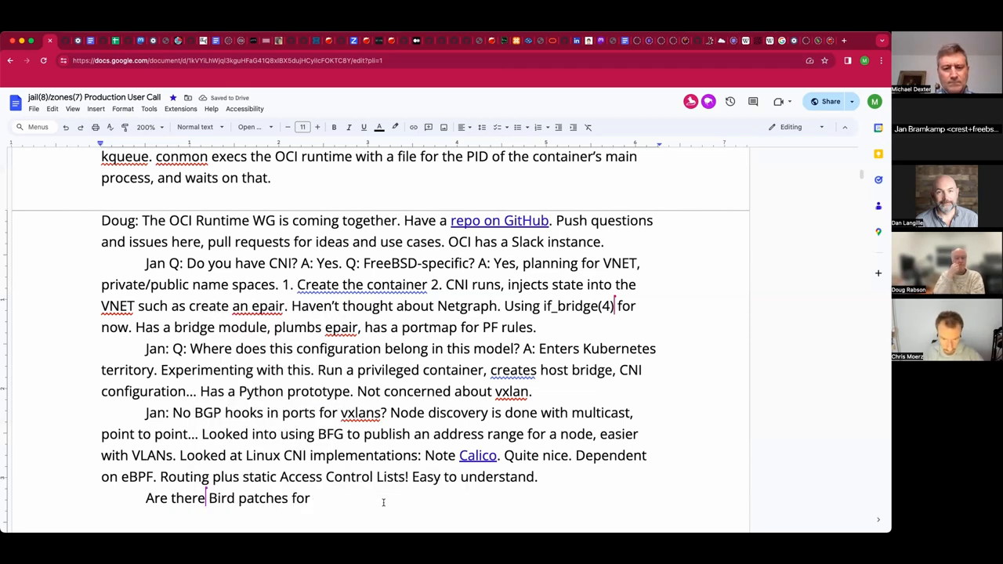
type("PF")
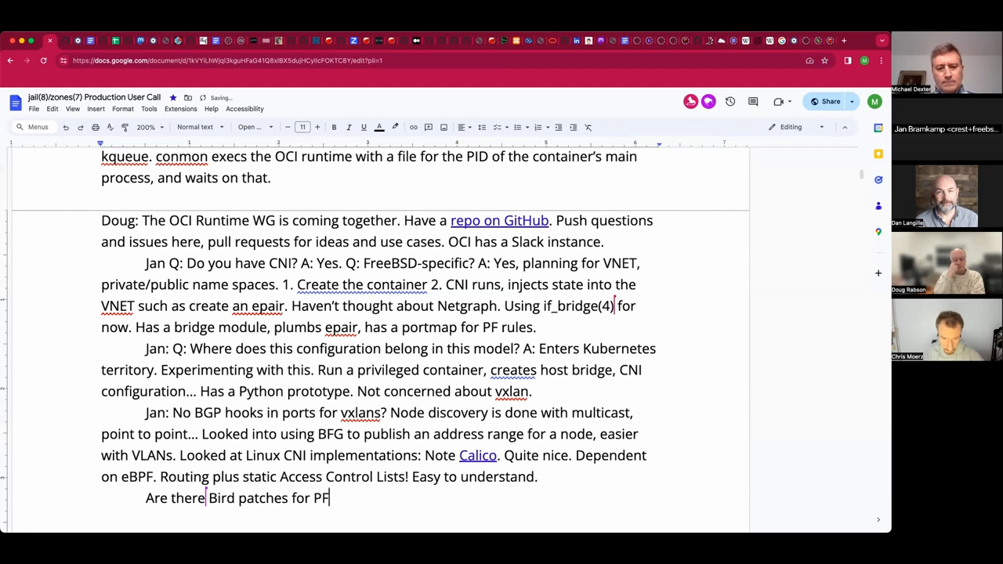
type("nad IPFW")
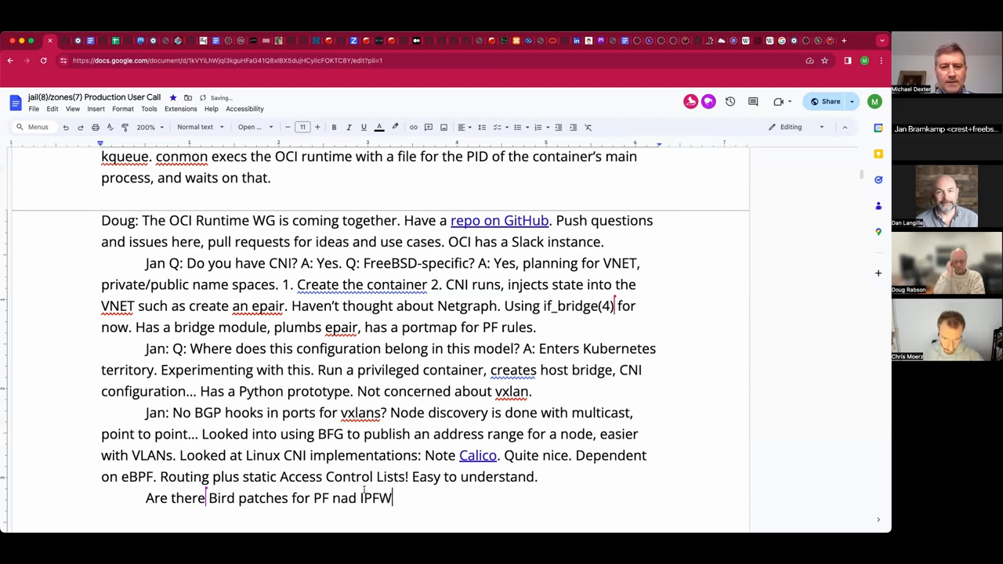
type("a")
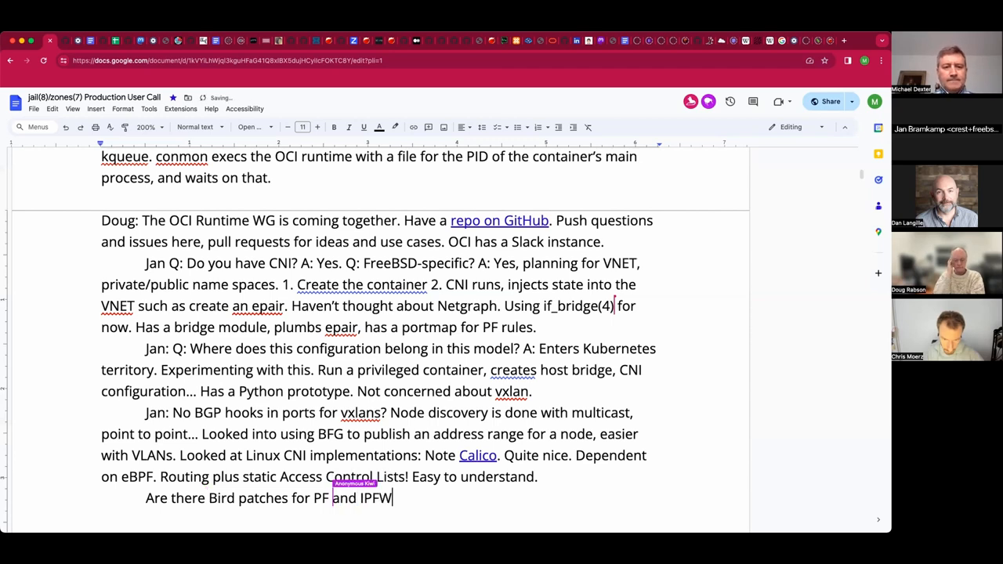
type("?")
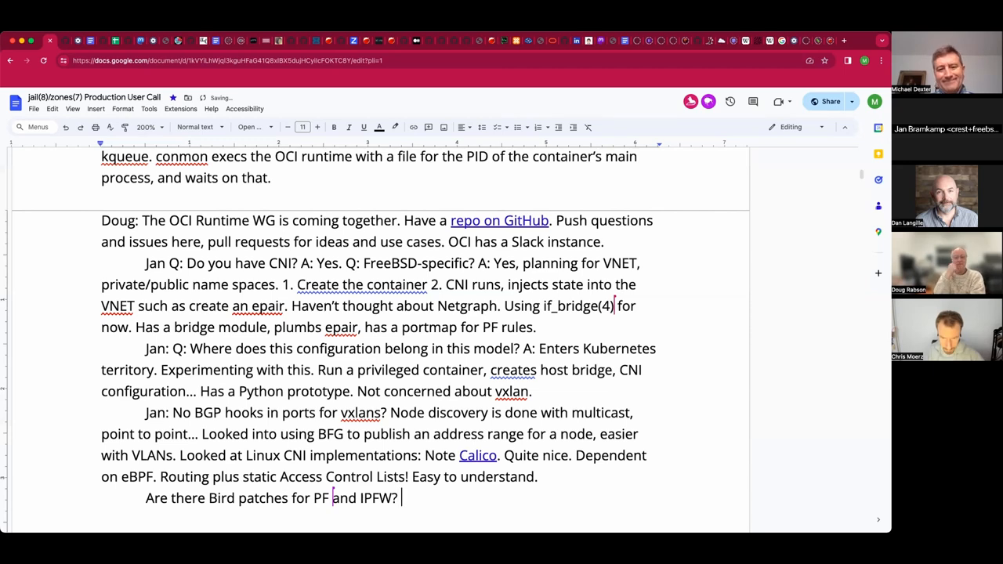
- Add 'Project' after Calico and reword the question as 'Are/were there'
scroll("down", 3)
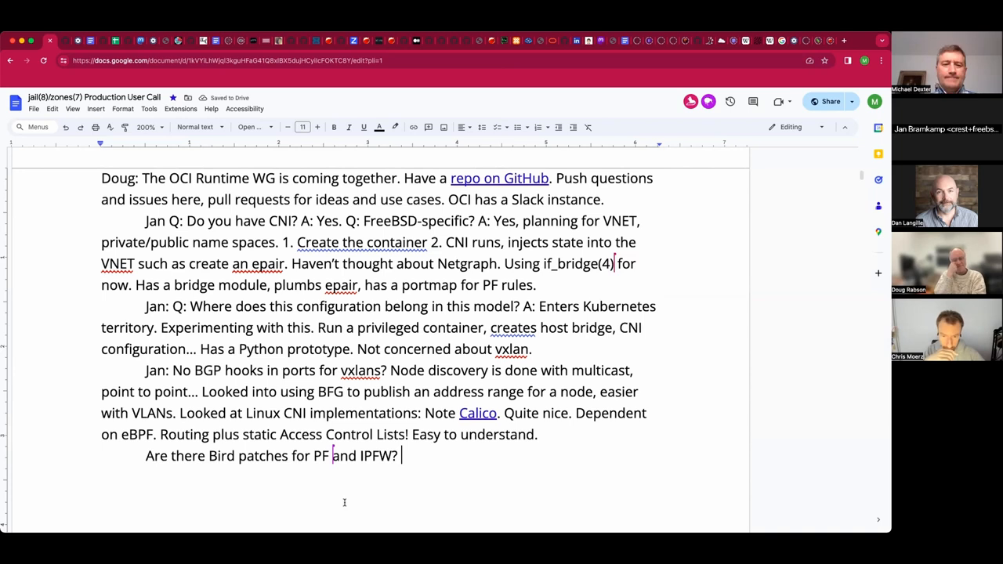
mouse_move(429, 434)
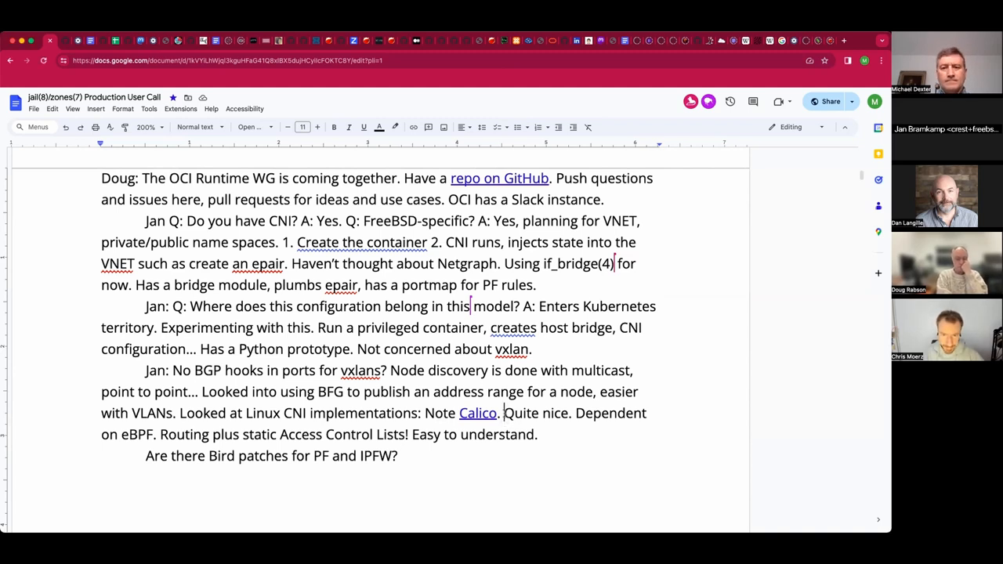
type("Project.")
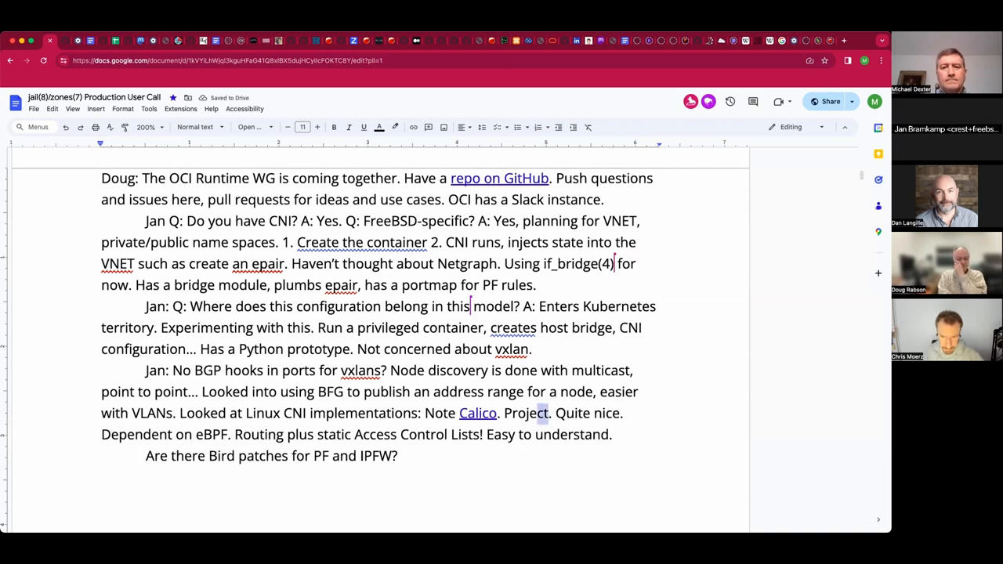
double_click(525, 414)
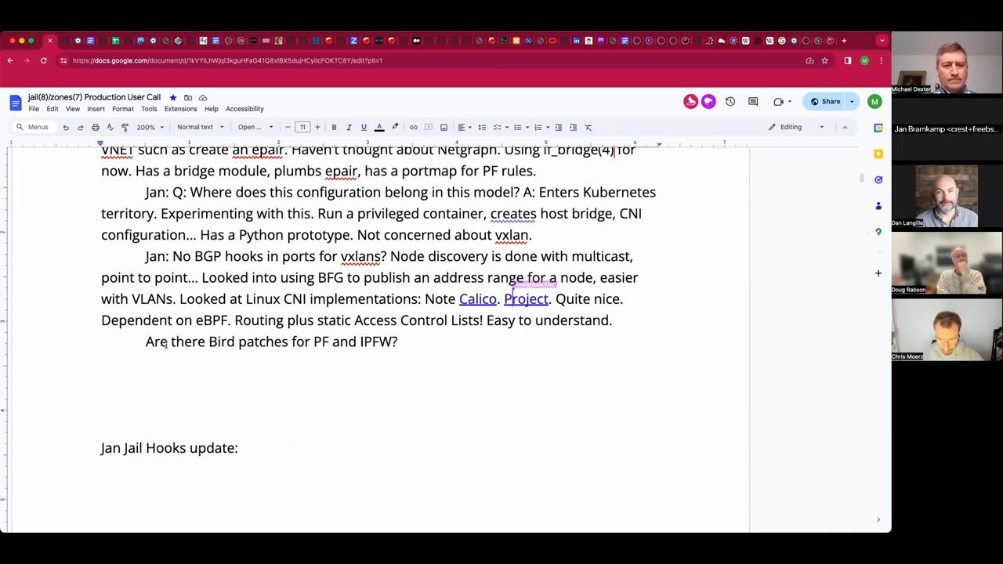
type("/we")
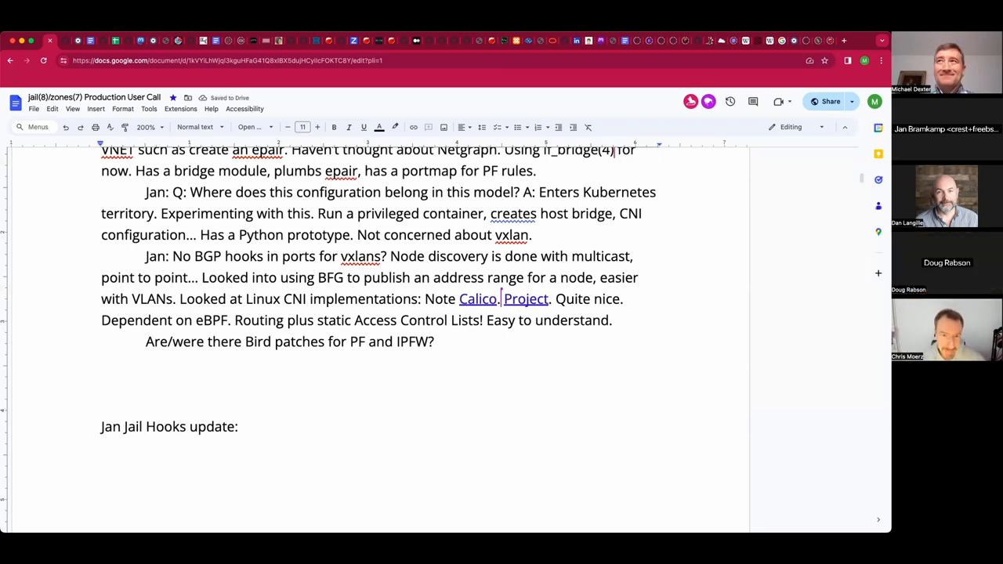
- Add the note 'Chris: Been hacking!' on a new line below the Bird patches question
left_click(101, 383)
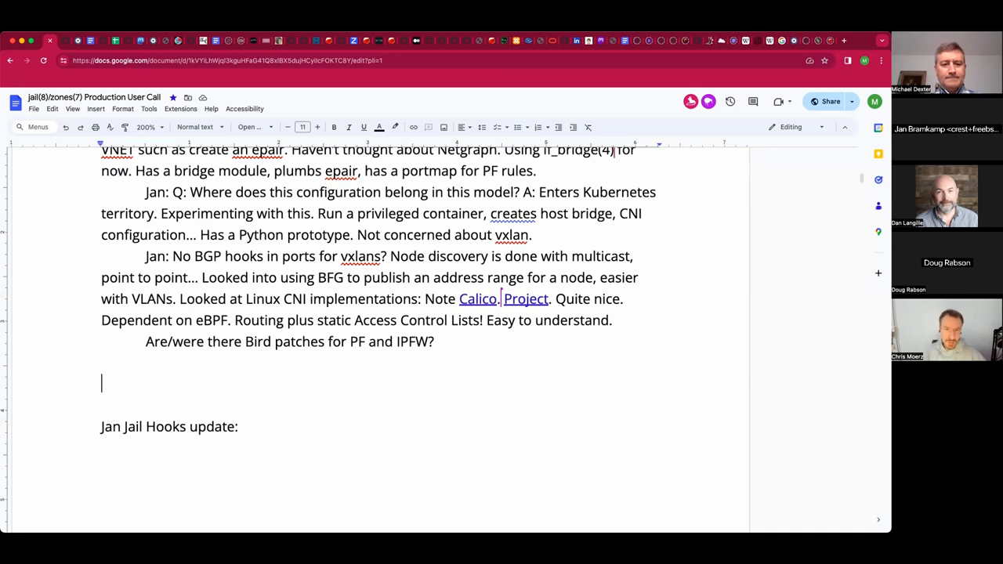
type("Chris")
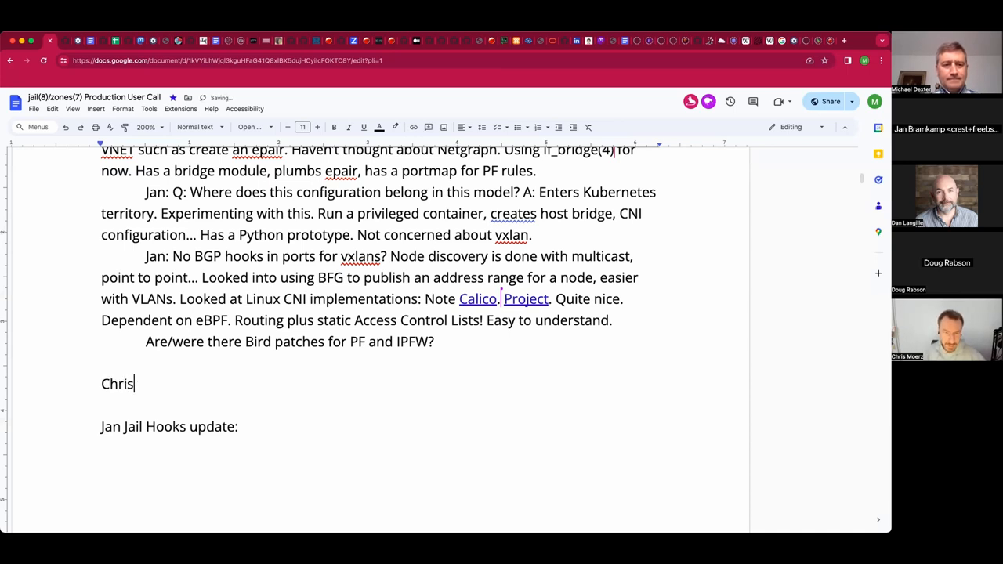
type(":")
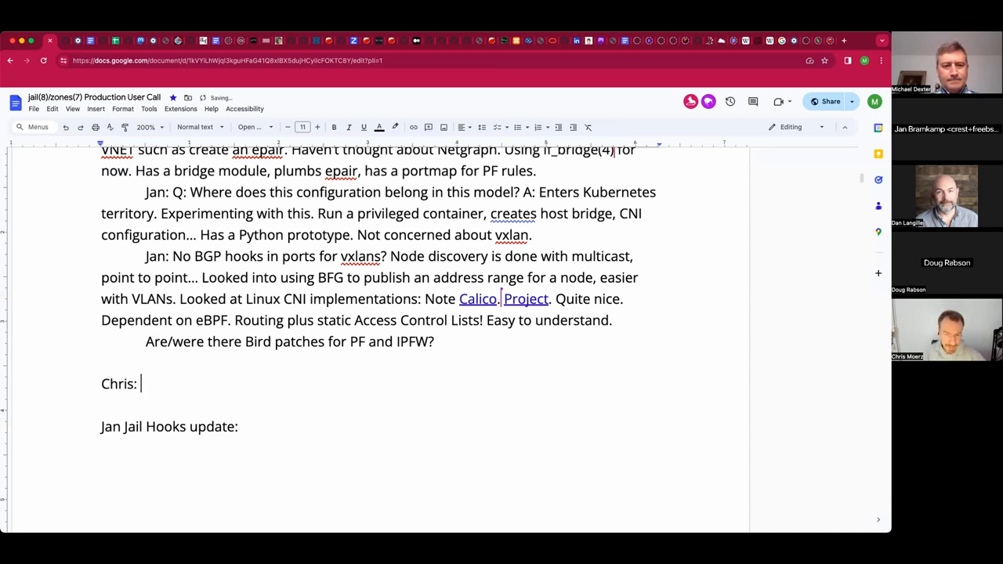
type("Been haci")
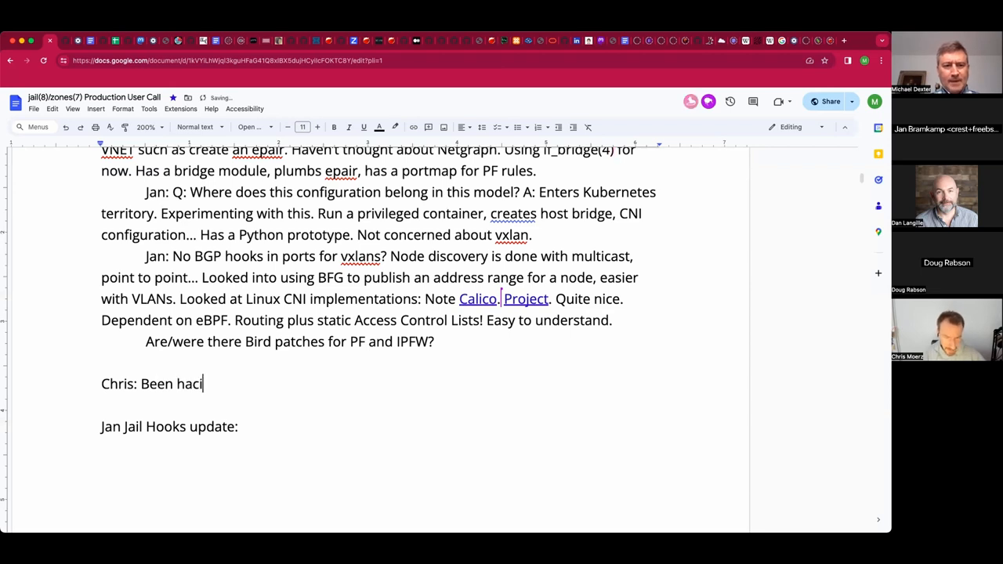
type("king.")
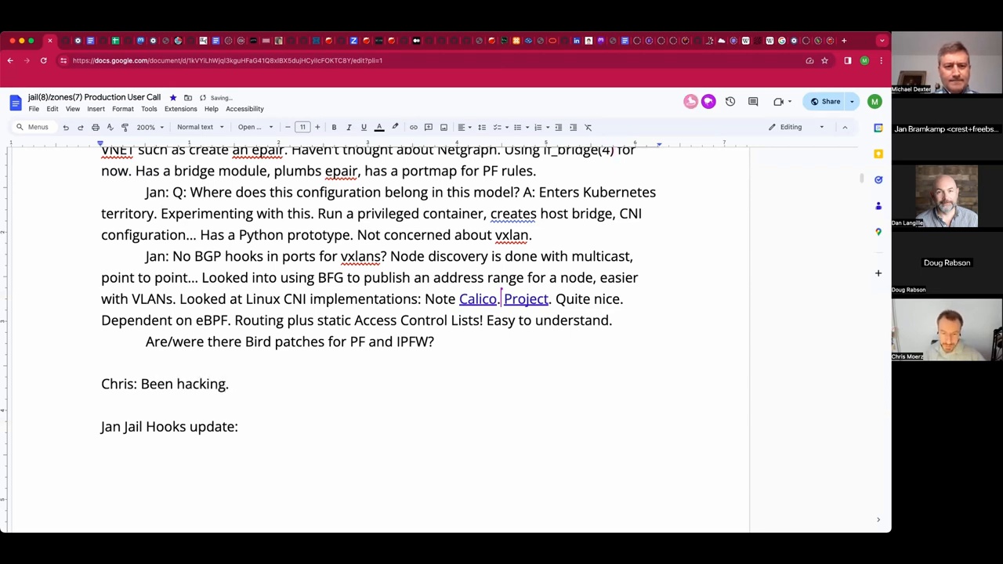
left_click(229, 384)
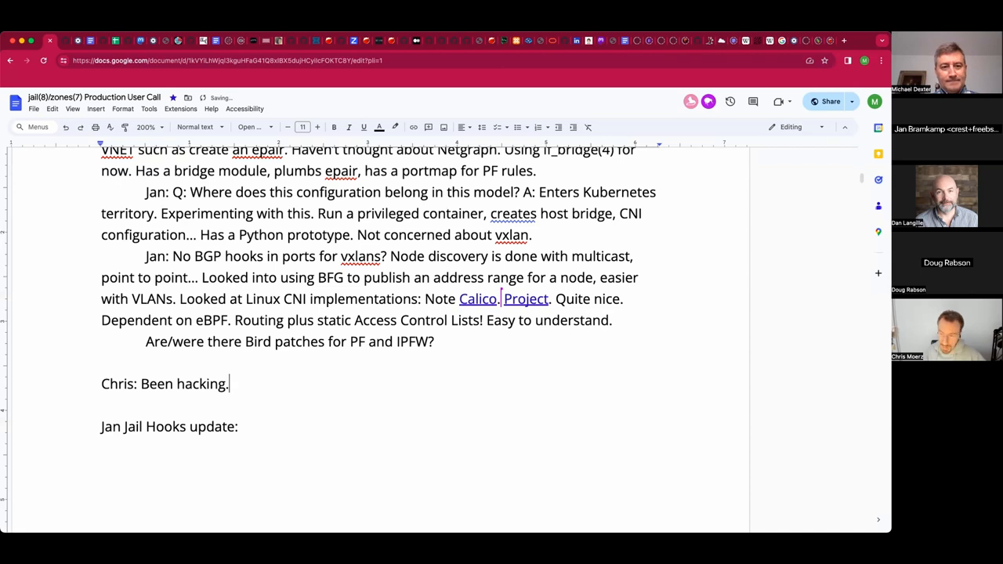
type("!")
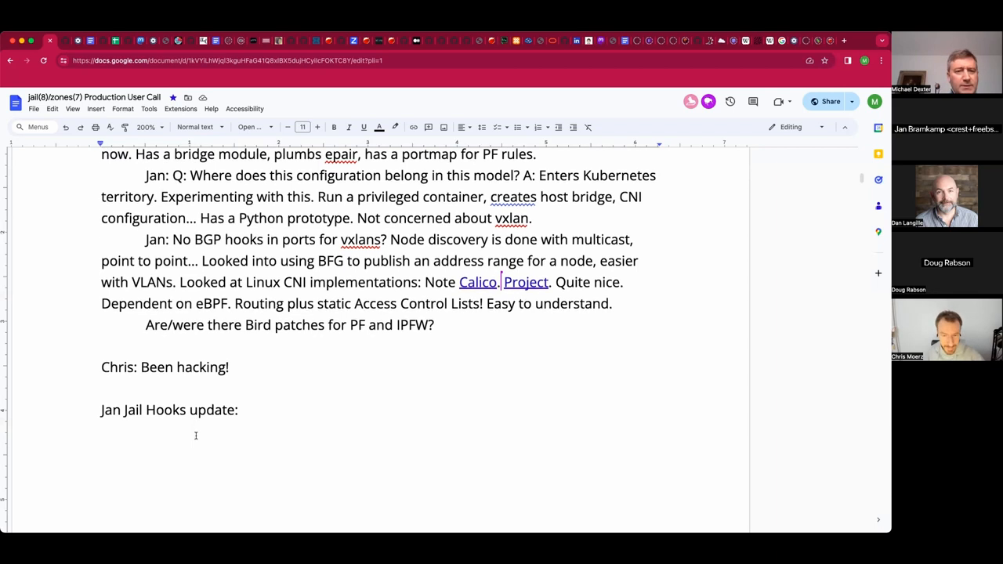
- After 'Jan Jail Hooks update:' write 'Looked at his parser… thinking to use UCL instead.'
scroll("down", 3)
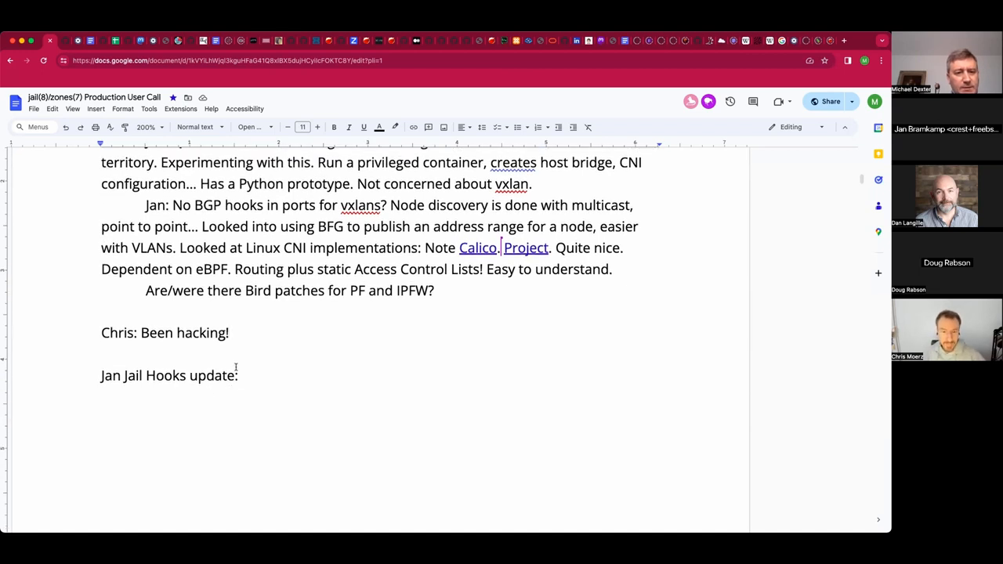
left_click(229, 332)
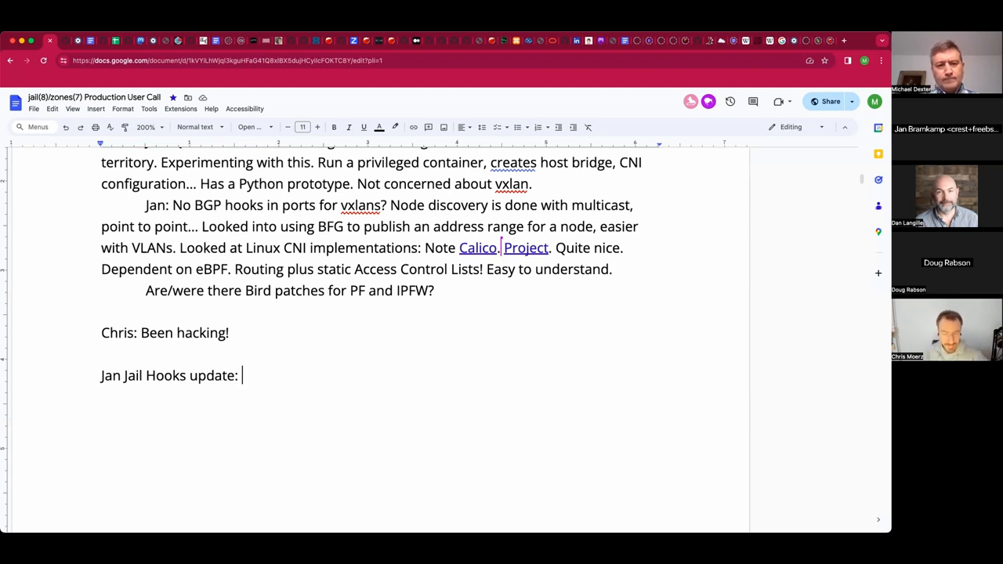
type("Looked")
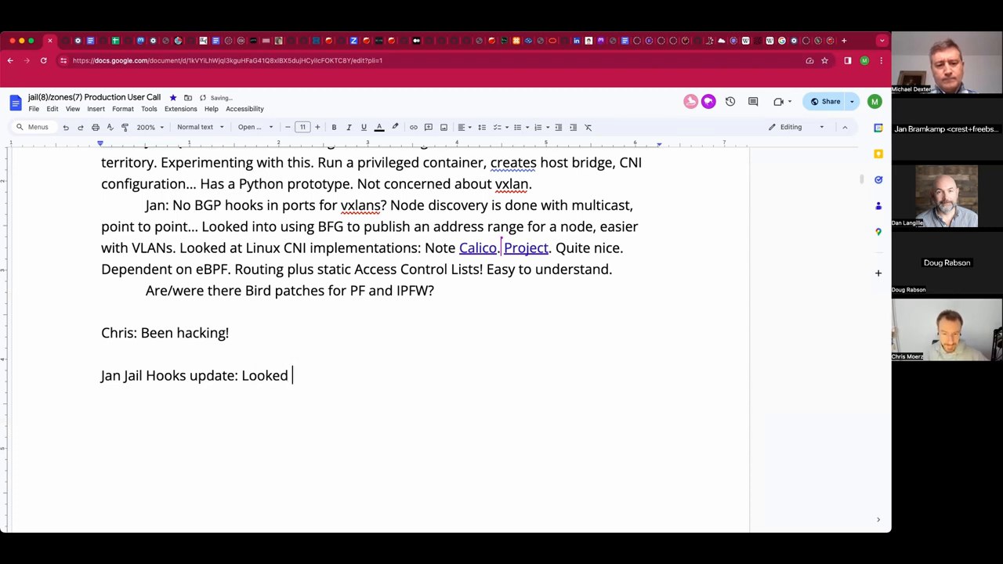
type("at his")
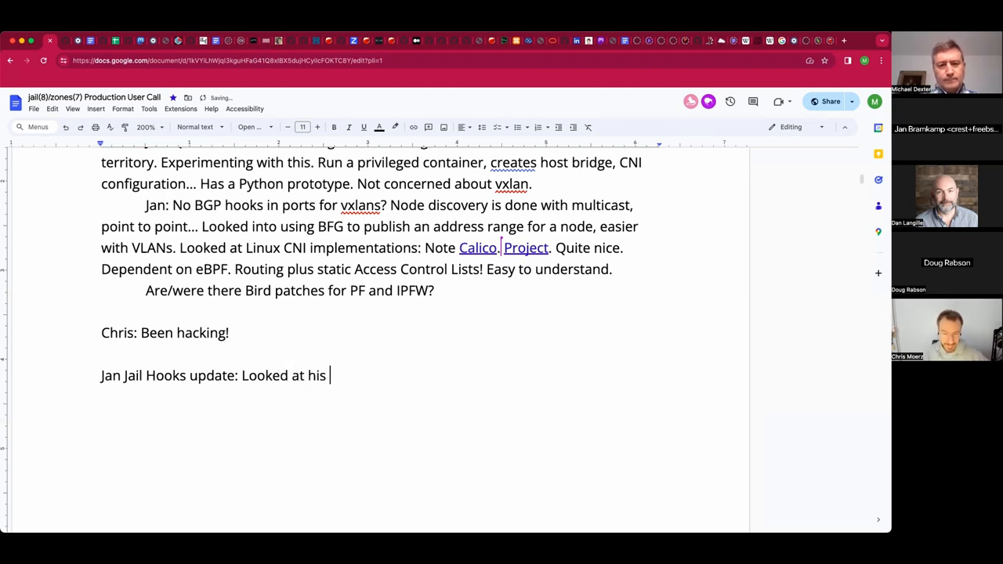
type("parser")
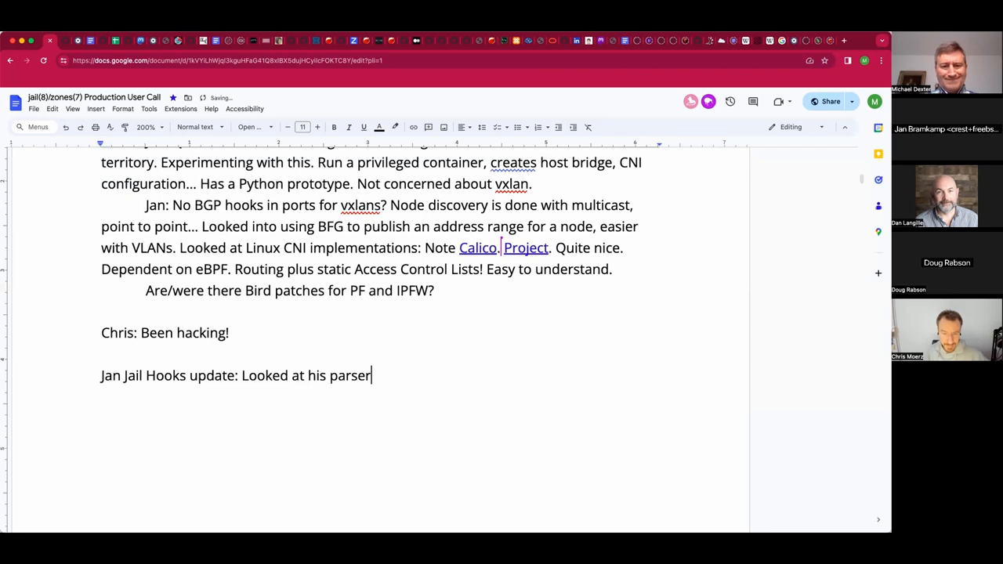
type("..")
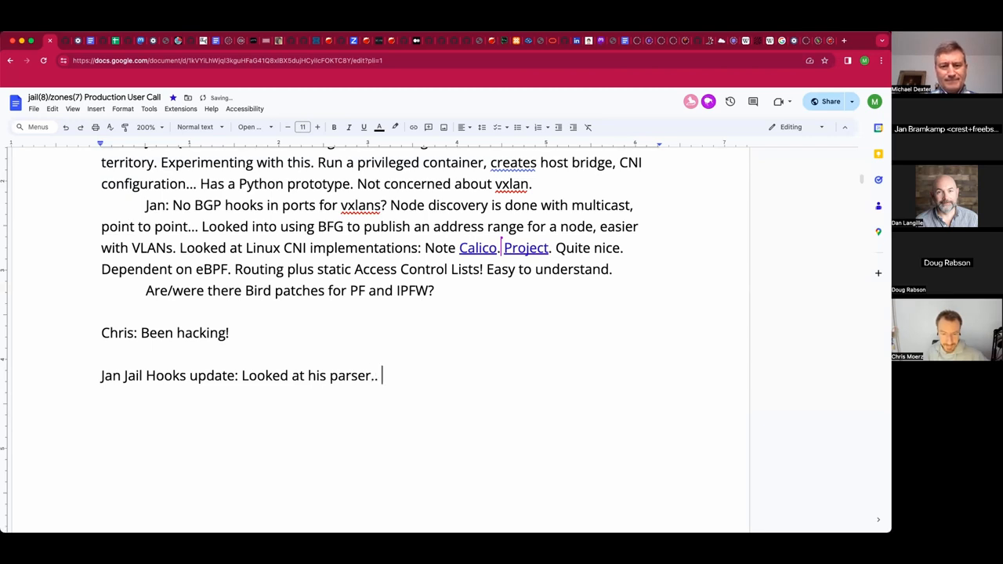
type(".")
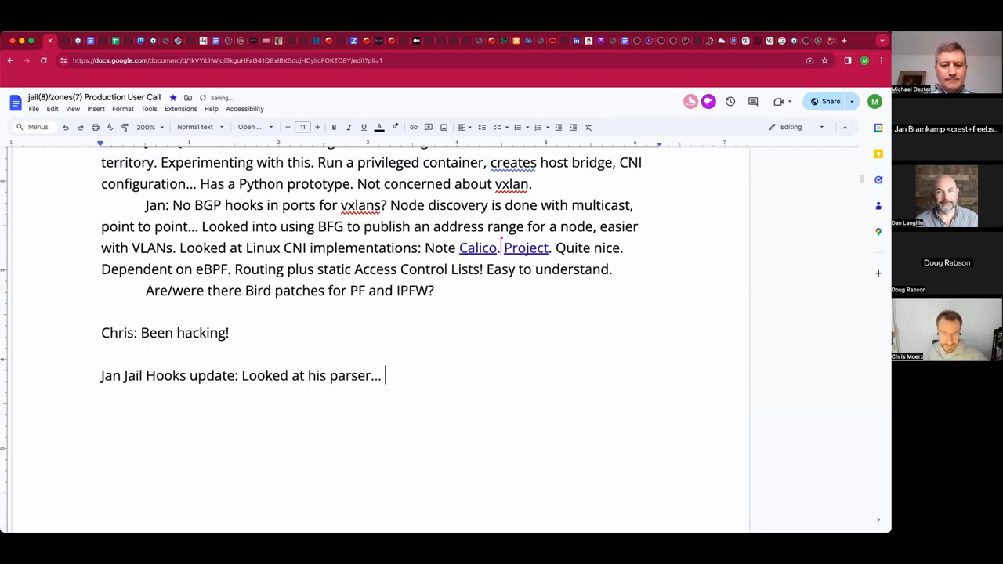
type("thin")
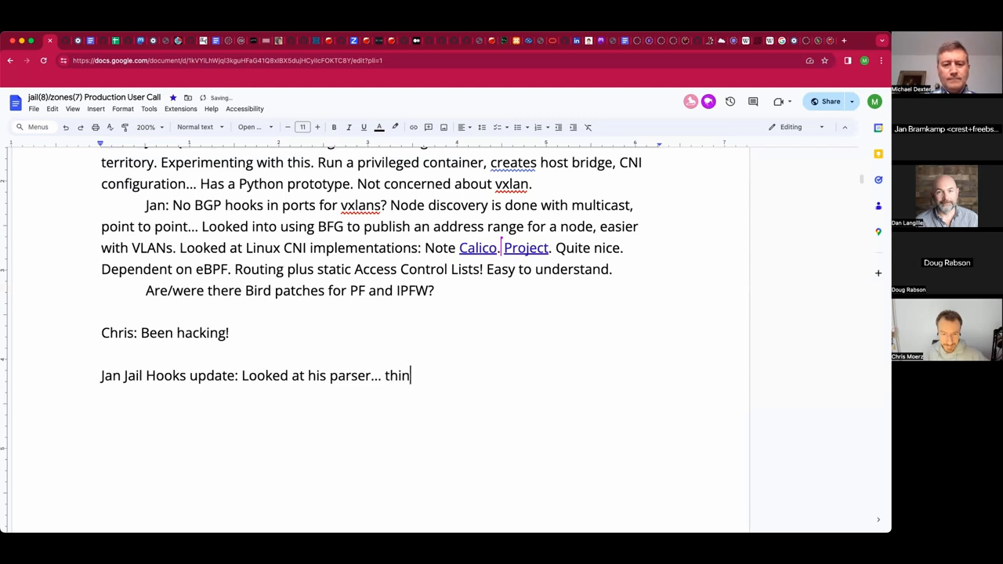
type("king to use")
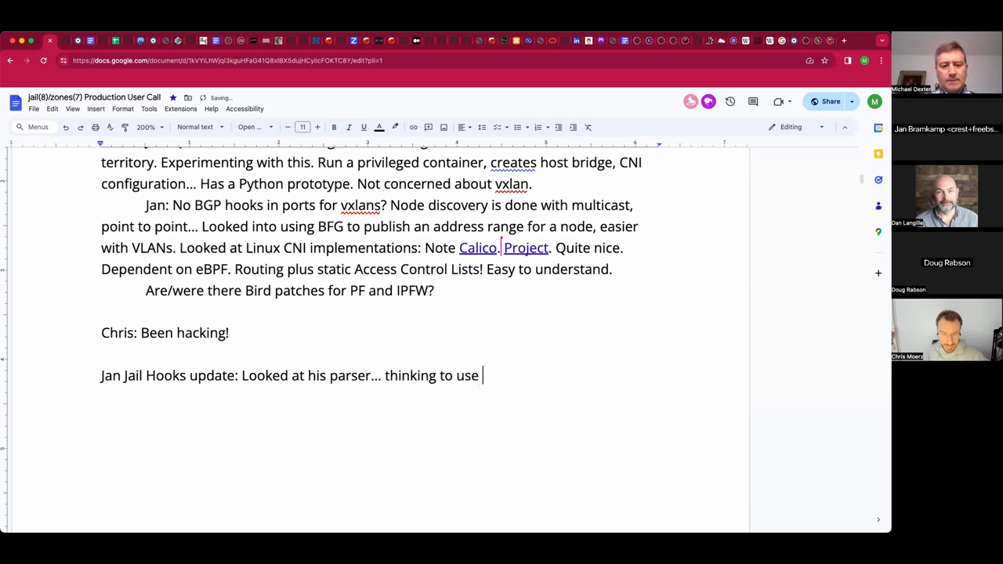
type("UCL instead")
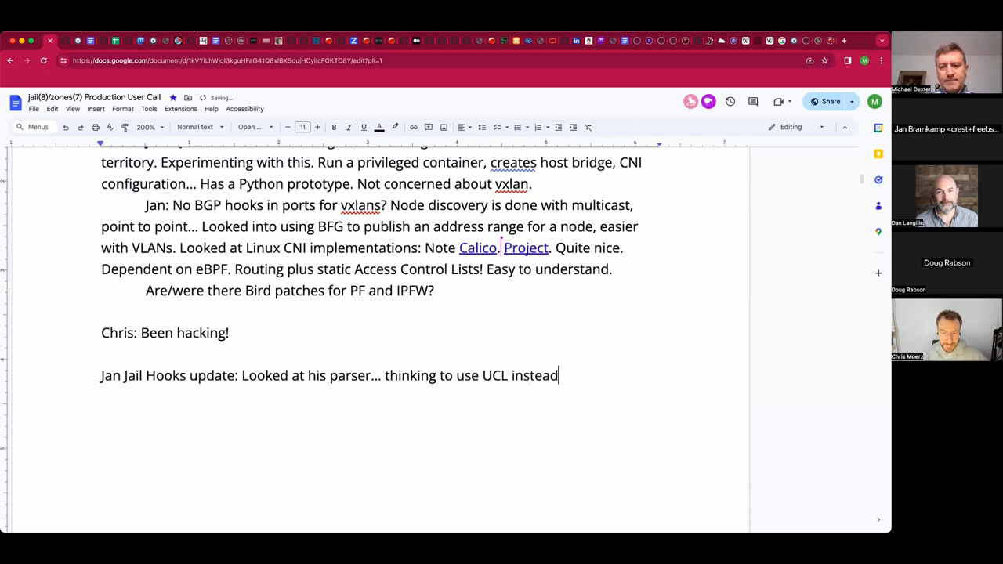
type(".")
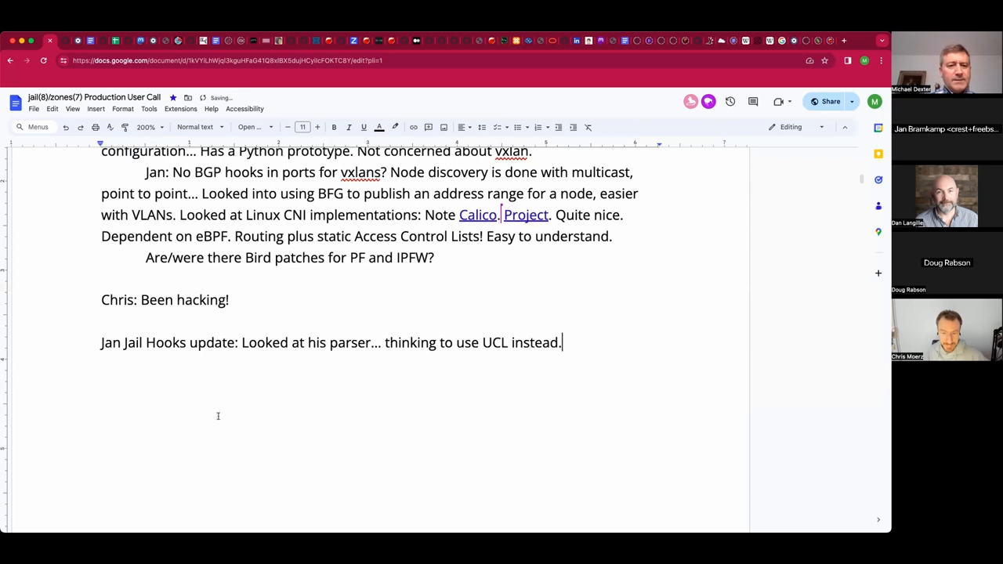
scroll("down", 3)
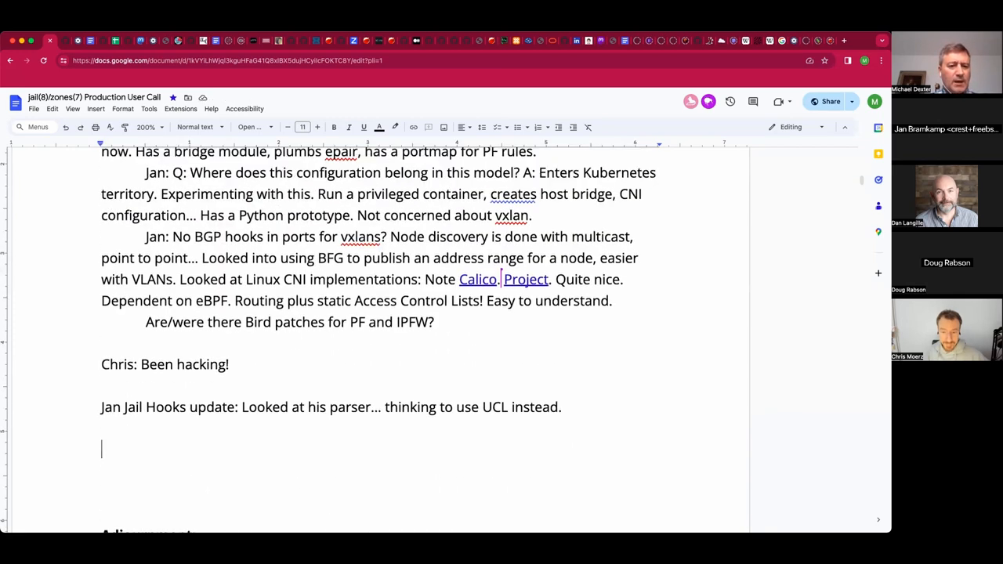
- Trim the extra blank lines and start a new line above Adjournment
scroll("down", 3)
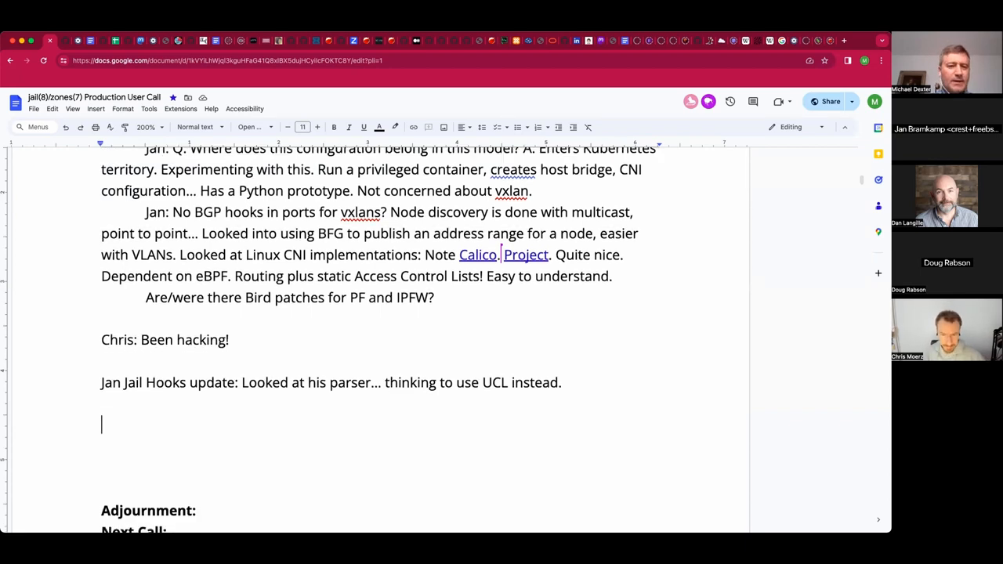
scroll("down", 3)
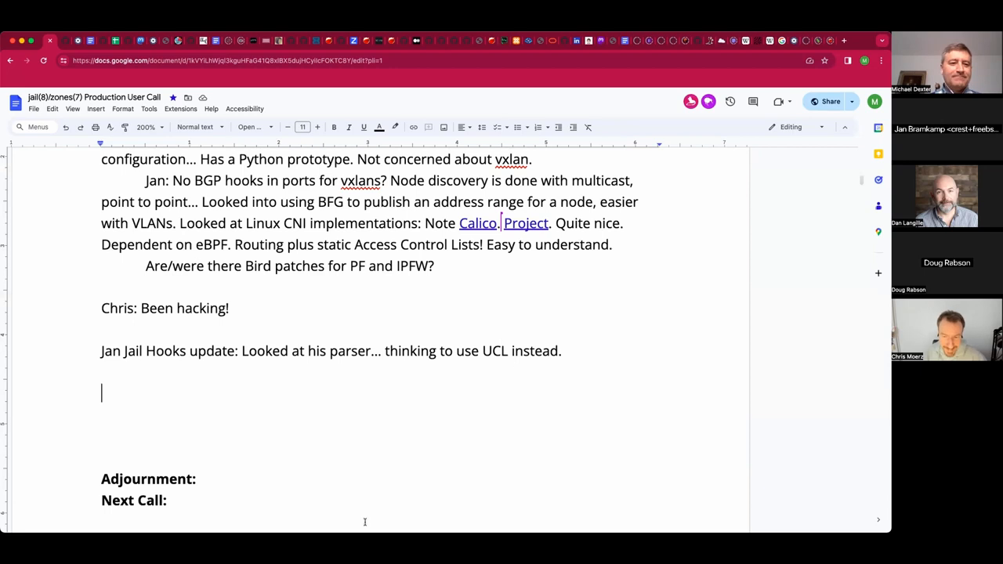
mouse_move(304, 392)
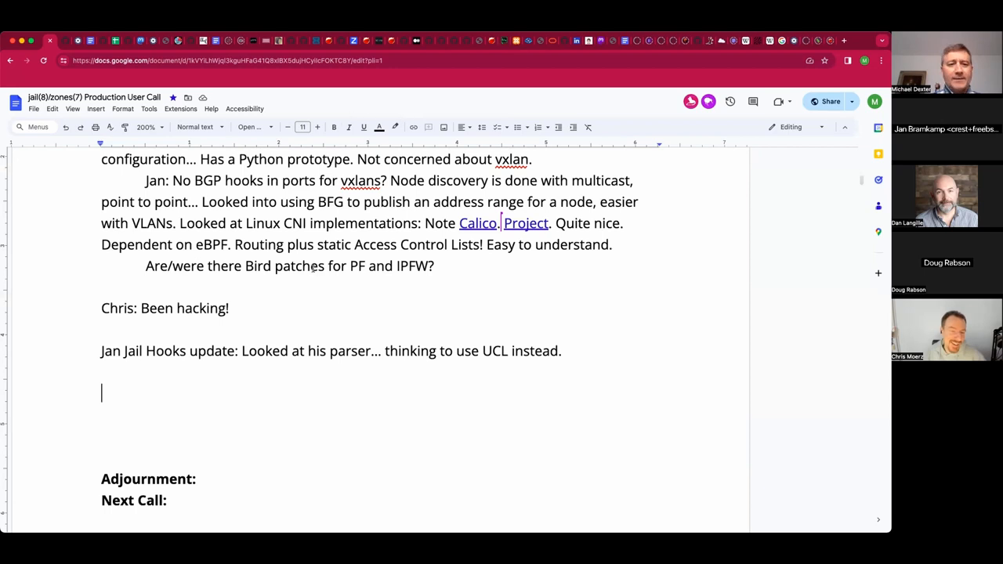
mouse_move(174, 398)
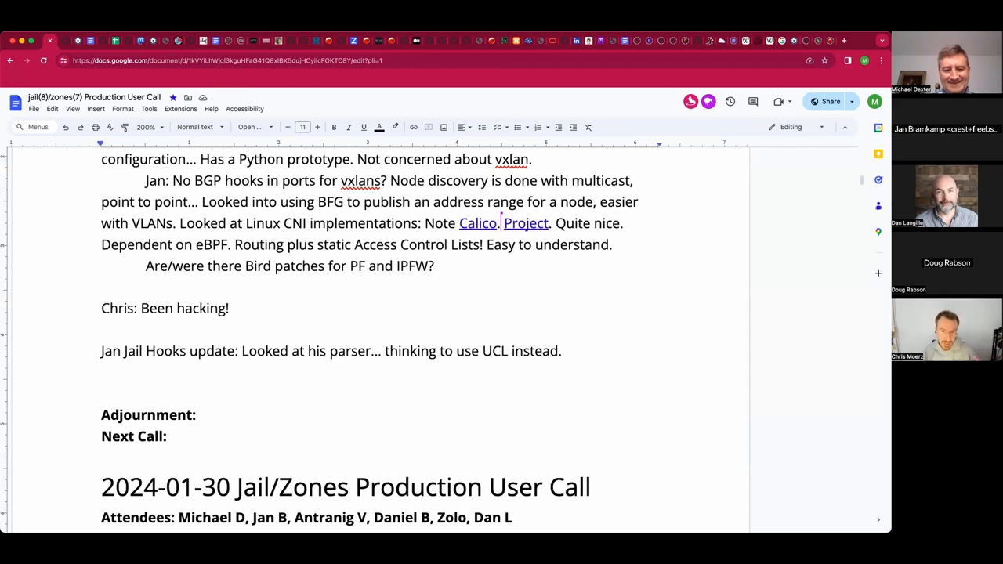
left_click(101, 392)
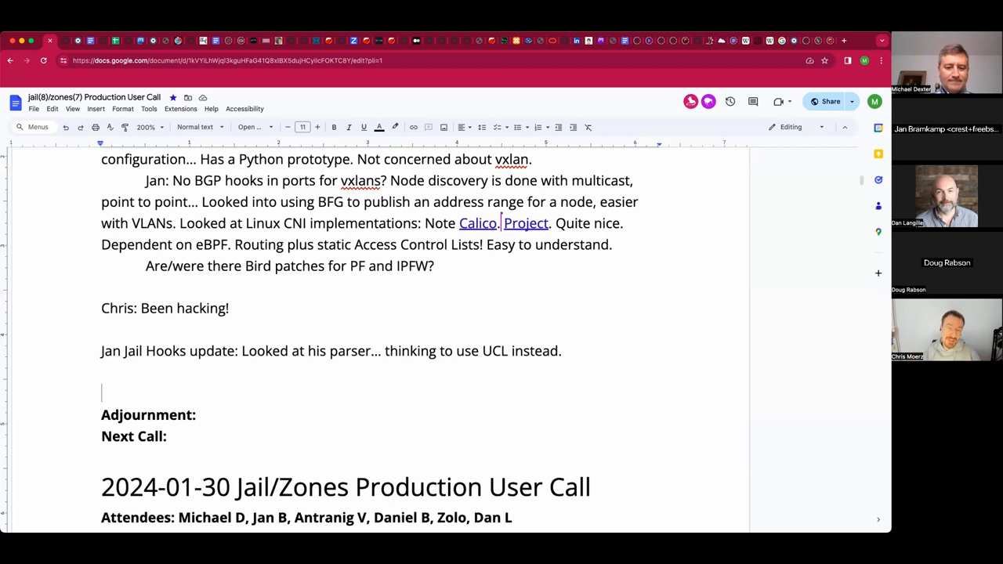
- Write 'Off-topic: Brief vmstated update.' above Adjournment and begin its time with 10
type("Off-toic")
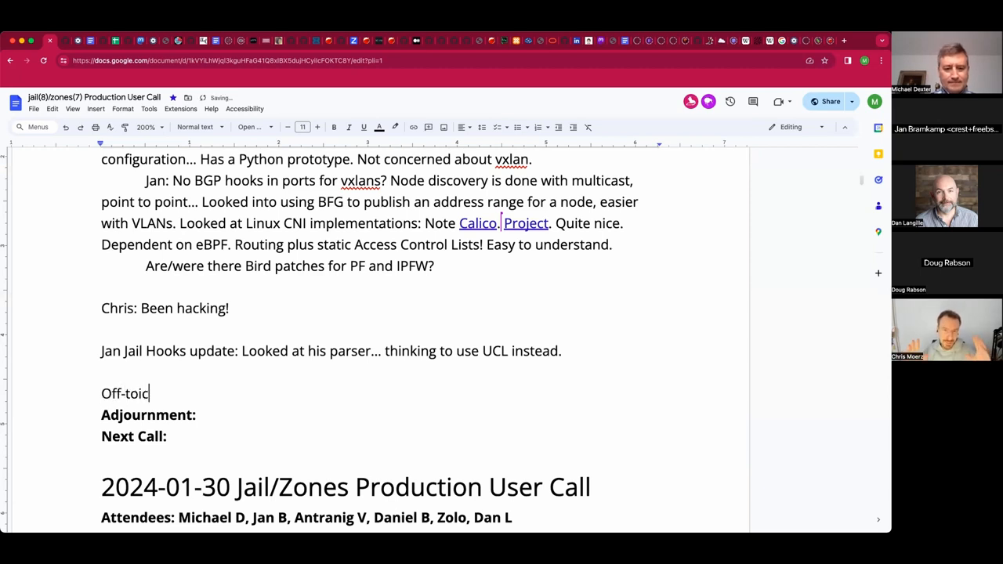
type(": Brief")
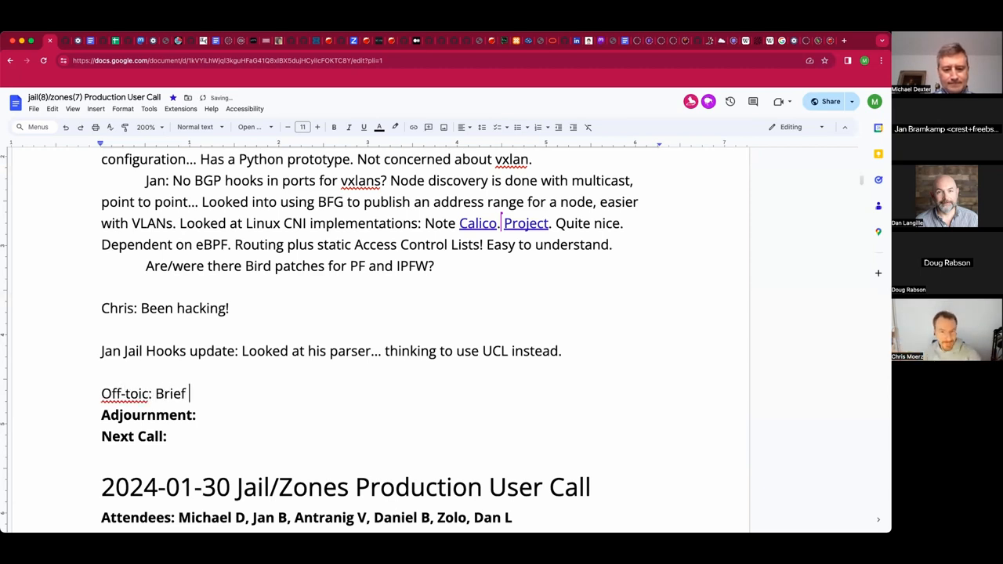
type("vmsta")
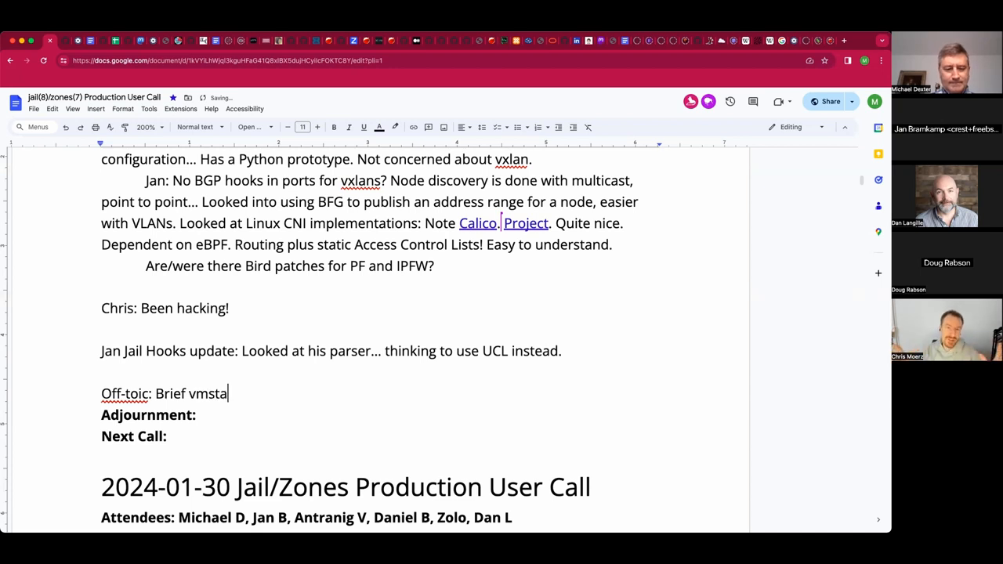
type("ted")
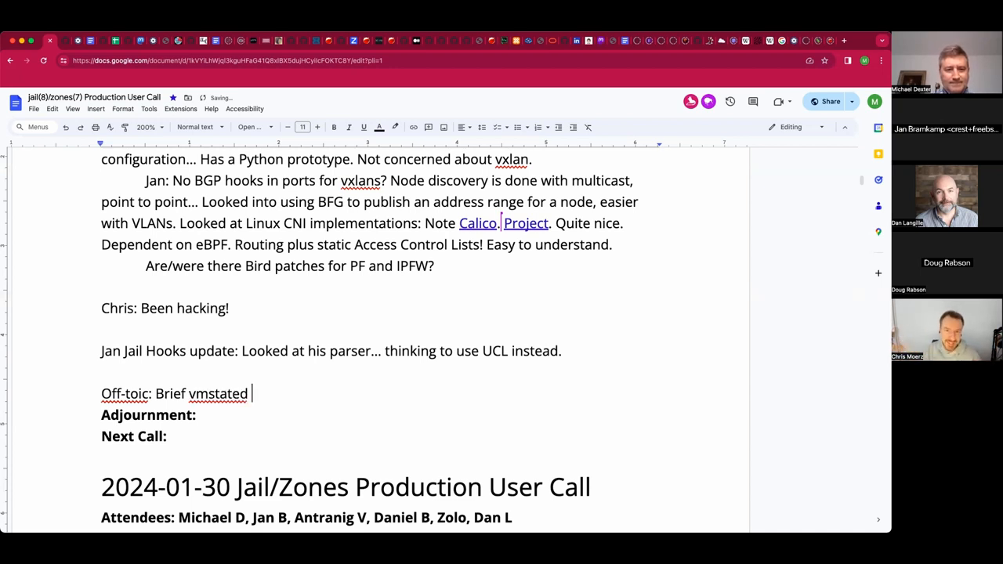
type("update.")
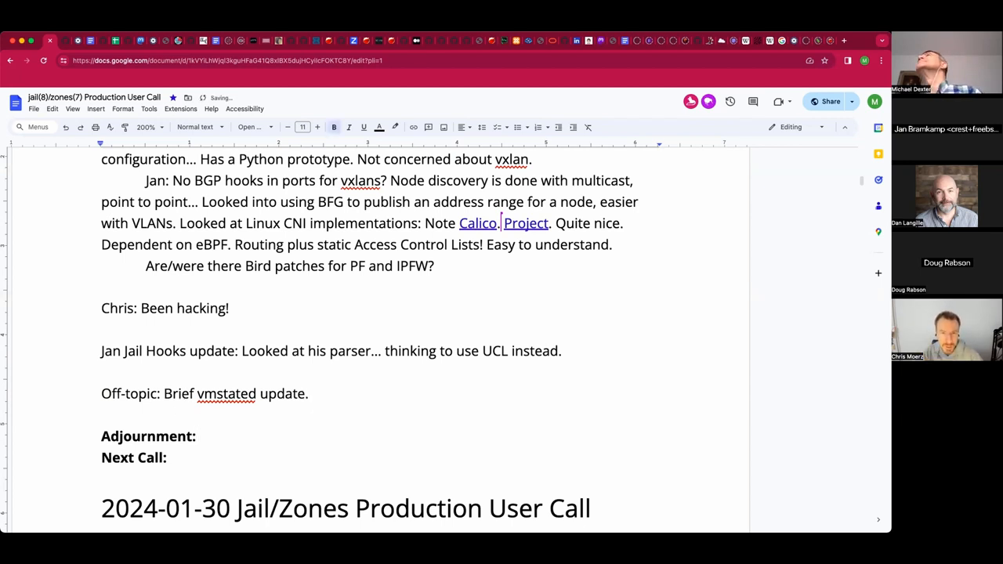
type("10")
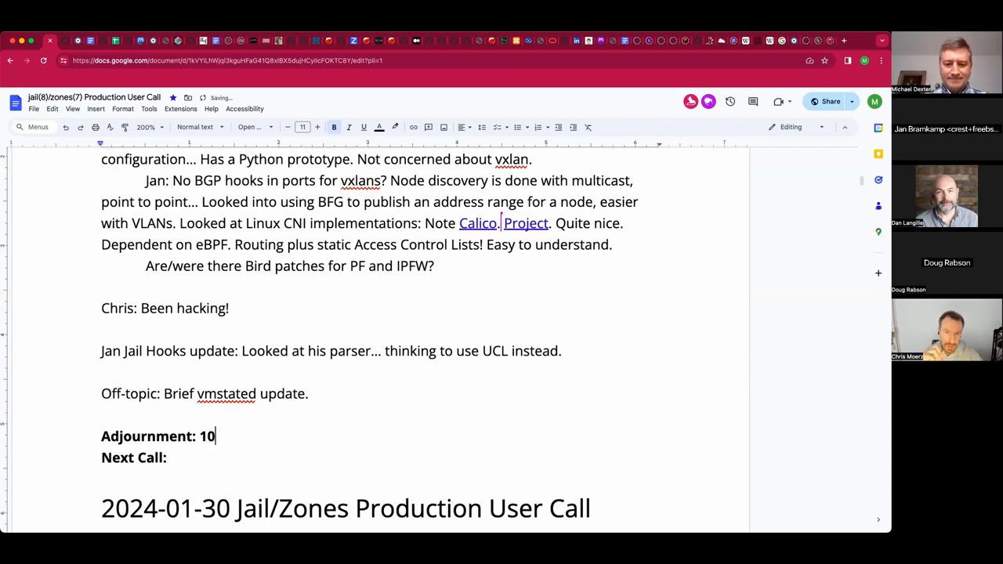
- Fill in the adjournment time as '10:3 AM Pacific / 18:3 UTC'
type(":3")
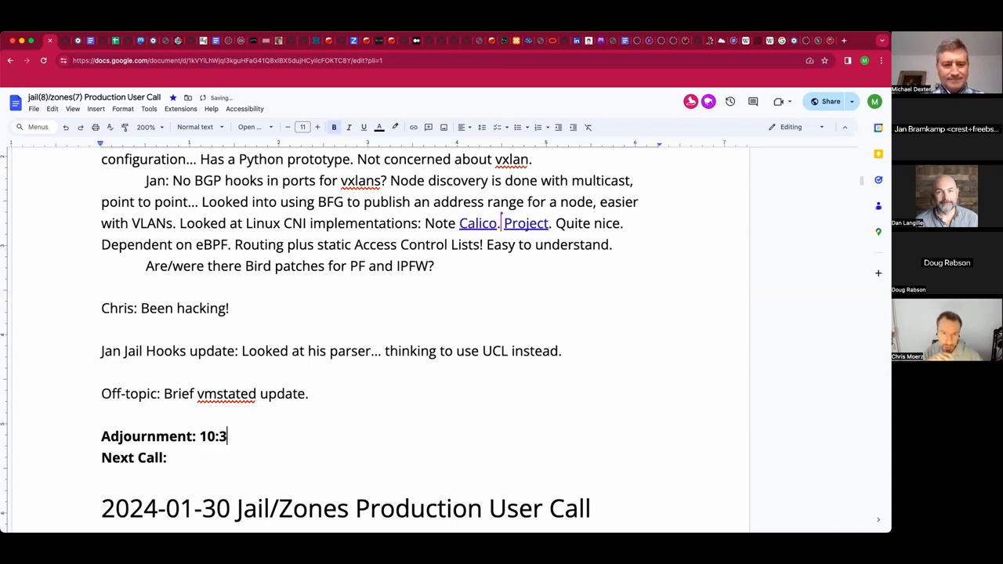
type("AM")
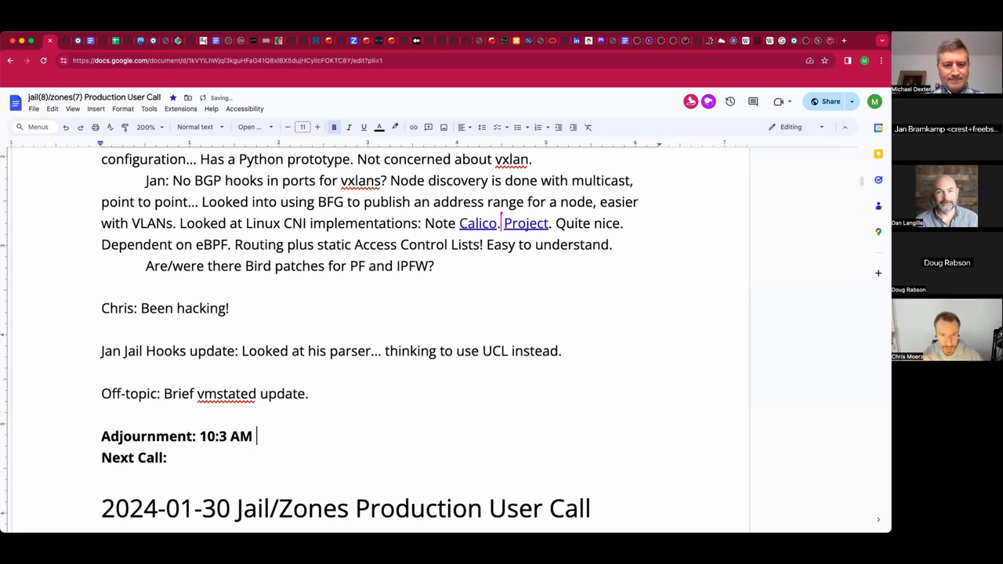
type("Pacific")
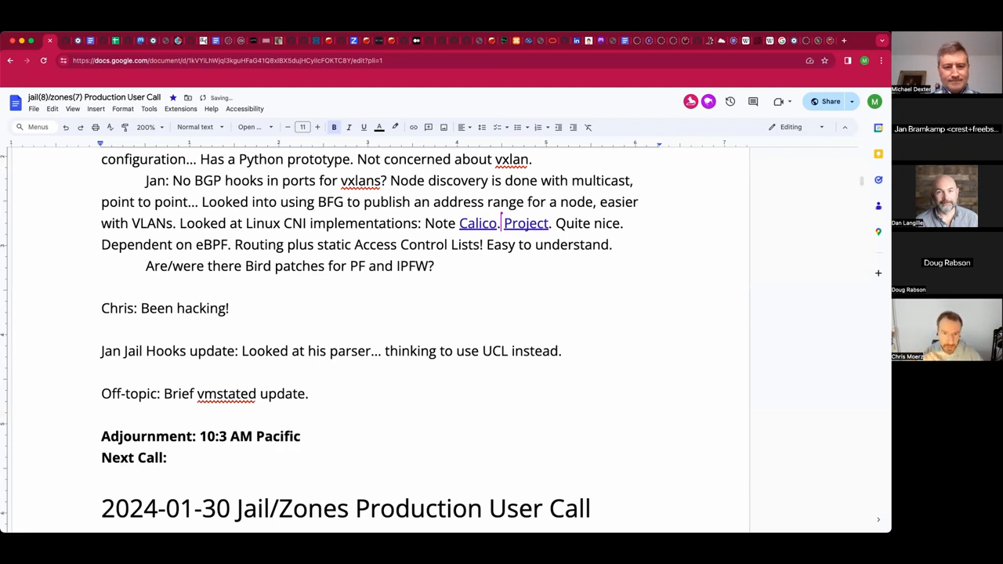
type("/")
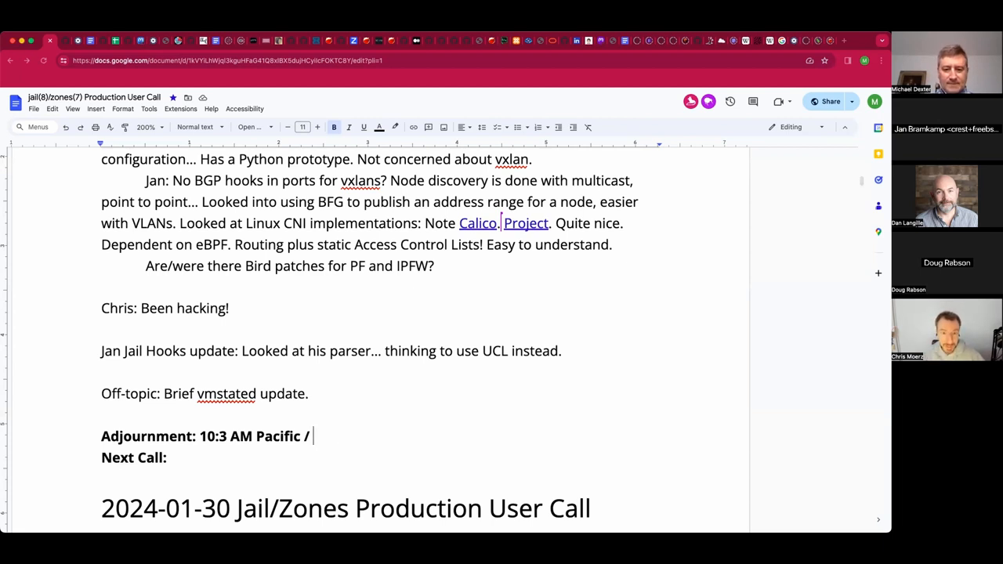
type("18:3")
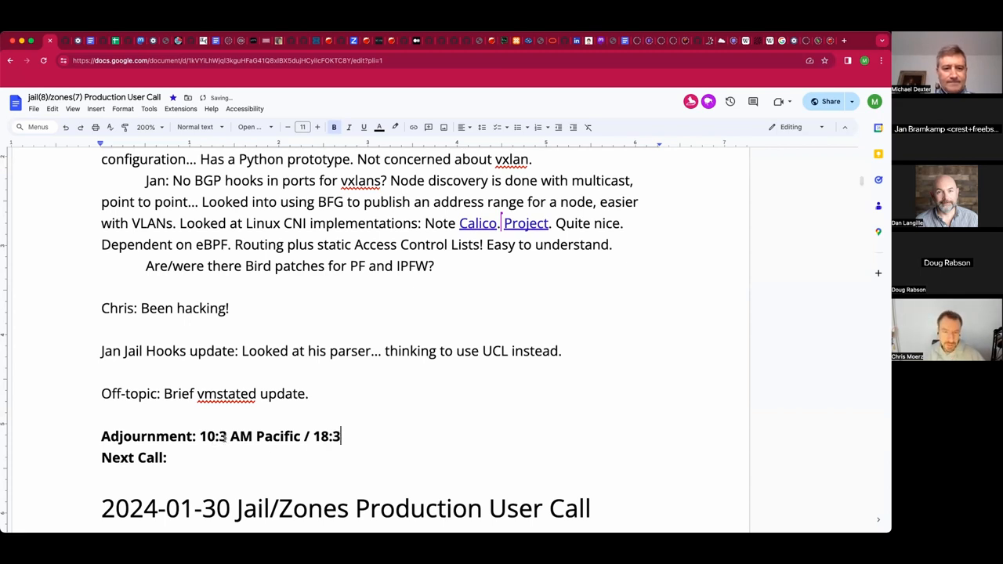
type("UTC")
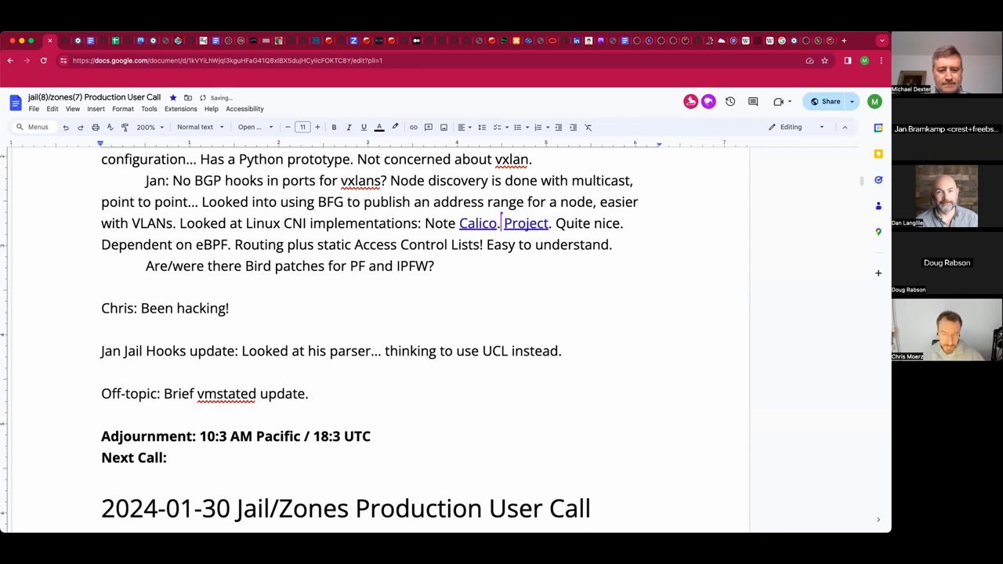
- Extend the off-topic line with 'Exit code discussion.'
type("Exit")
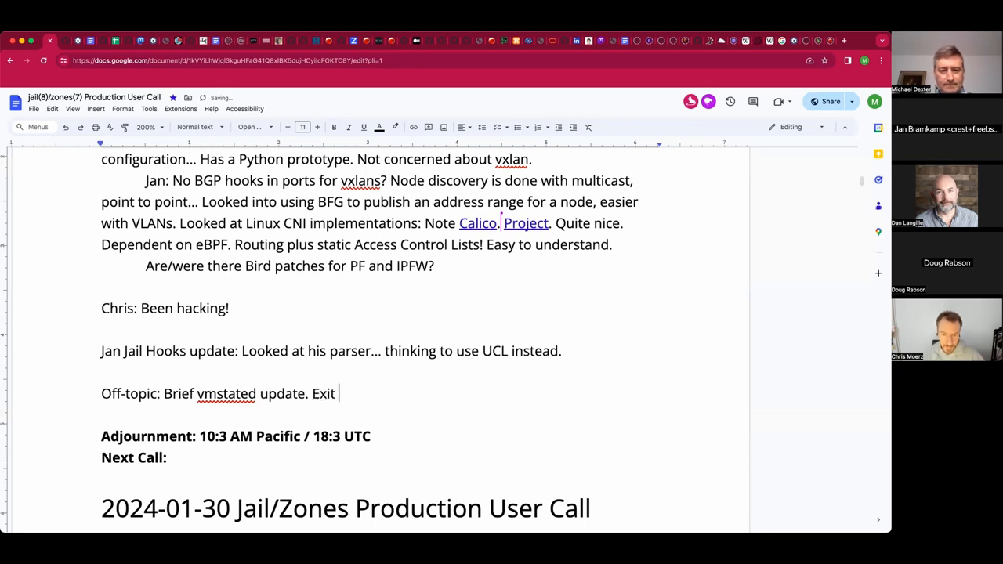
type("code")
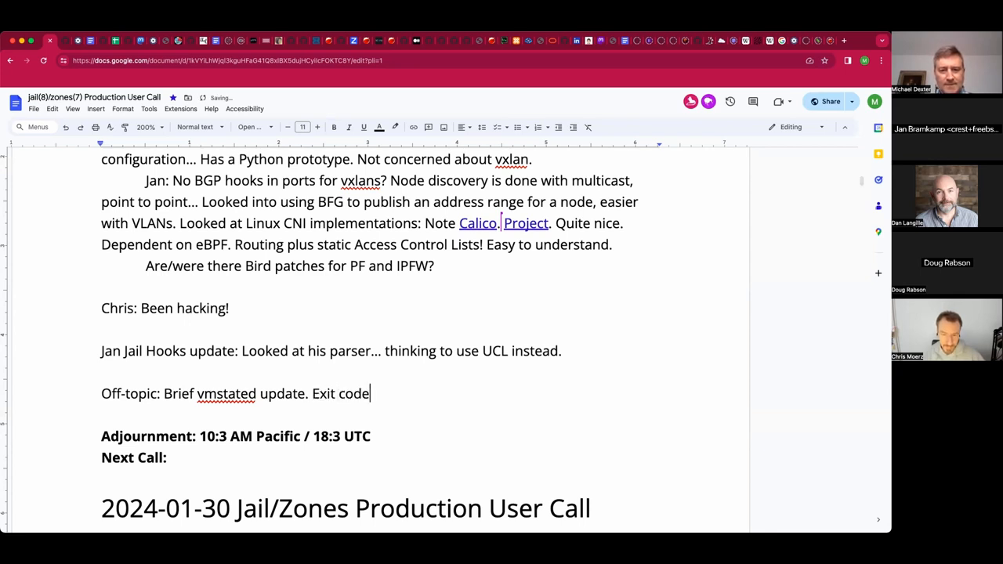
type("dis")
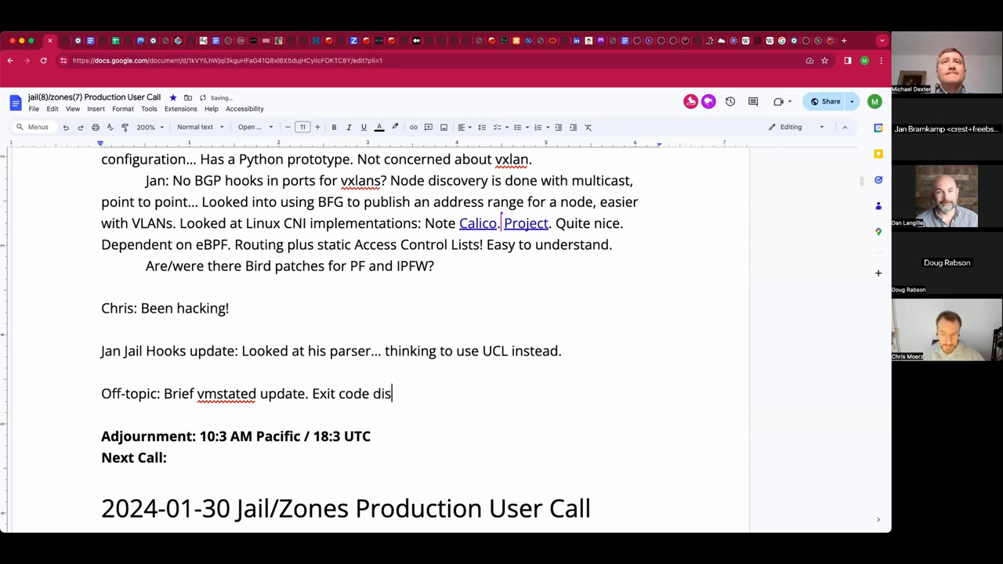
type("cussion.")
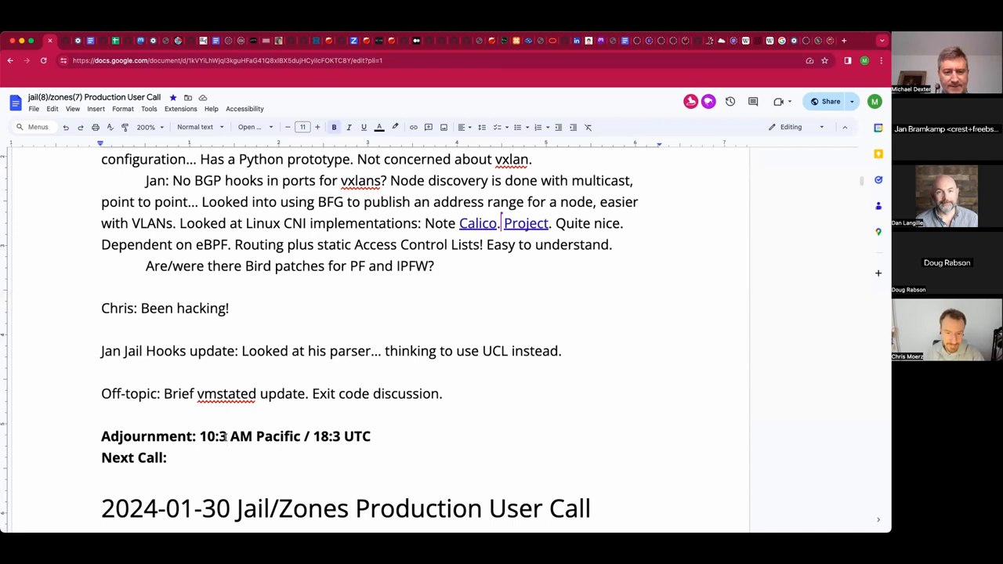
- Complete the adjournment minutes, add 'Note sysexits(3)!' and link sysexits(3)
type("4")
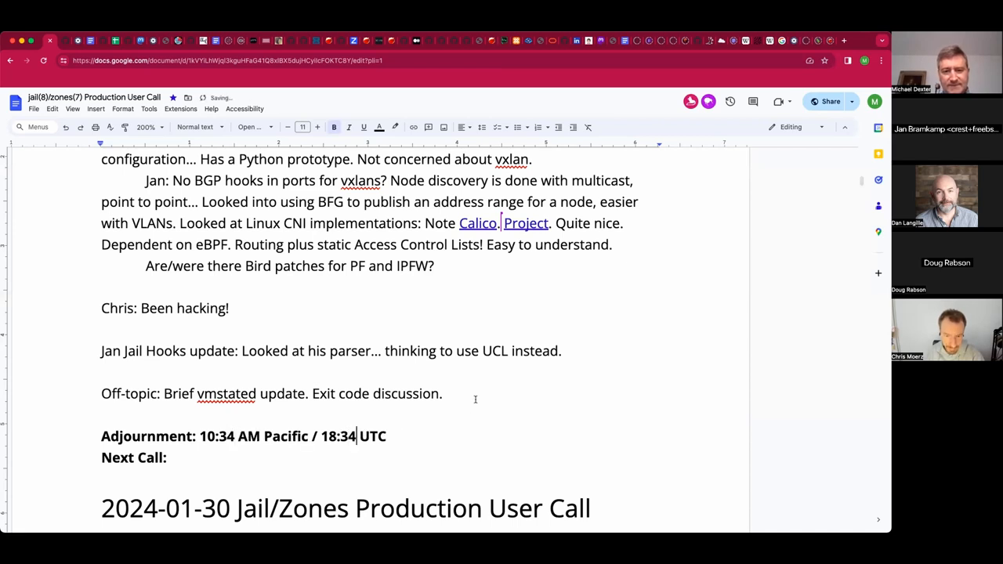
type("Note sysexits(3")
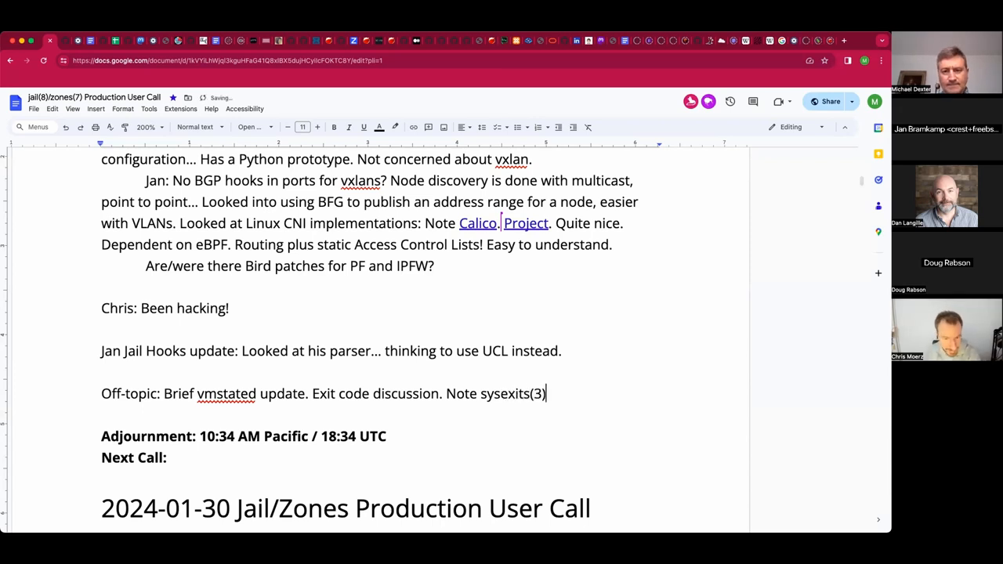
type(".")
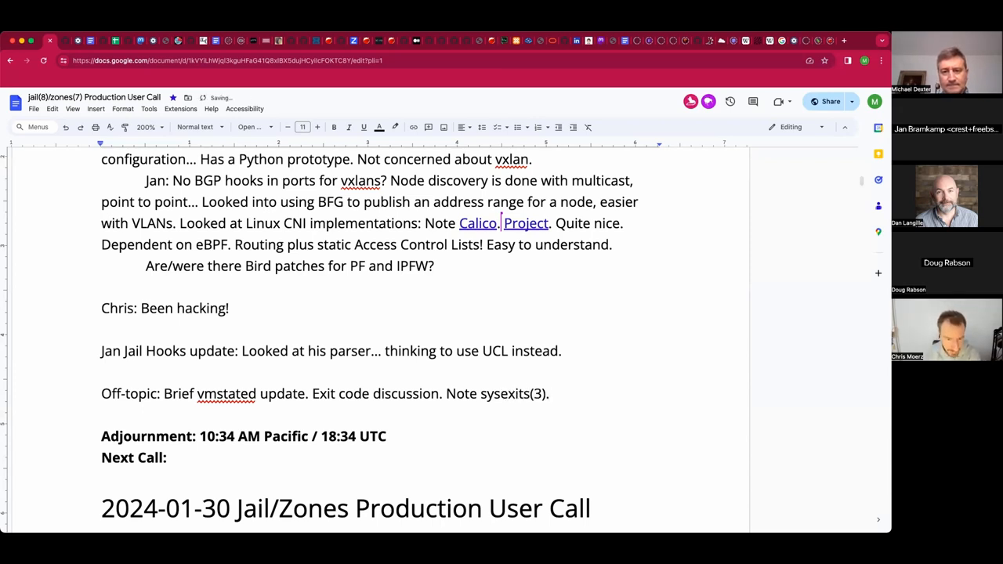
left_click(547, 393)
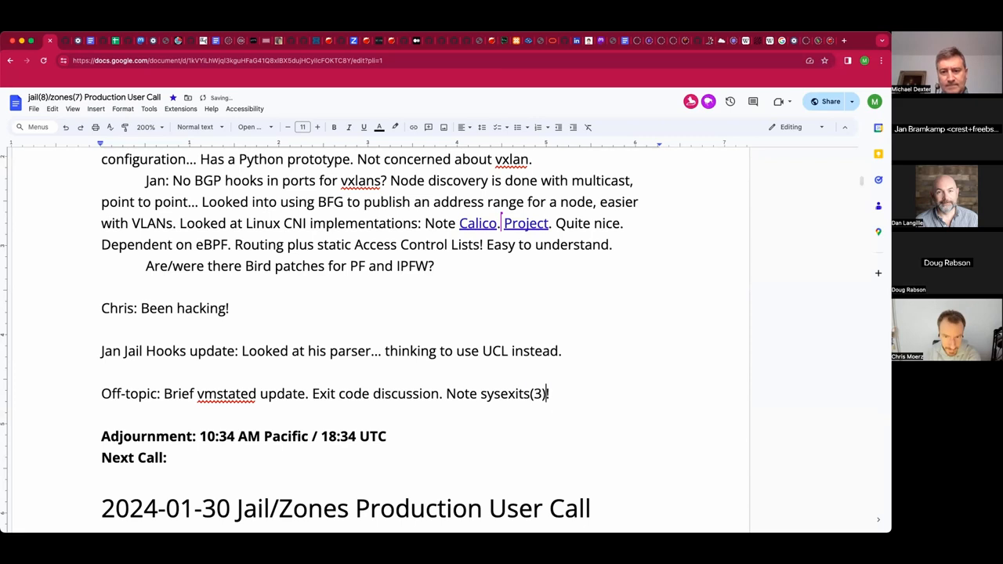
double_click(504, 393)
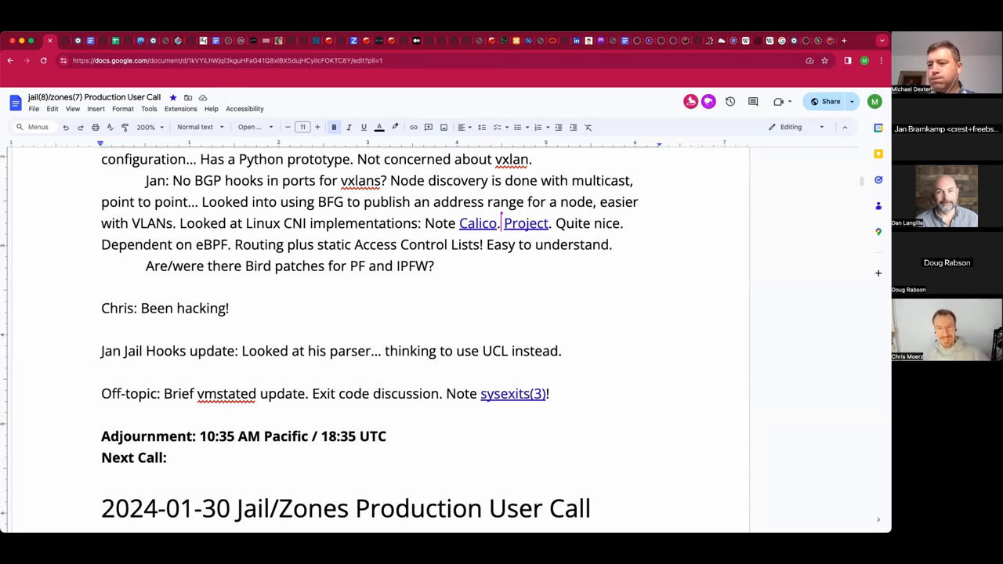
- Set the Next Call date to 2024-02-13, correcting the last digit
left_click(167, 457)
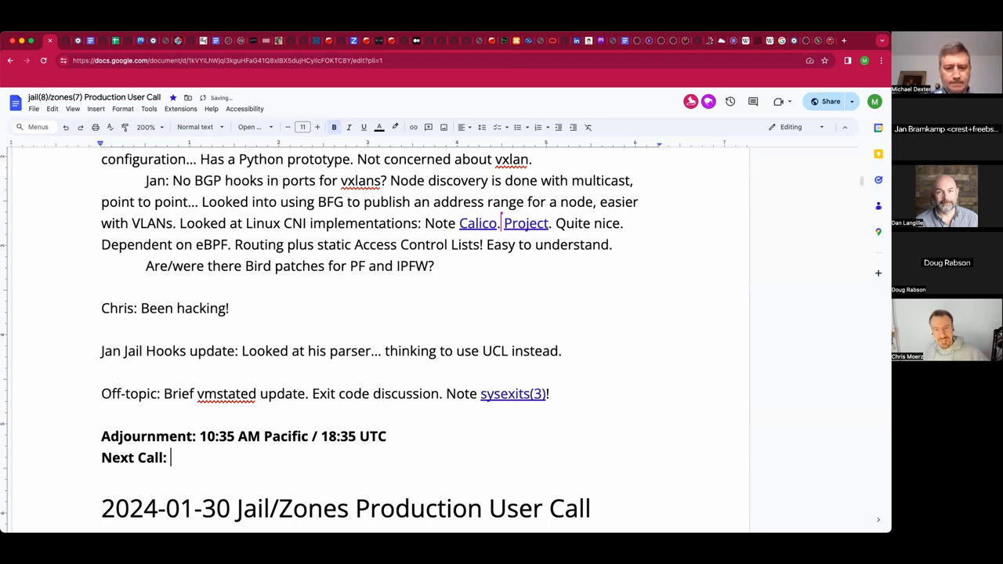
type("2023")
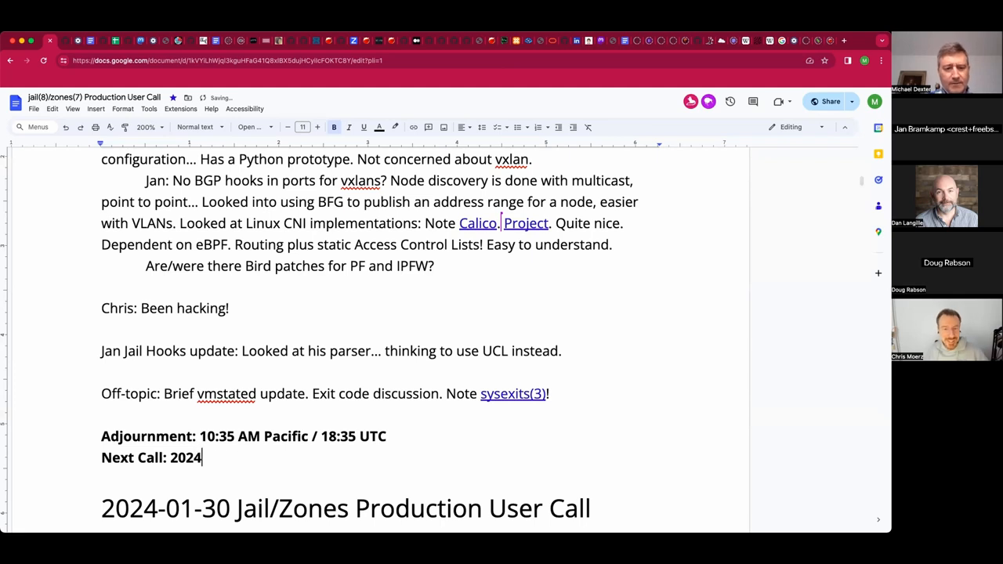
type("-02-06")
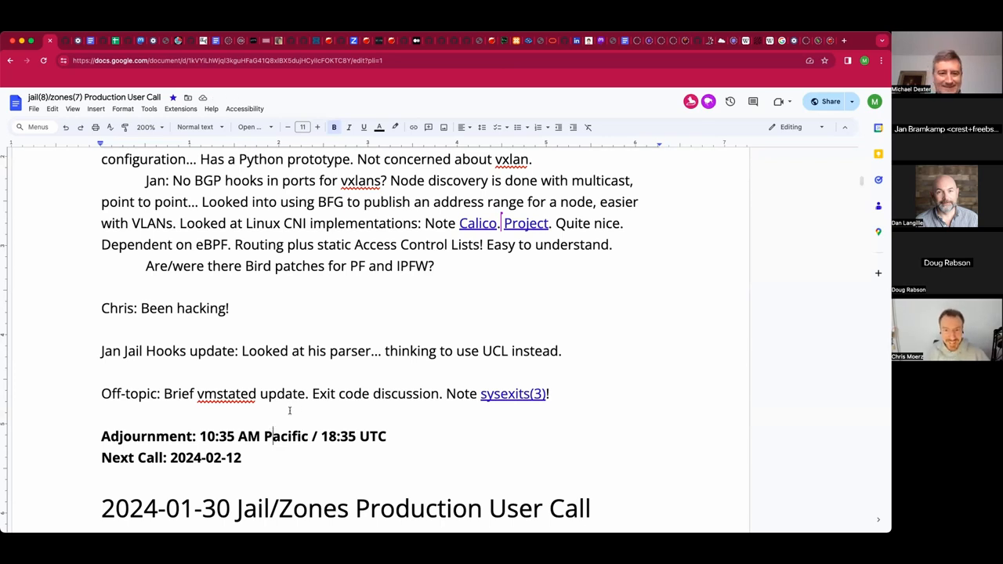
key("Backspace")
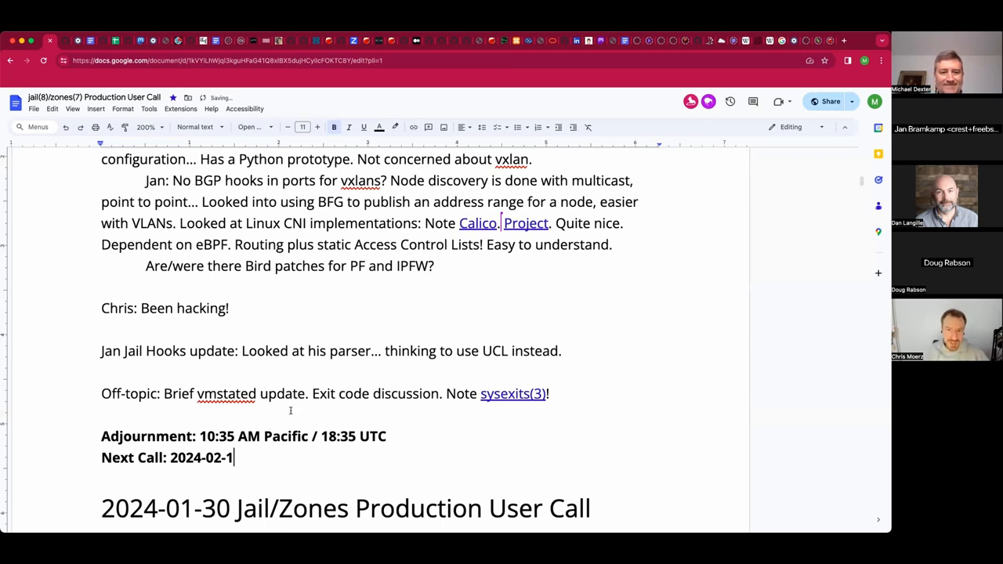
type("3")
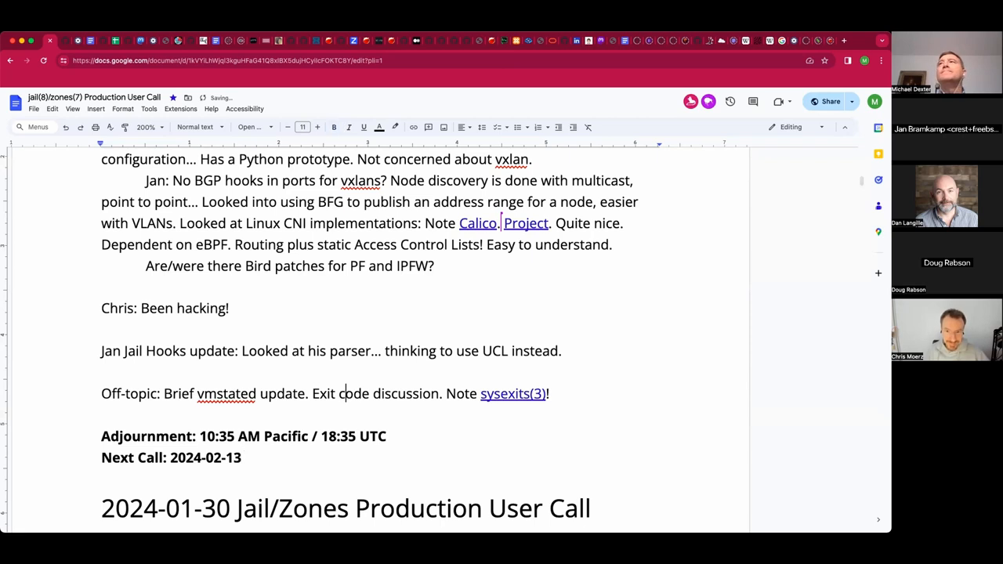